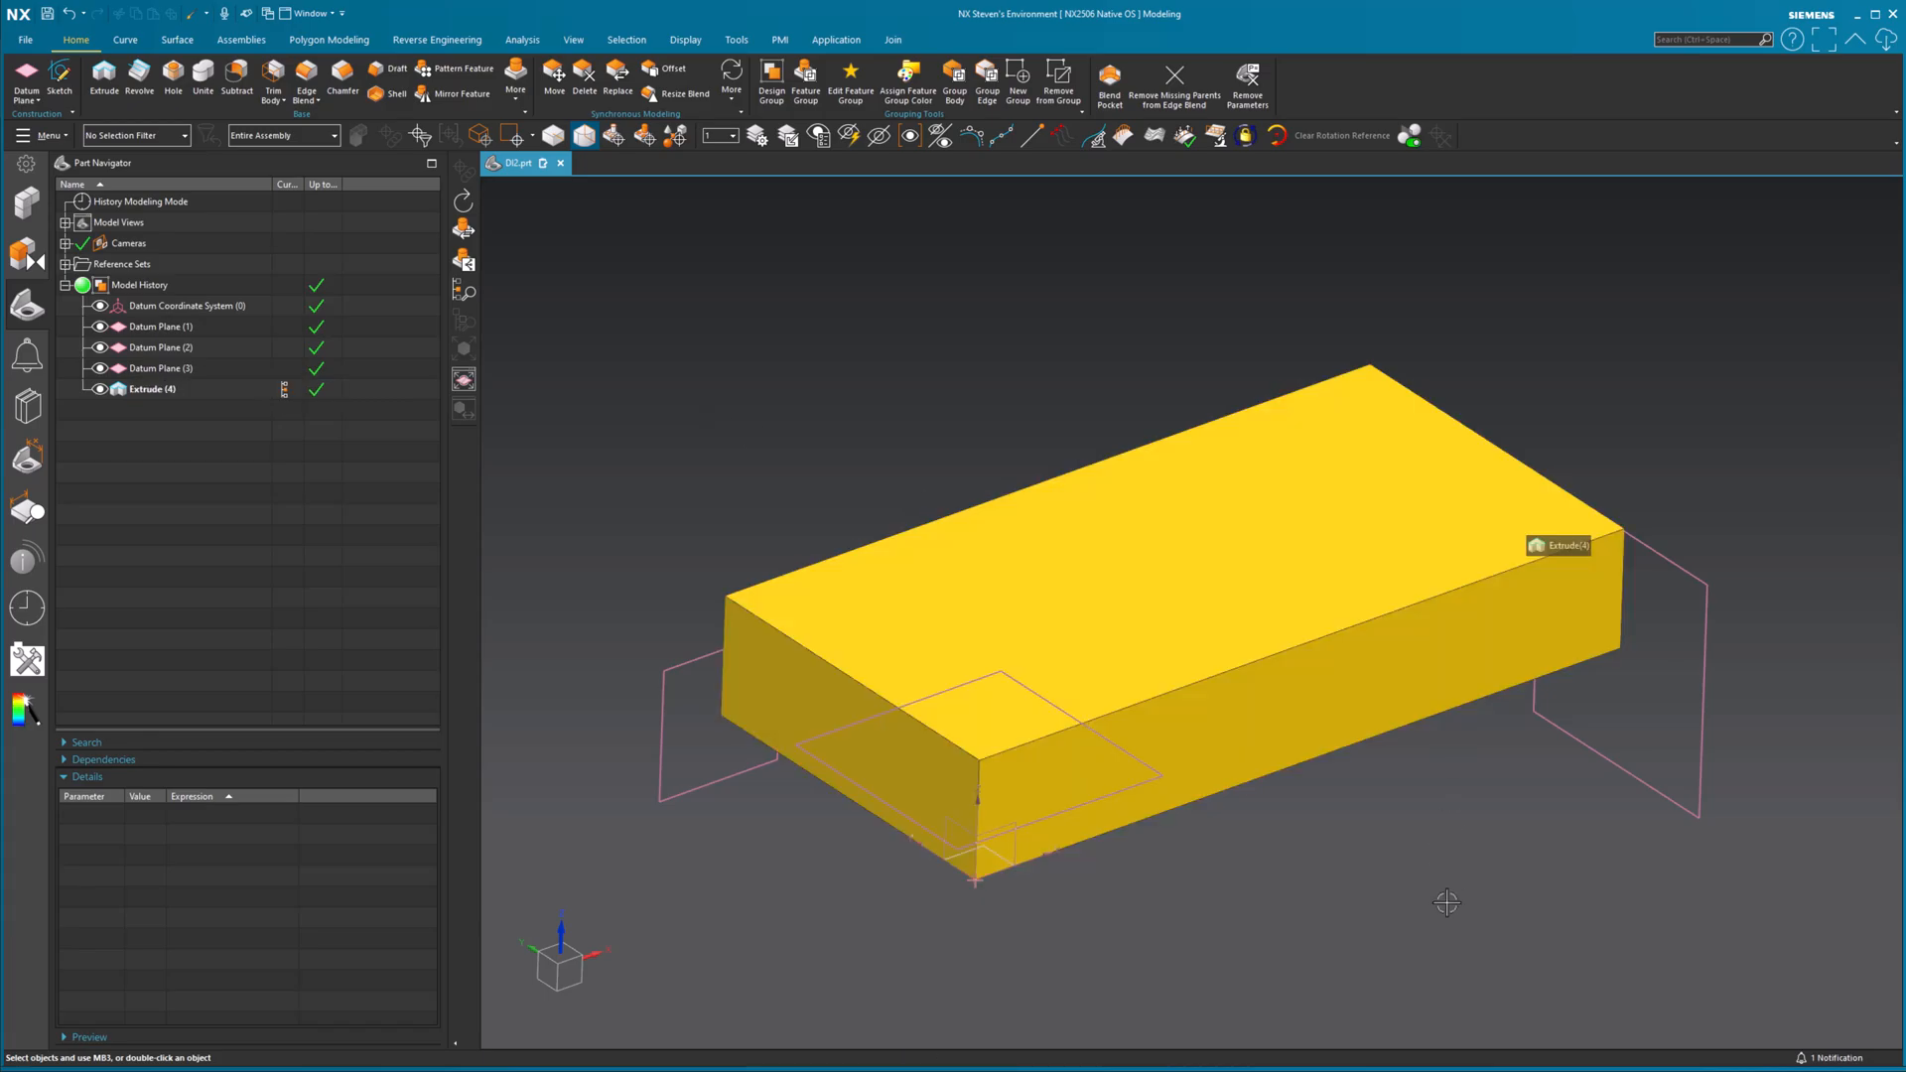
{"action": "mouse_move", "coordinate": [1445, 923]}
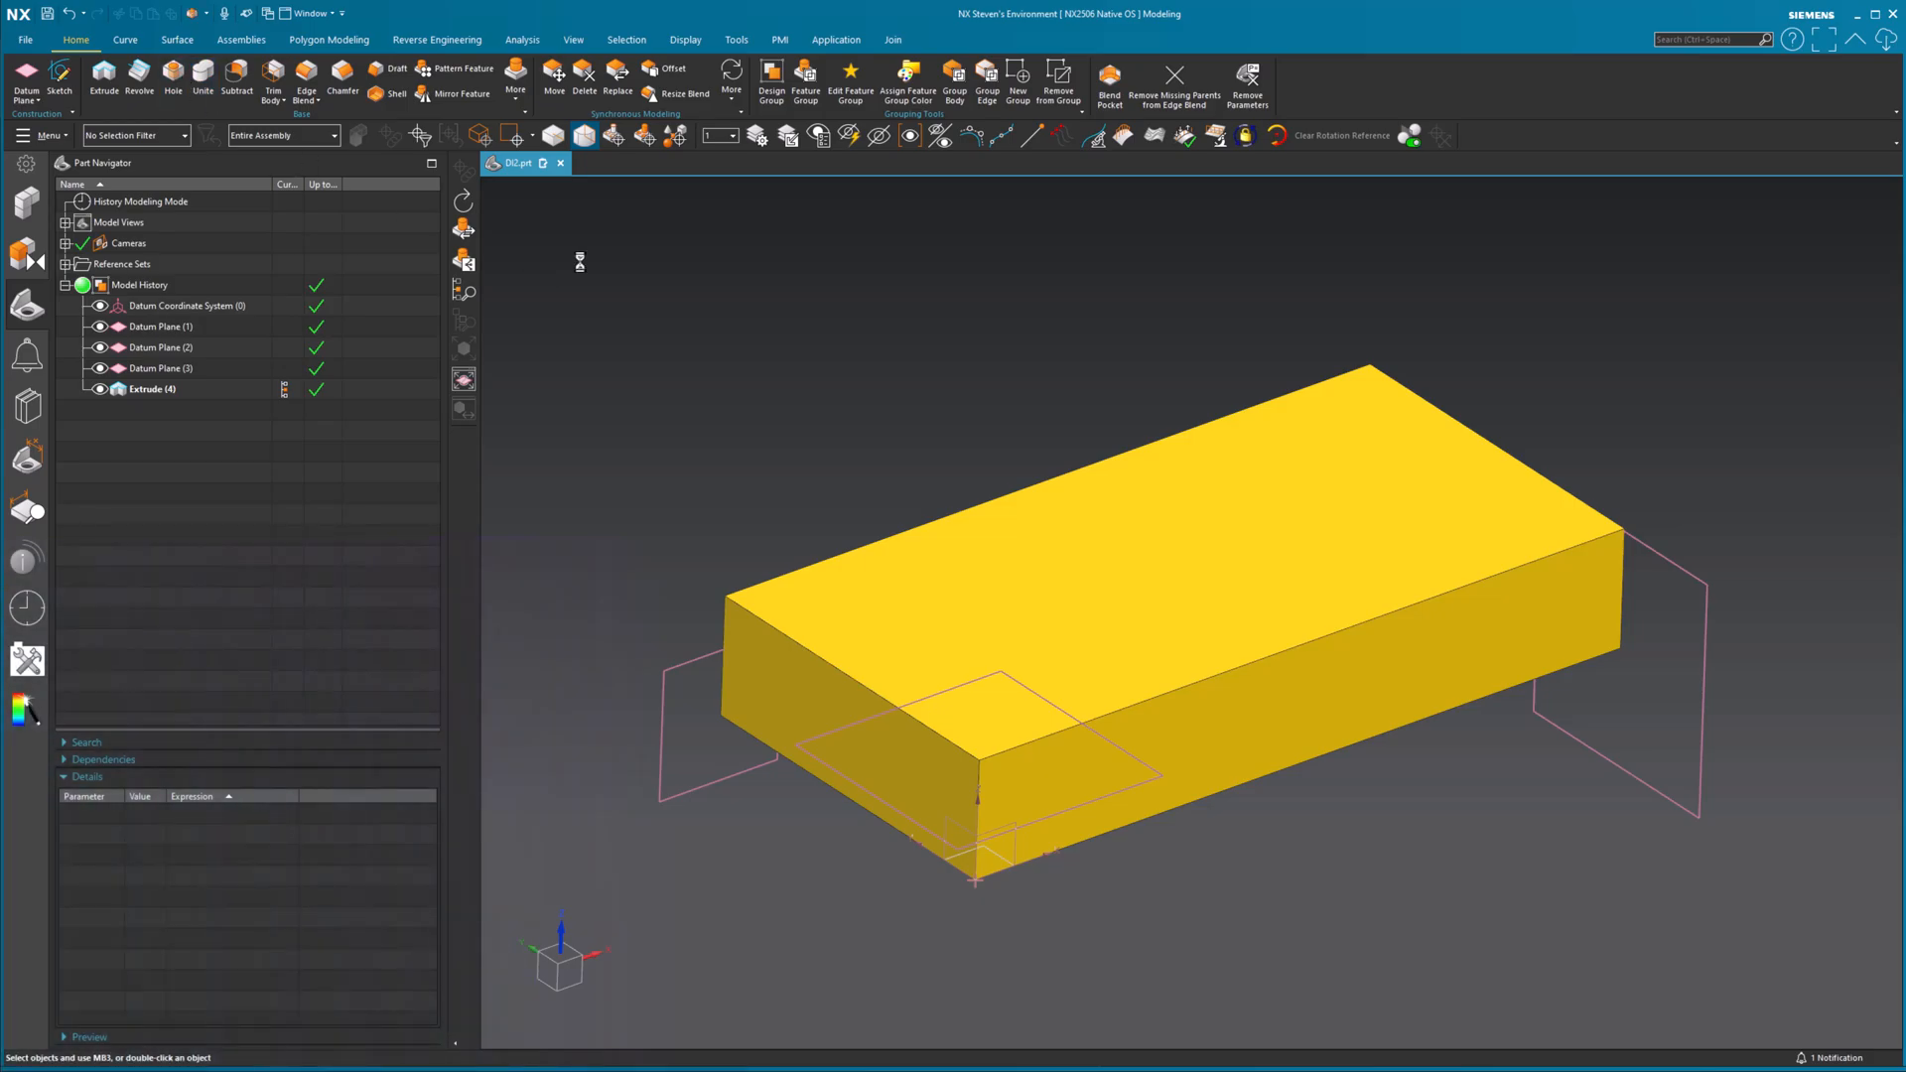
- Start a Simple hole feature on the extruded block
{"action": "left_click", "coordinate": [175, 85]}
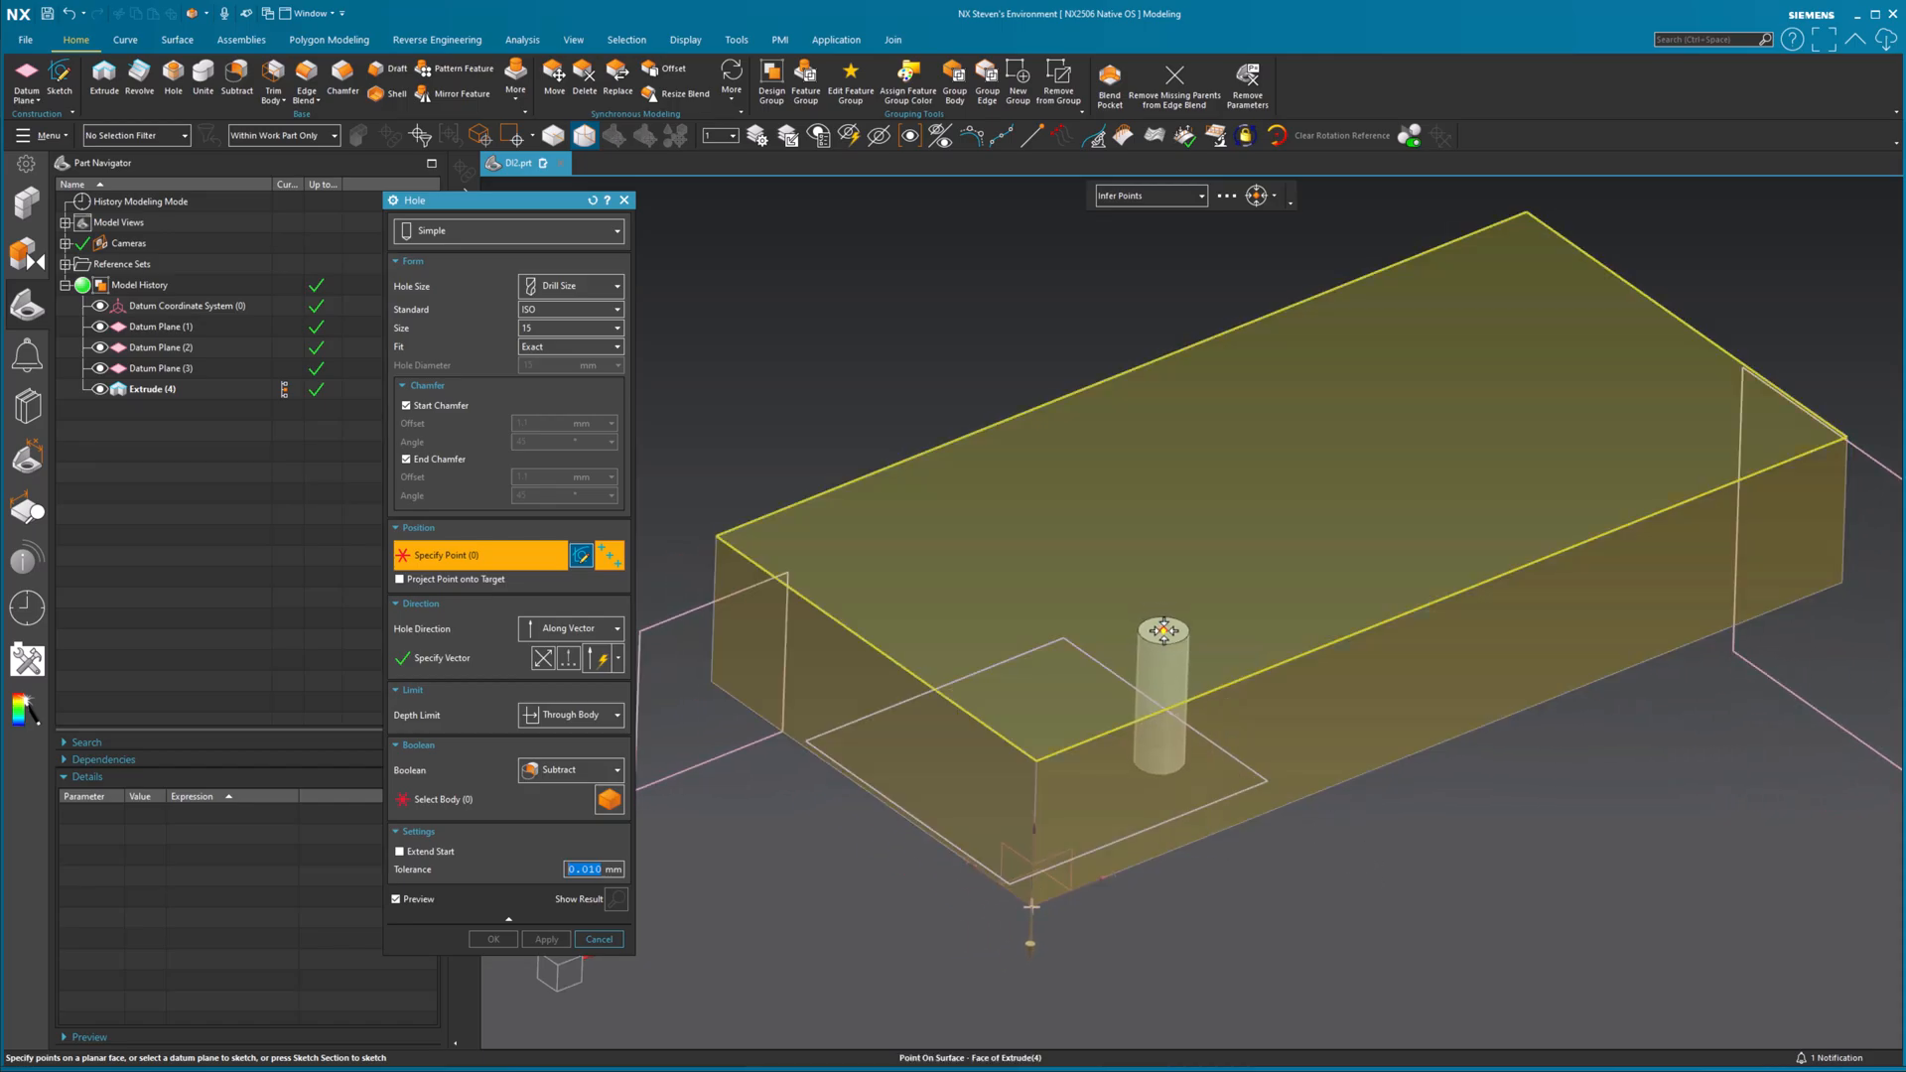
- Place an ISO drill-size 19 hole through the block's top face
{"action": "left_click", "coordinate": [1162, 631]}
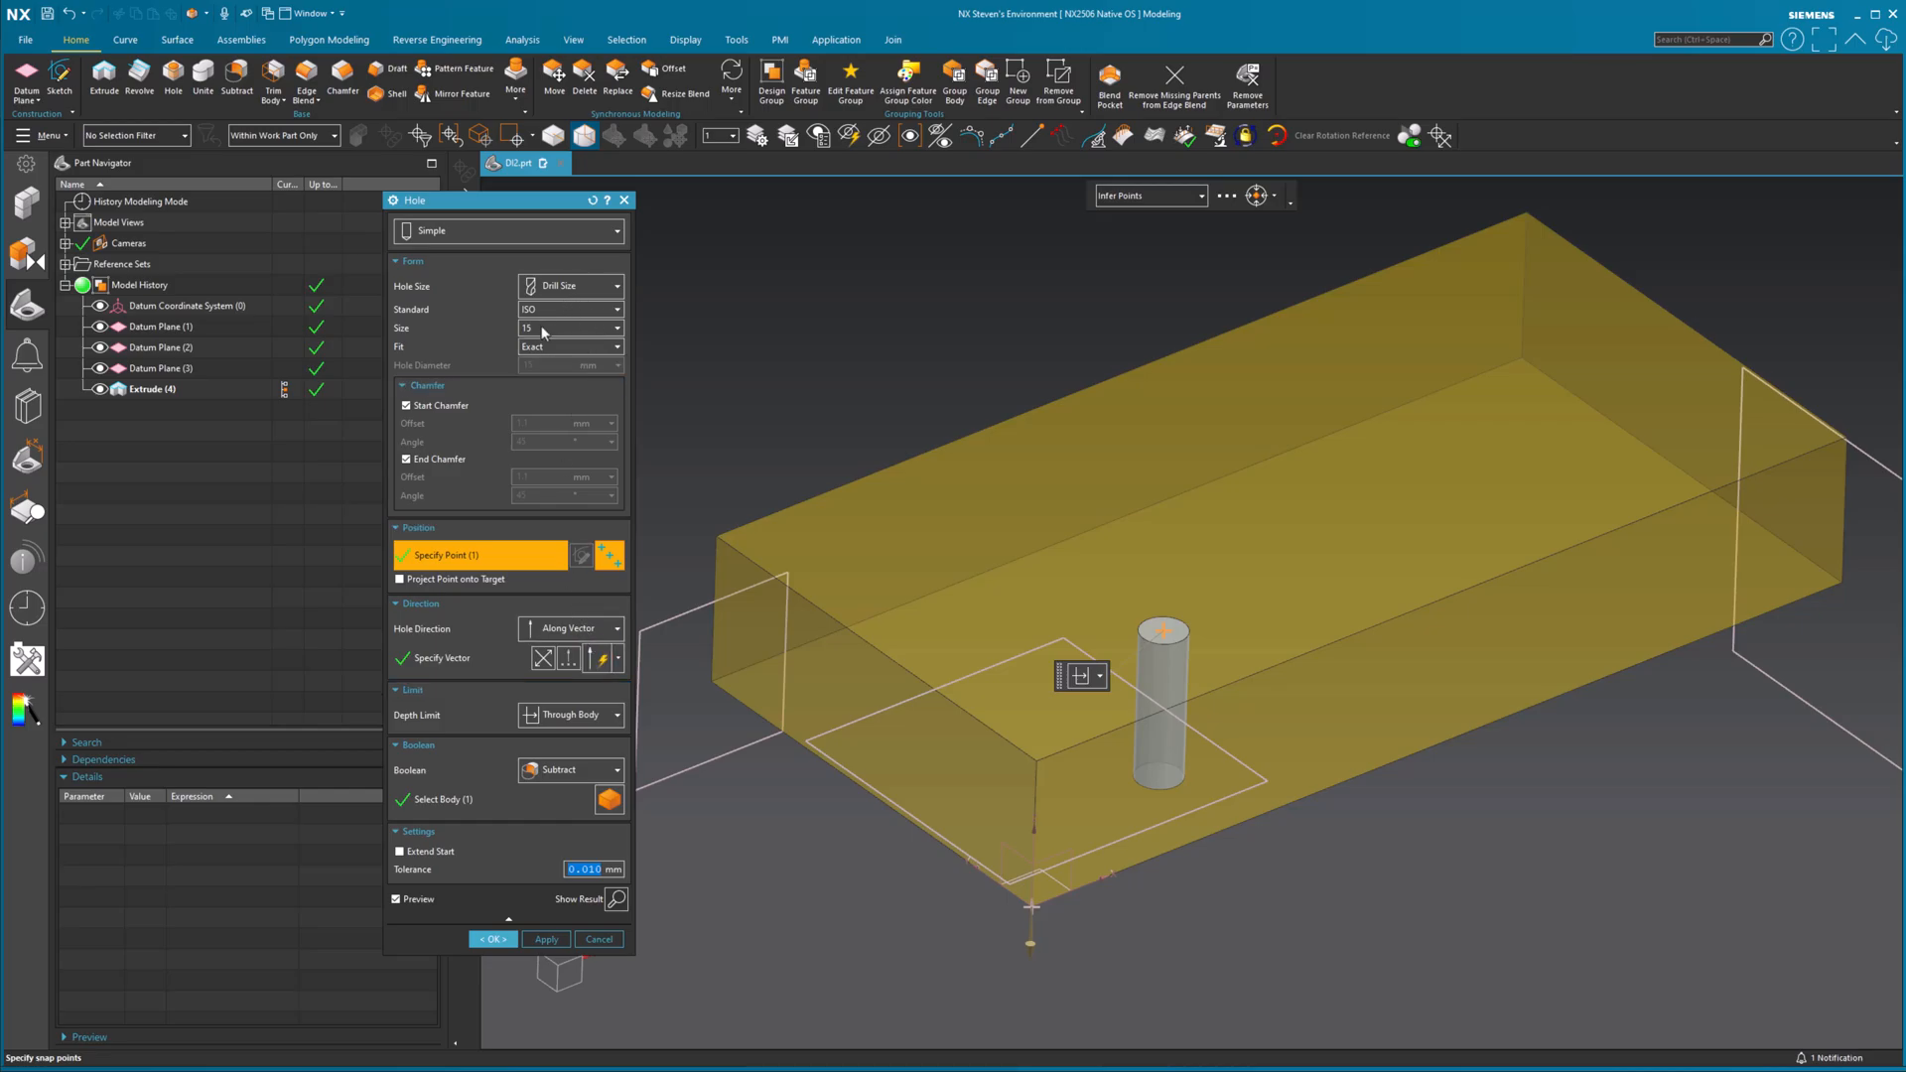
{"action": "left_click", "coordinate": [612, 328]}
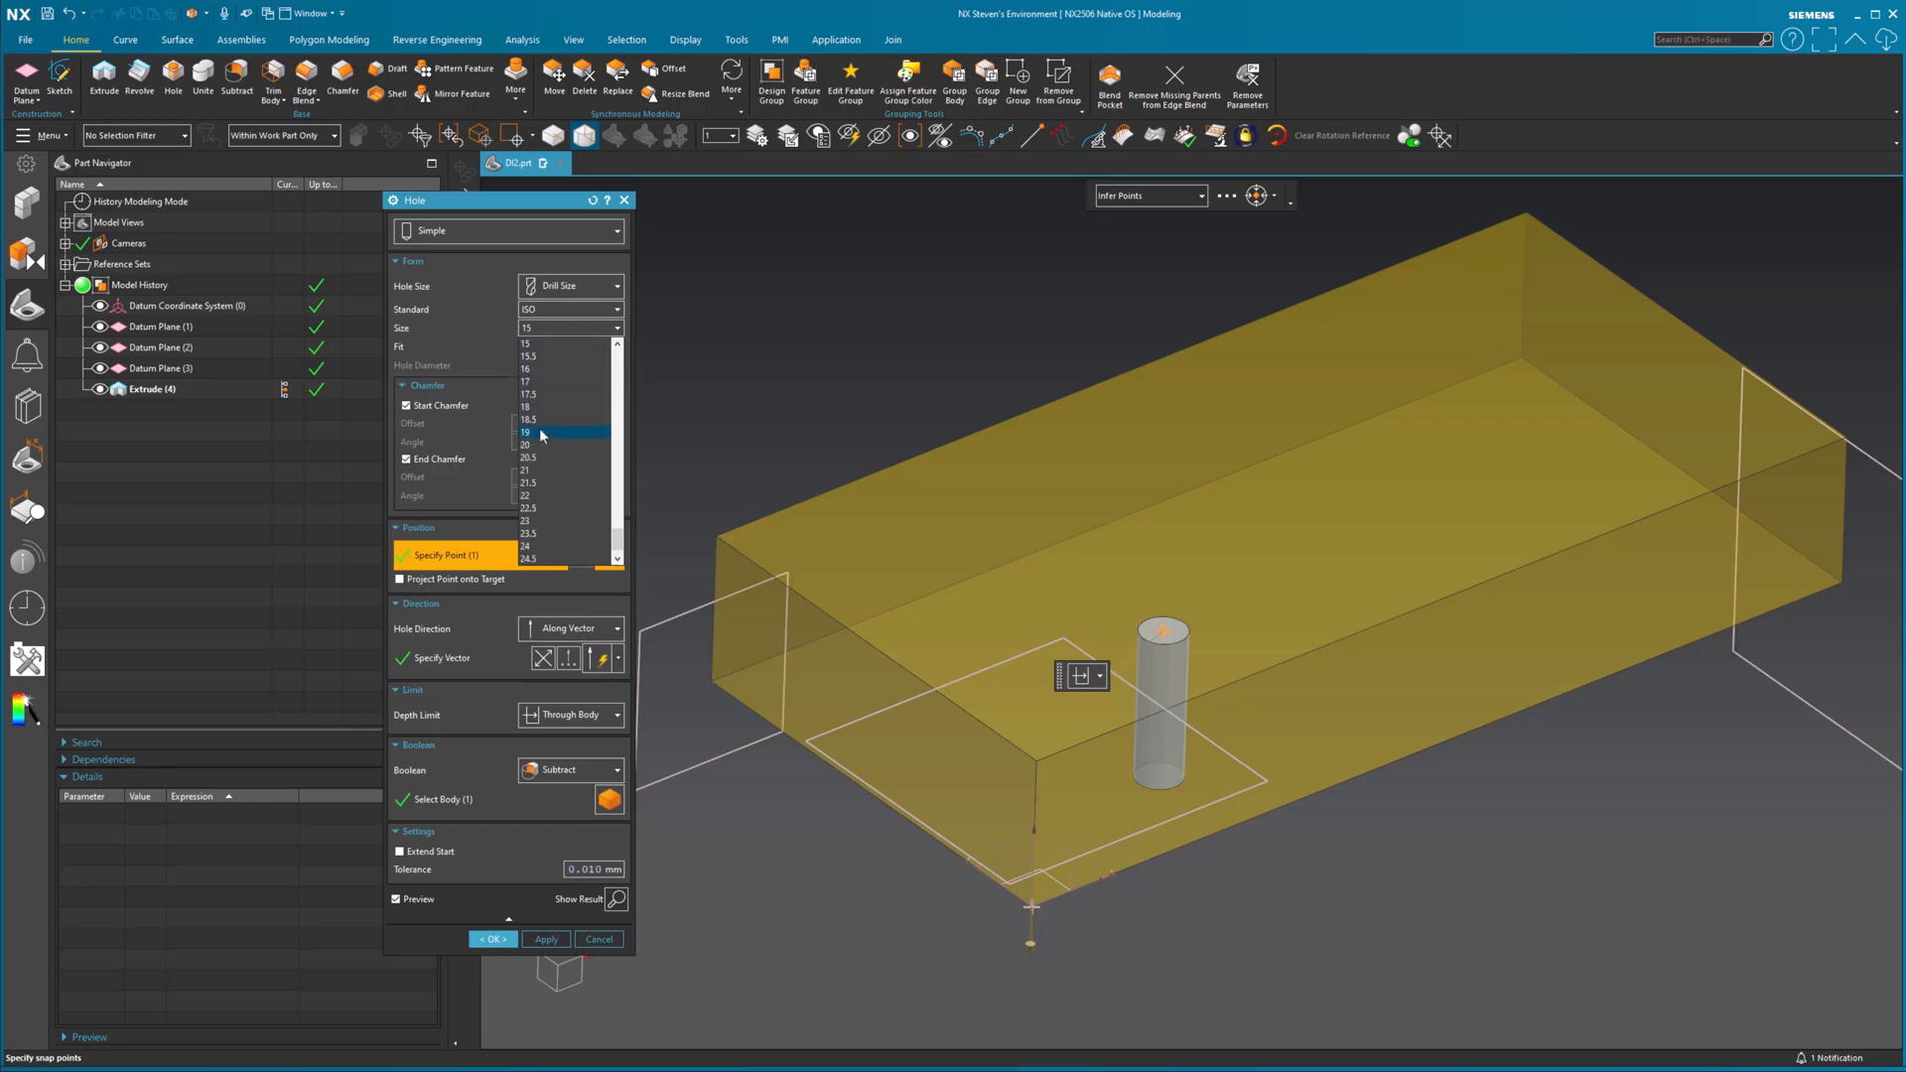
{"action": "left_click", "coordinate": [525, 431]}
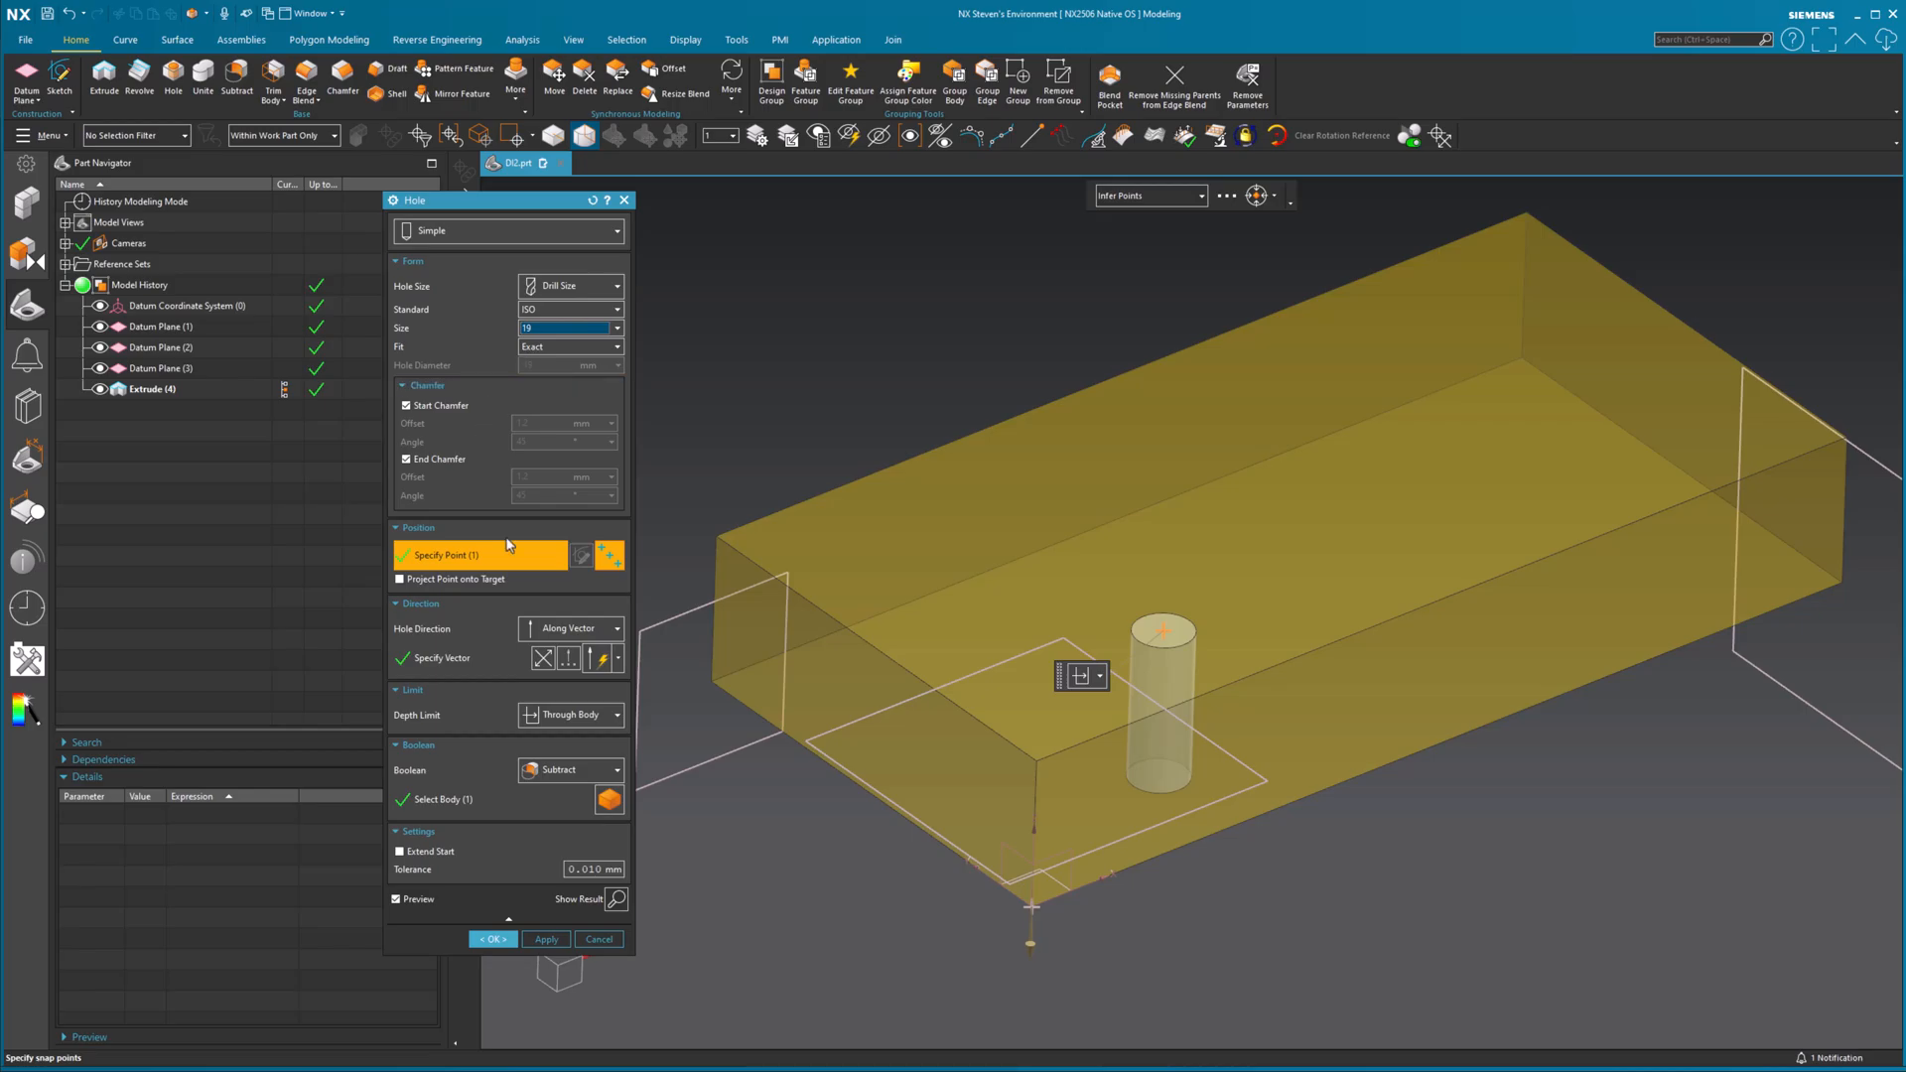
{"action": "left_click", "coordinate": [493, 939]}
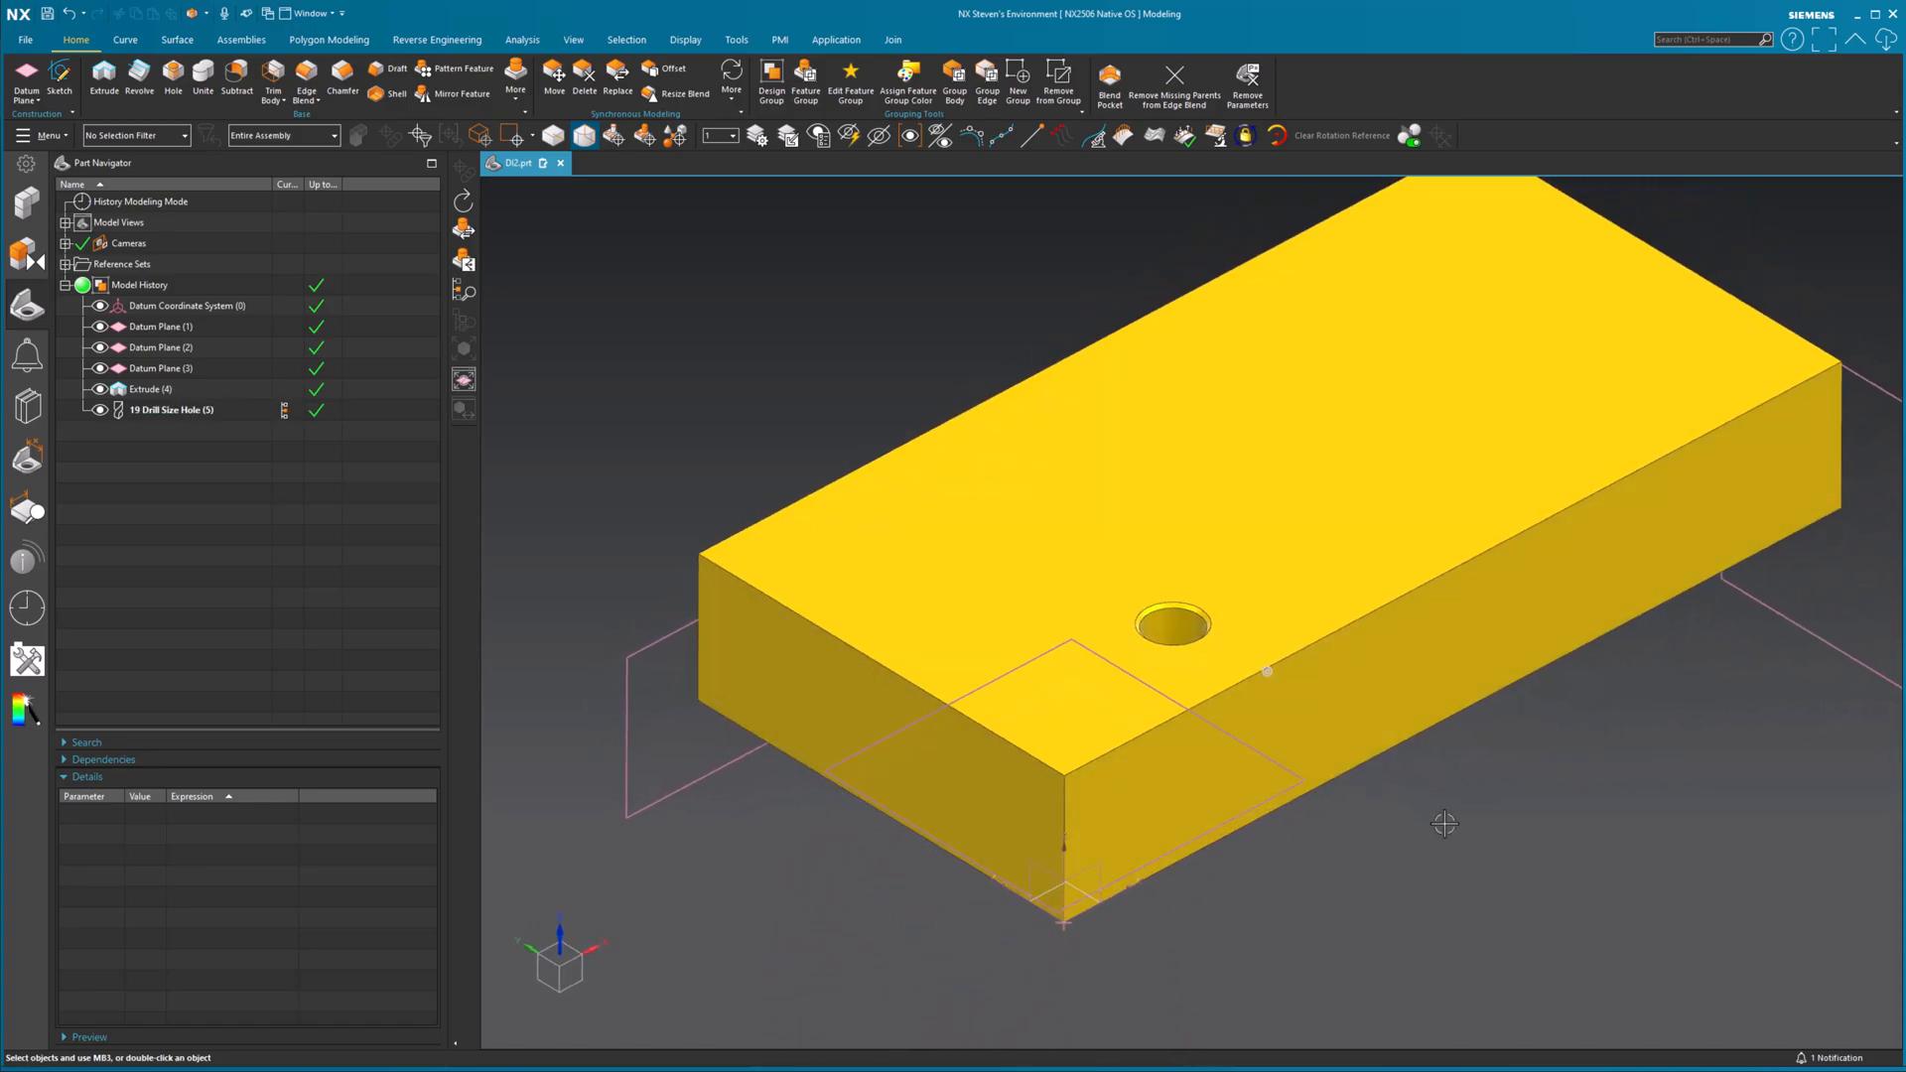
- Check the hole's Diameter p78, roll back to Extrude(4), and open Expressions
{"action": "left_click", "coordinate": [169, 410]}
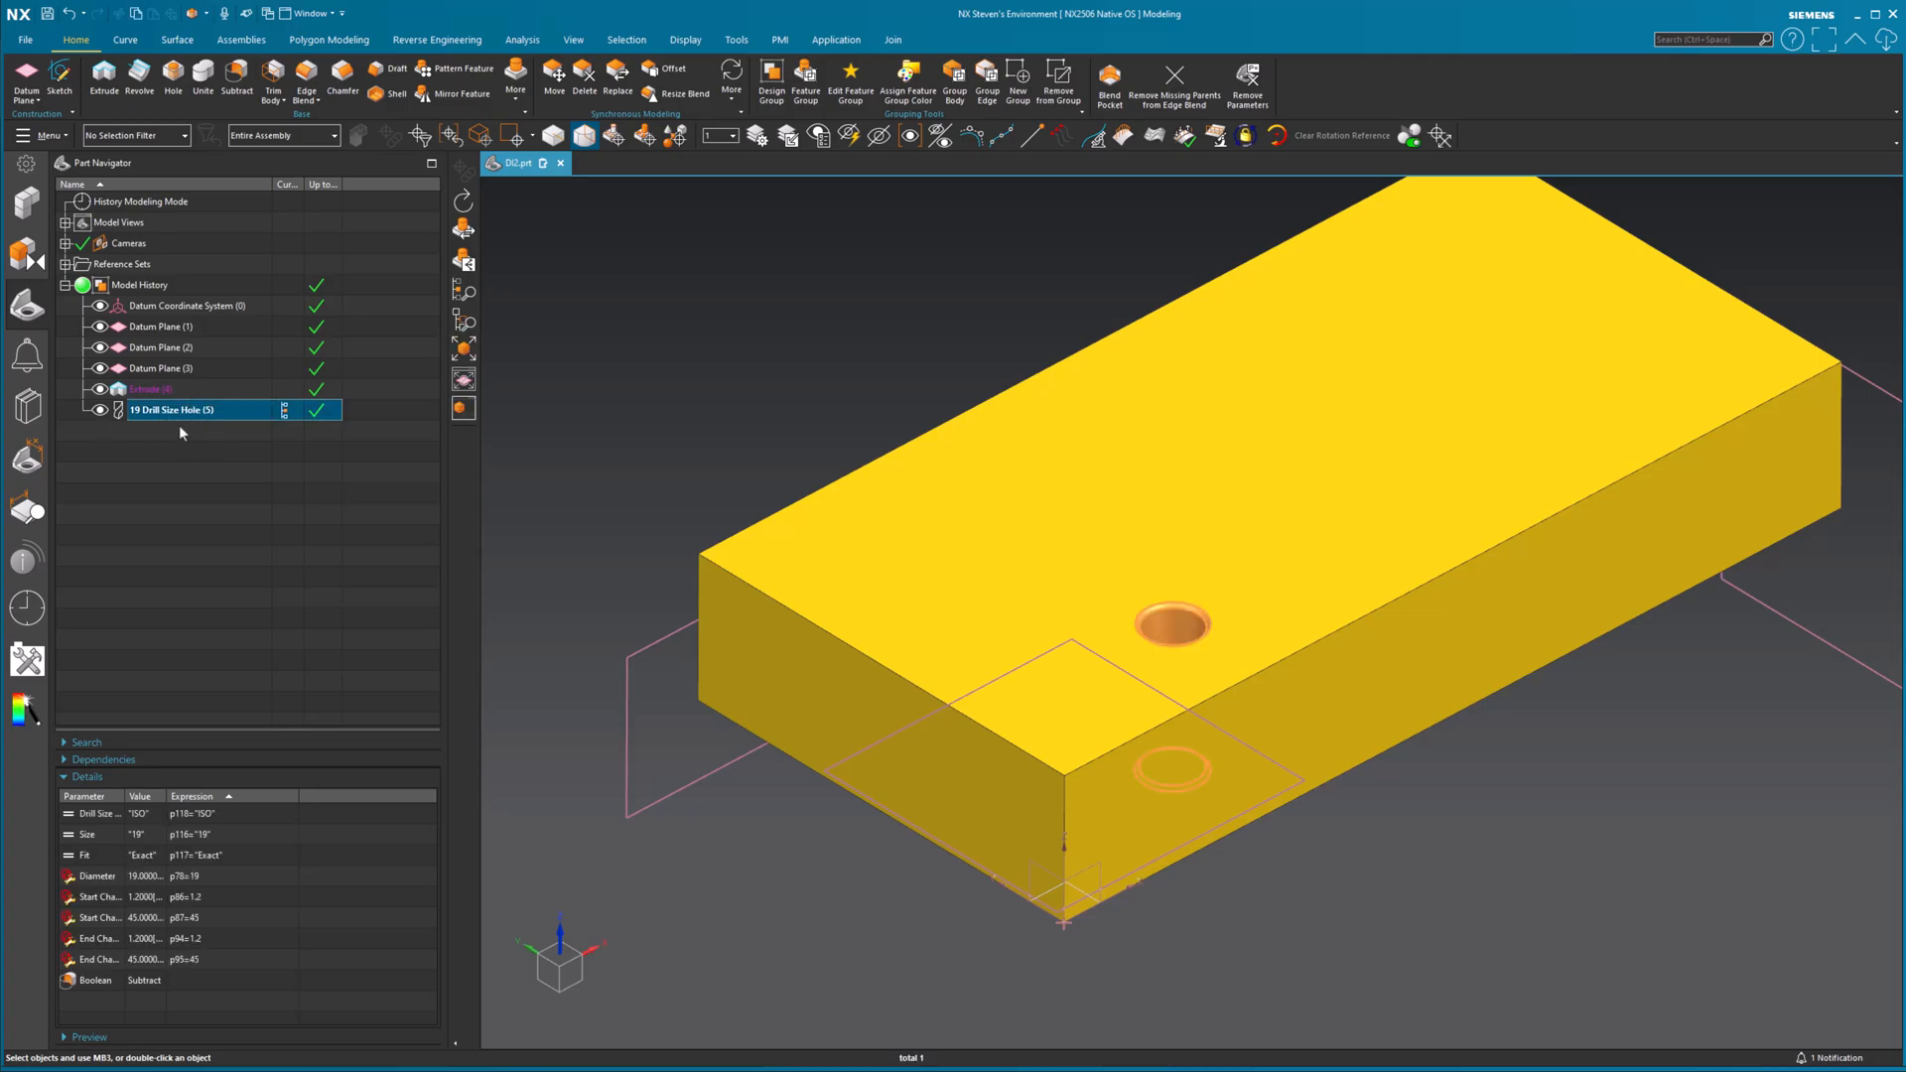
{"action": "mouse_move", "coordinate": [210, 525]}
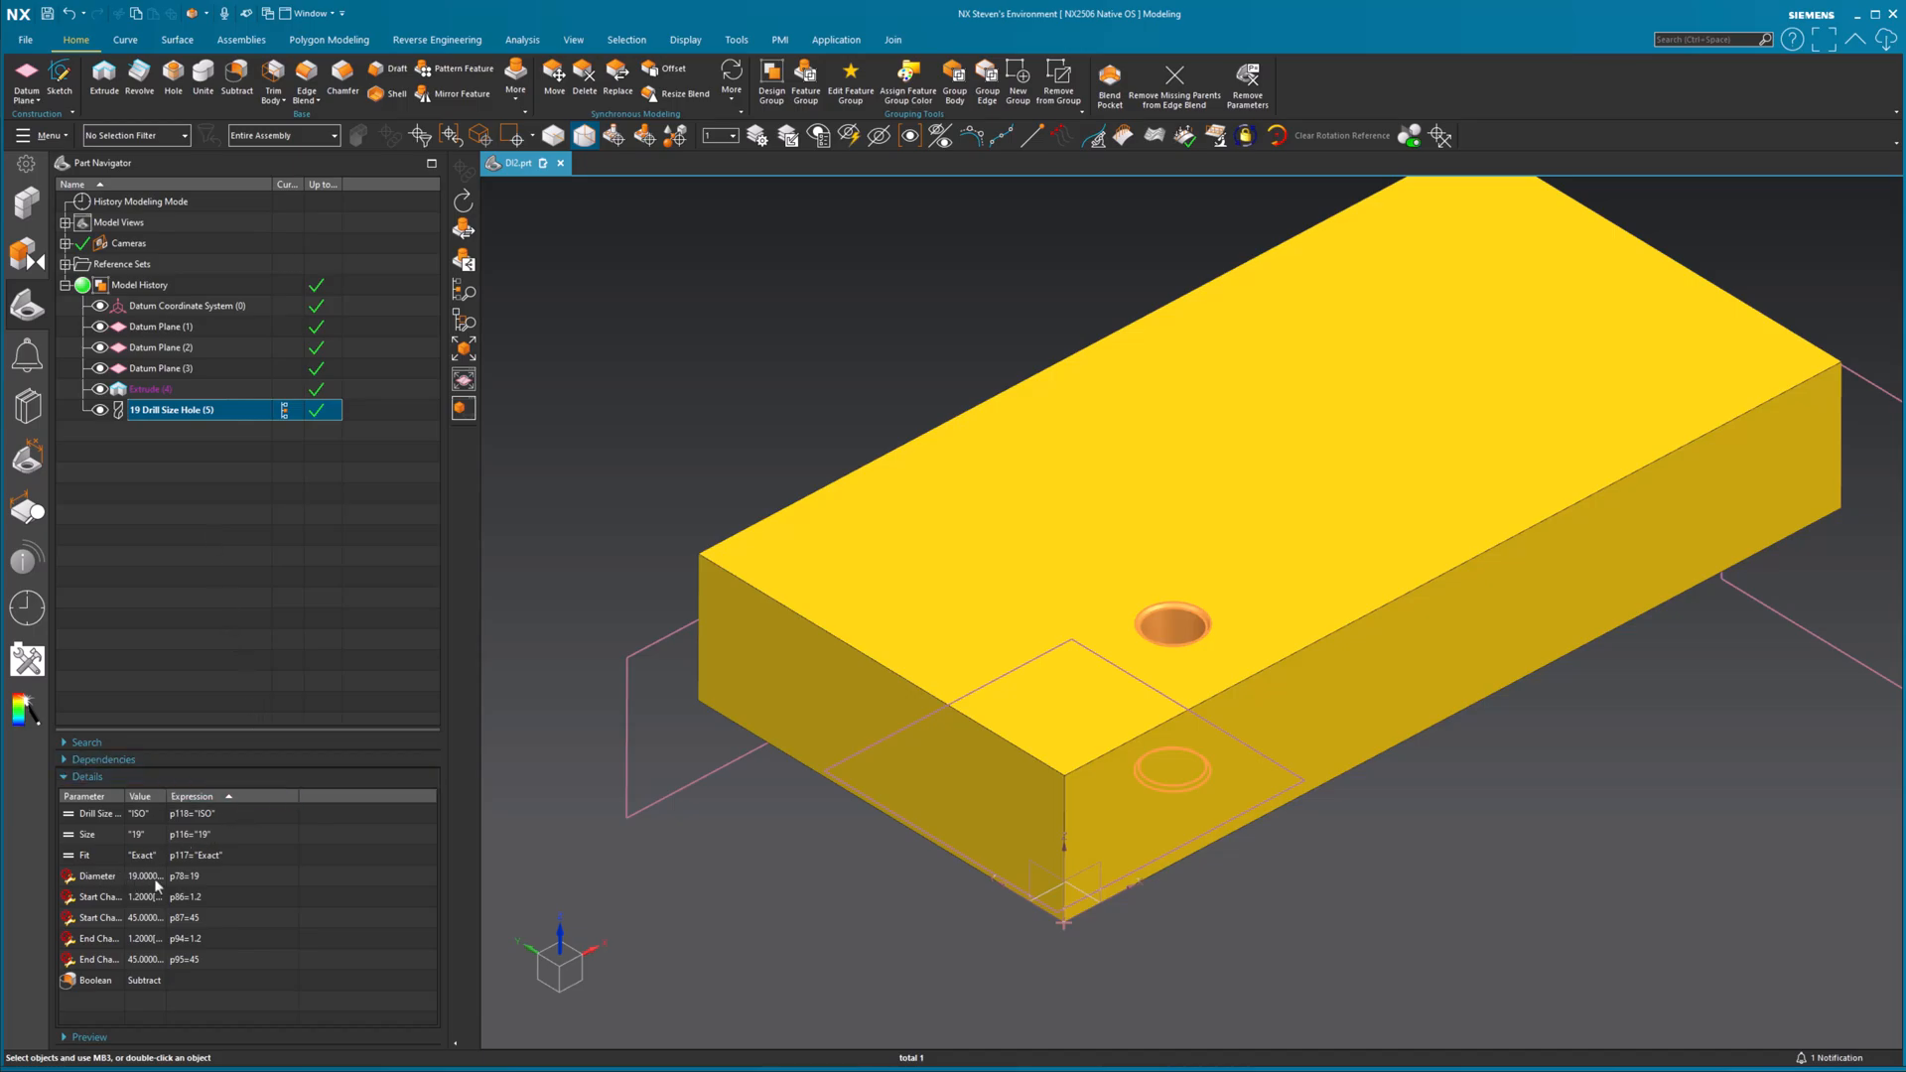
{"action": "left_click", "coordinate": [95, 875]}
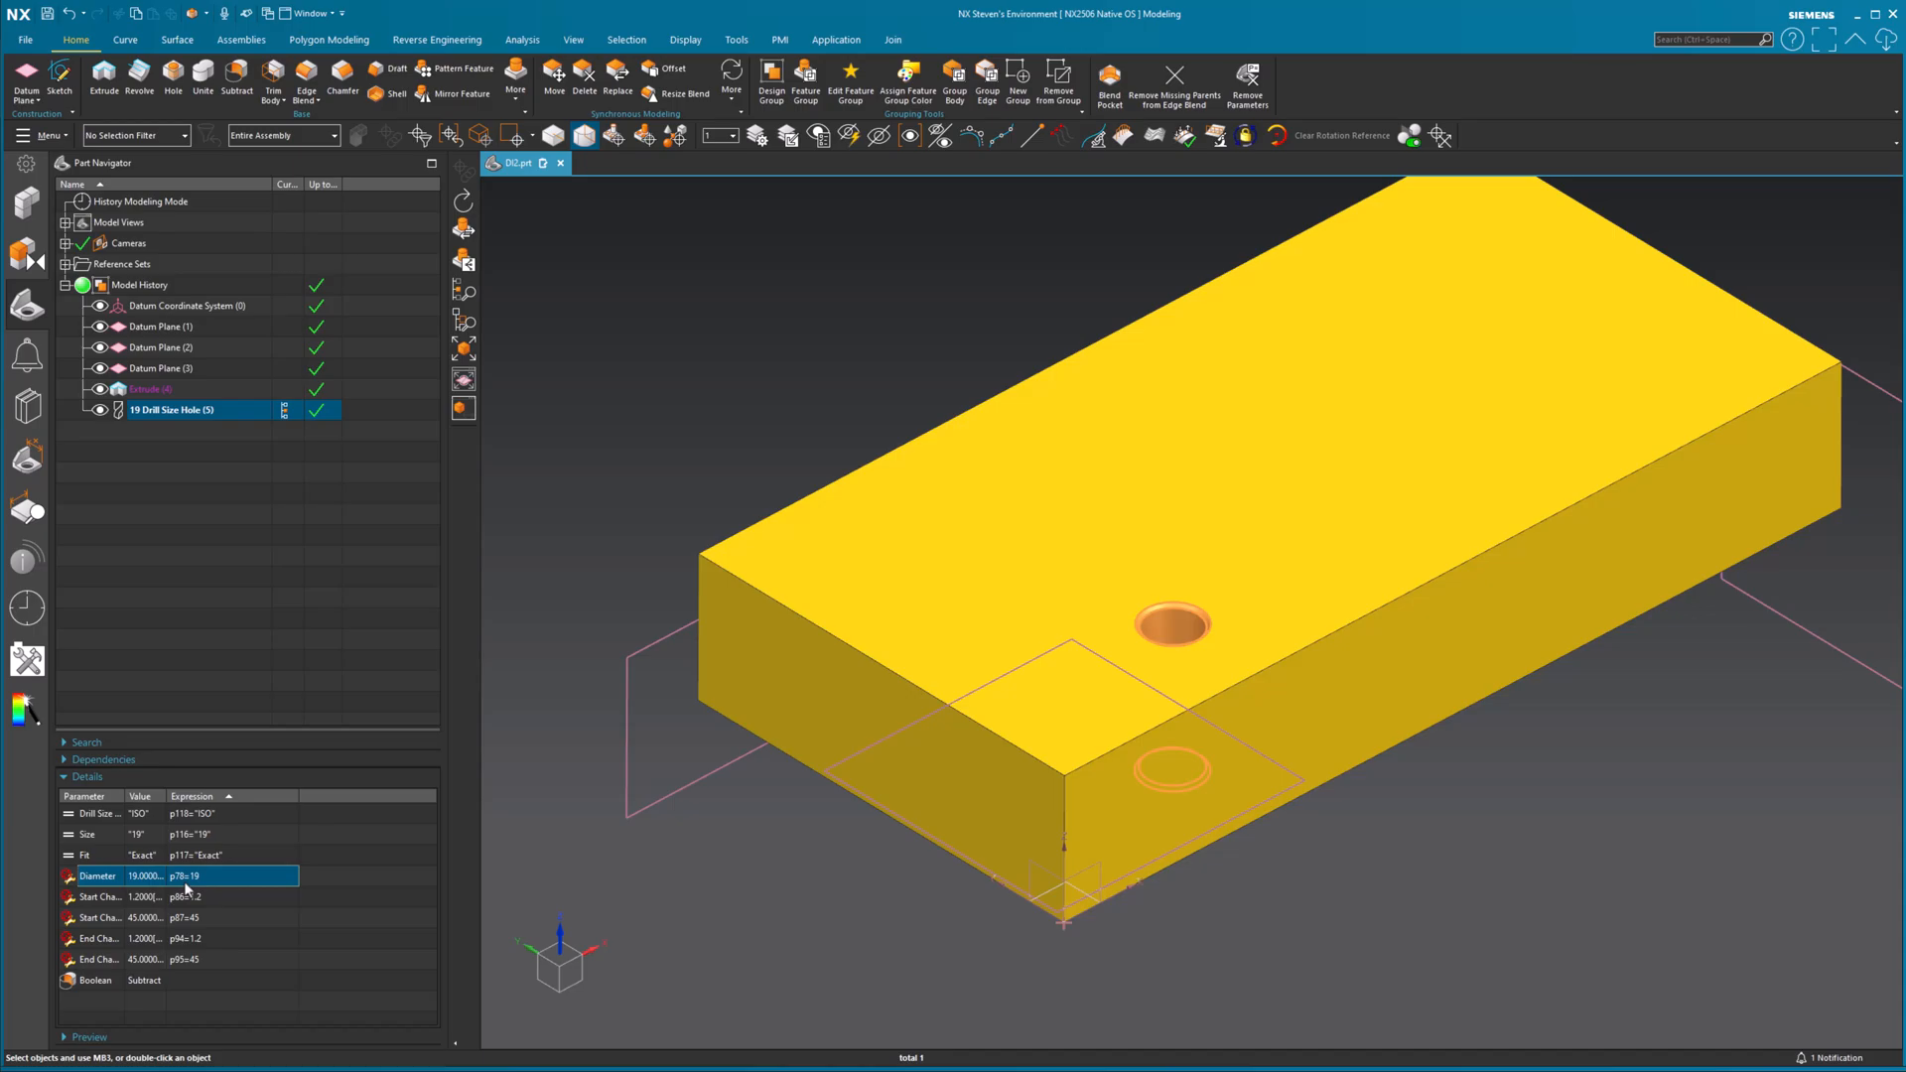
{"action": "mouse_move", "coordinate": [322, 824]}
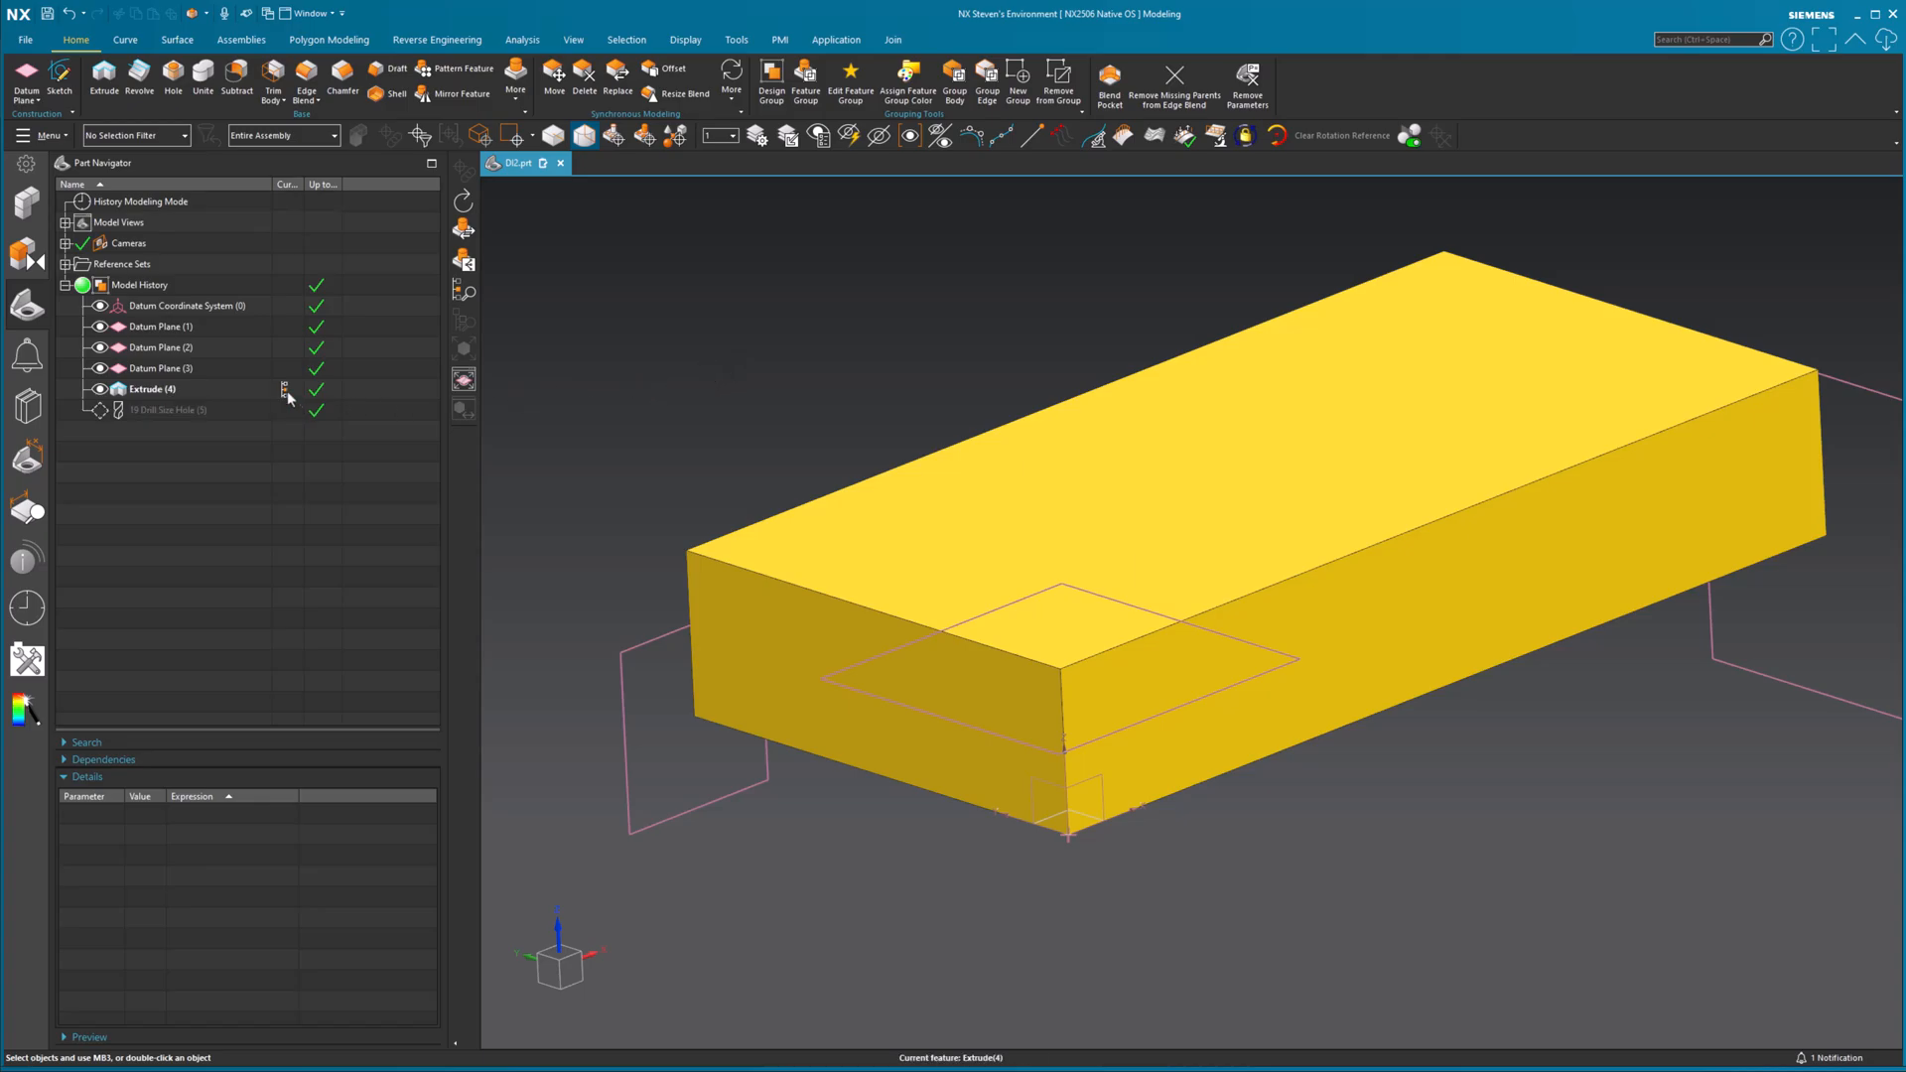
{"action": "mouse_move", "coordinate": [203, 419]}
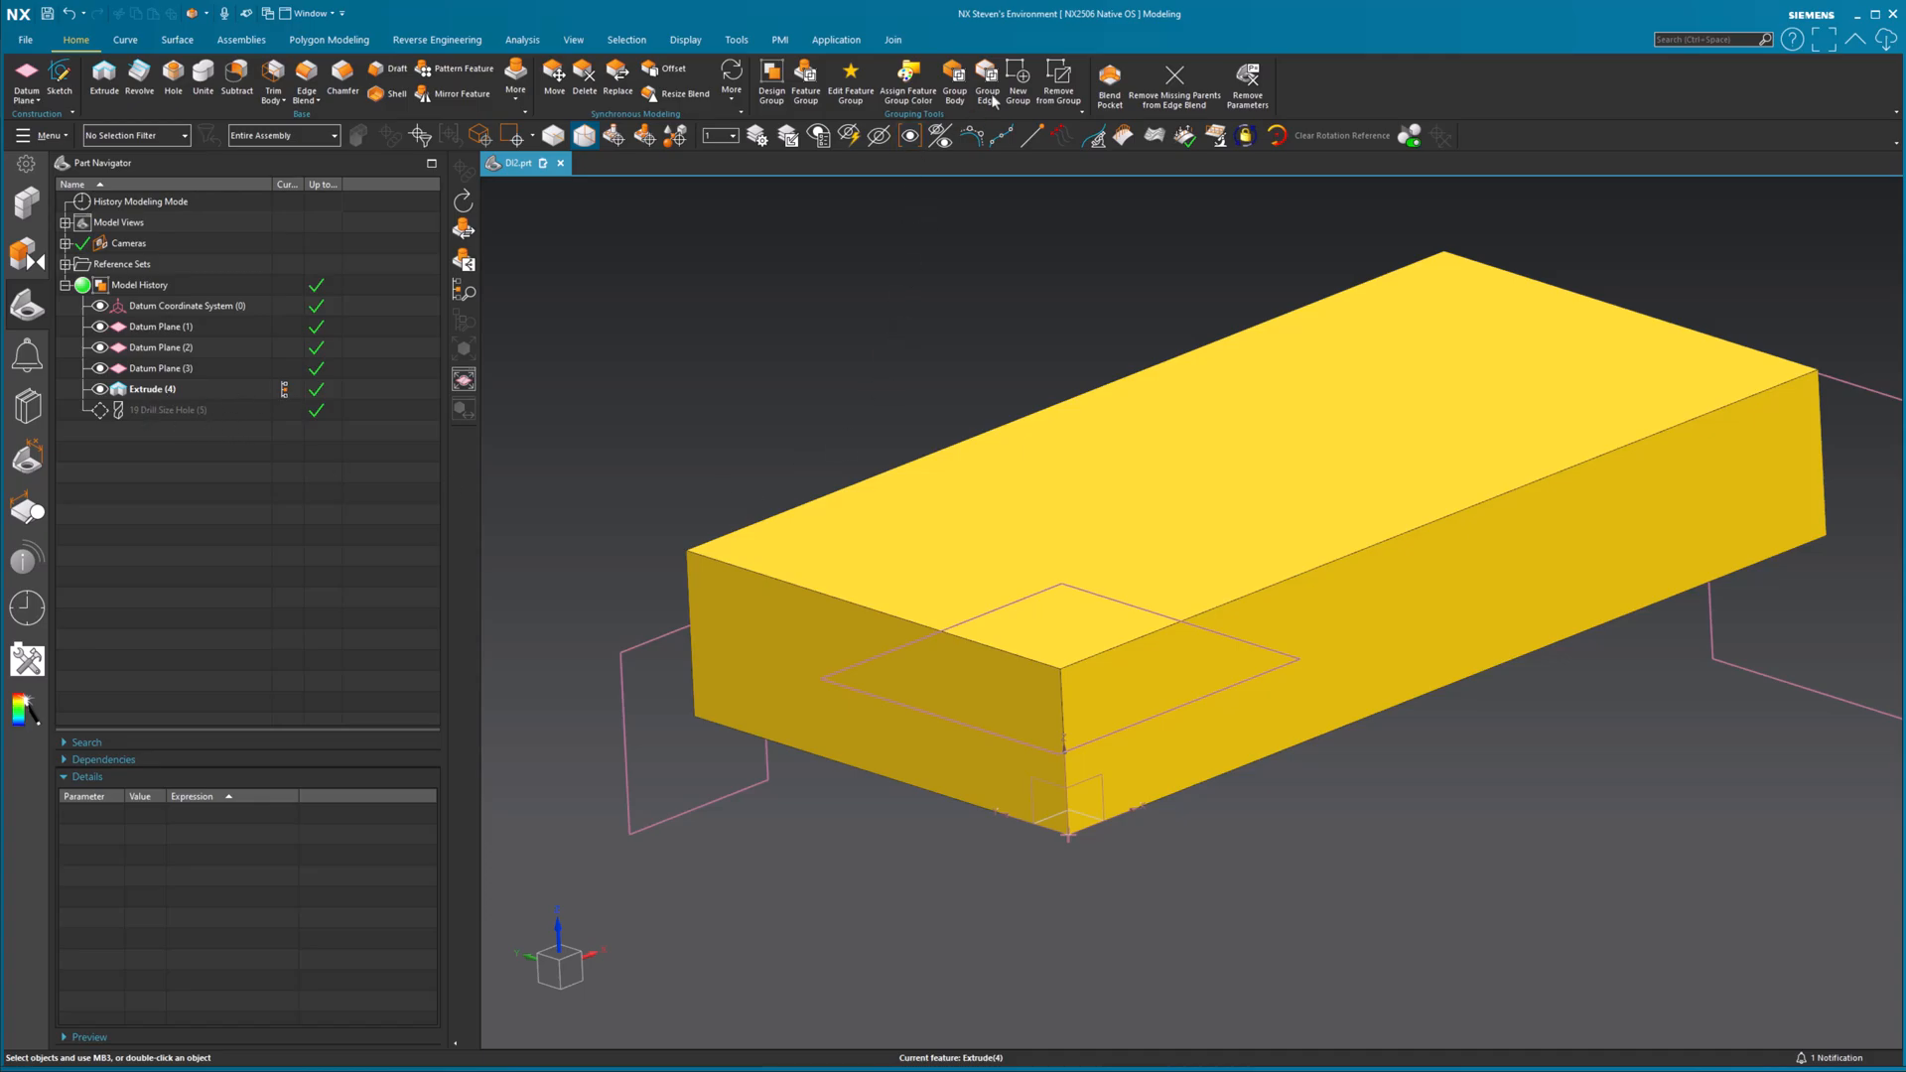
{"action": "left_click", "coordinate": [735, 40]}
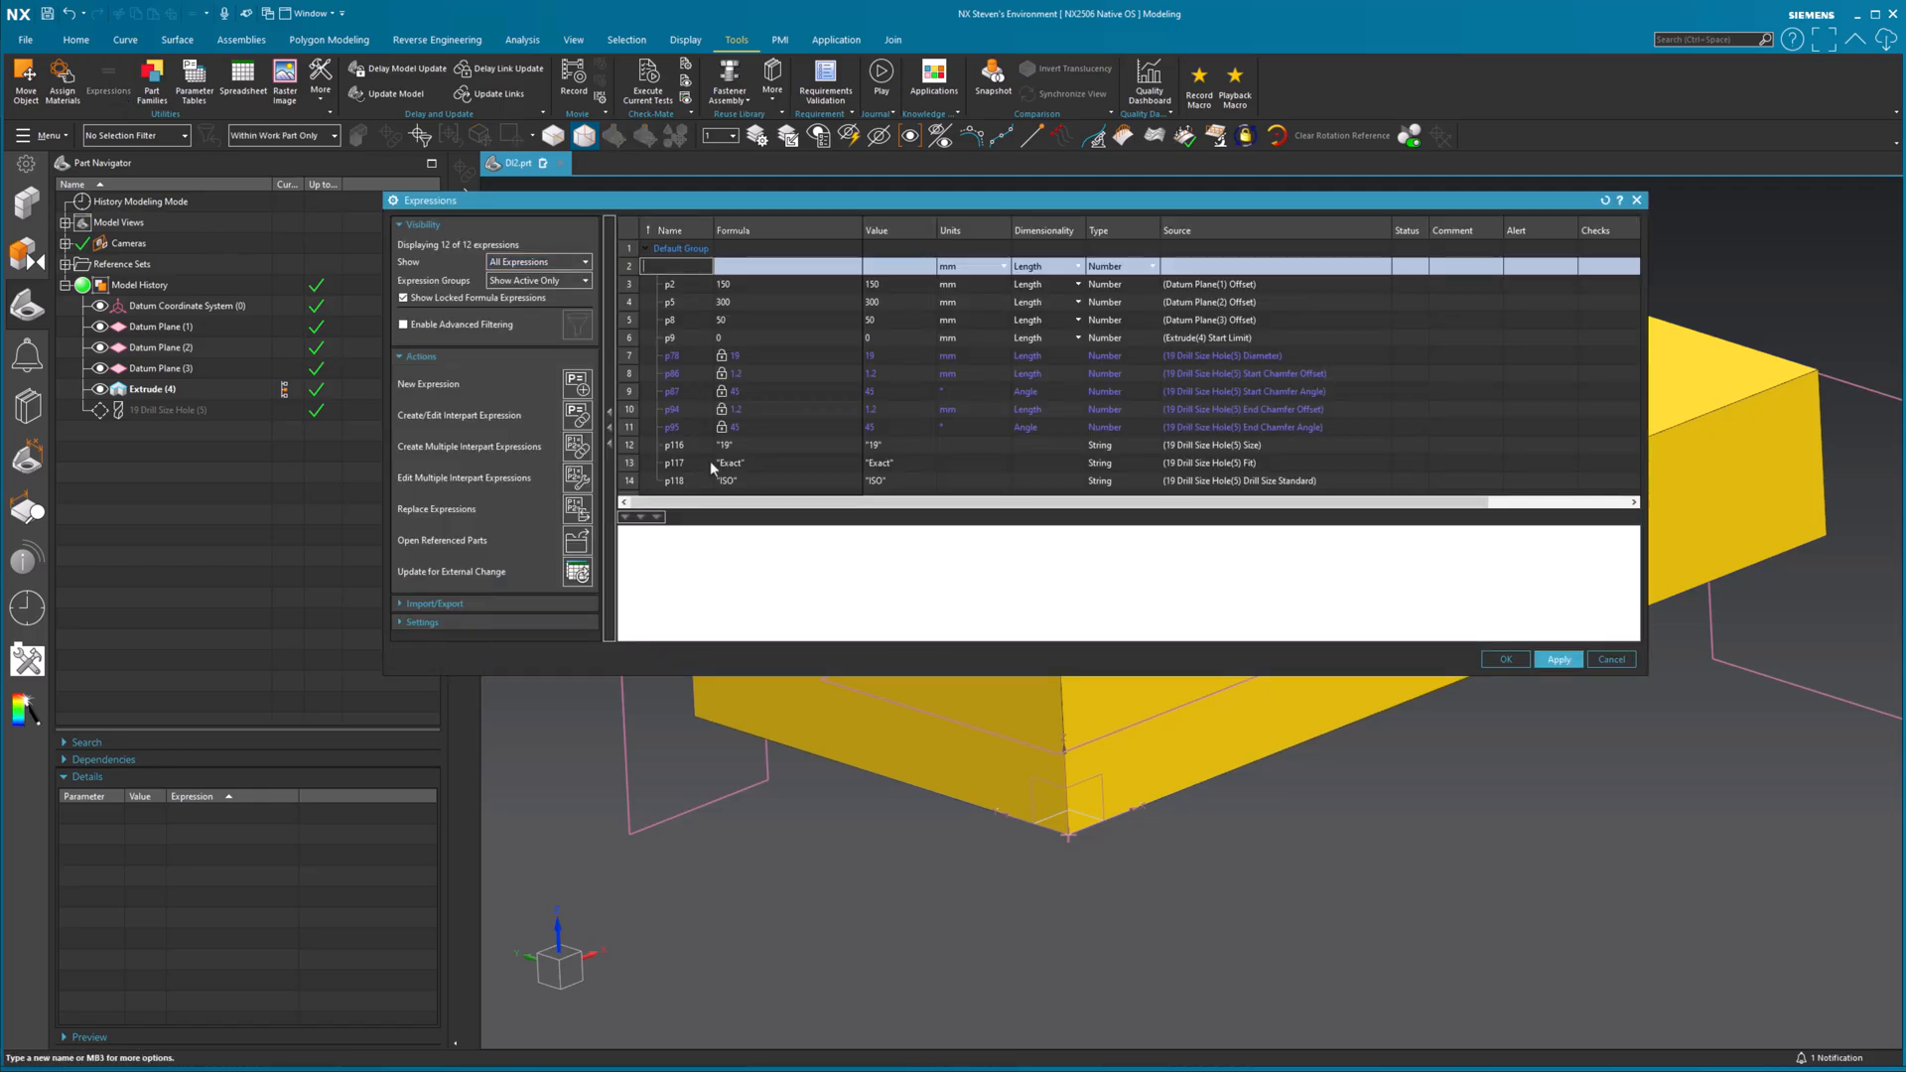
- Add expression Hole_Size_1 with formula 2*p78+1mm, evaluating to 39
{"action": "left_click", "coordinate": [671, 355]}
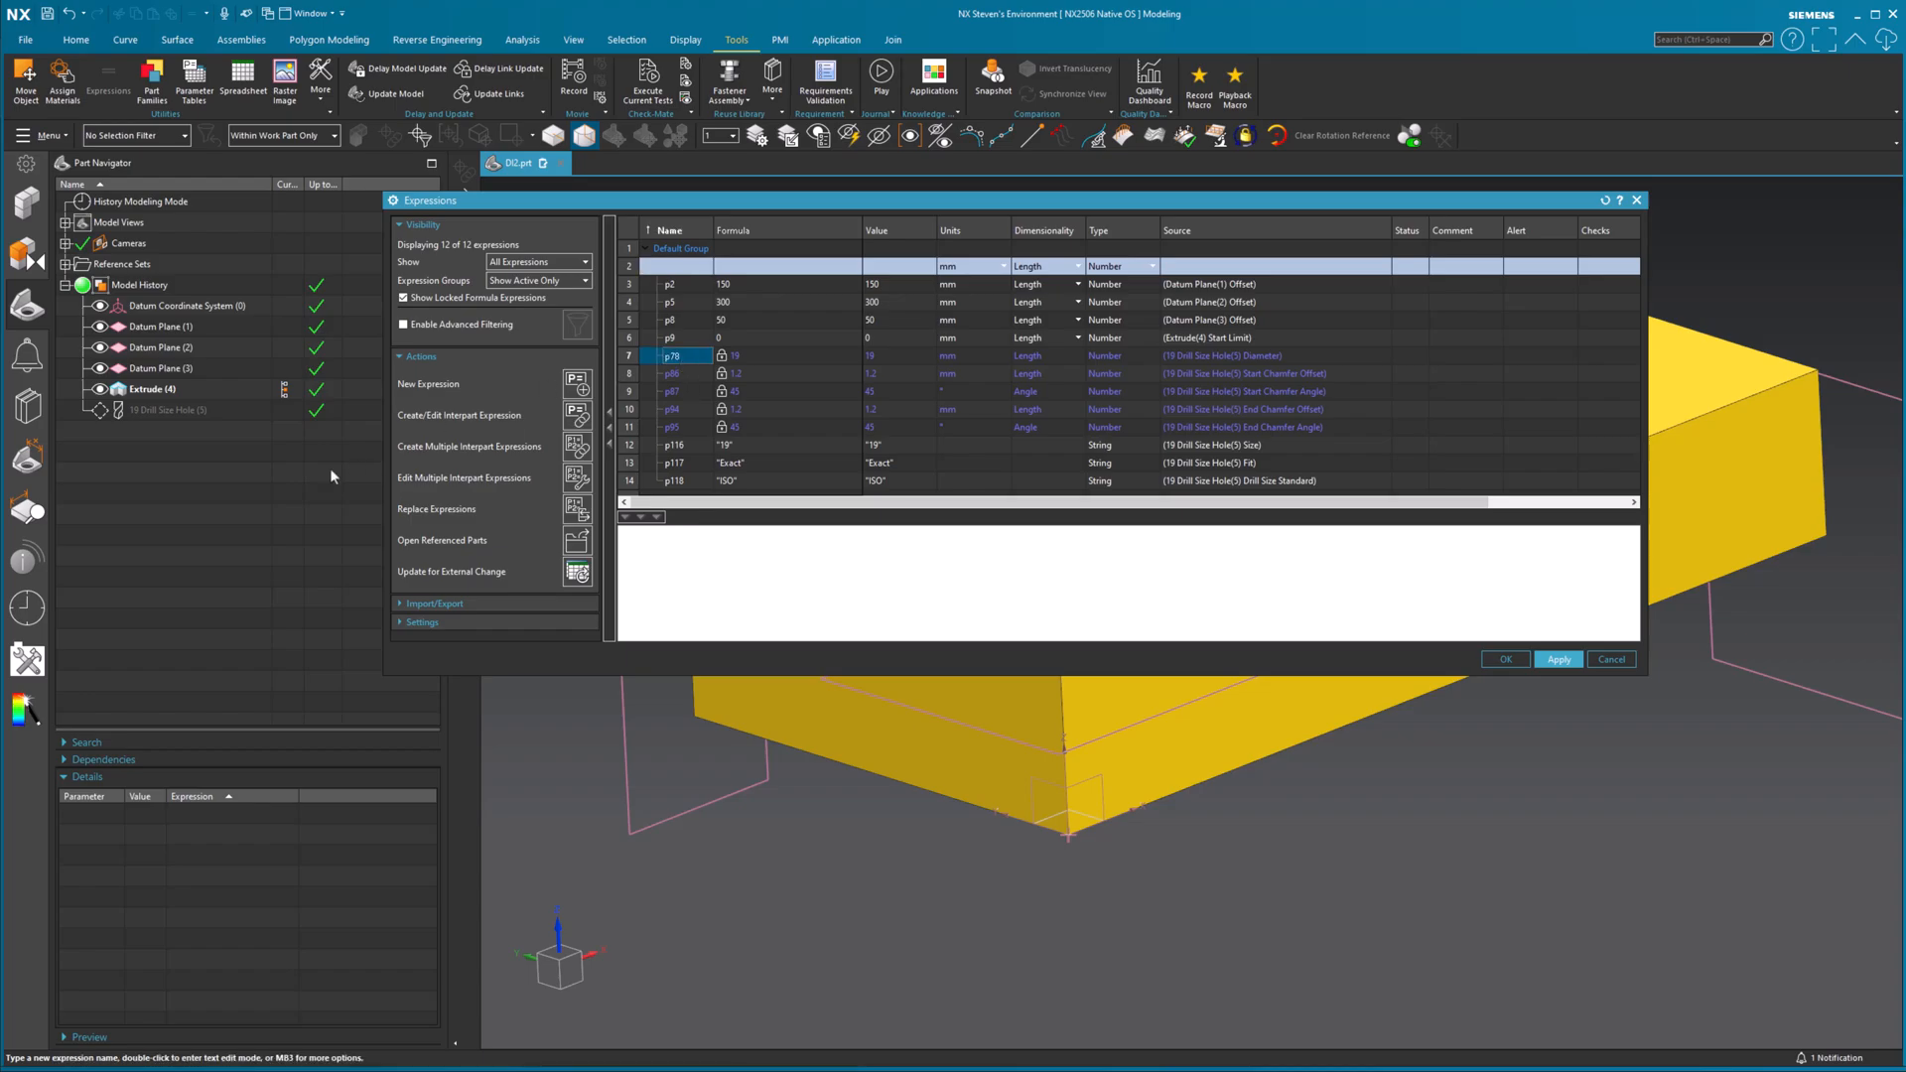
{"action": "mouse_move", "coordinate": [222, 428]}
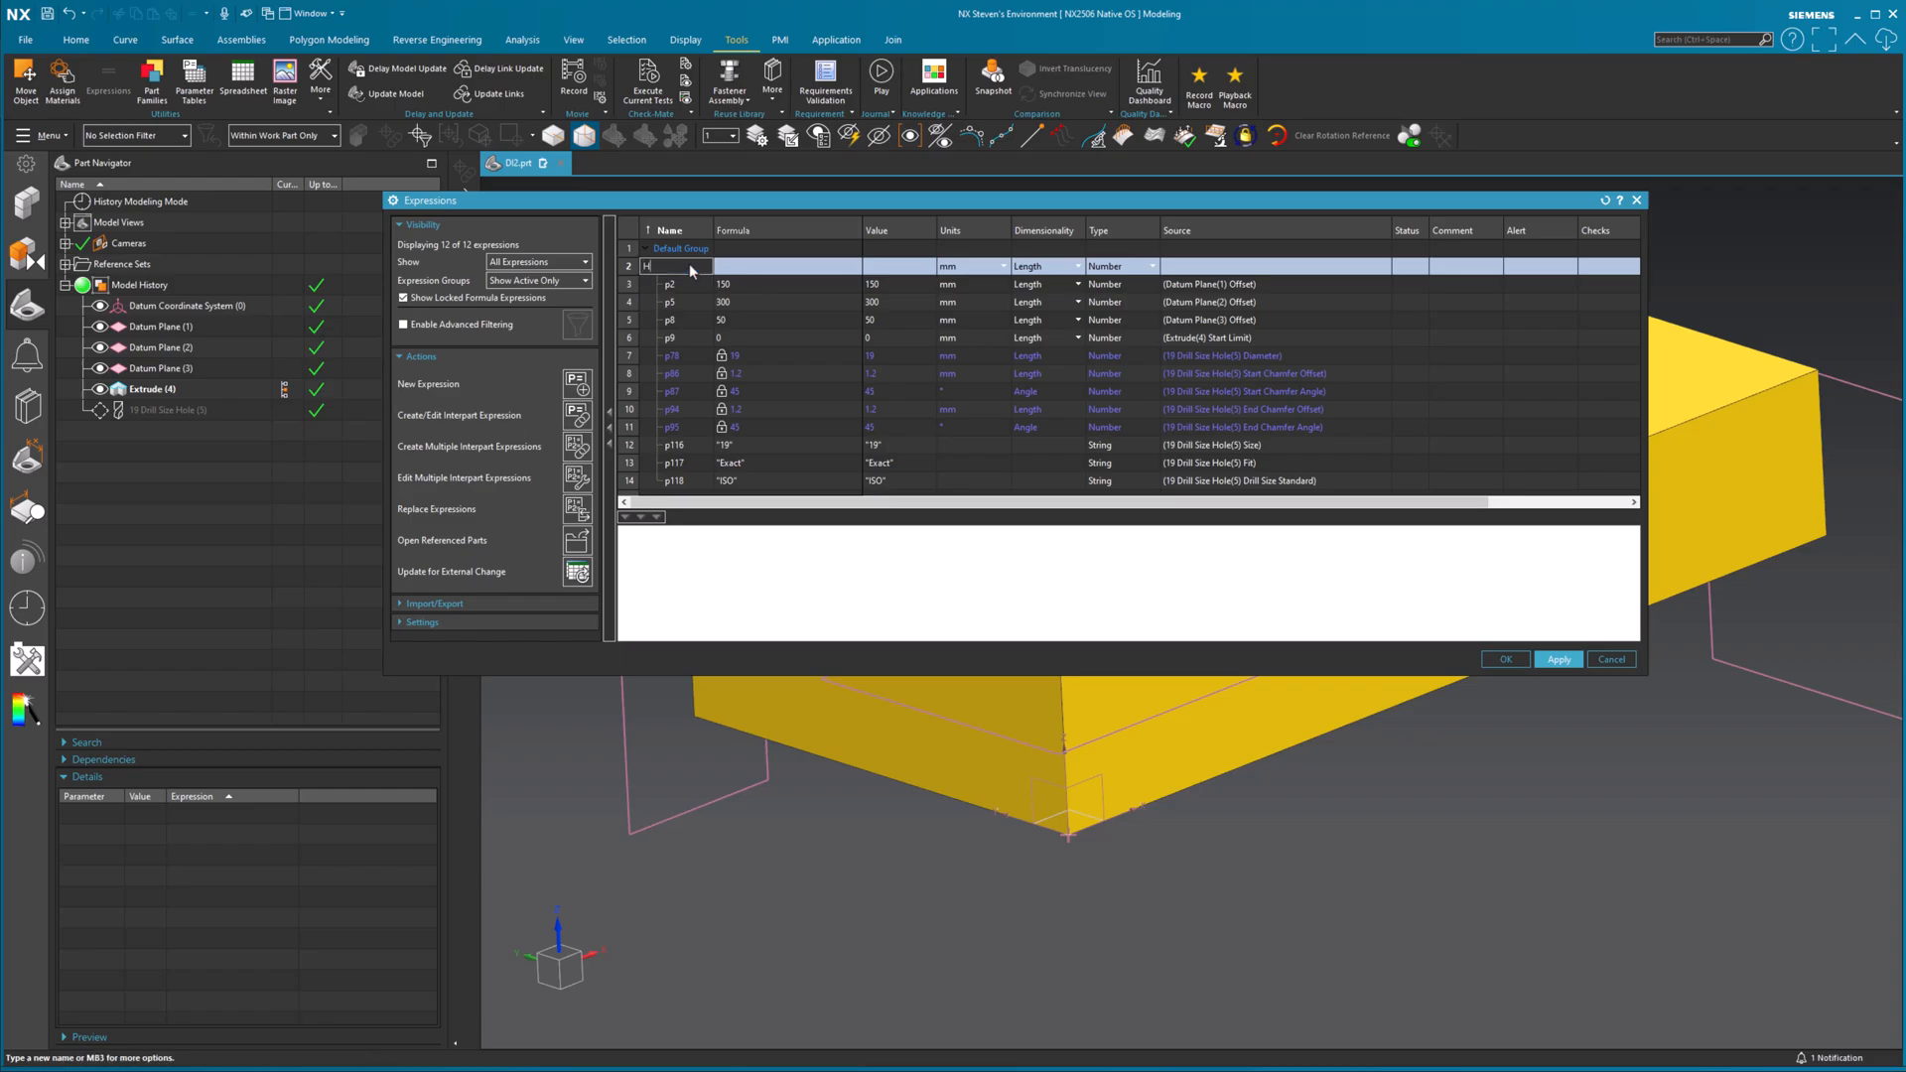
{"action": "type", "text": "Hole_Size_1"}
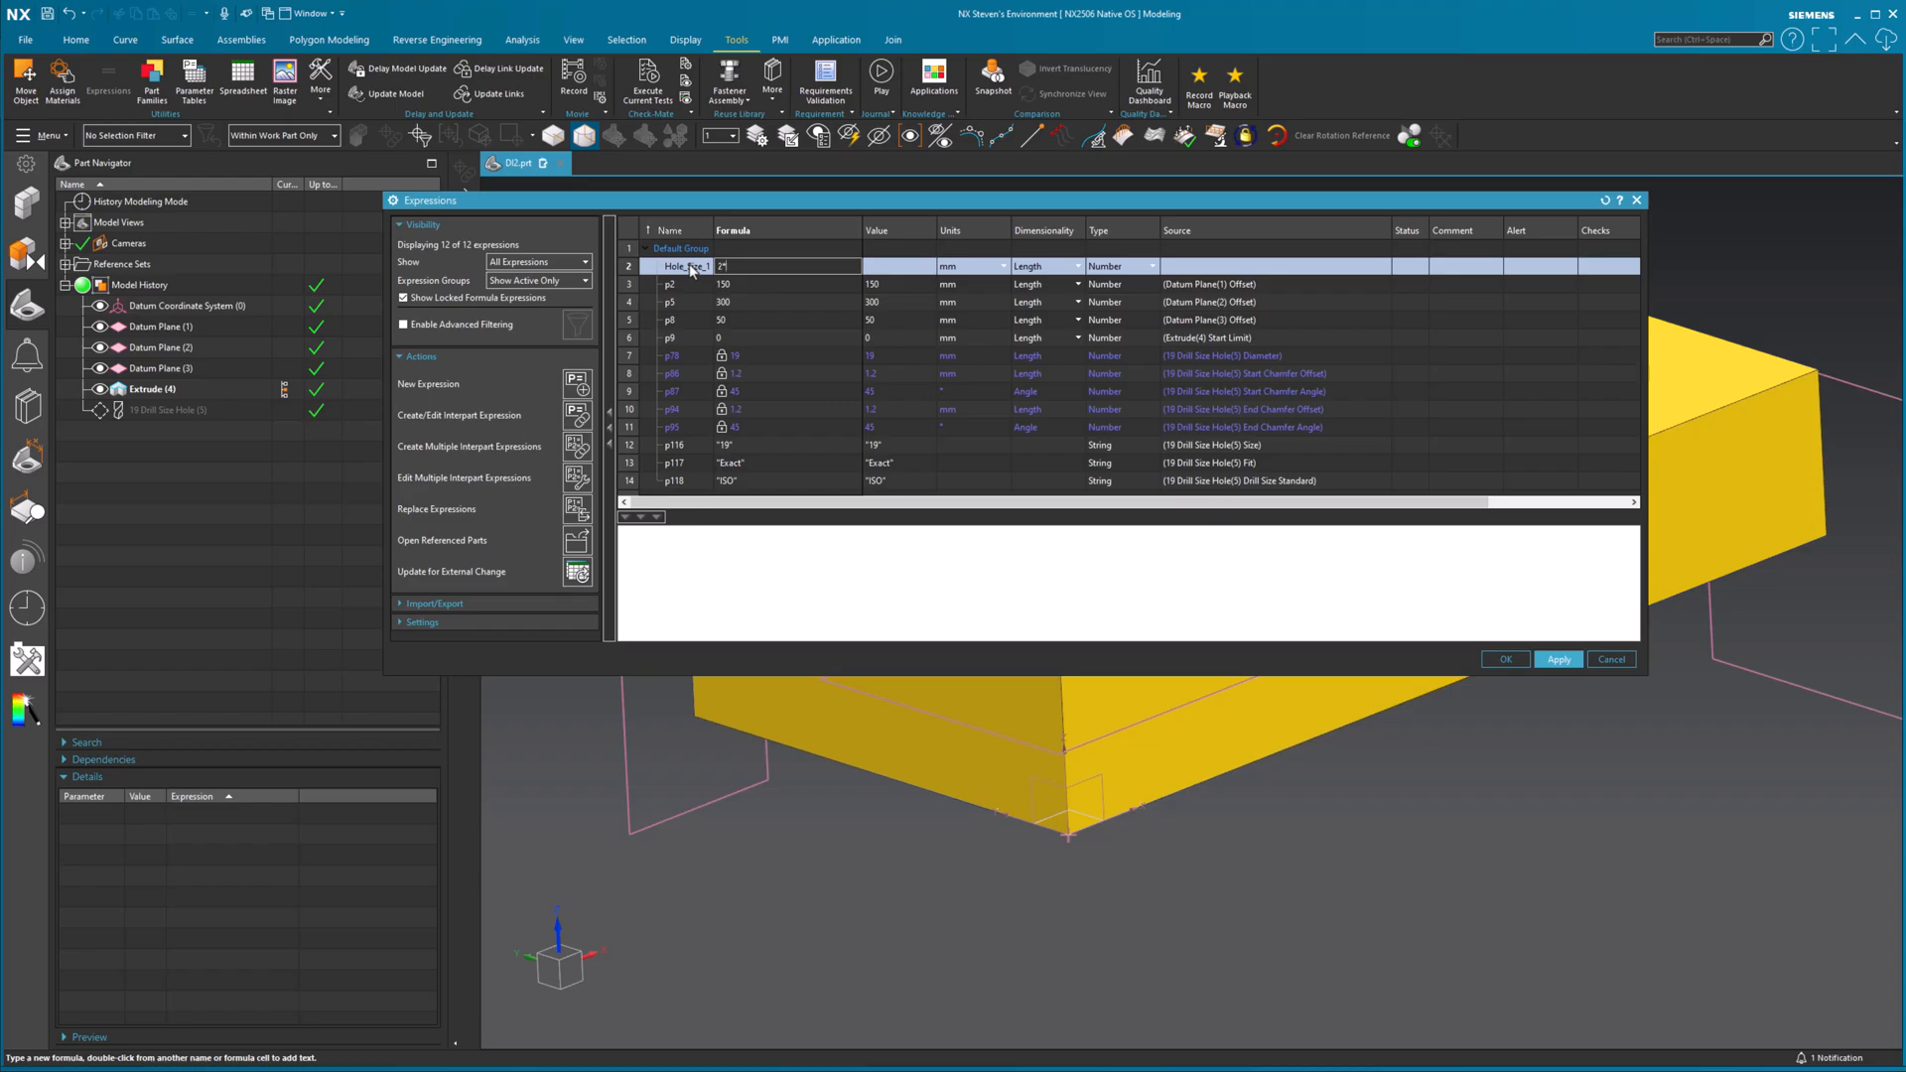
{"action": "type", "text": "p78+"}
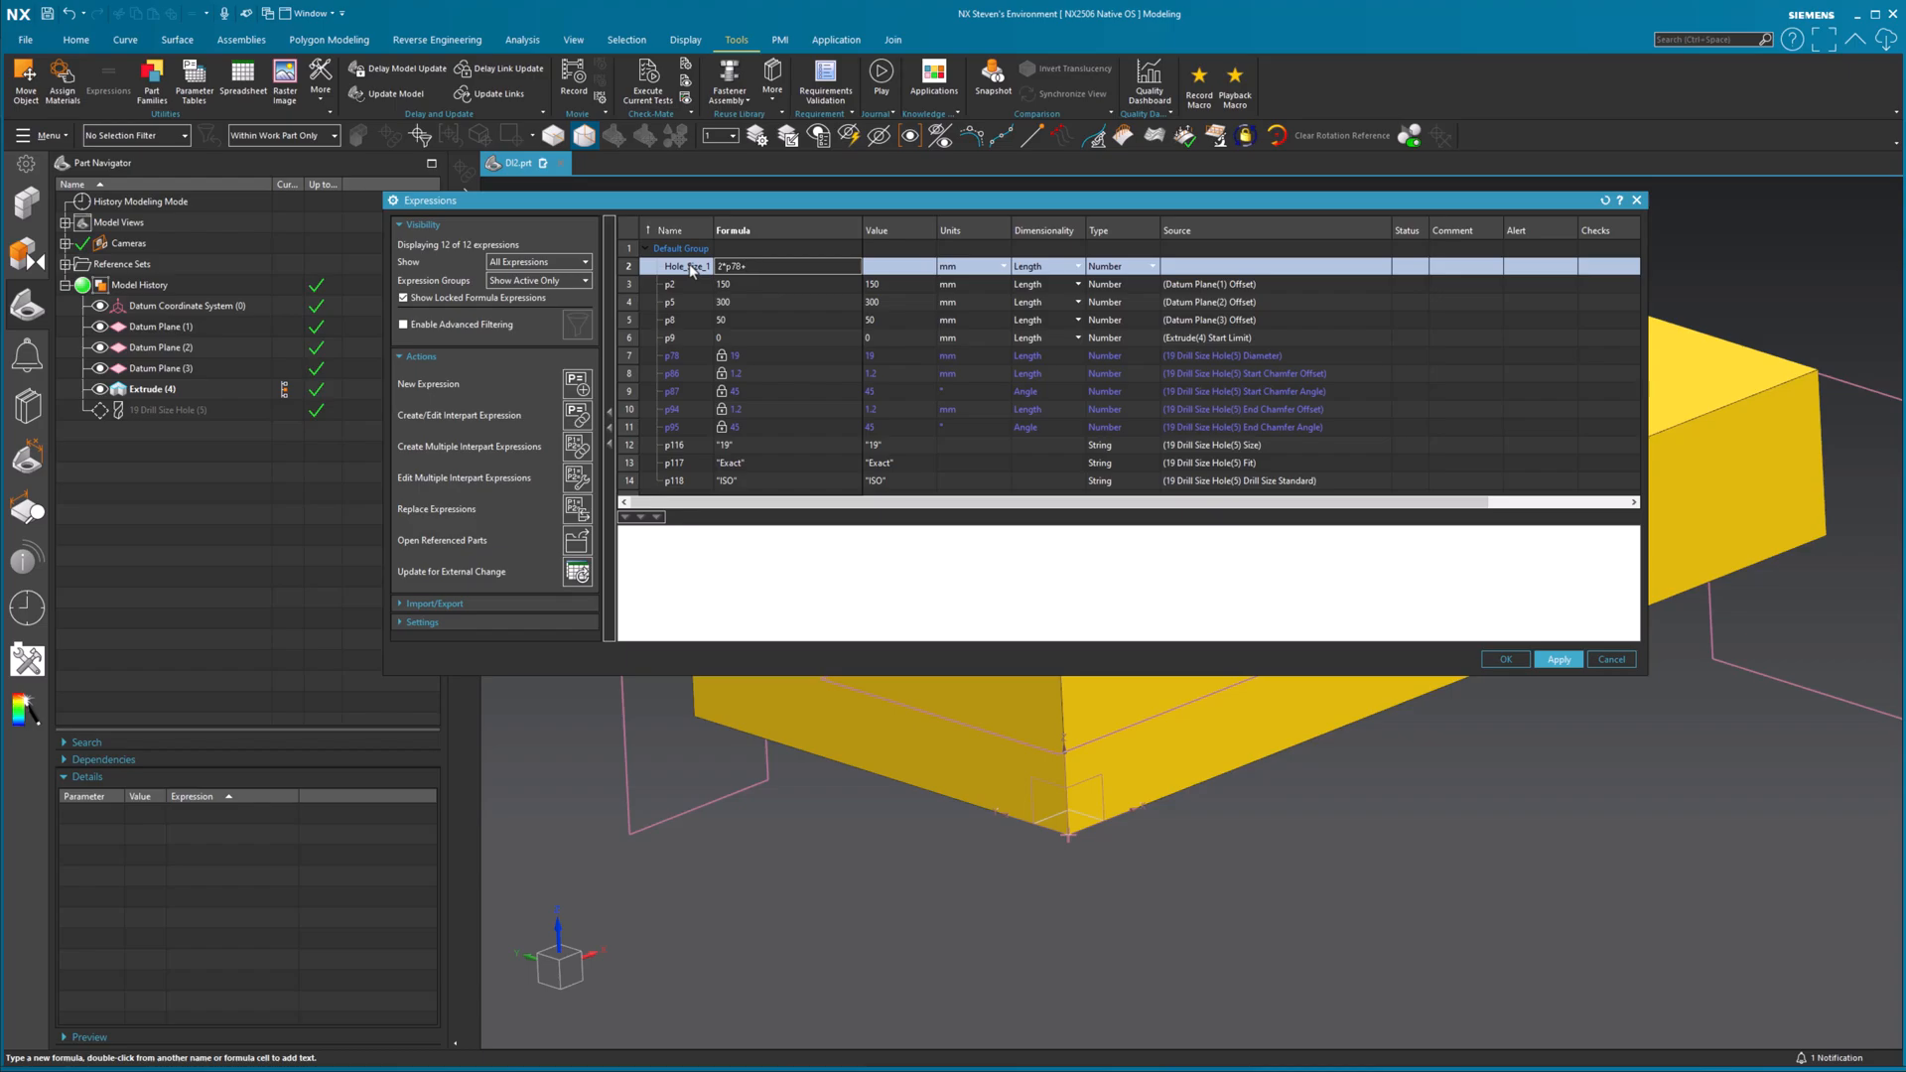
{"action": "type", "text": "1mm"}
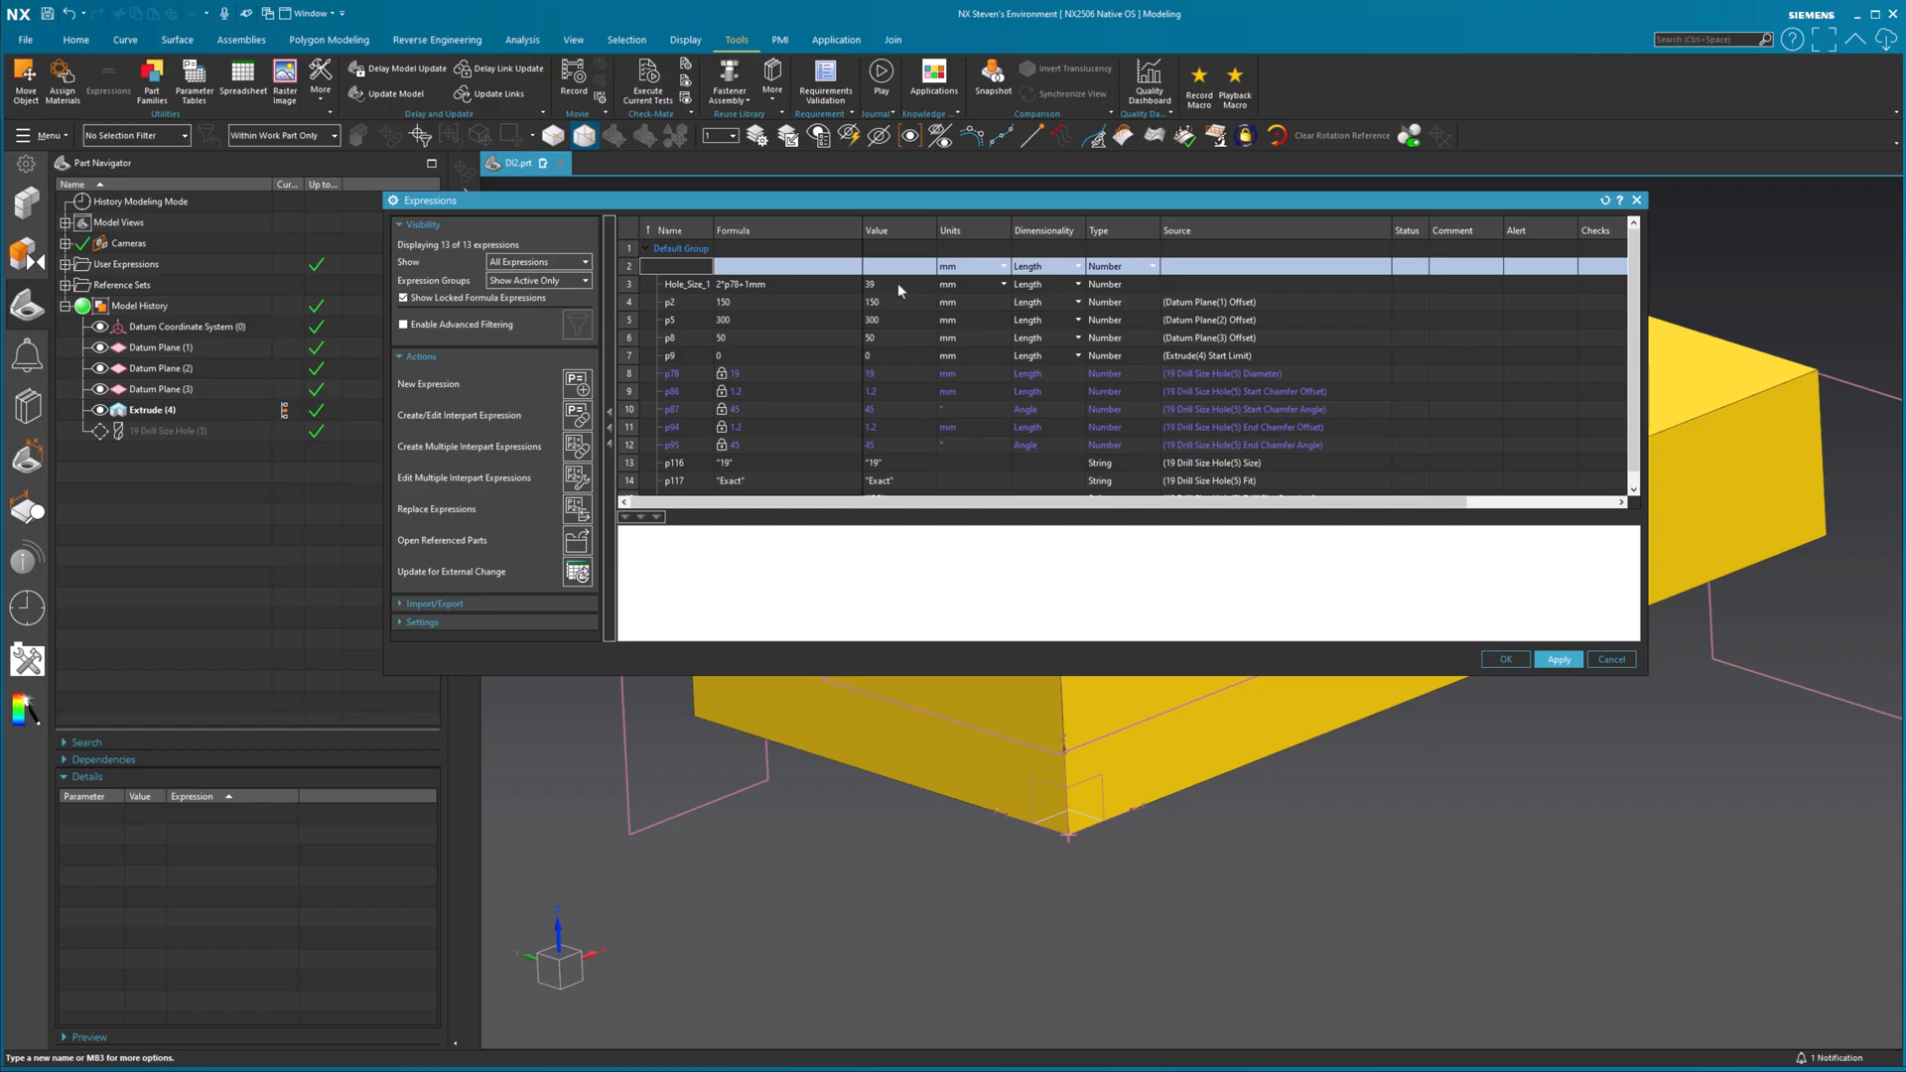
{"action": "mouse_move", "coordinate": [739, 390]}
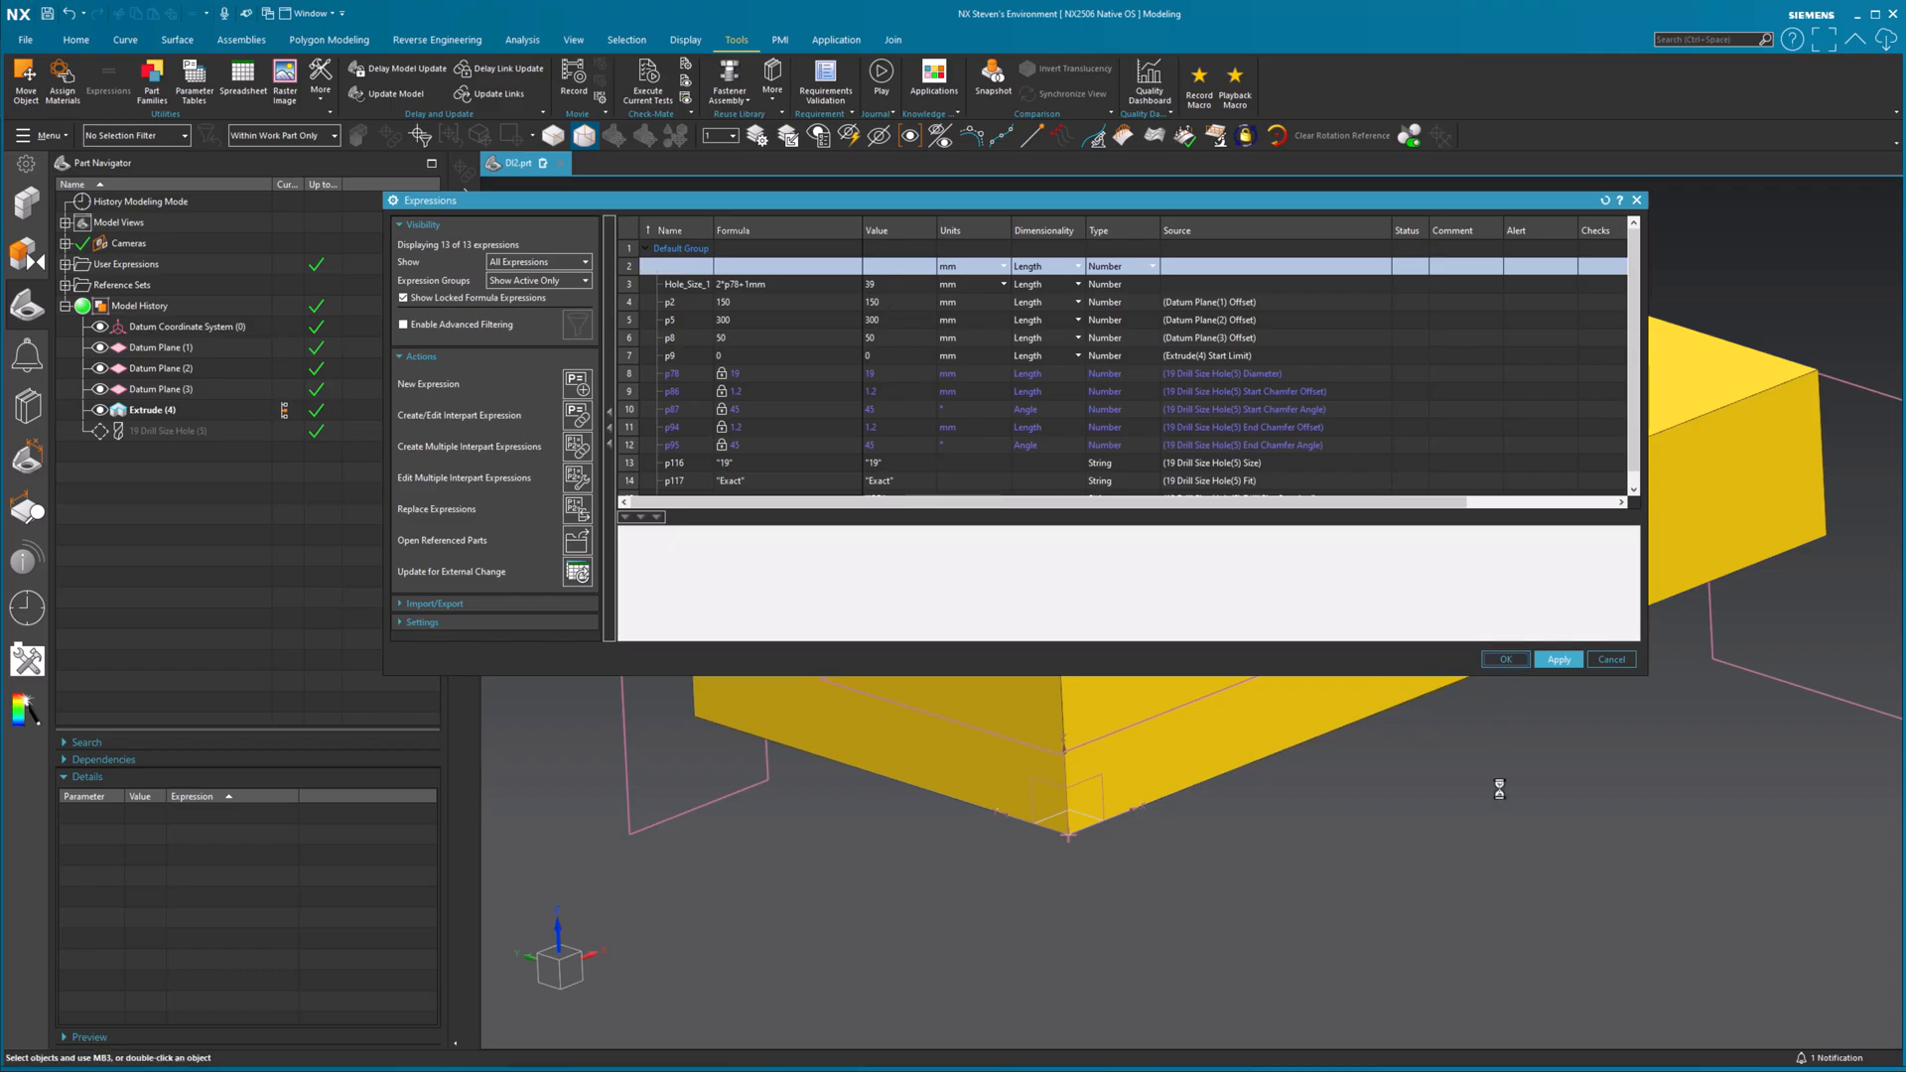
{"action": "left_click", "coordinate": [1505, 659]}
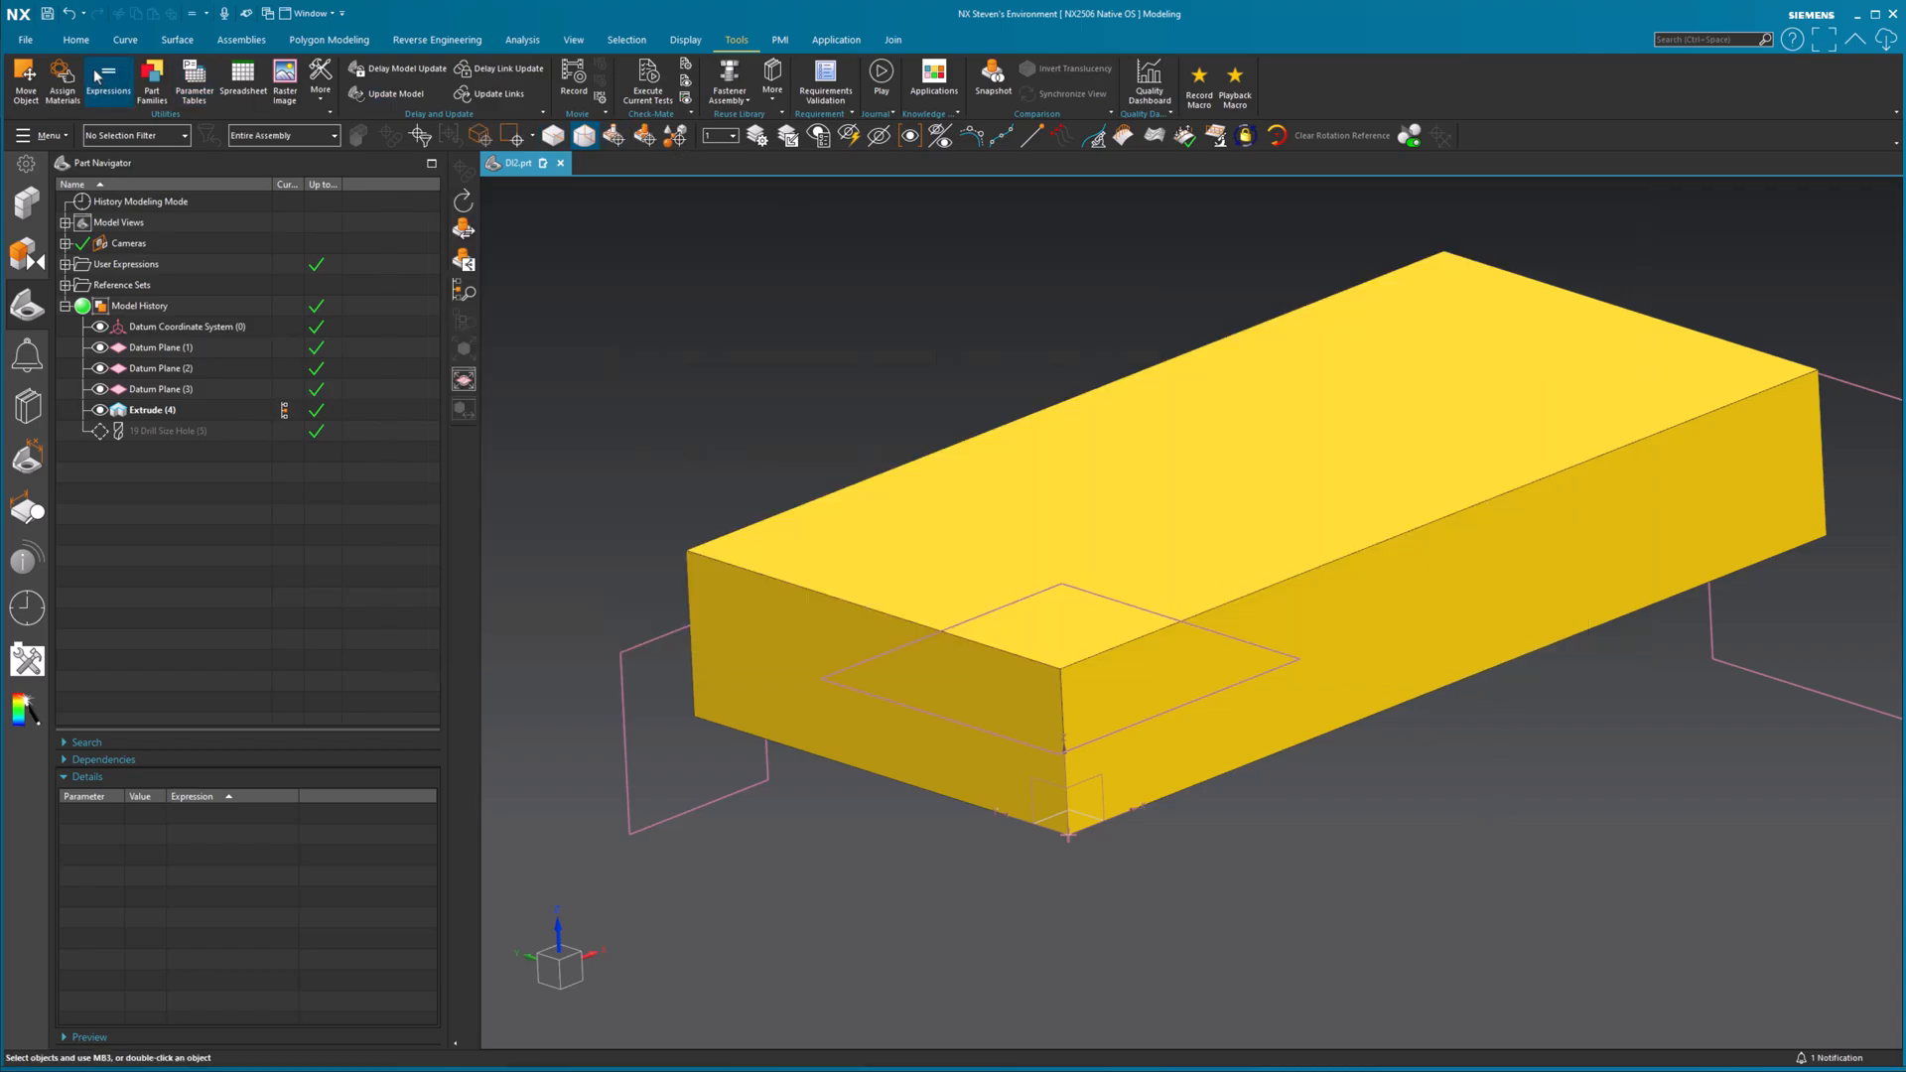
- Create a datum plane offset from Datum Plane (1) by Hole_Size_1
{"action": "left_click", "coordinate": [86, 45]}
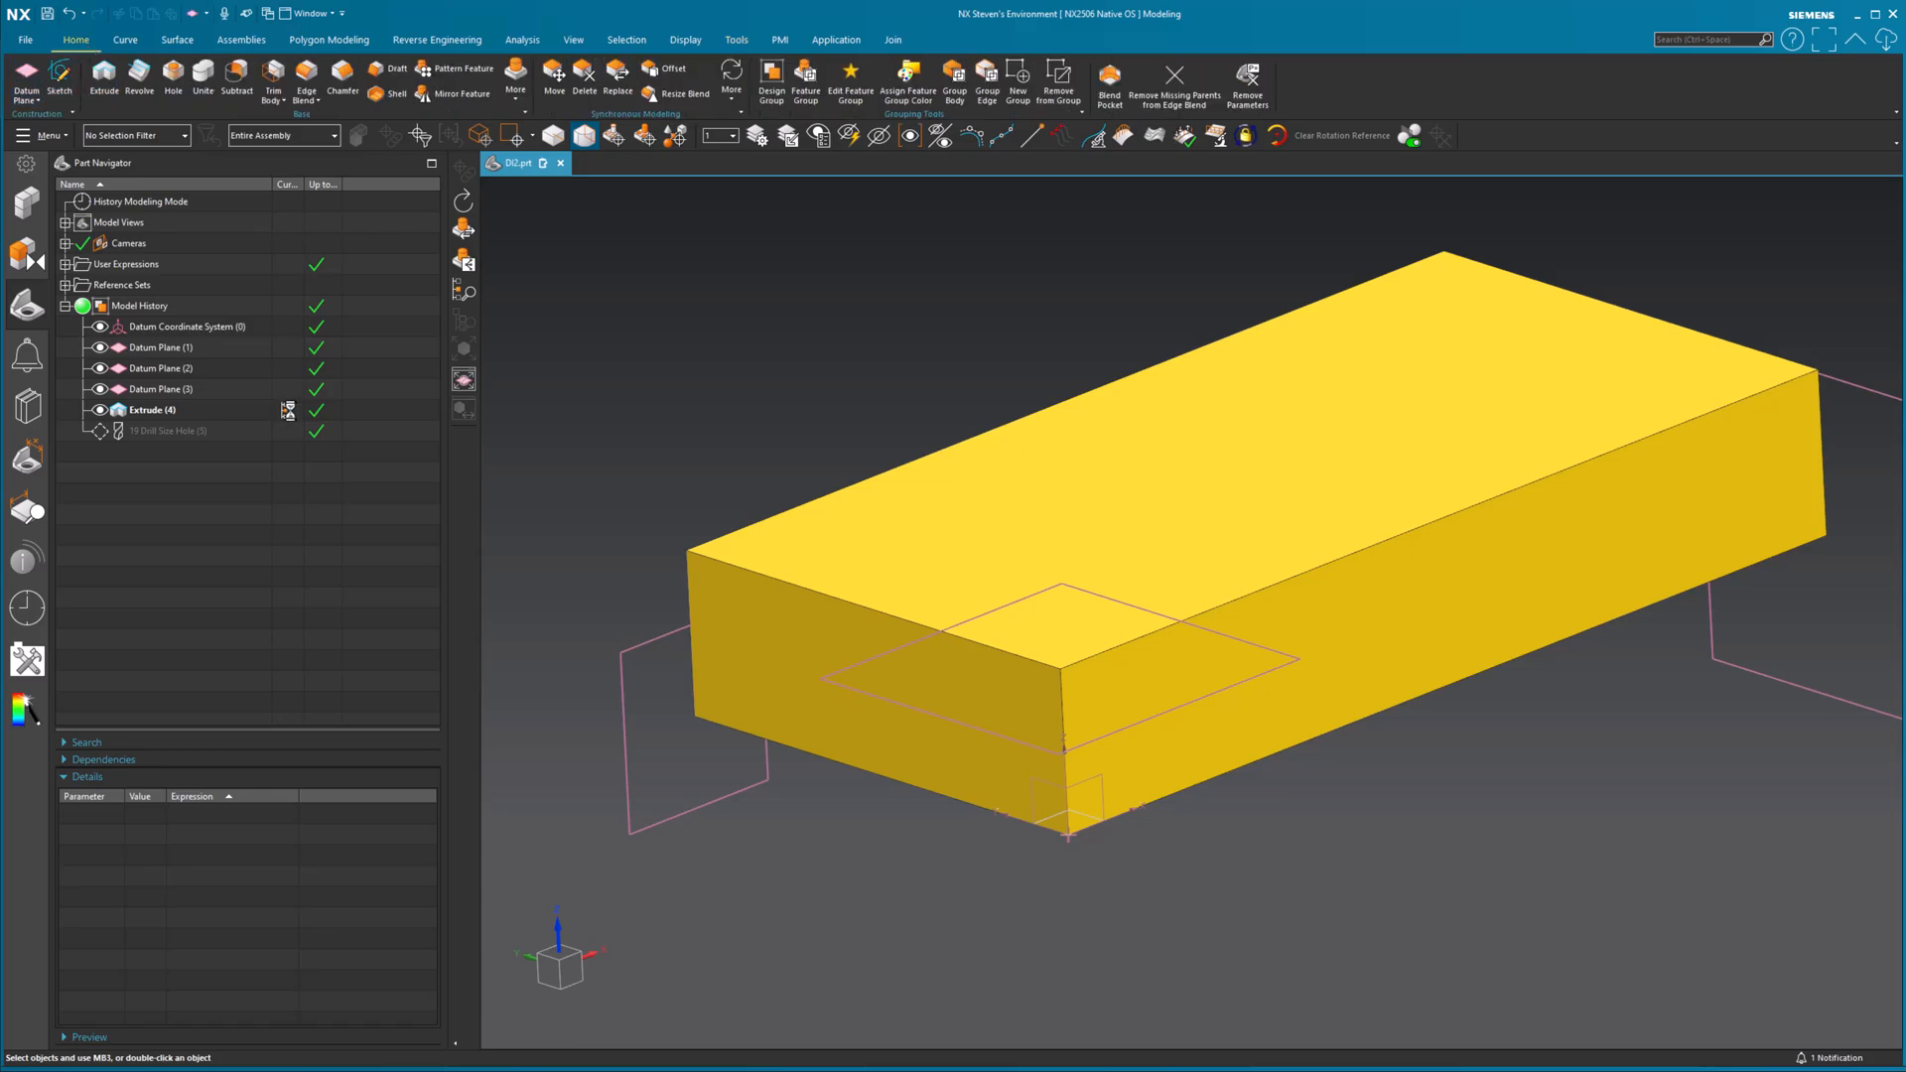
{"action": "left_click", "coordinate": [22, 79]}
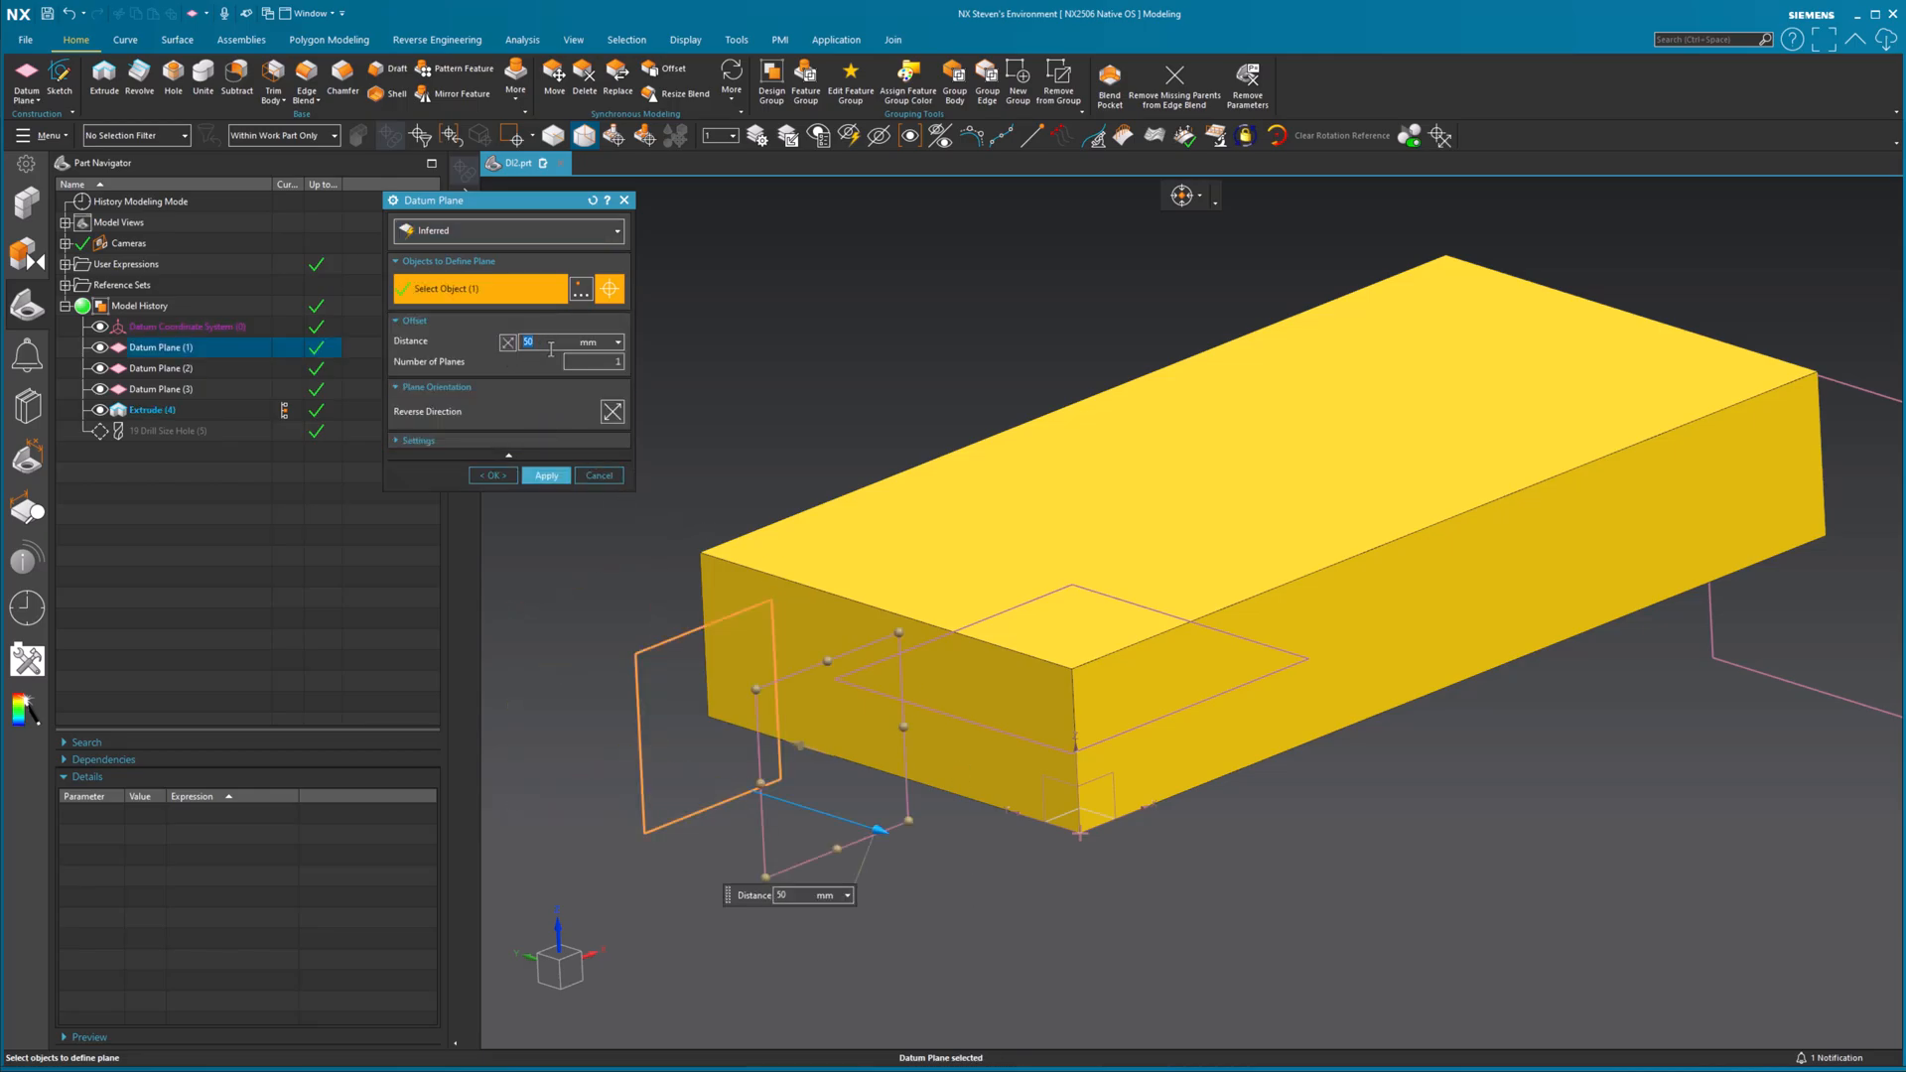
{"action": "type", "text": "ho"}
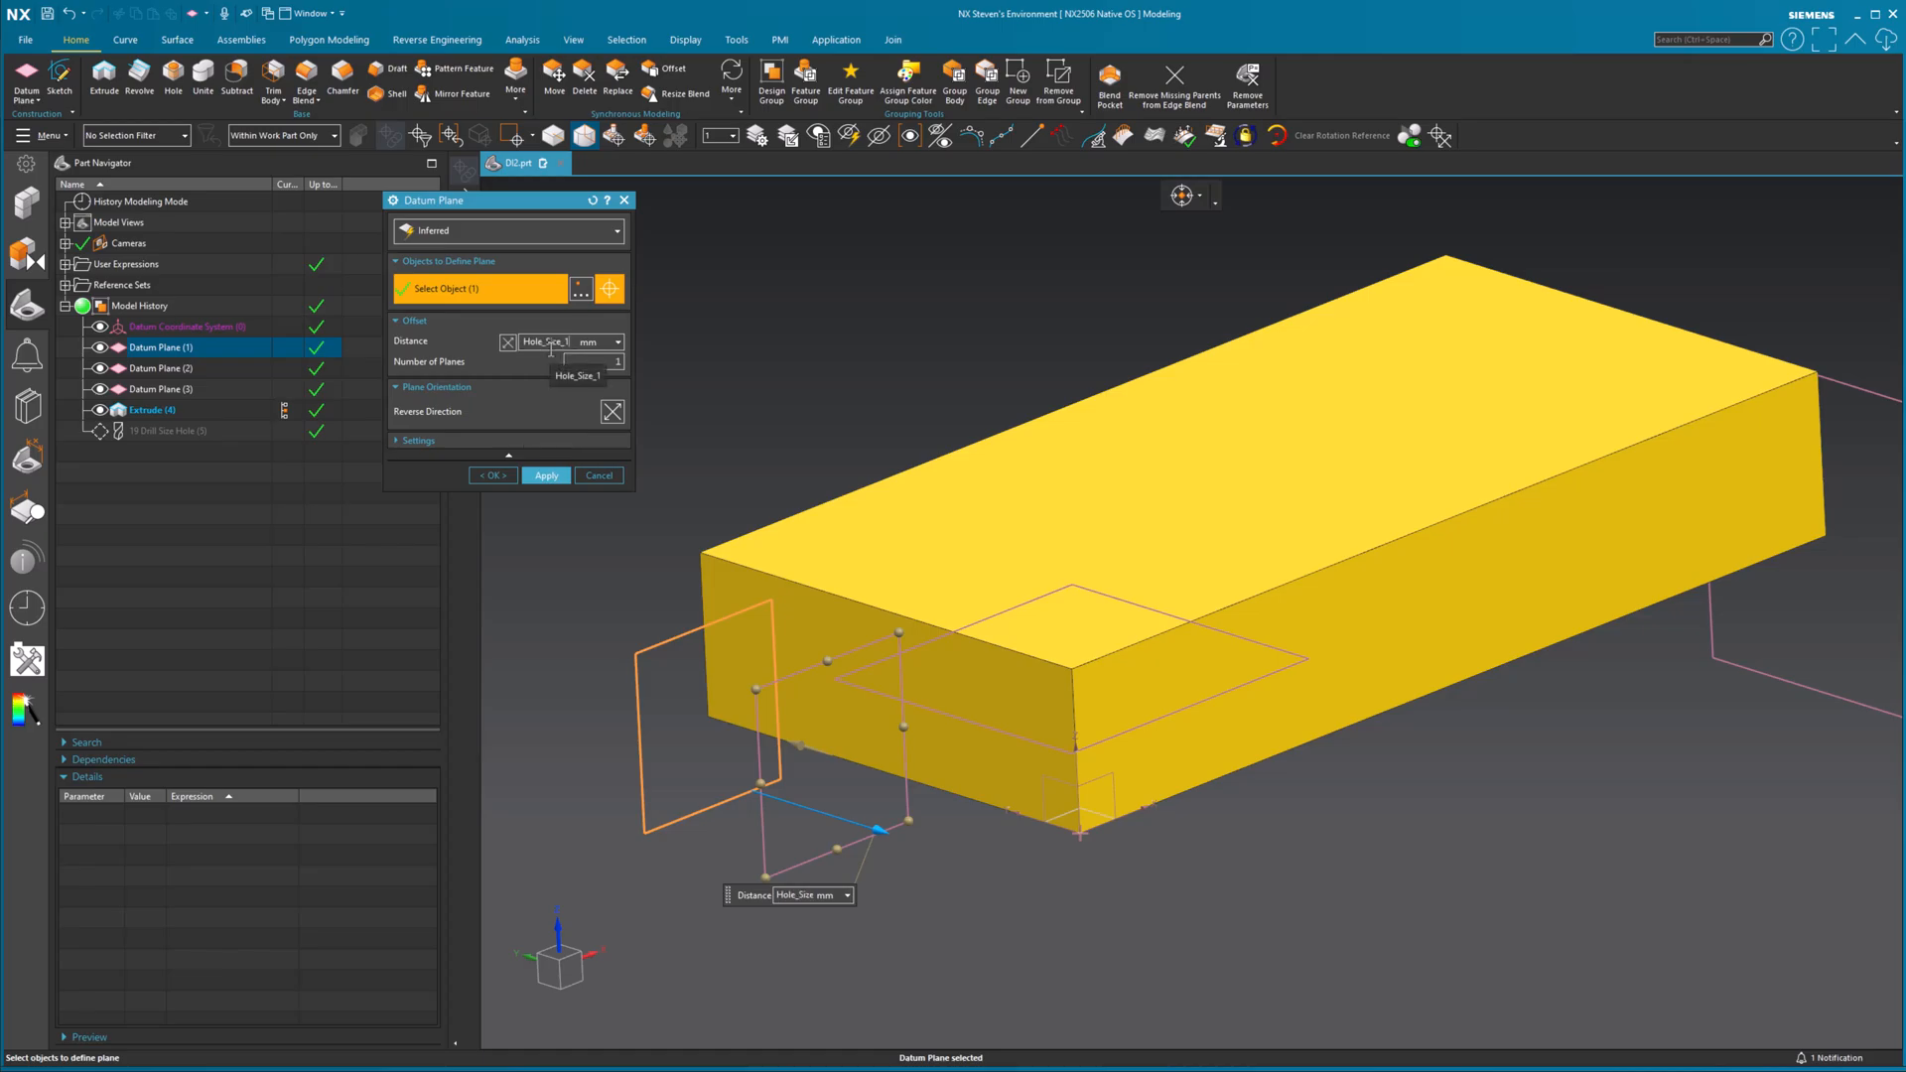
{"action": "left_click", "coordinate": [598, 475]}
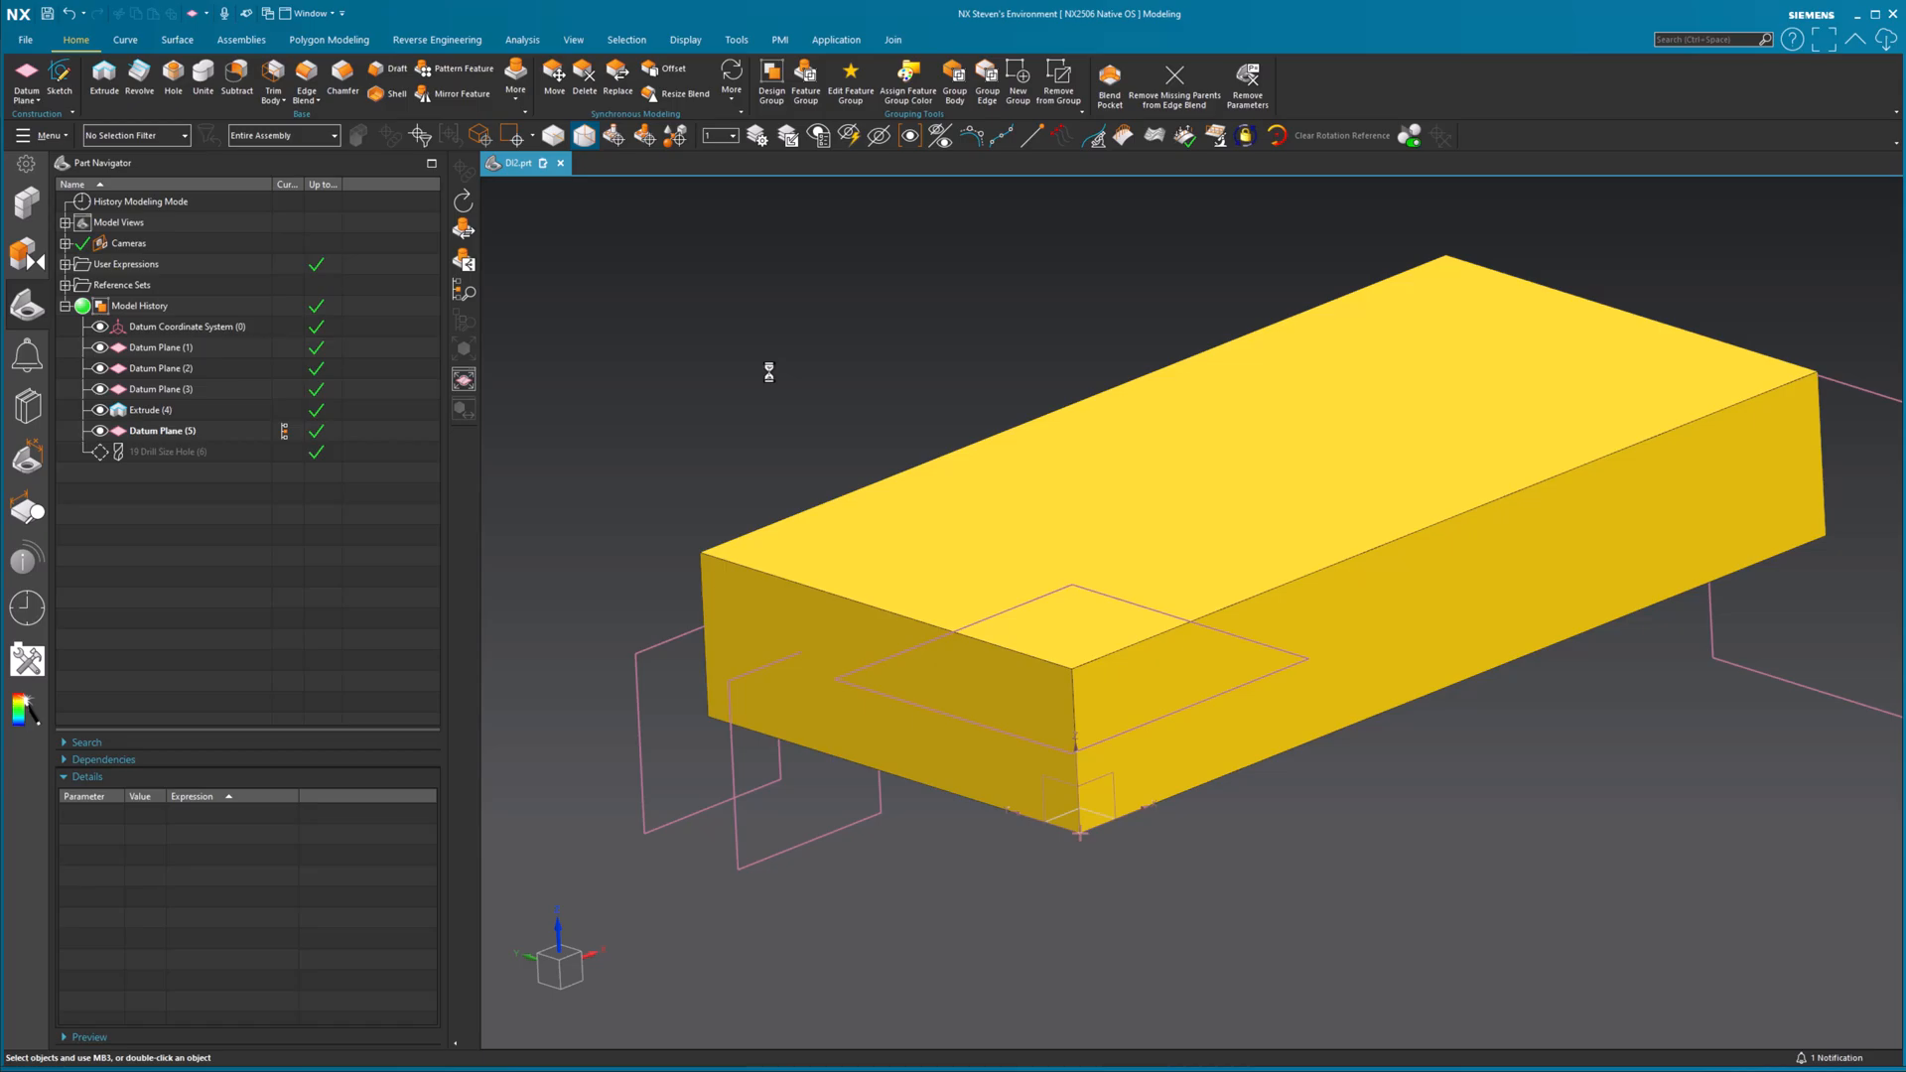
{"action": "mouse_move", "coordinate": [203, 121]}
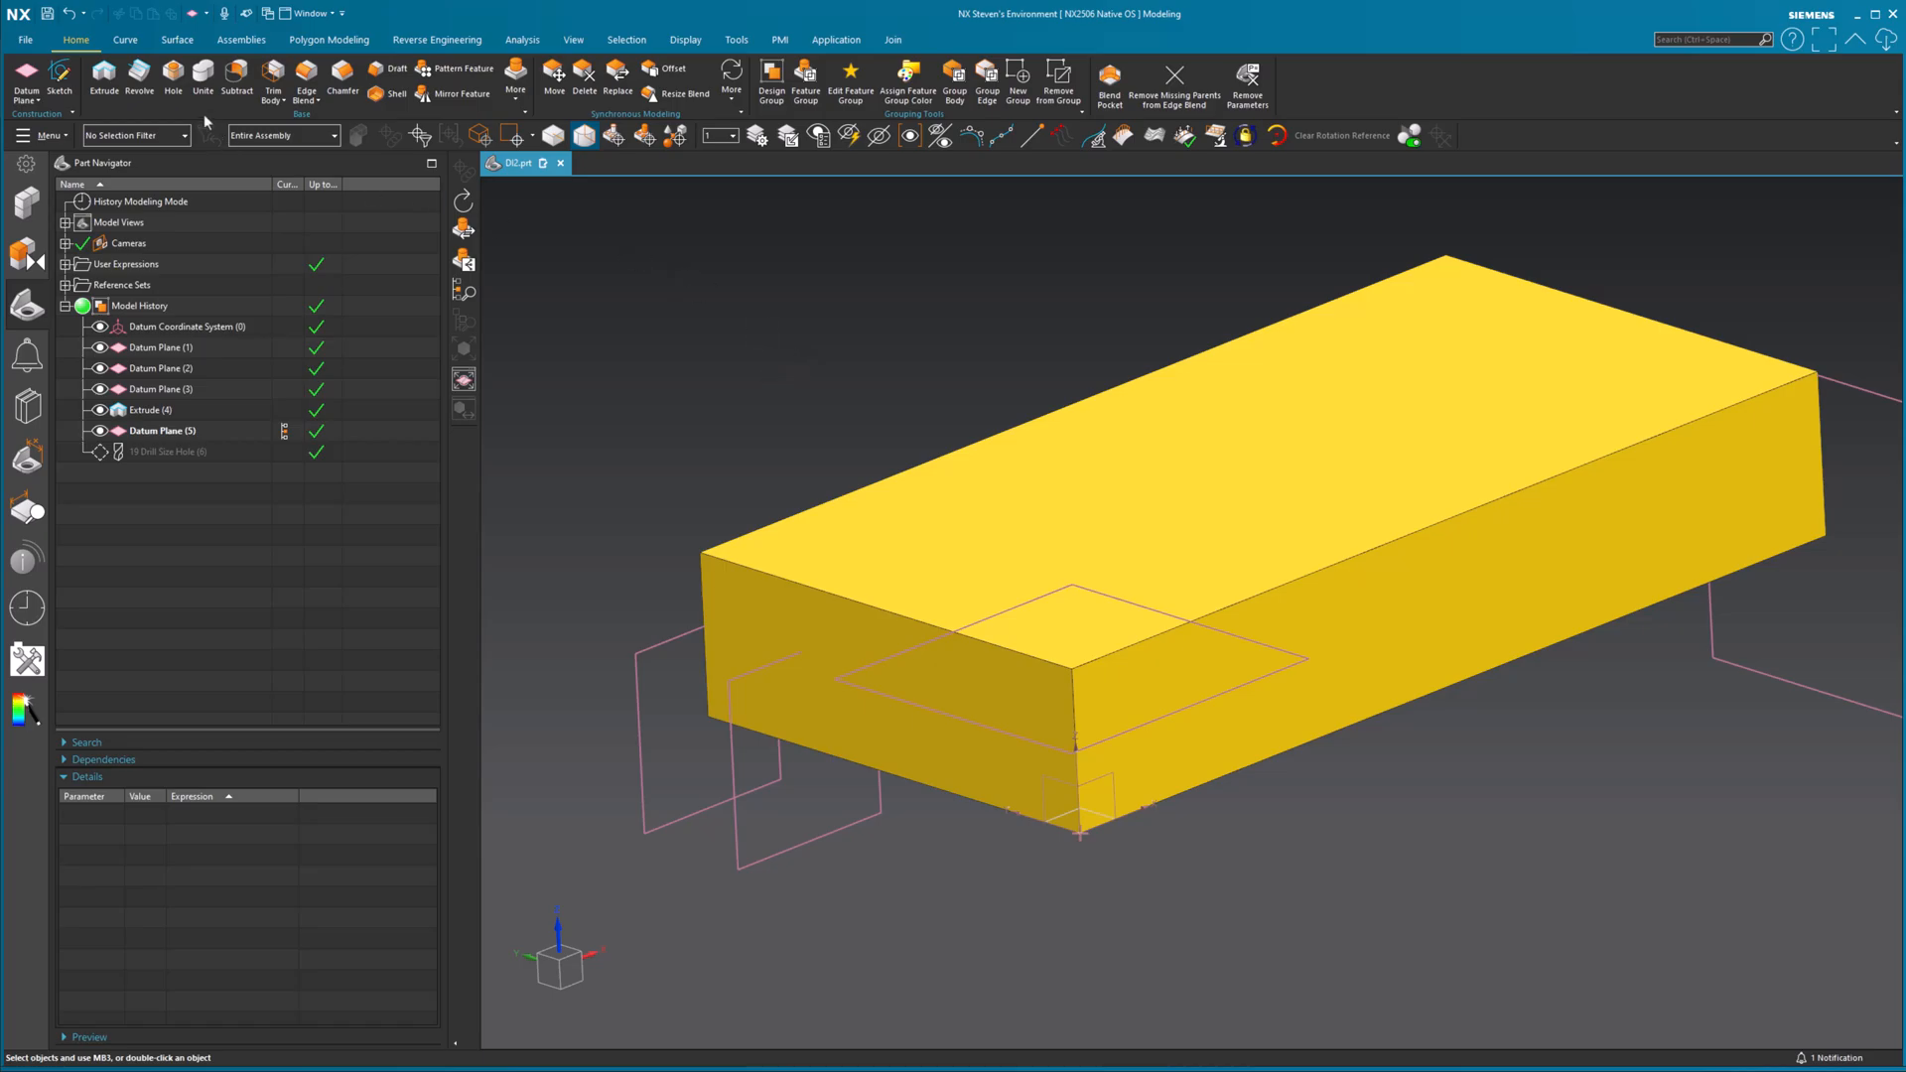
{"action": "mouse_move", "coordinate": [176, 89]}
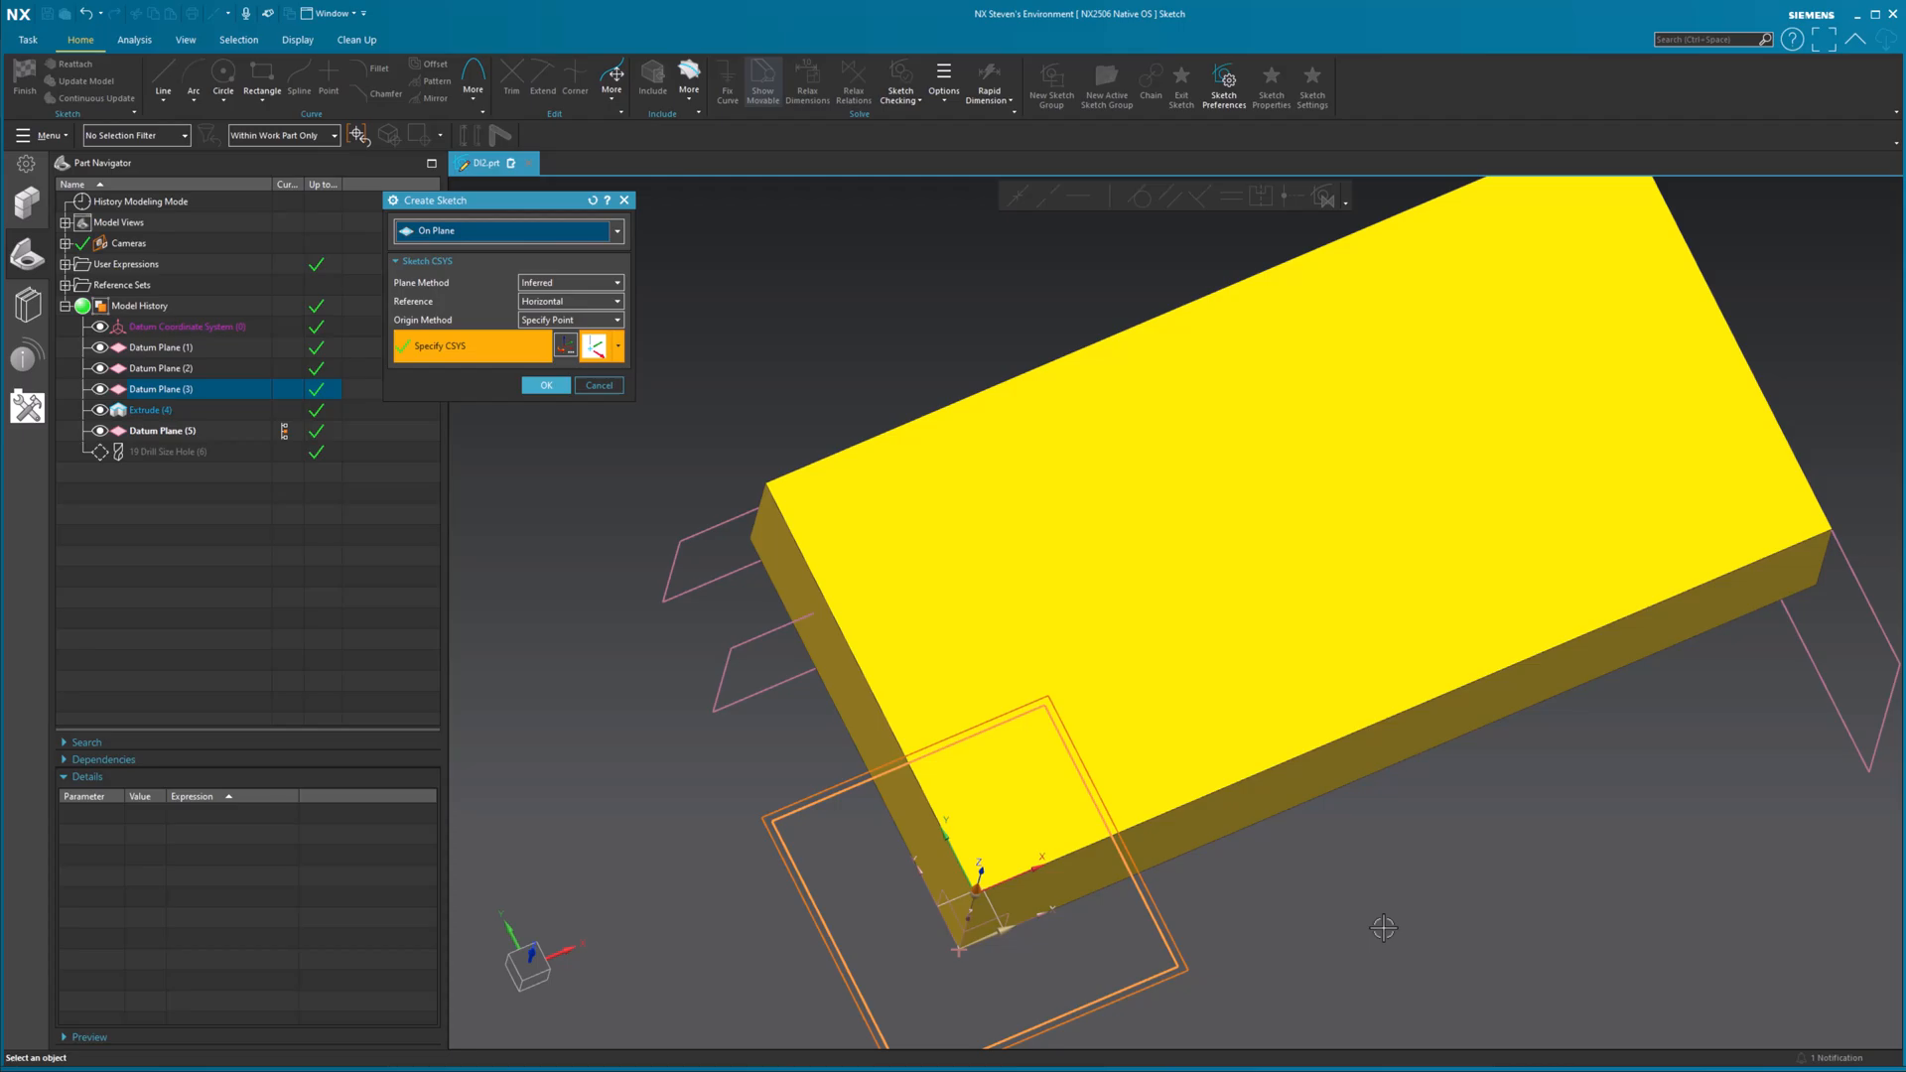
{"action": "mouse_move", "coordinate": [1105, 914]}
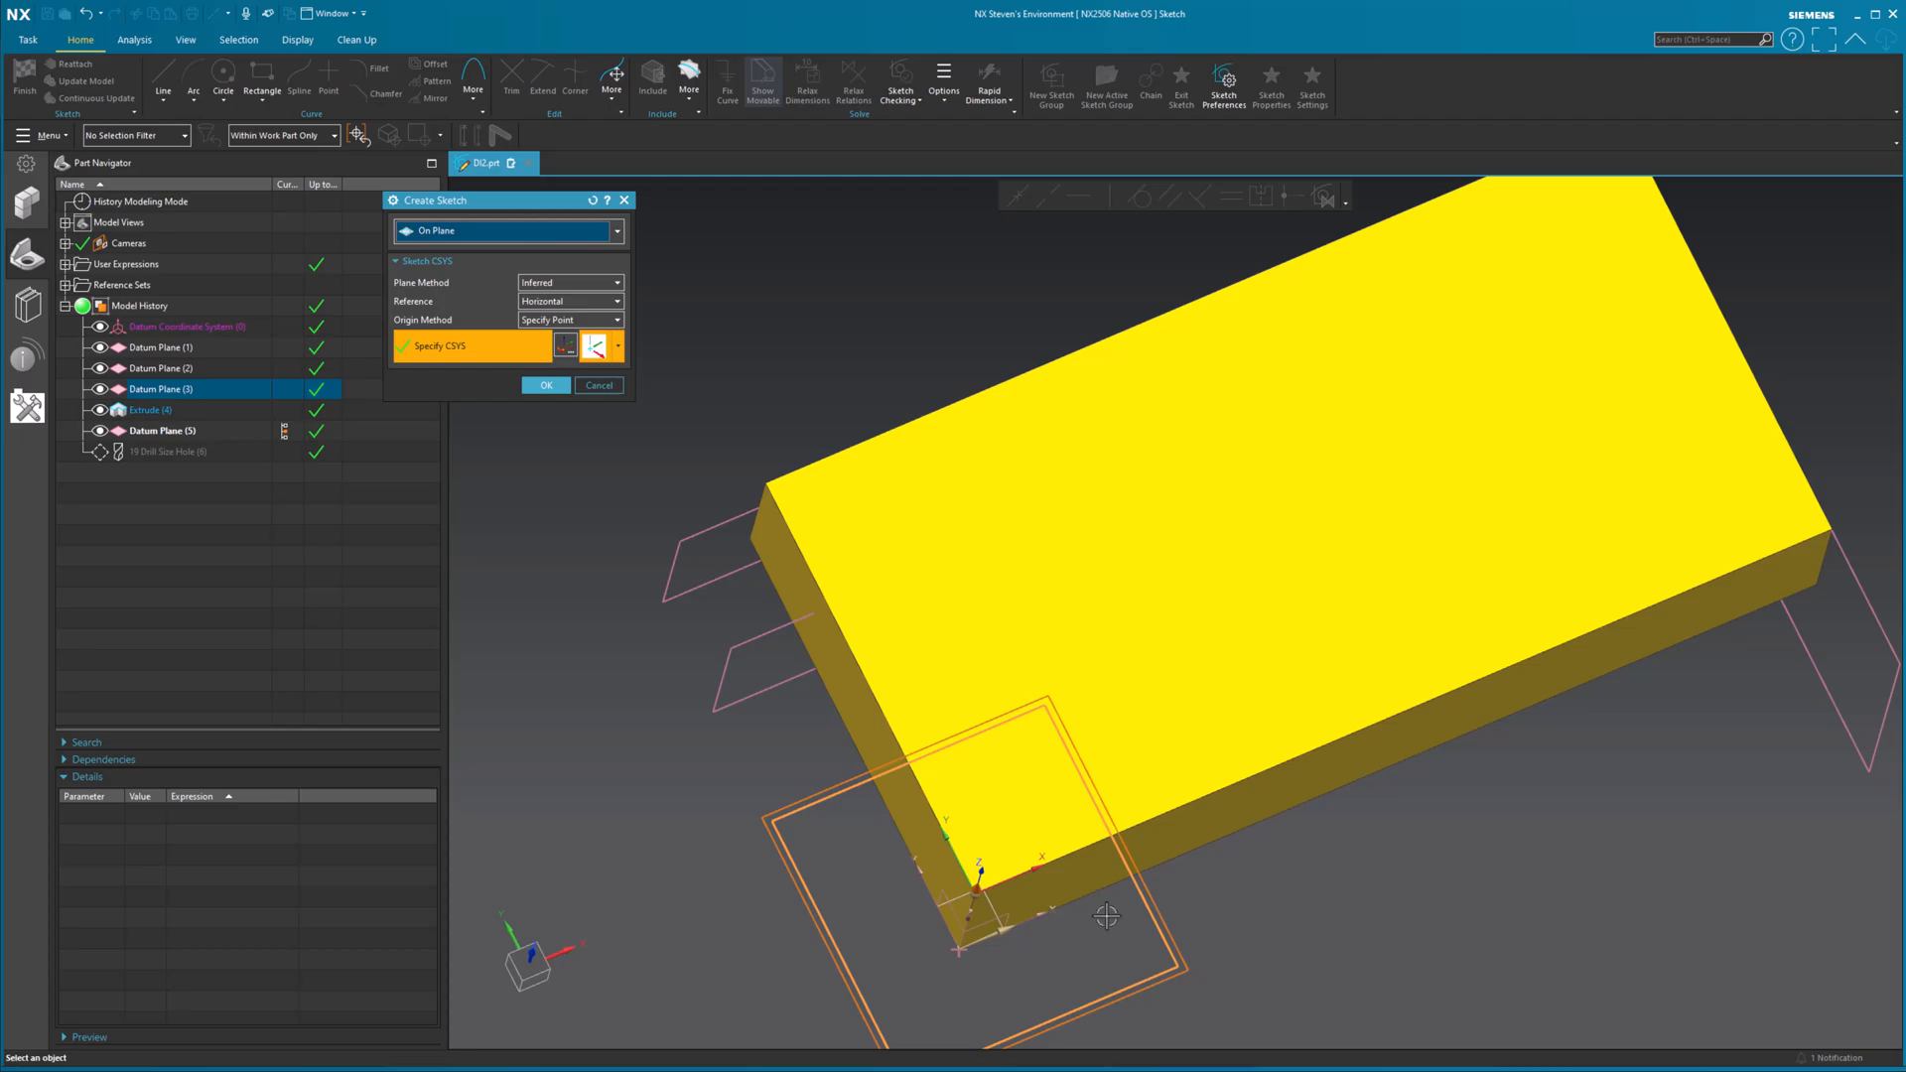
- Create SKETCH_001 on the offset datum plane and enter it
{"action": "left_click", "coordinate": [546, 384]}
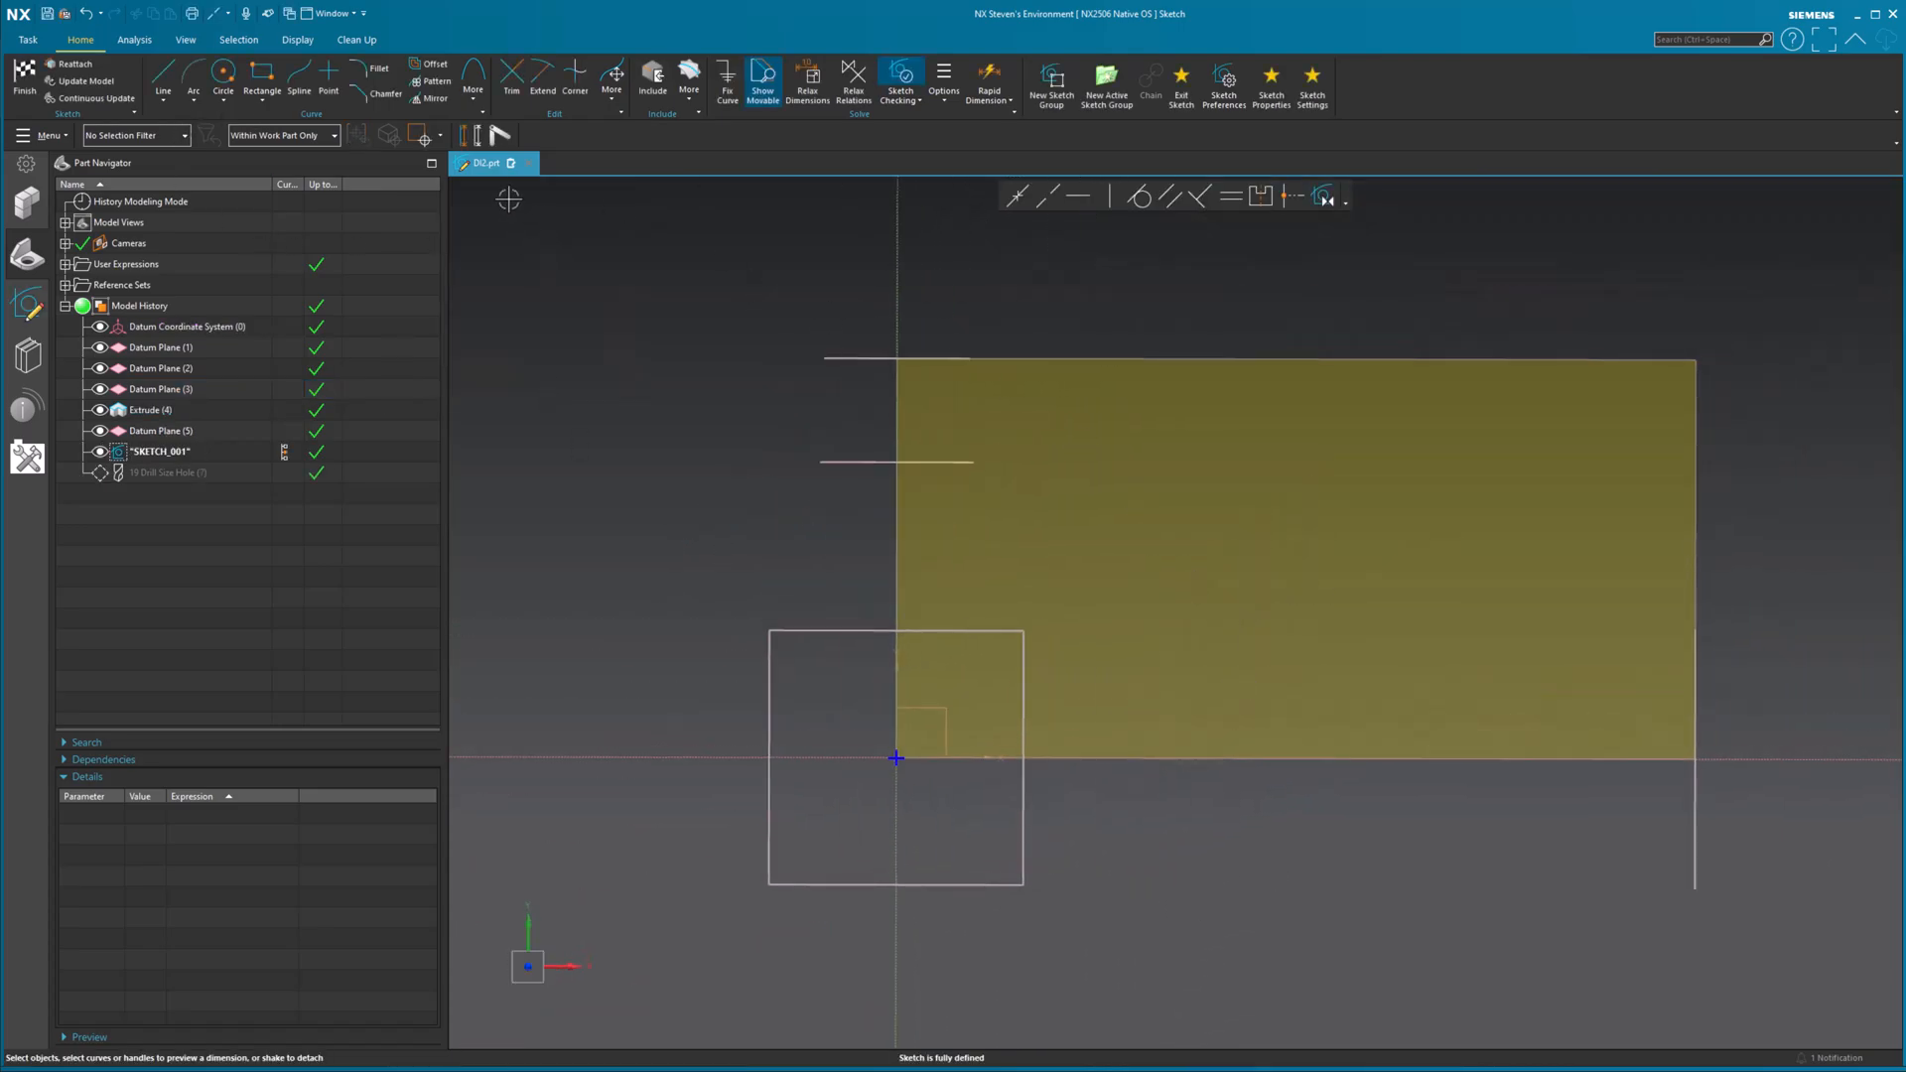
- Sketch three hole-location points on the block and finish the sketch
{"action": "left_click", "coordinate": [327, 76]}
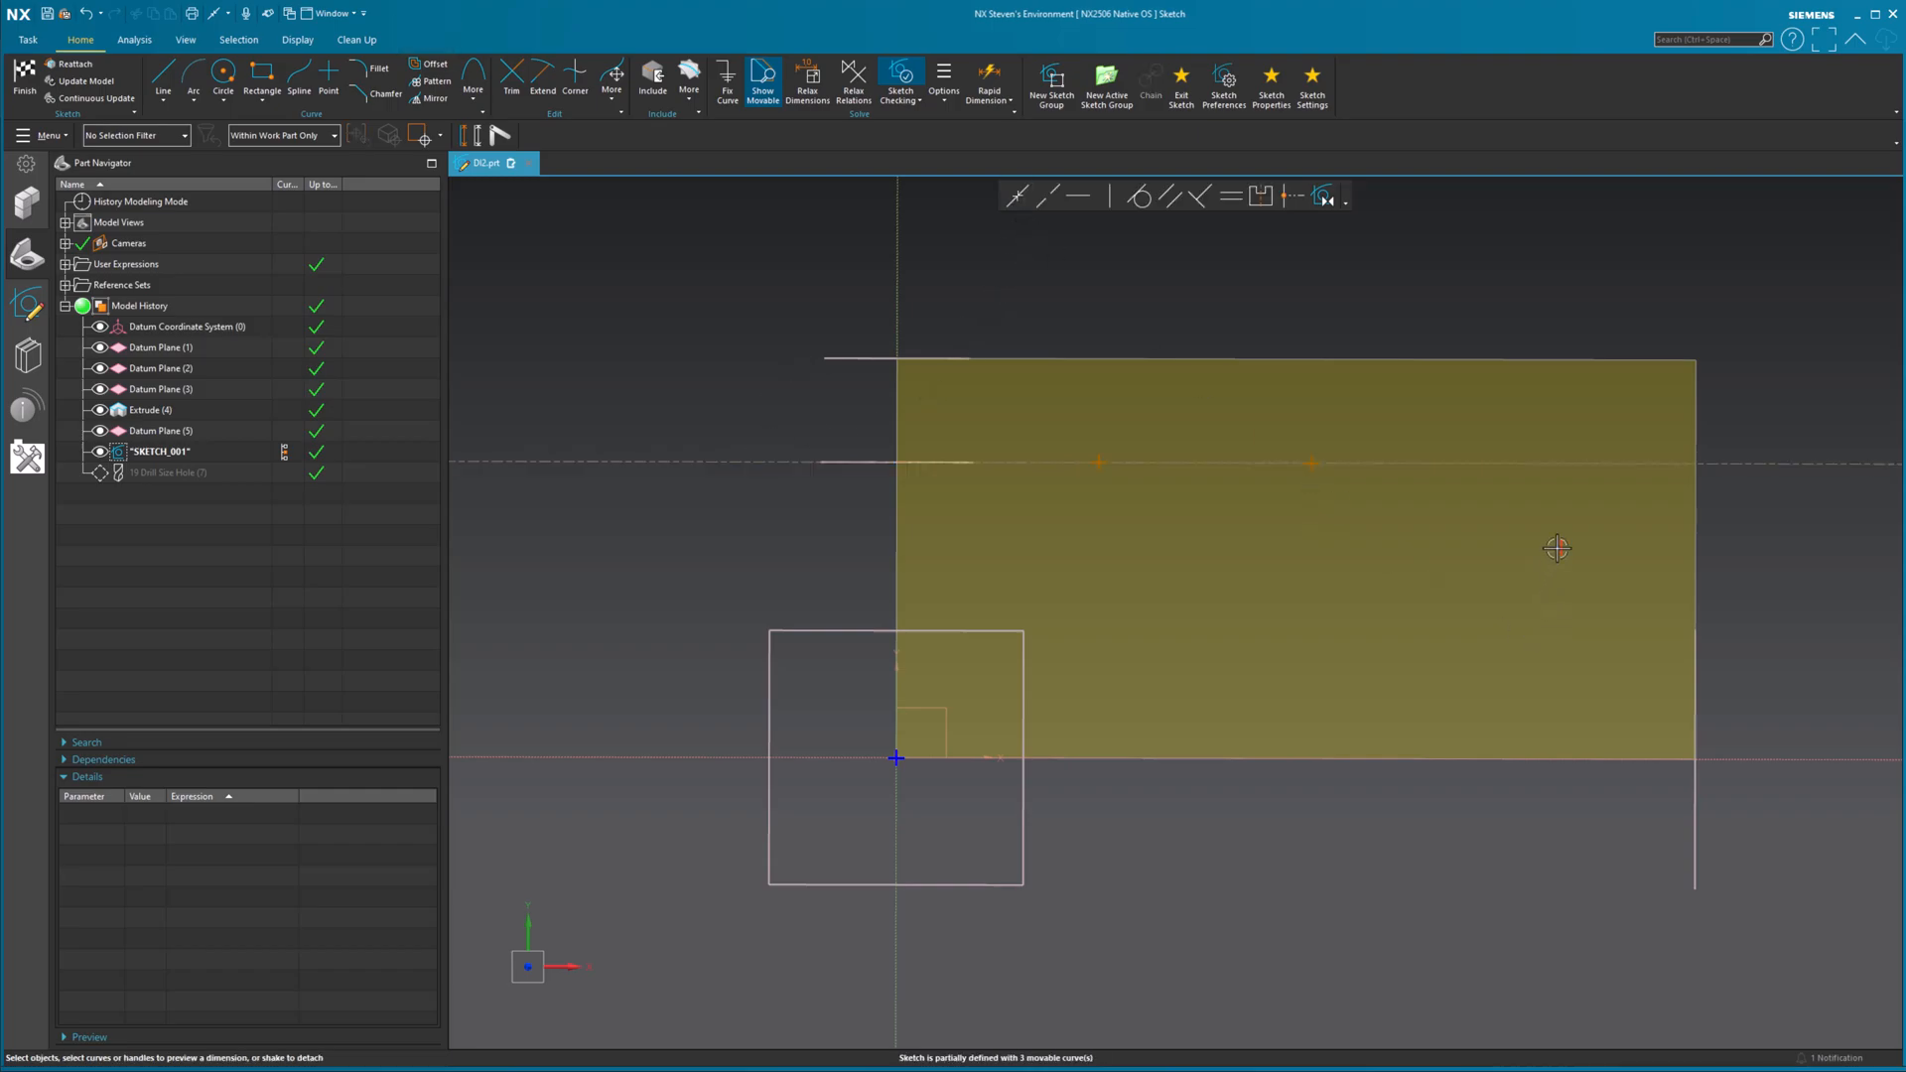
{"action": "left_click", "coordinate": [1310, 464]}
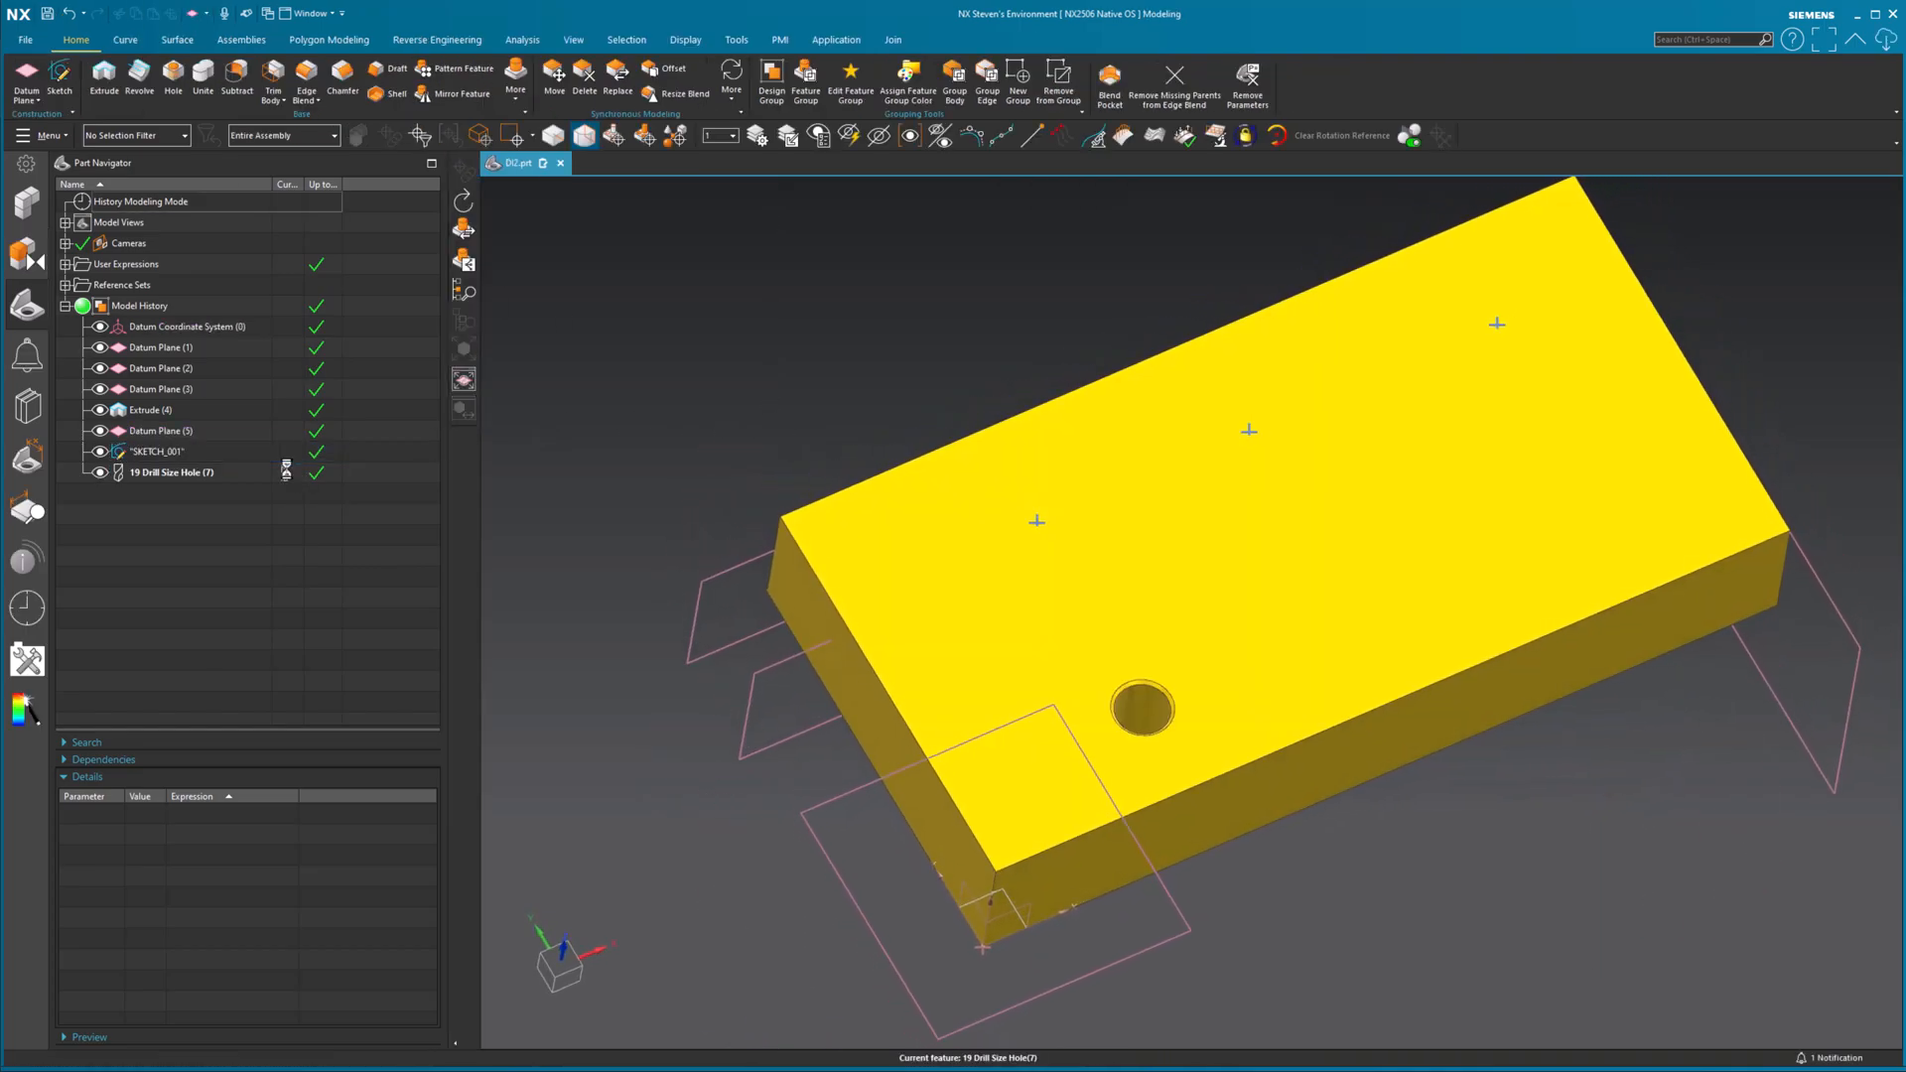
- Reopen 19 Drill Size Hole for editing and clear its original point
{"action": "left_click", "coordinate": [168, 471]}
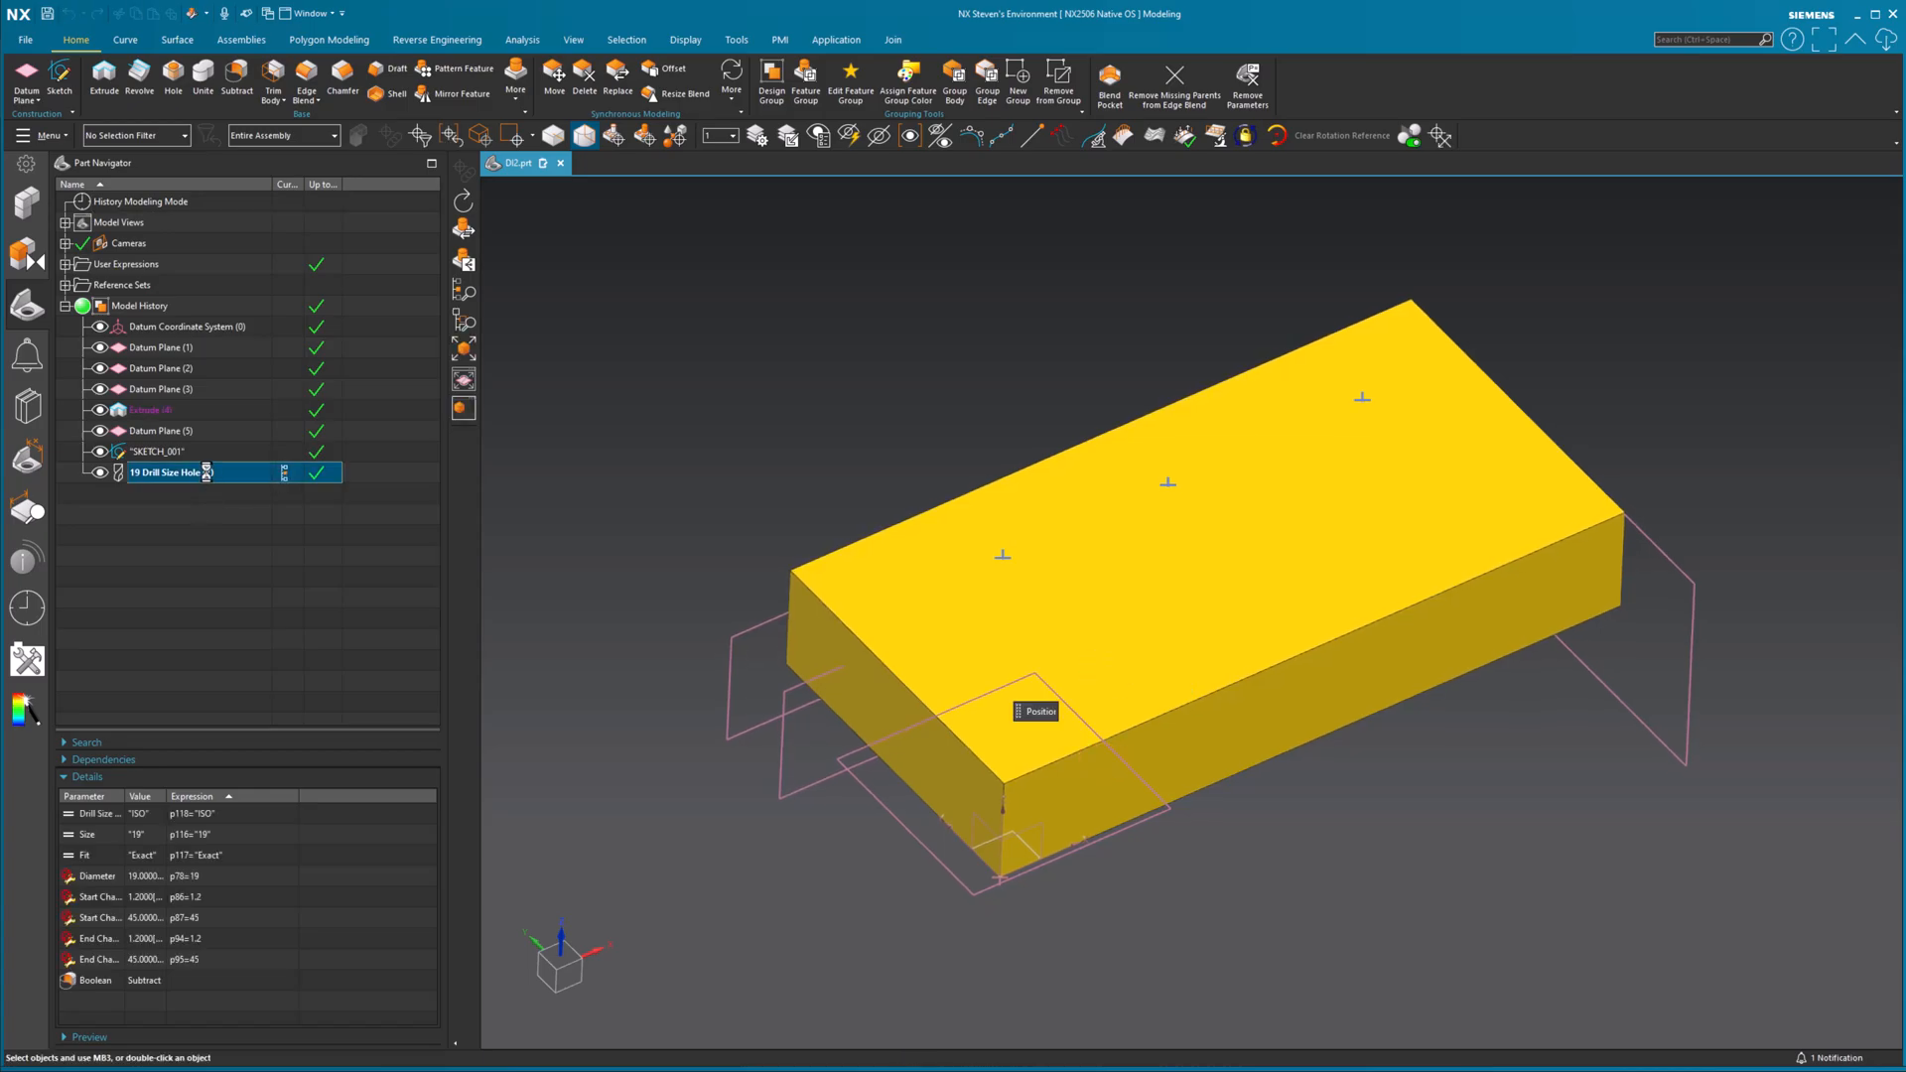
{"action": "double_click", "coordinate": [164, 472]}
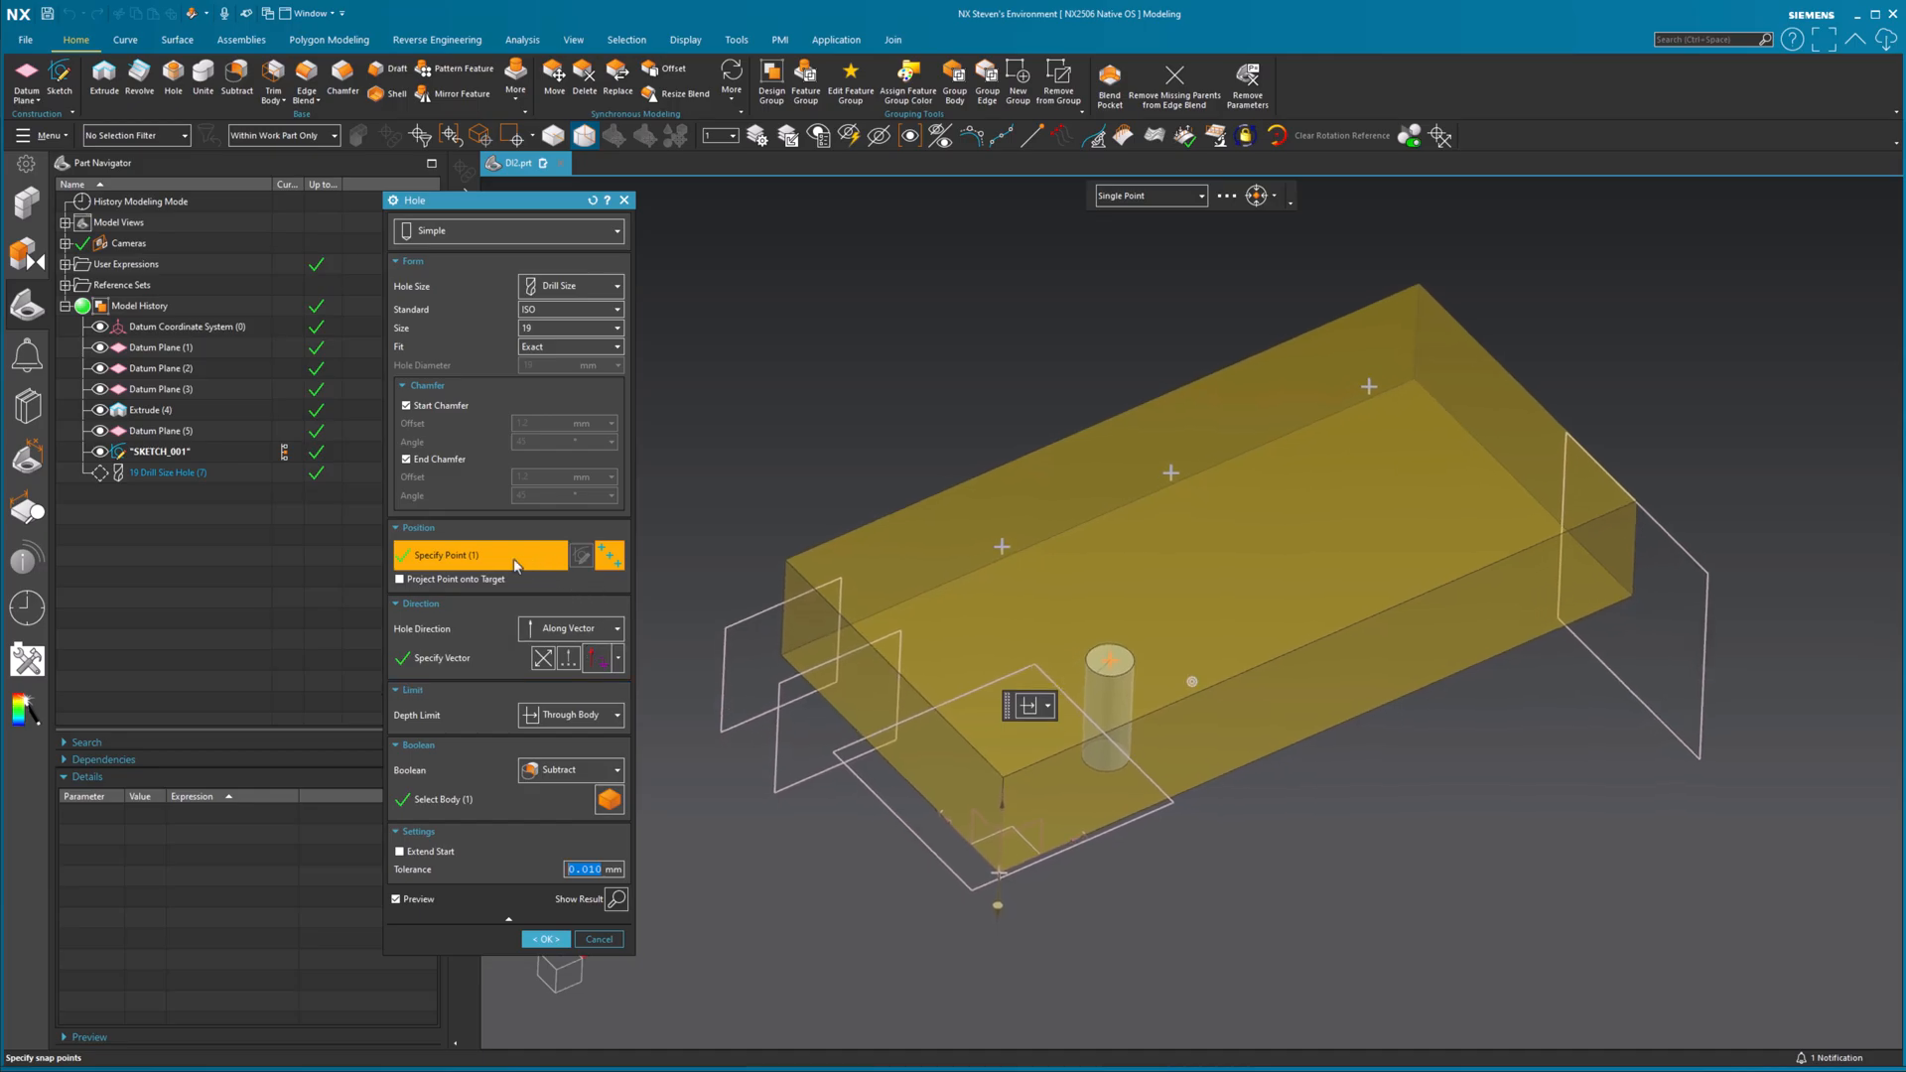
{"action": "mouse_move", "coordinate": [608, 555]}
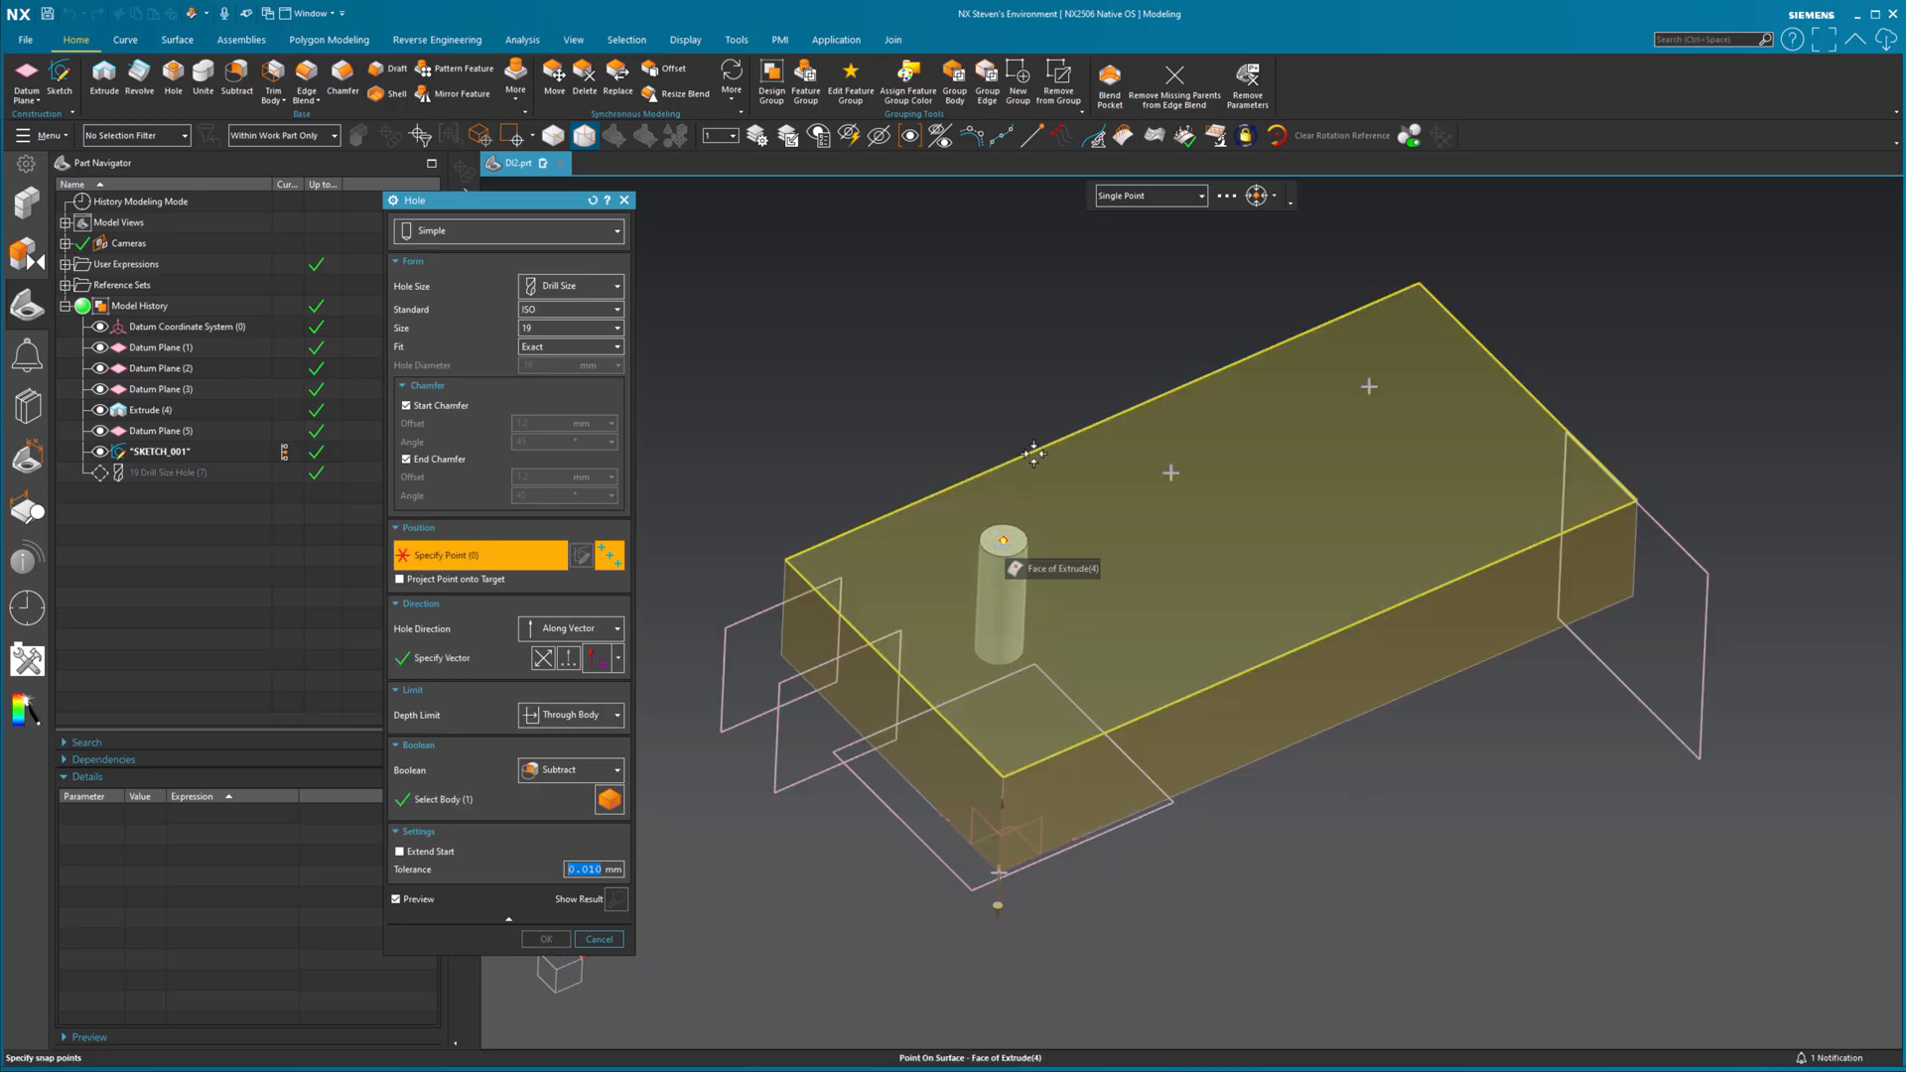
- Snap to Feature Points to place holes at the three sketch points
{"action": "left_click", "coordinate": [1198, 194]}
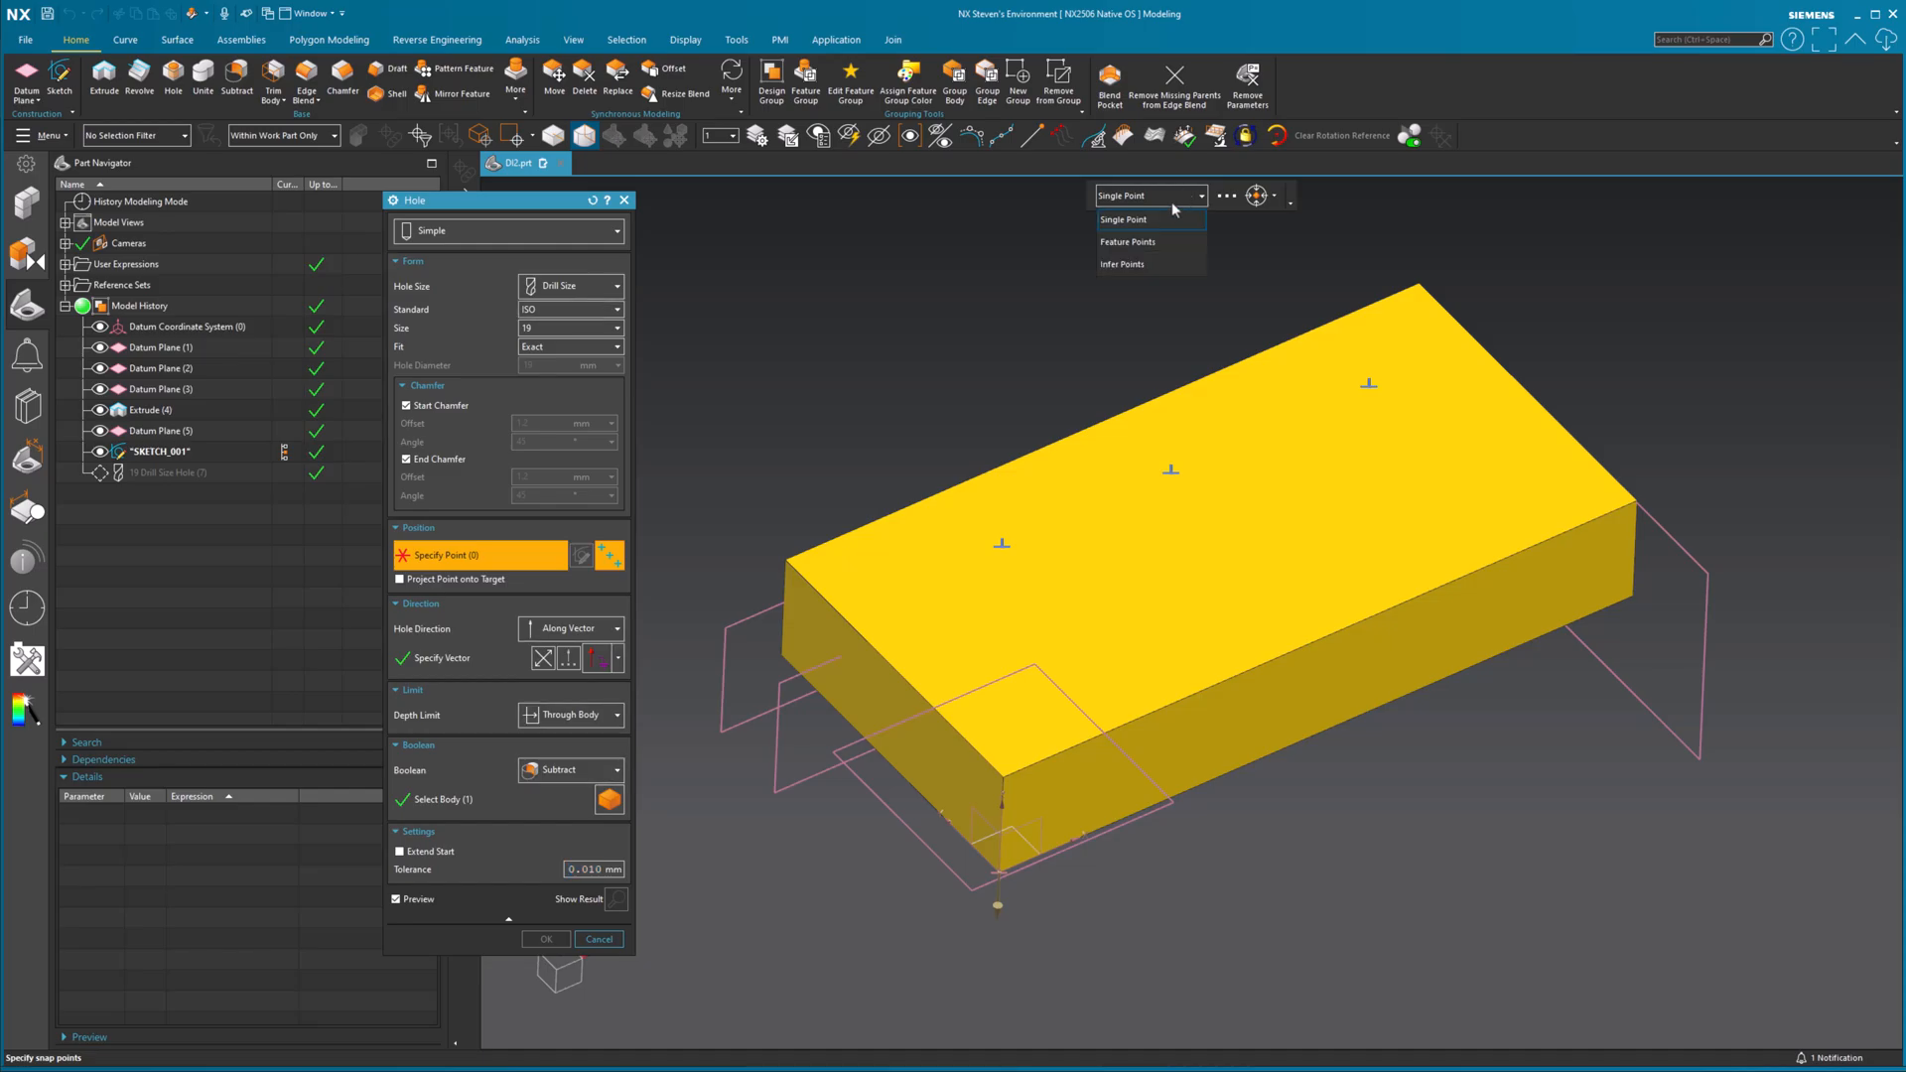
{"action": "left_click", "coordinate": [1126, 242]}
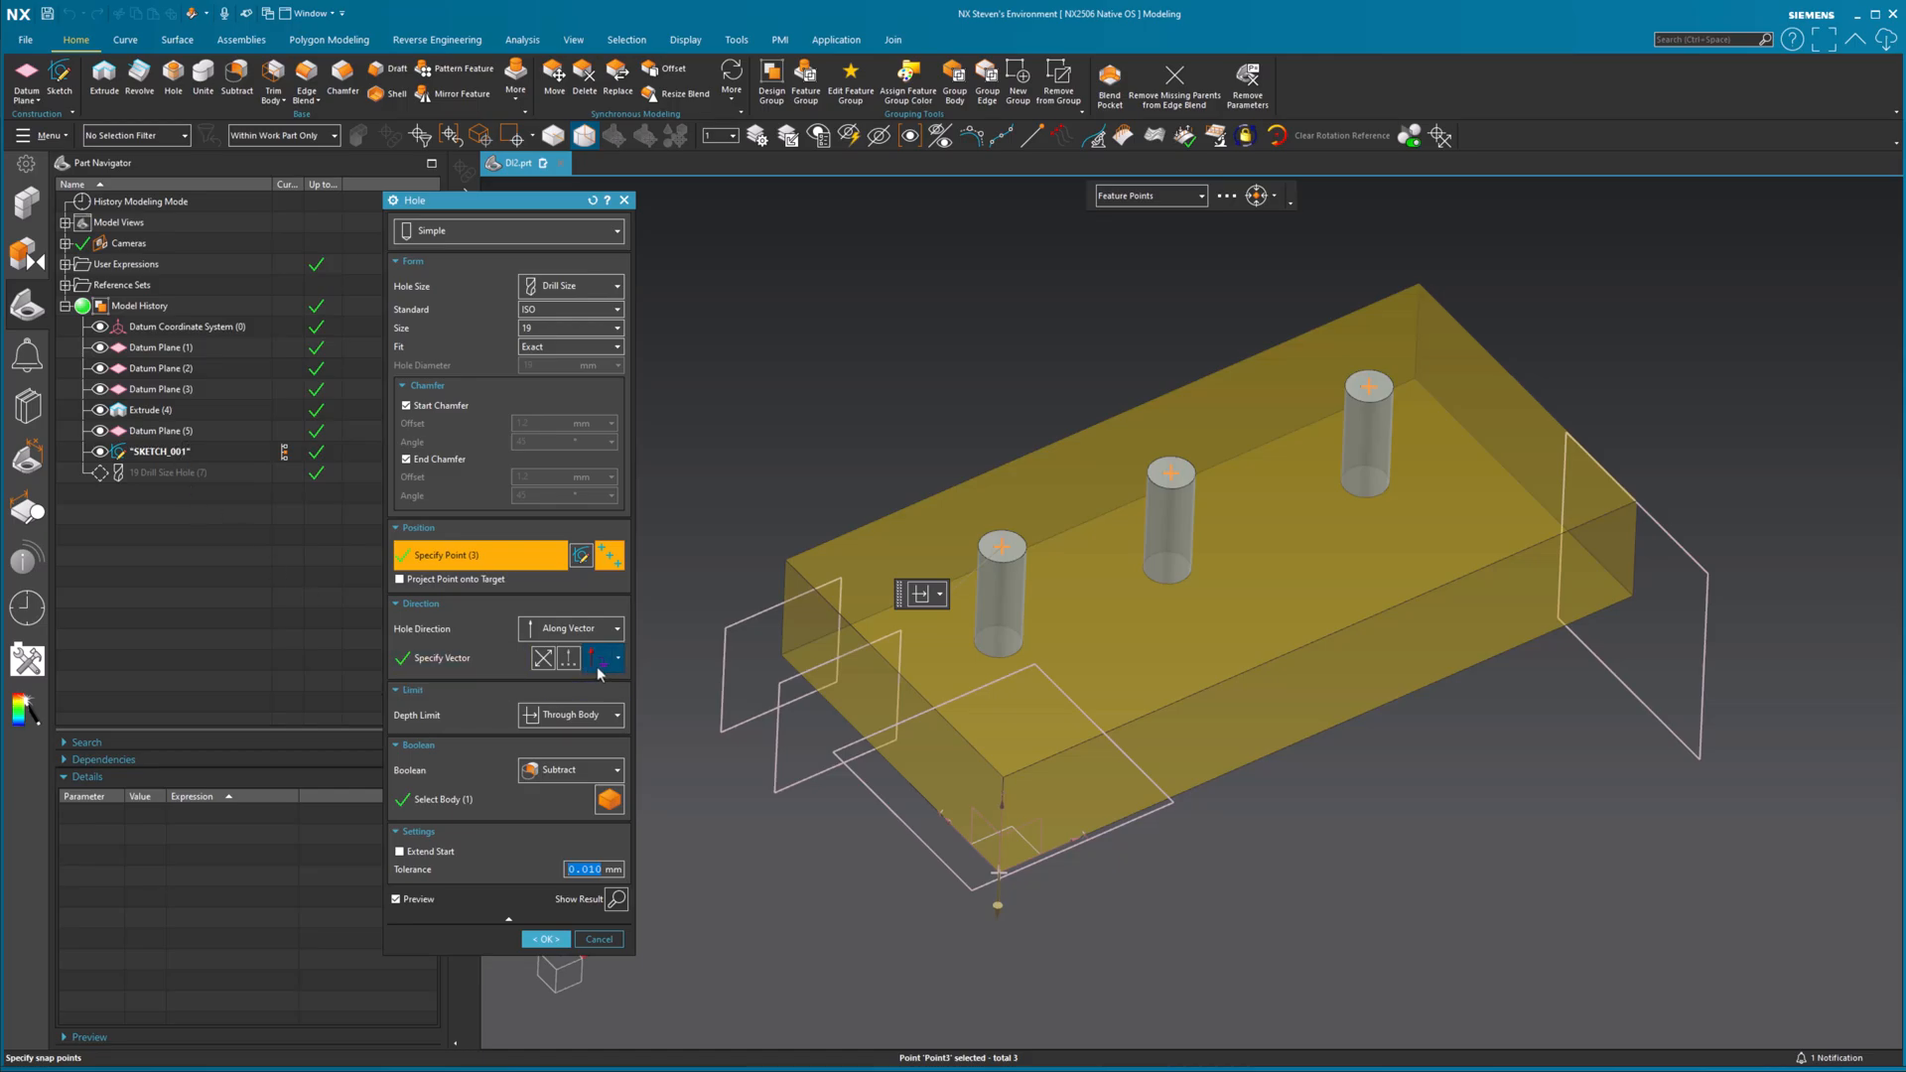
{"action": "left_click", "coordinate": [617, 658]}
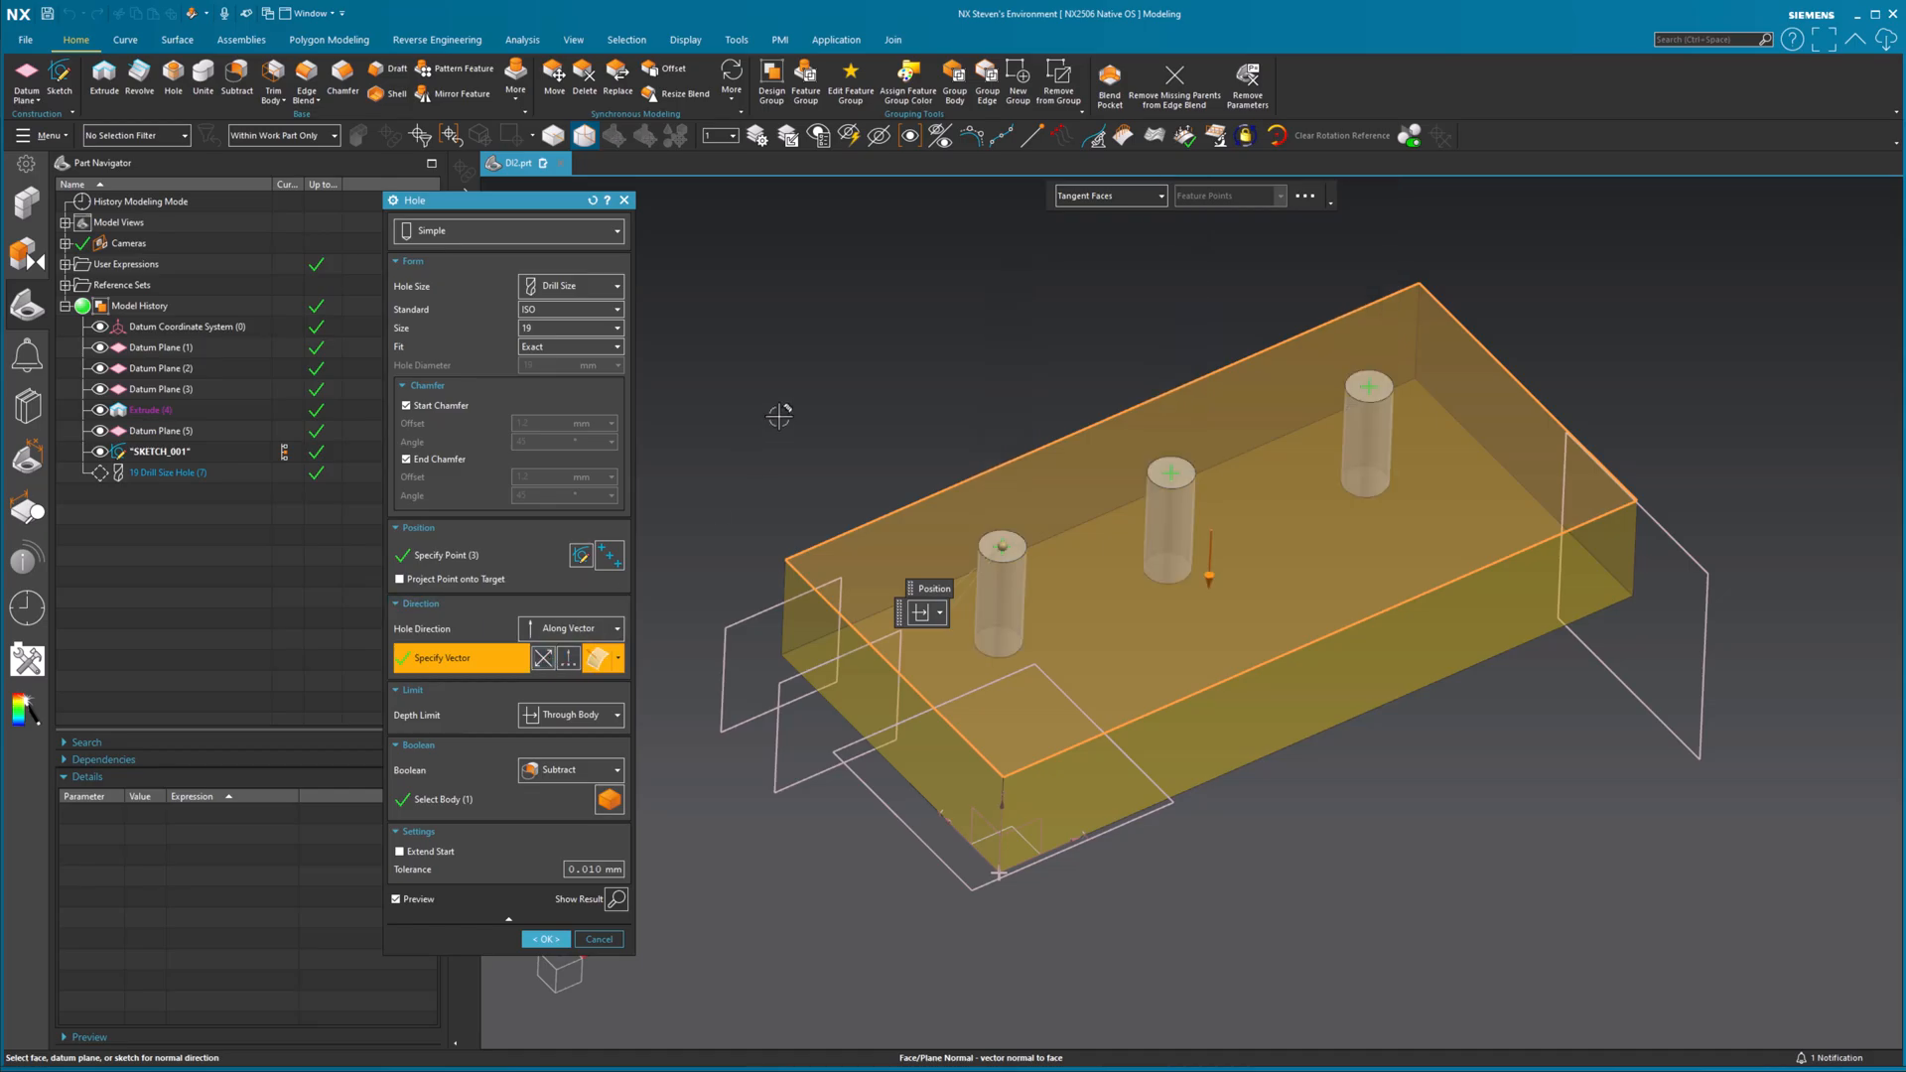
{"action": "mouse_move", "coordinate": [1381, 984]}
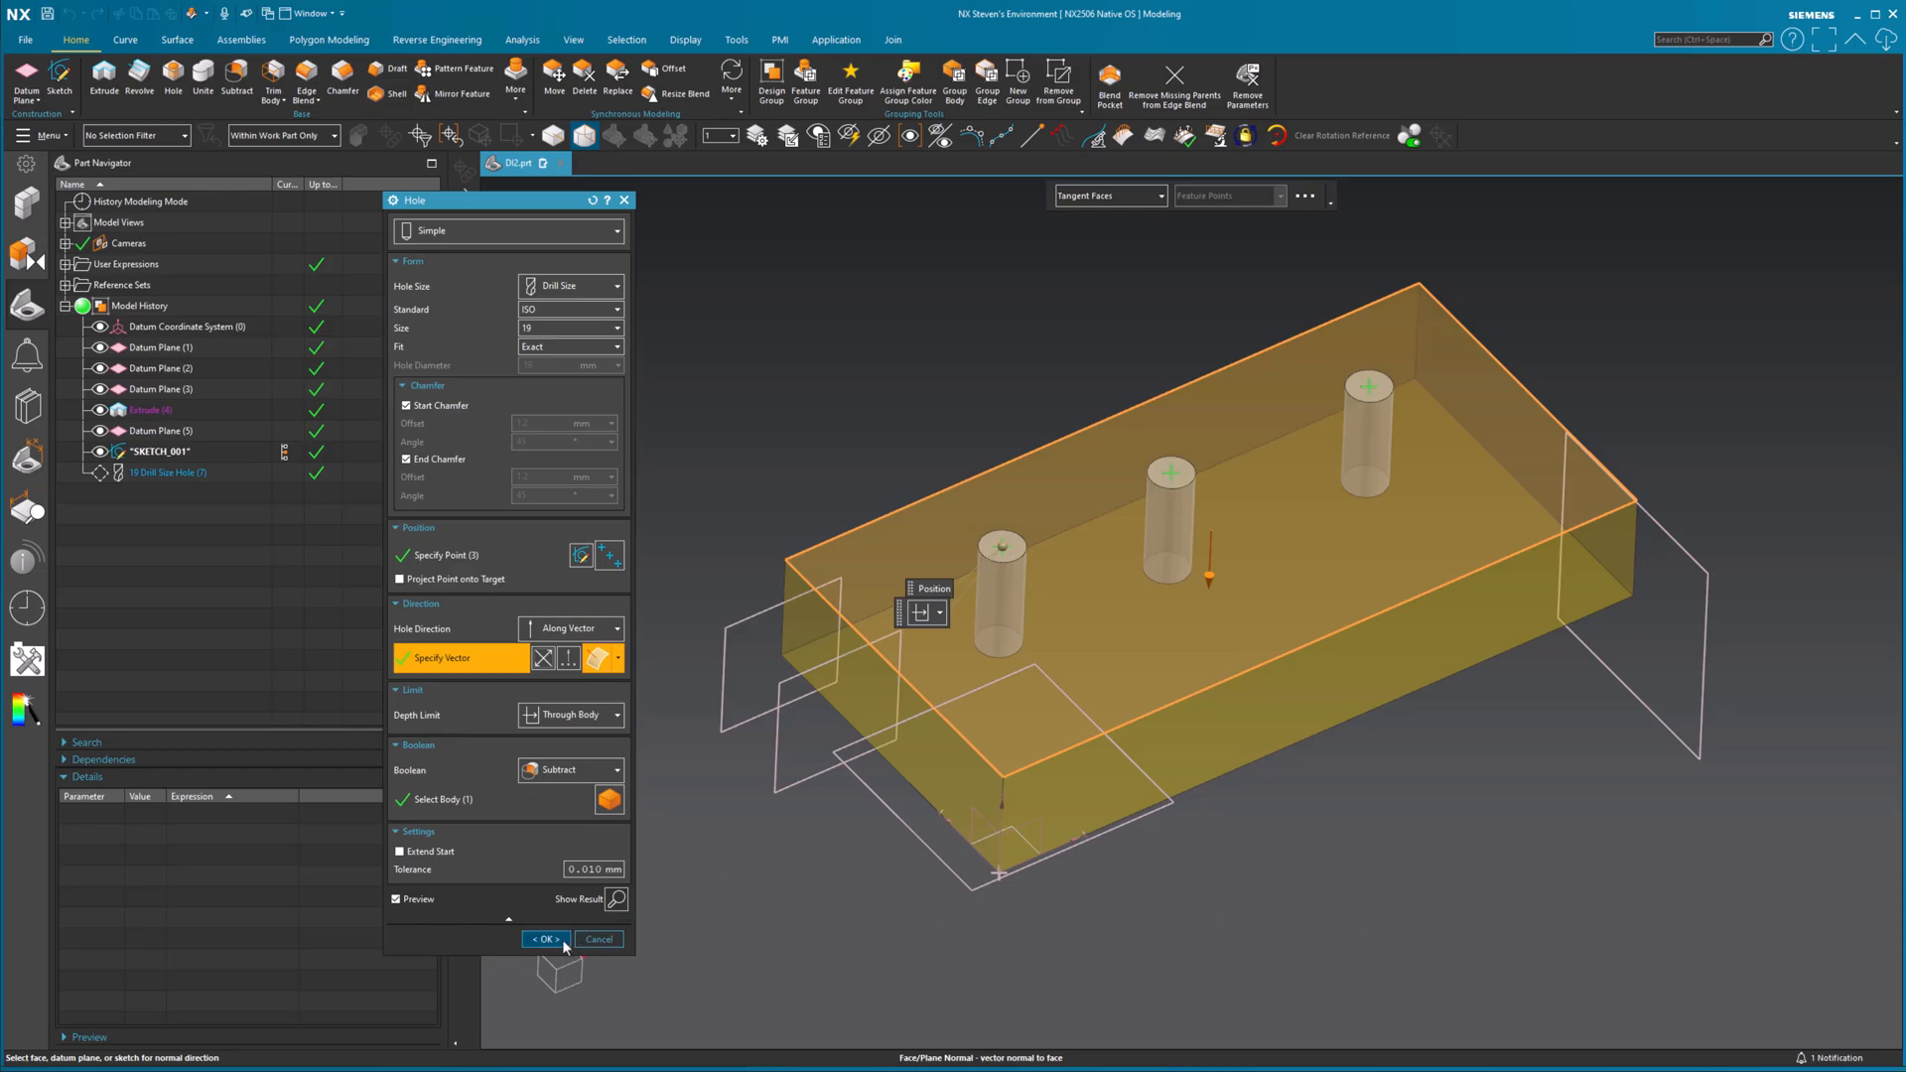
- Direct the holes normal to the top face and confirm the edit
{"action": "left_click", "coordinate": [546, 939]}
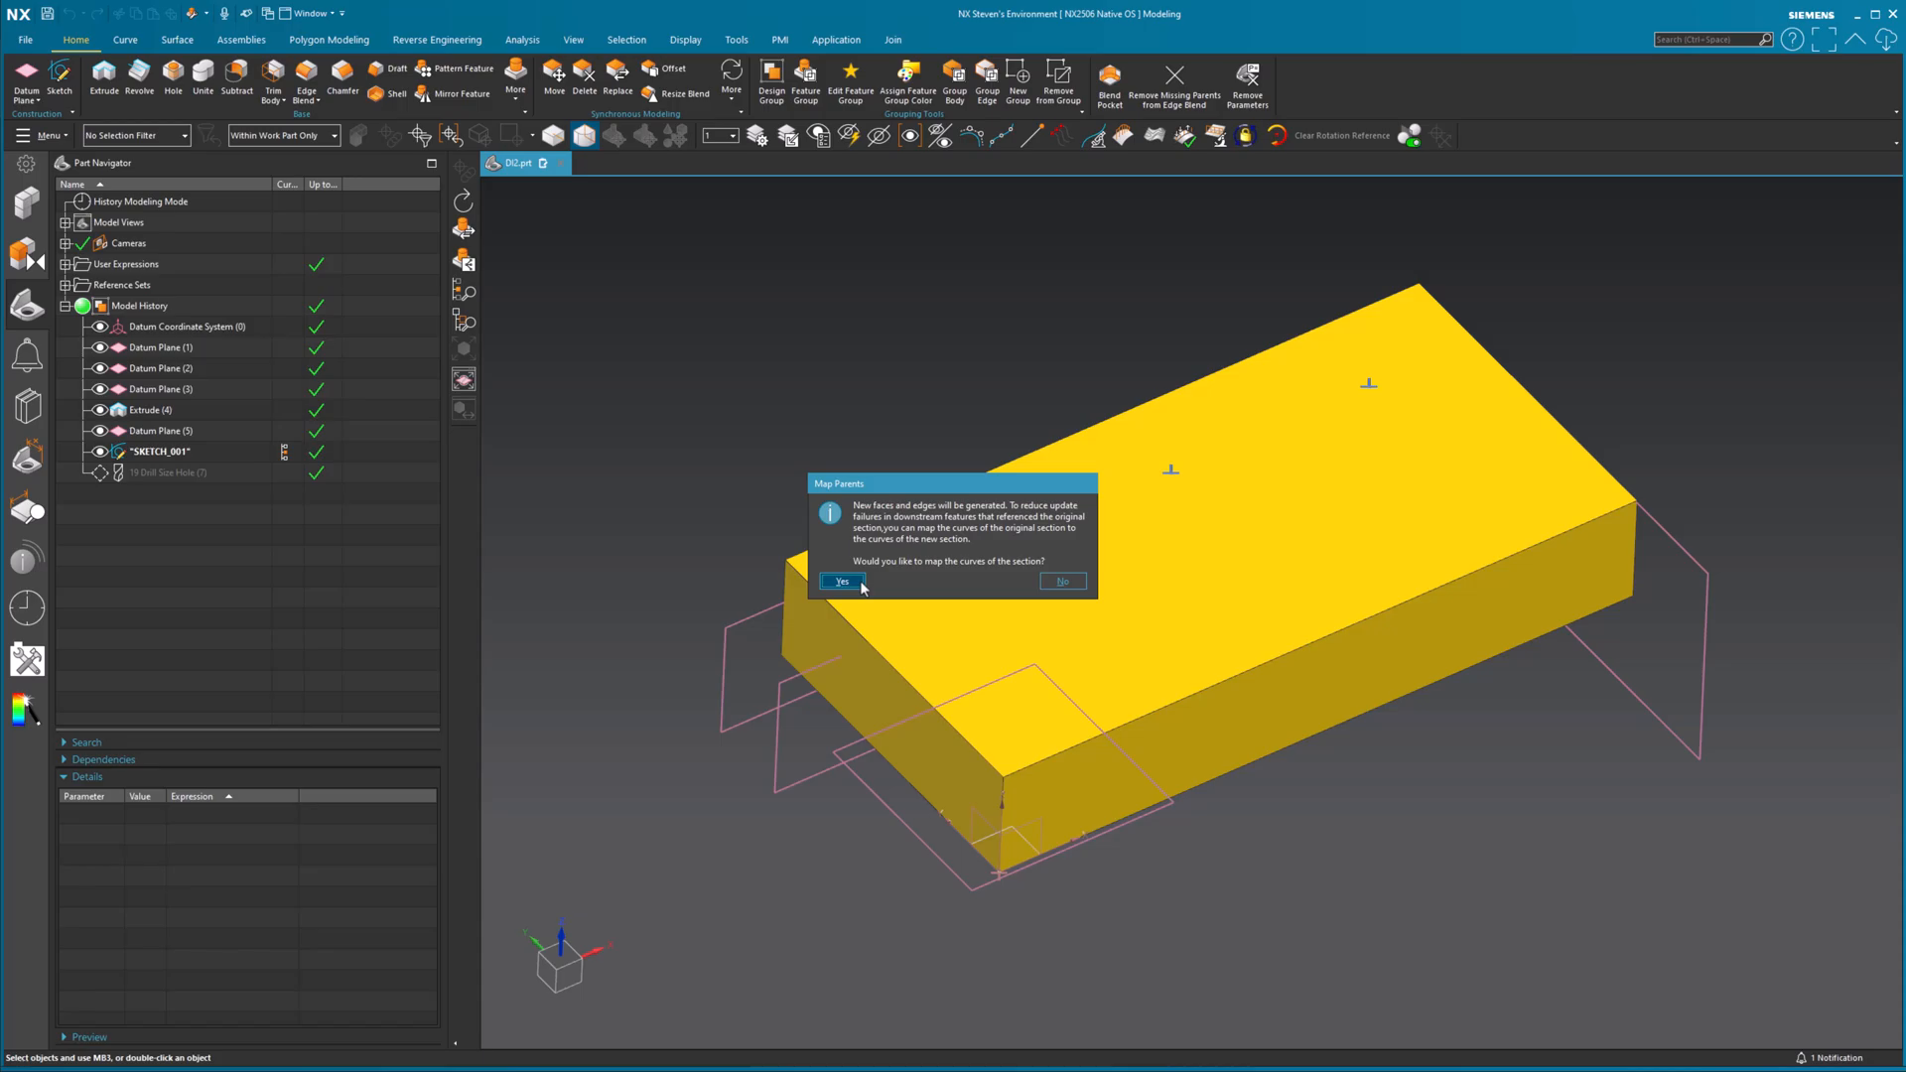
- Accept mapping the section curves so the three drill holes cut the top face
{"action": "left_click", "coordinate": [840, 580]}
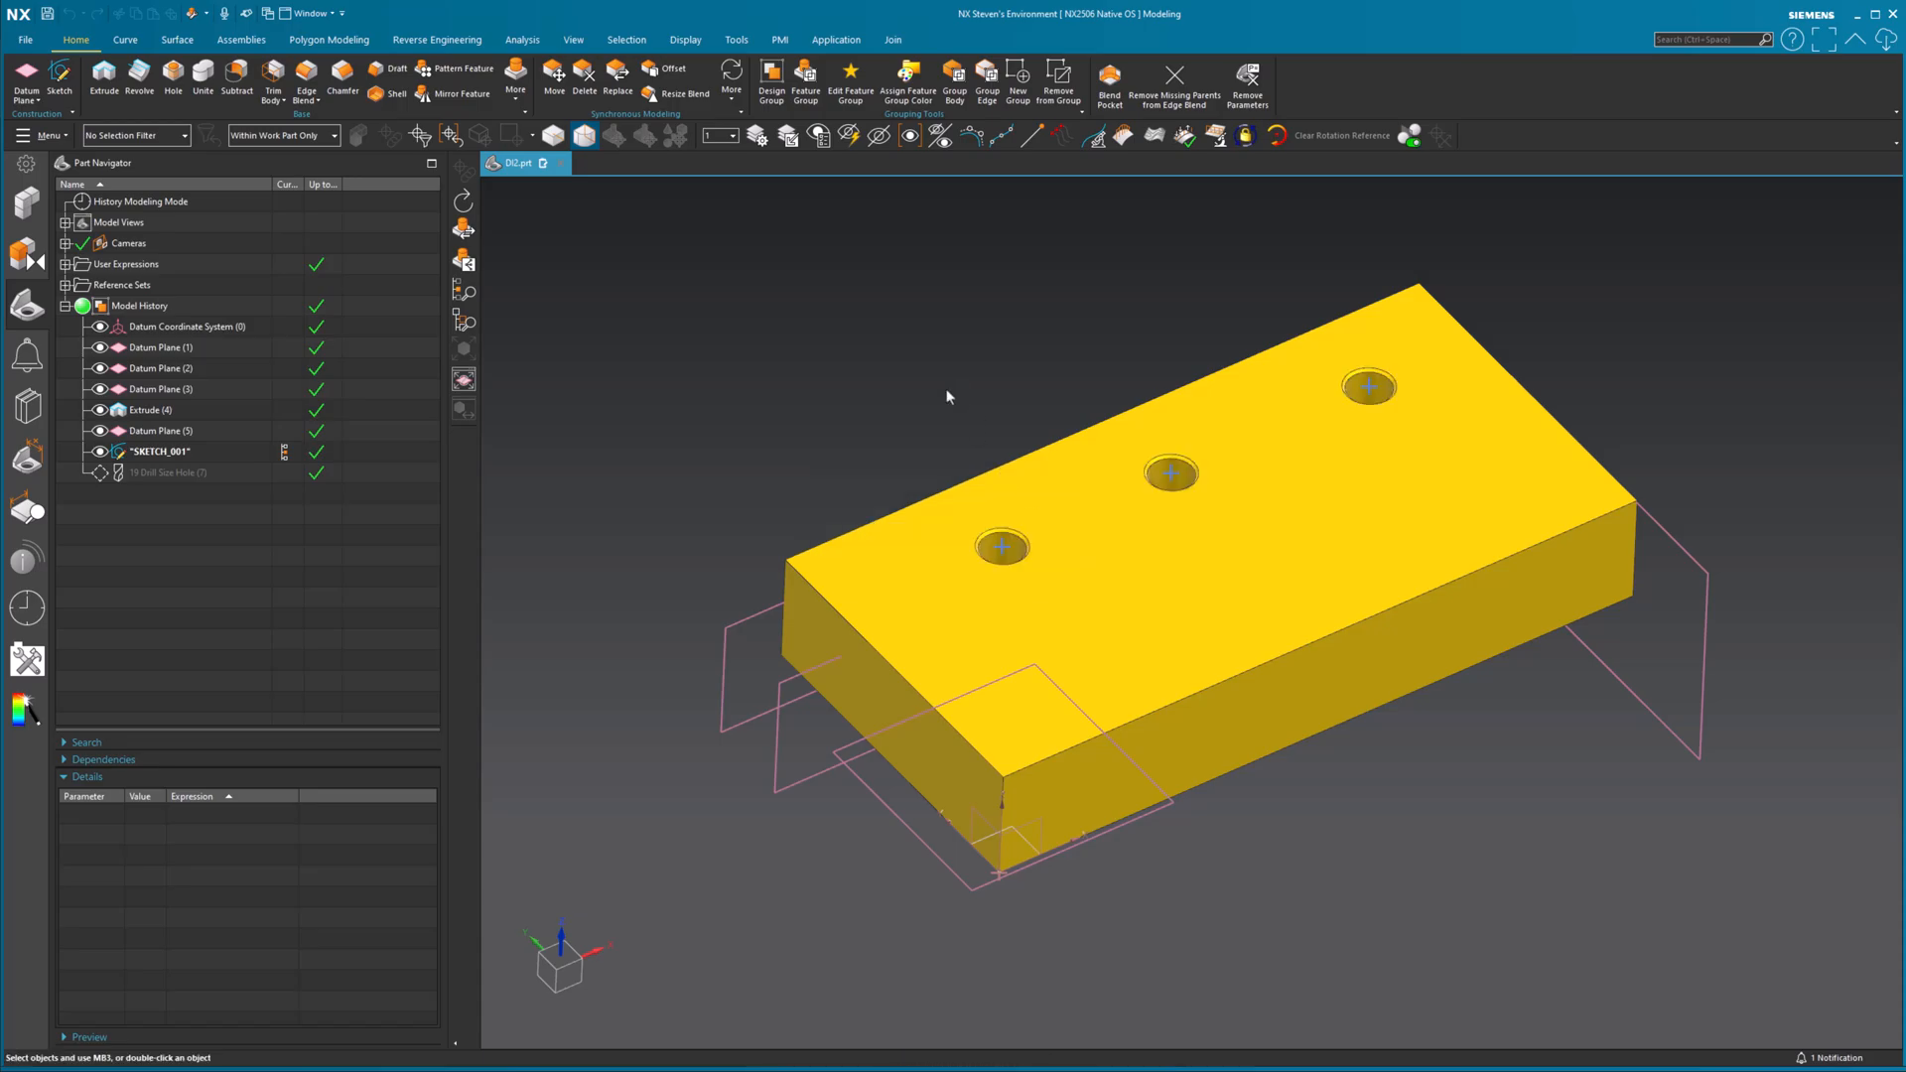
{"action": "left_click", "coordinate": [155, 451]}
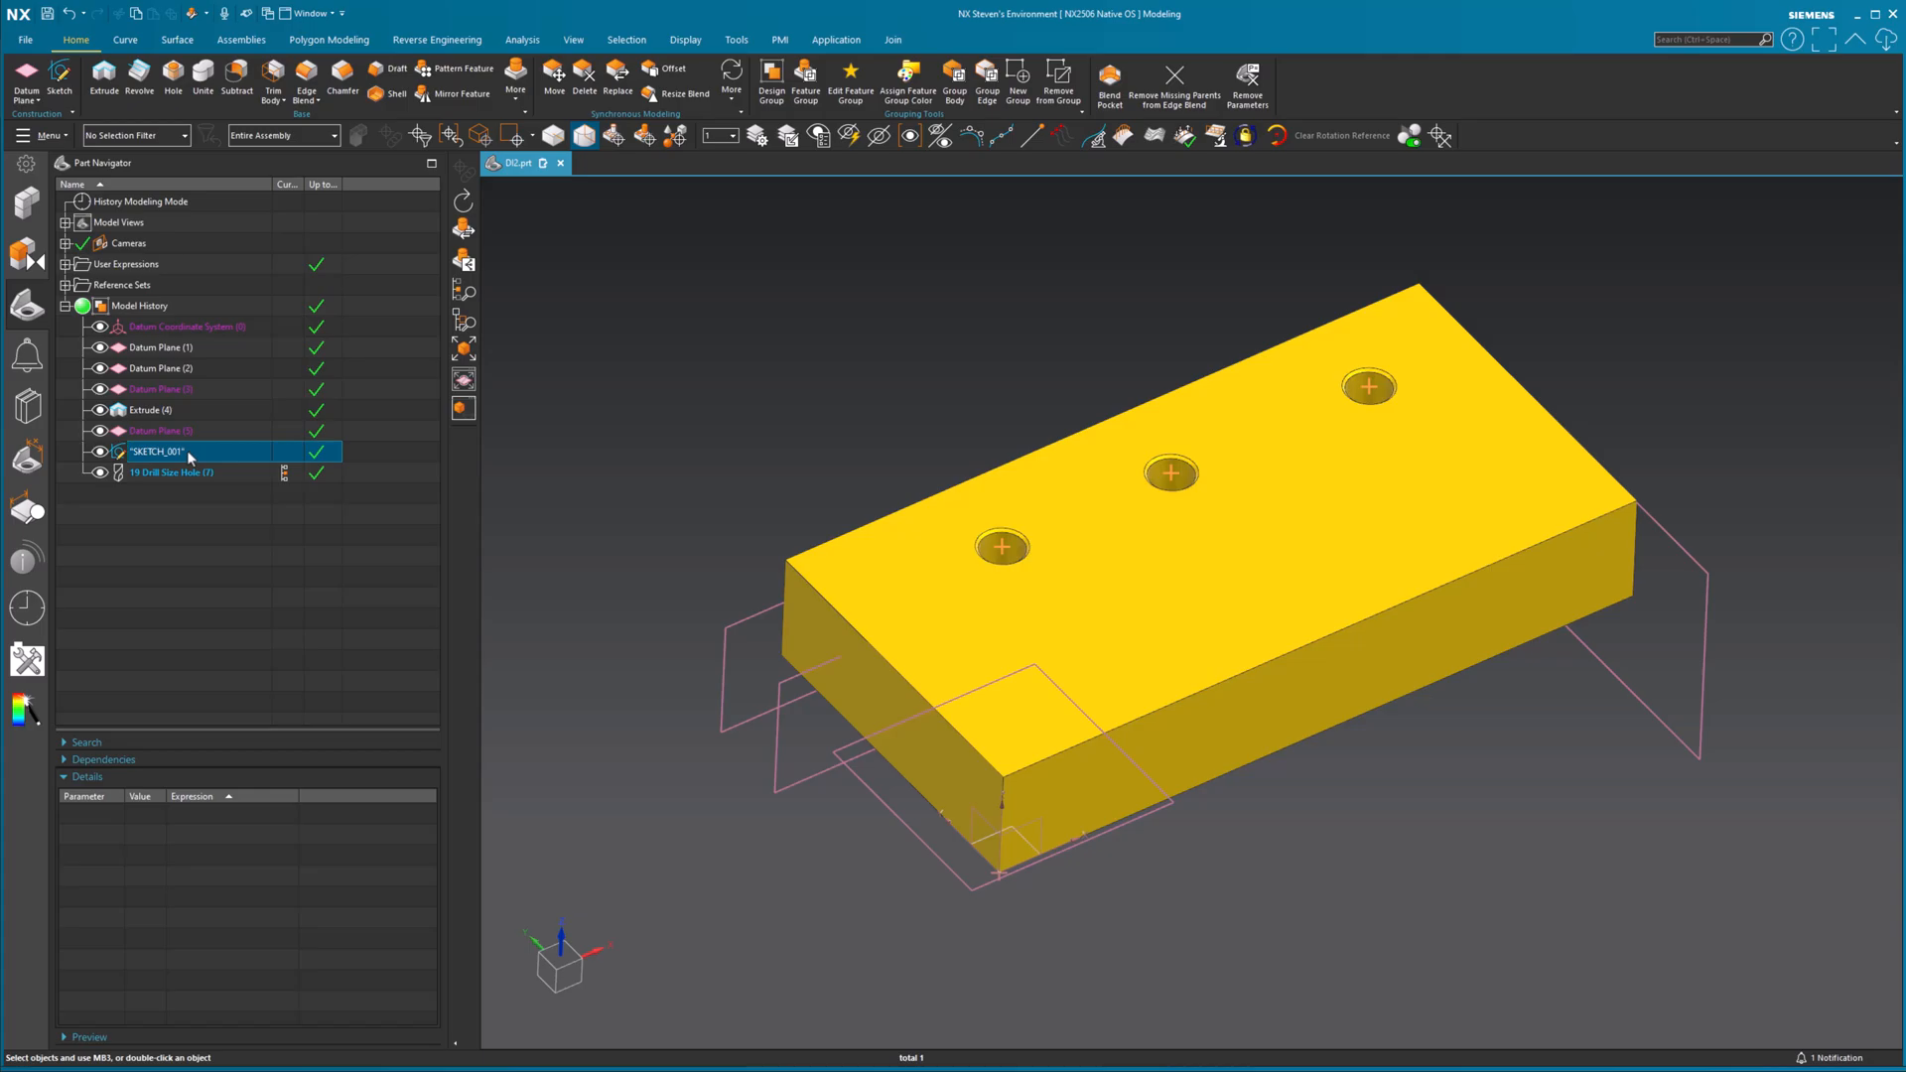
- Add expression Hole_Size_1 = 3*p78+1mm, shifting the three-hole row
{"action": "left_click", "coordinate": [171, 473]}
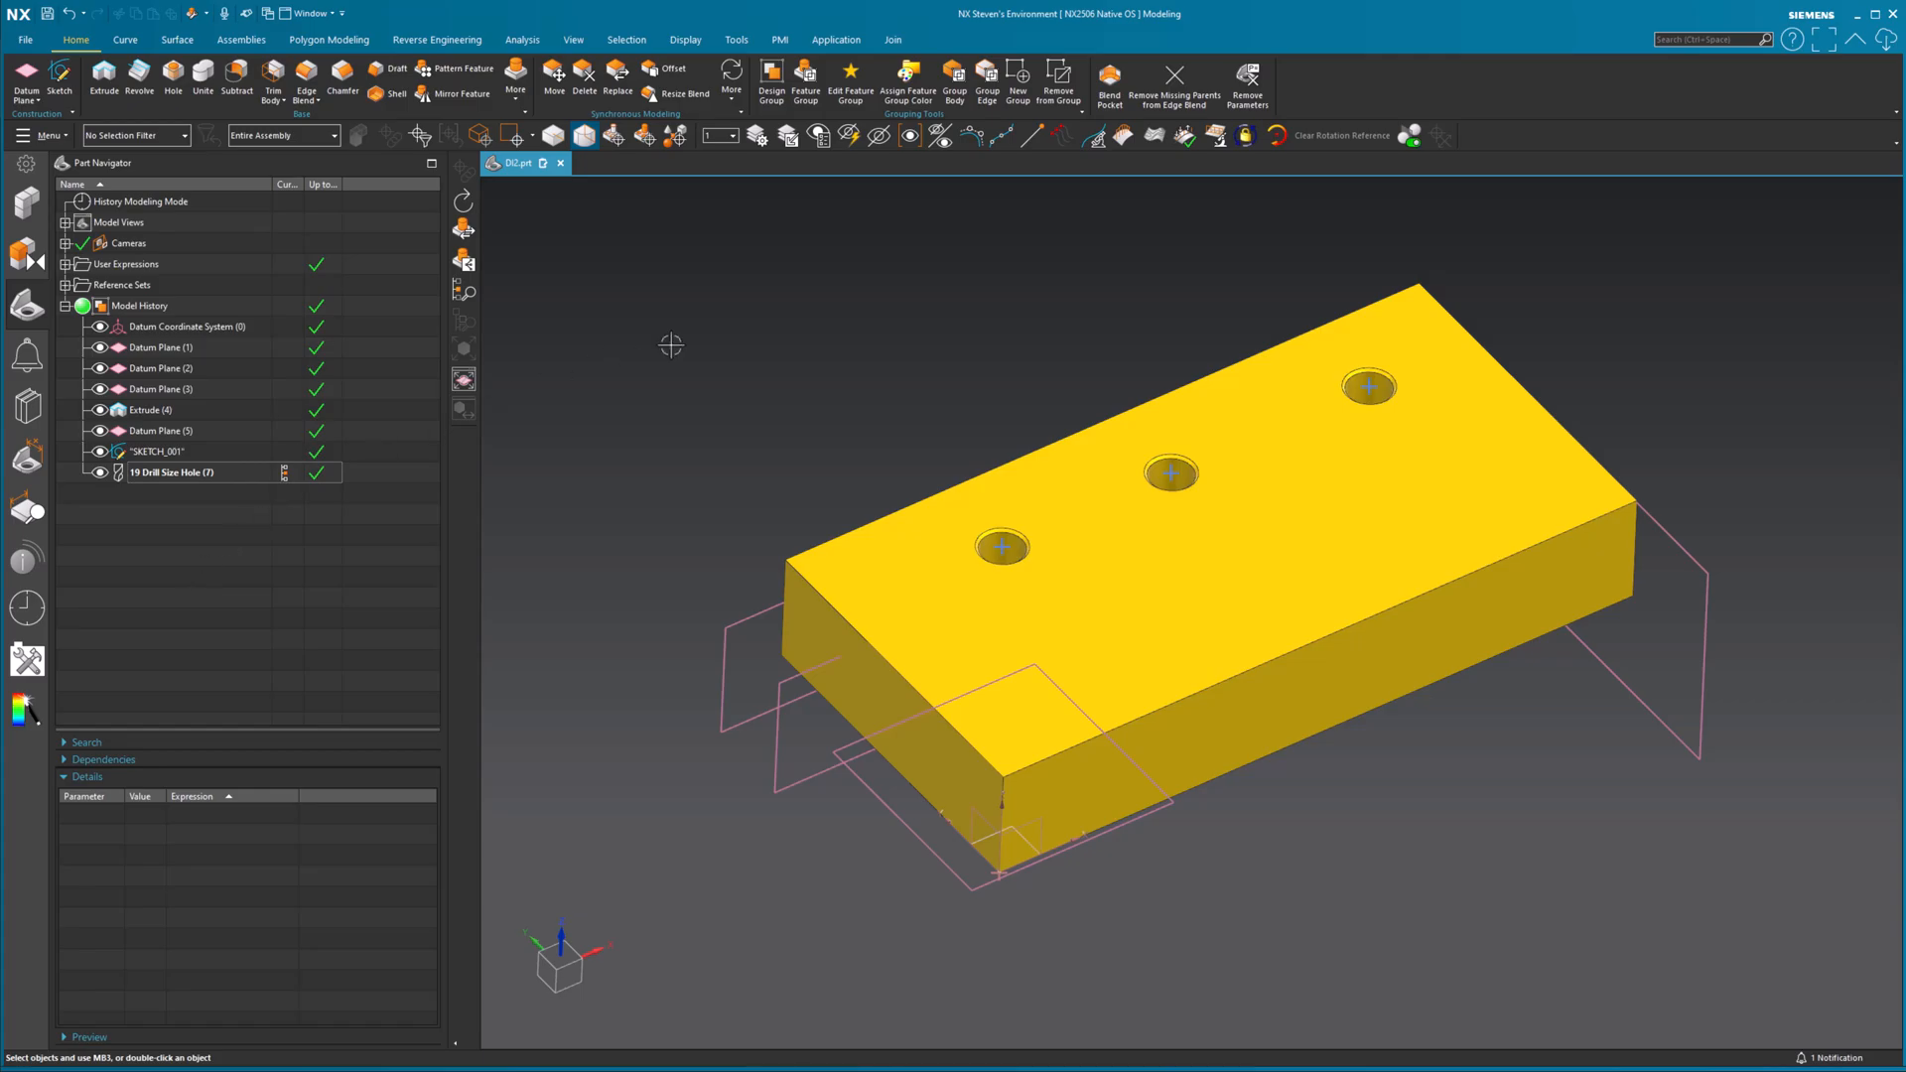
{"action": "left_click", "coordinate": [170, 472]}
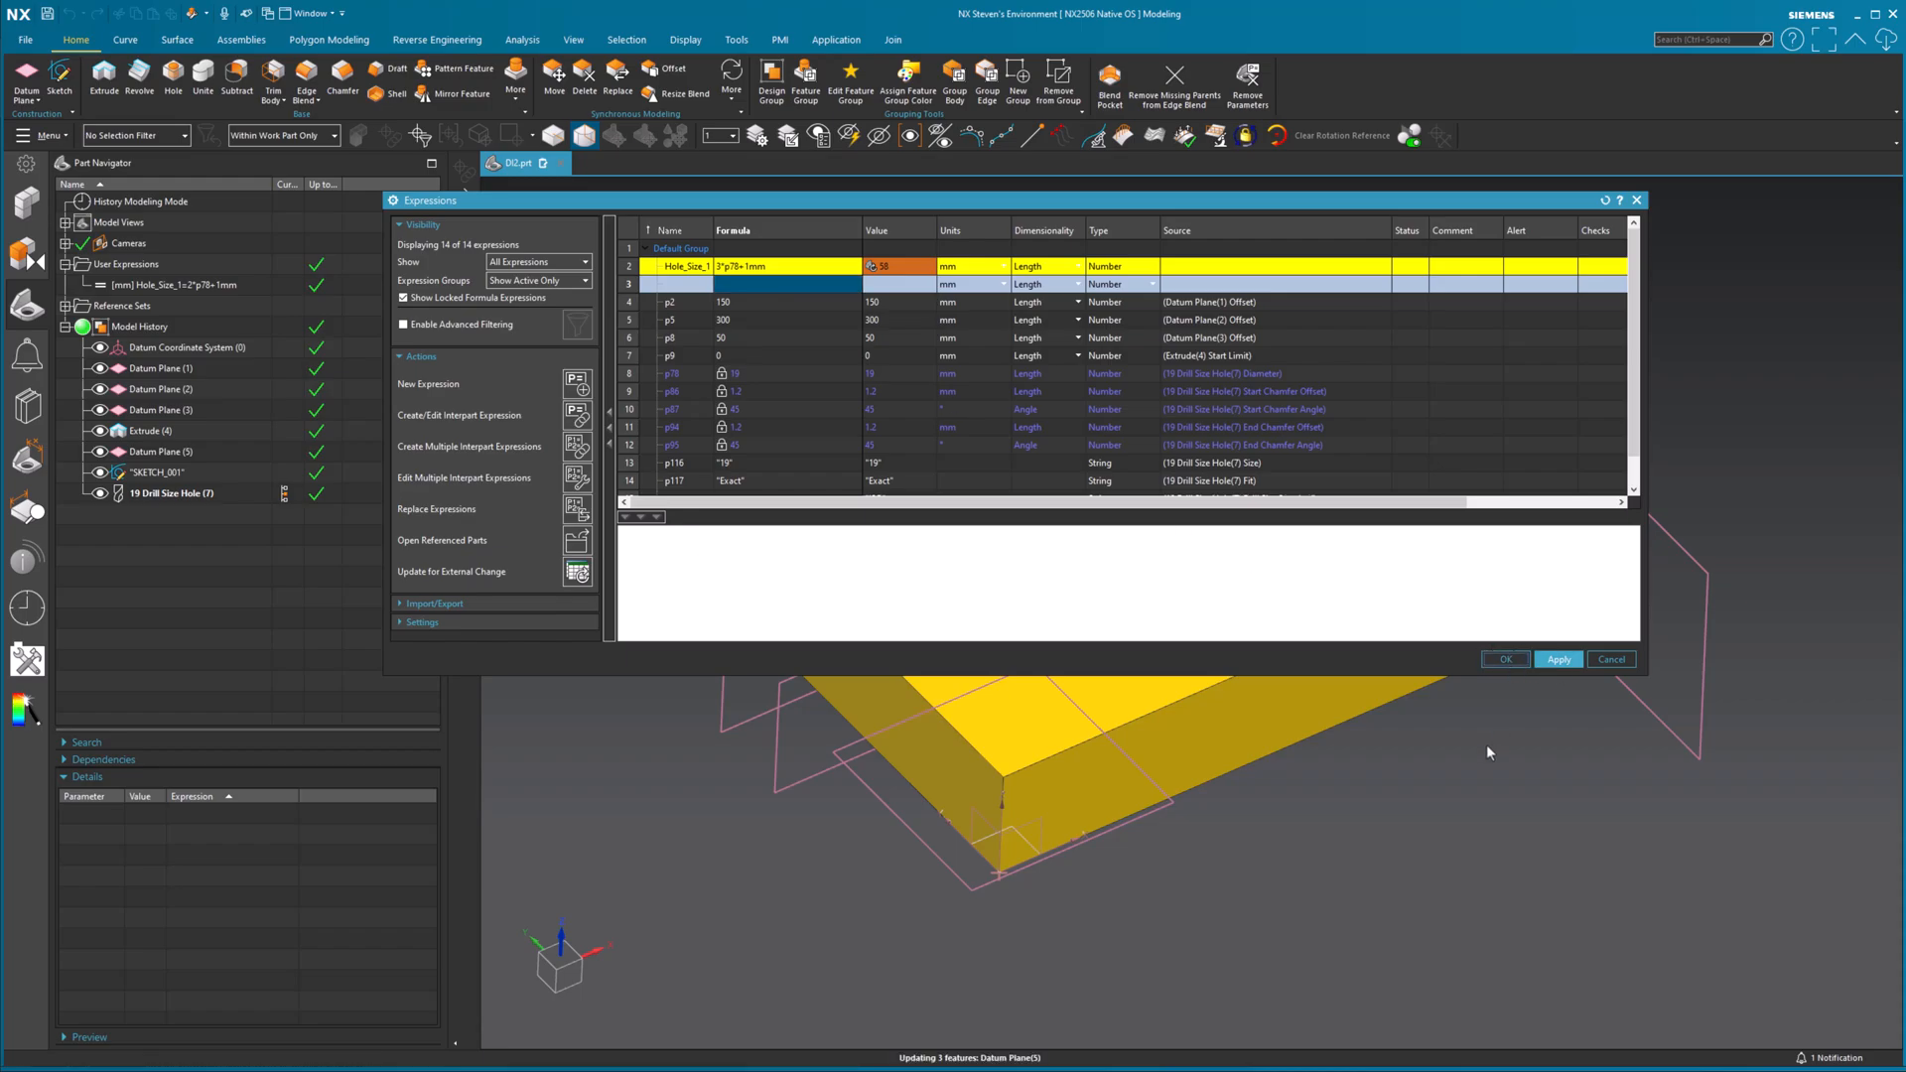
{"action": "left_click", "coordinate": [1504, 659]}
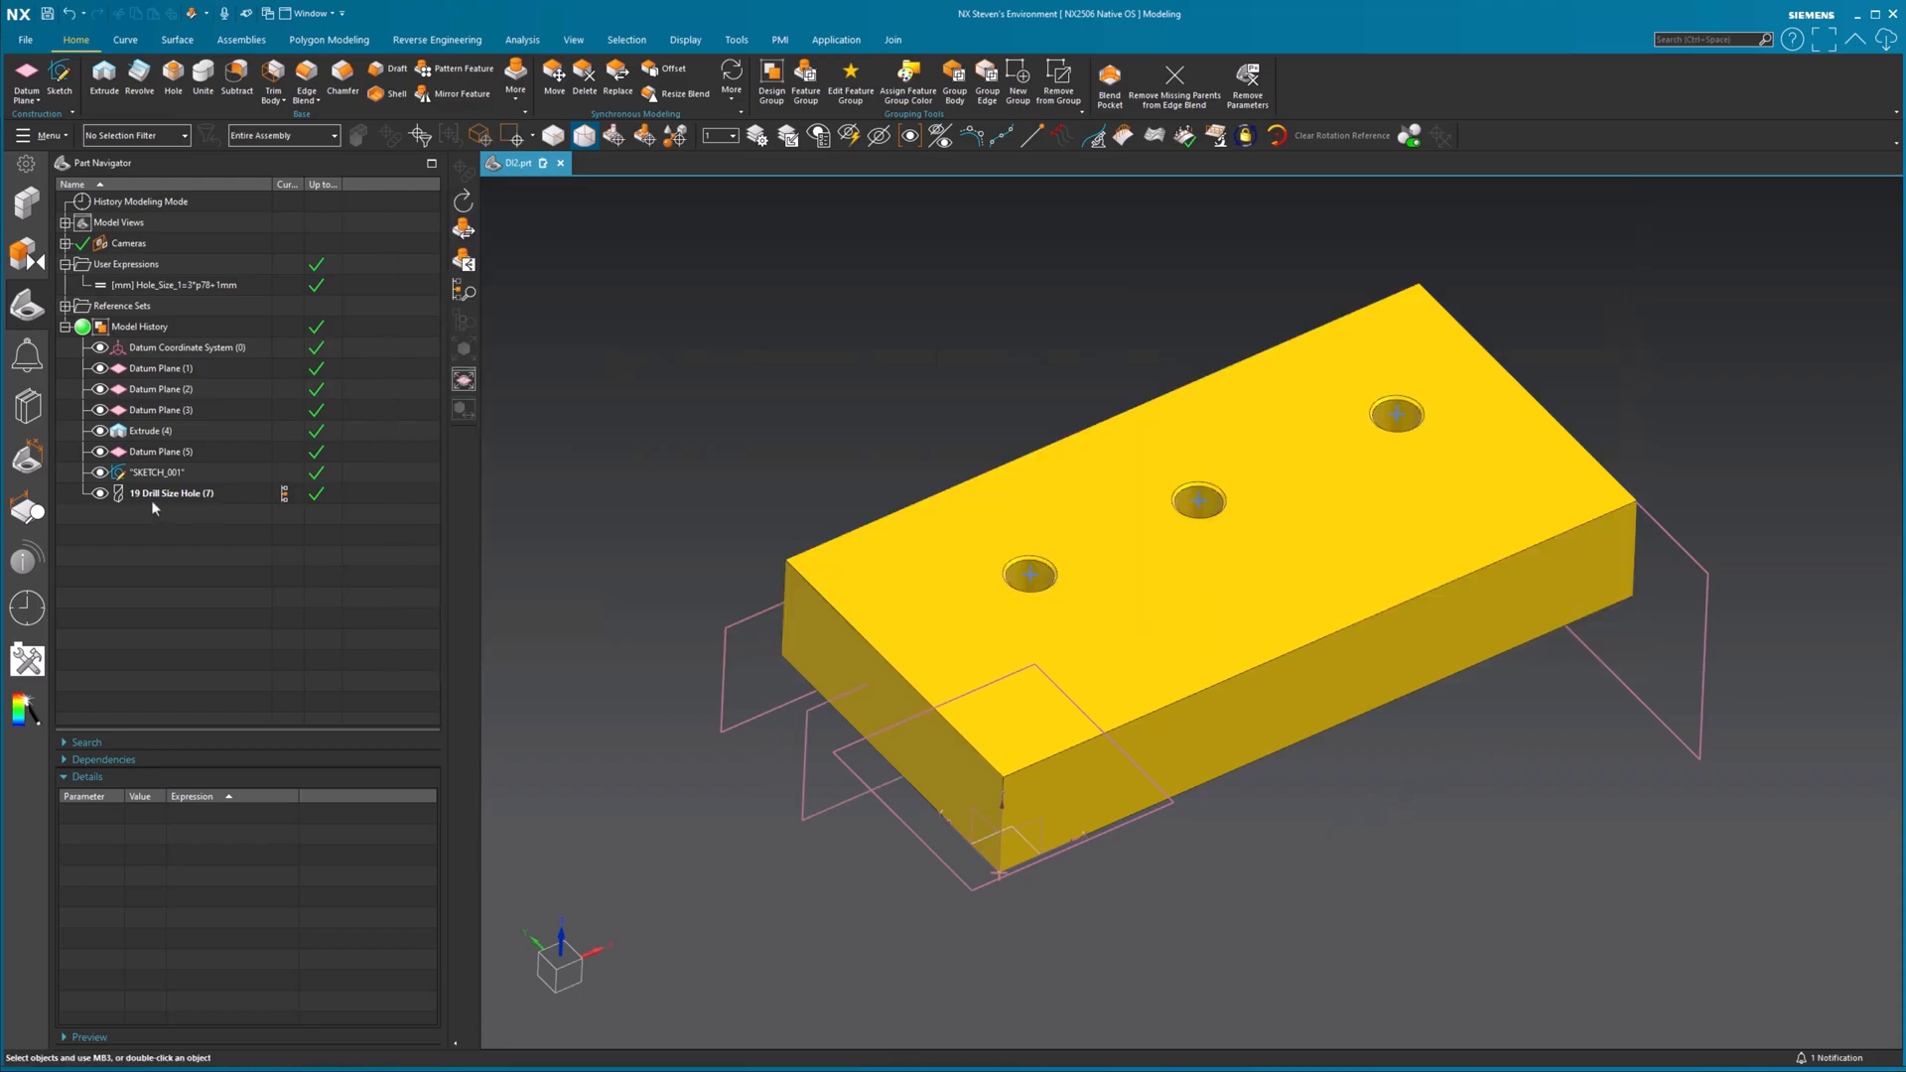
- Change the drill hole feature's size from 19 to 12
{"action": "left_click", "coordinate": [171, 492]}
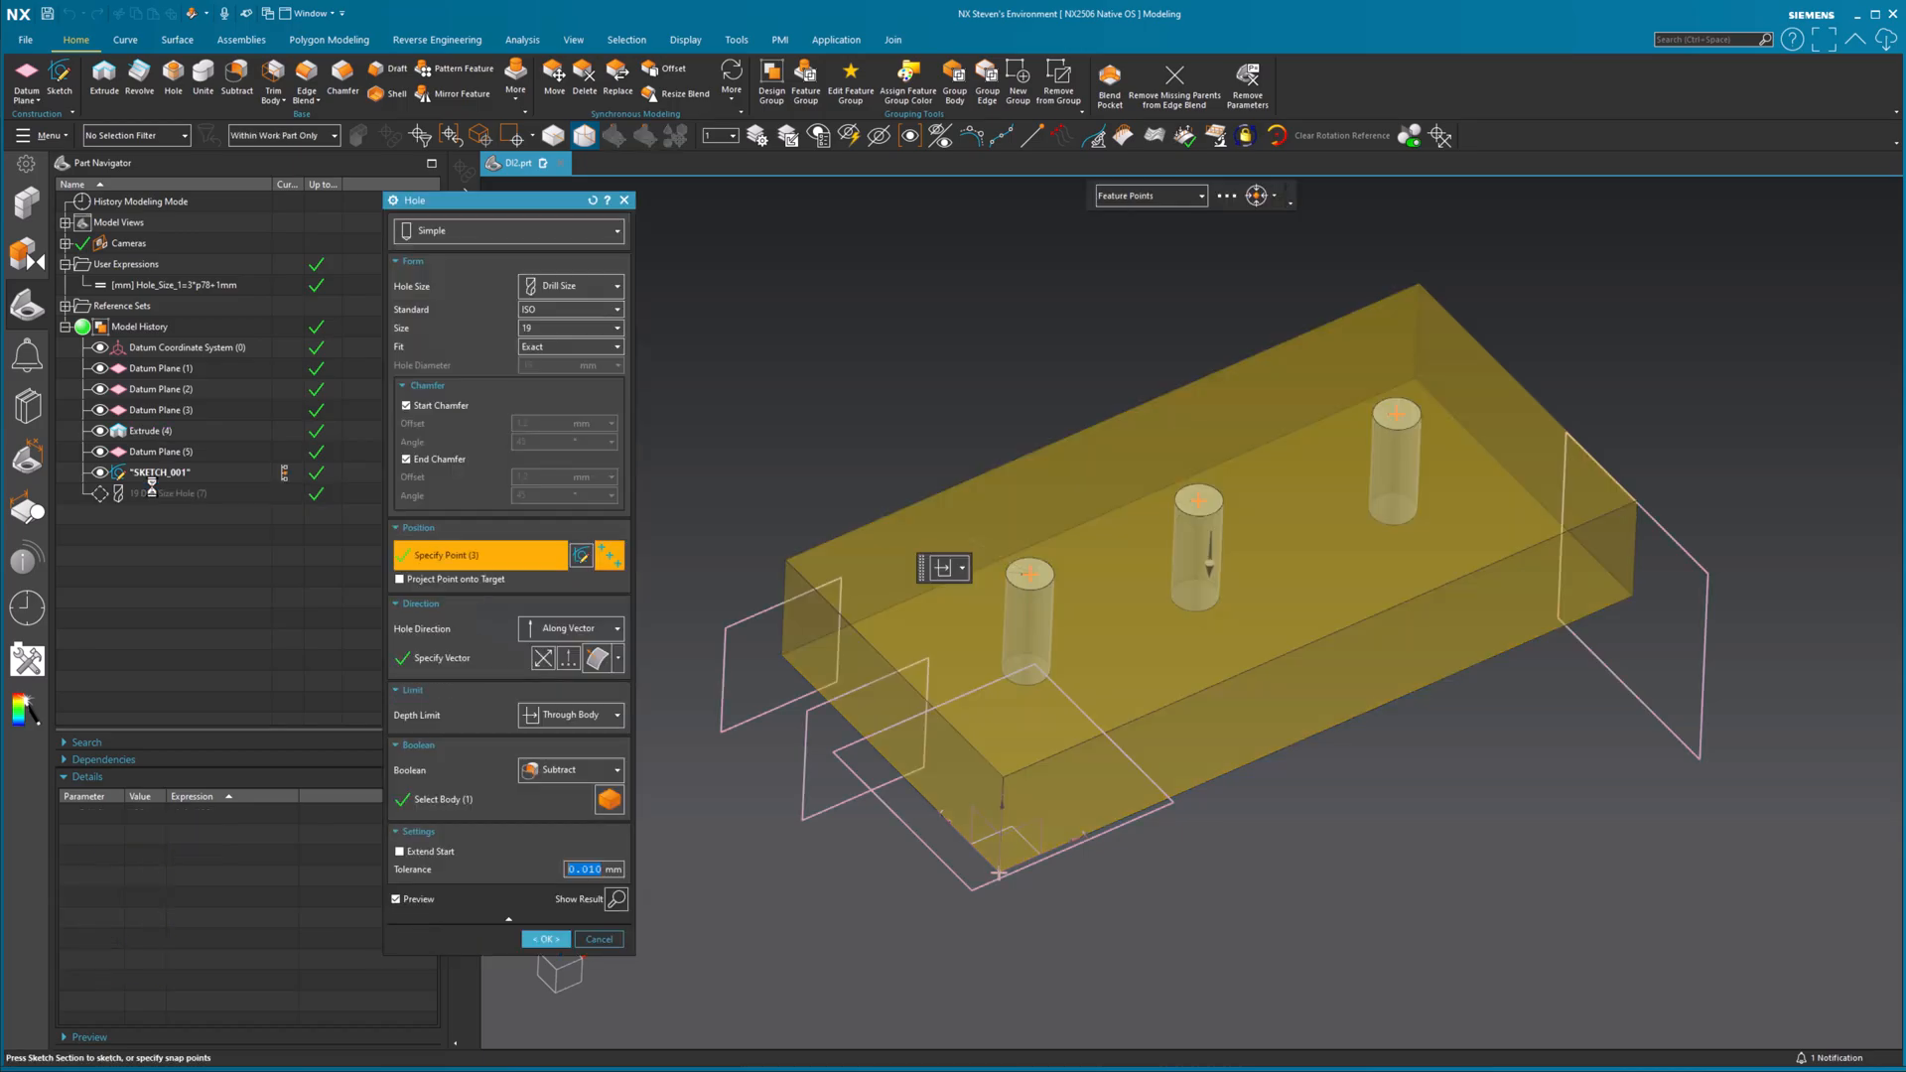
{"action": "left_click", "coordinate": [612, 327]}
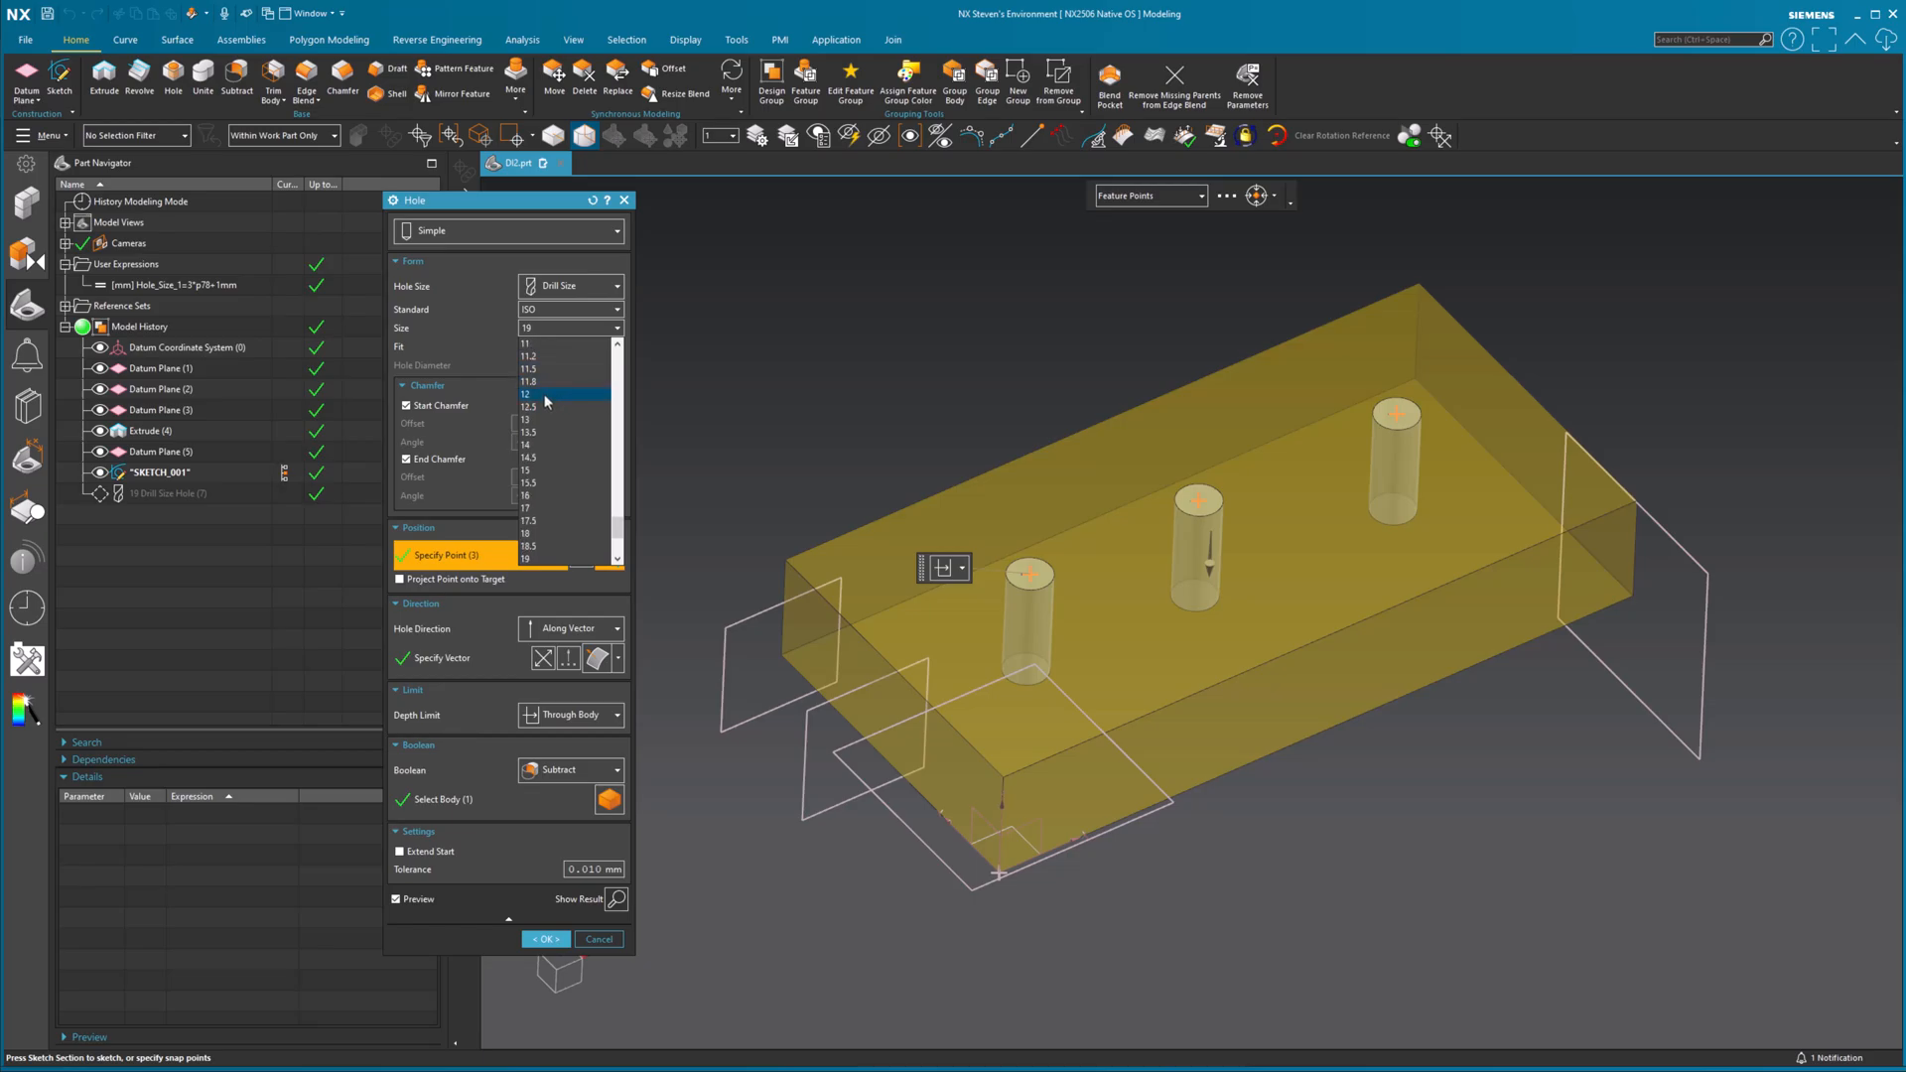
{"action": "left_click", "coordinate": [524, 394]}
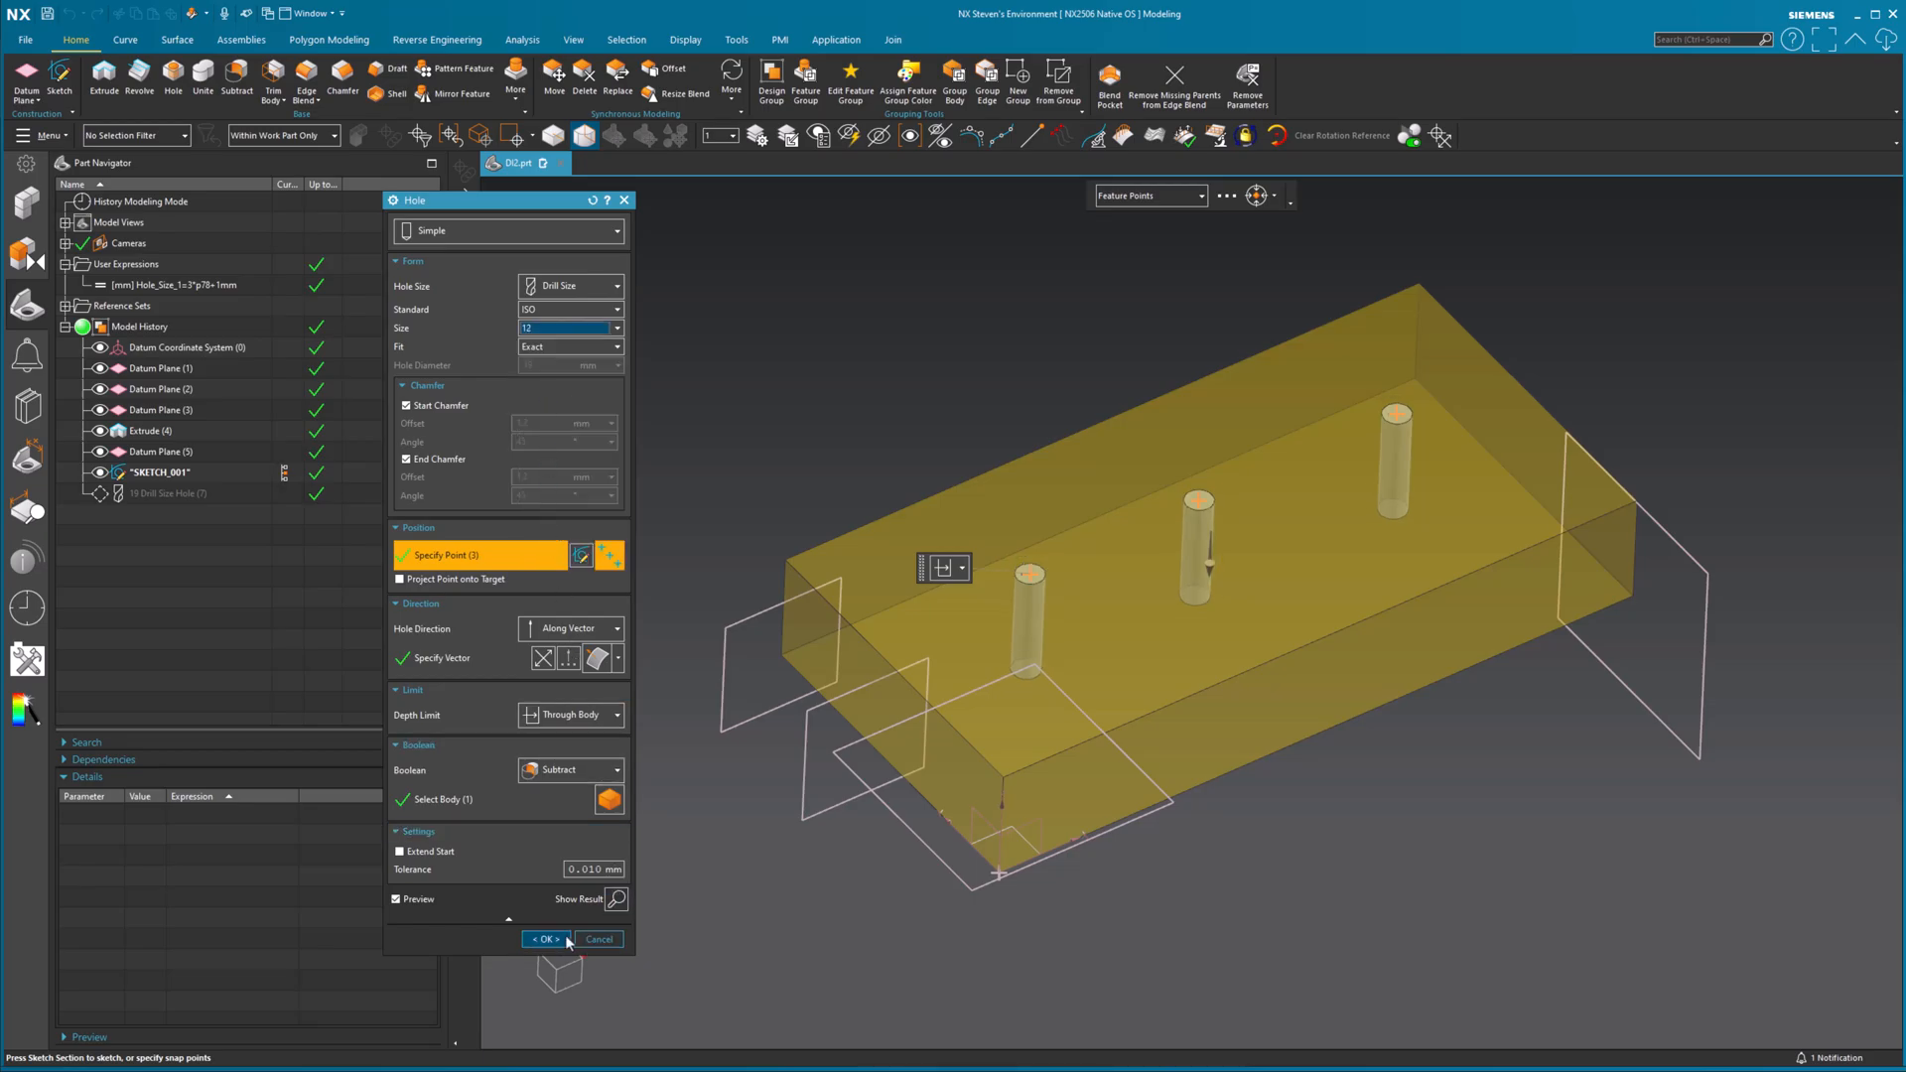
{"action": "left_click", "coordinate": [546, 939]}
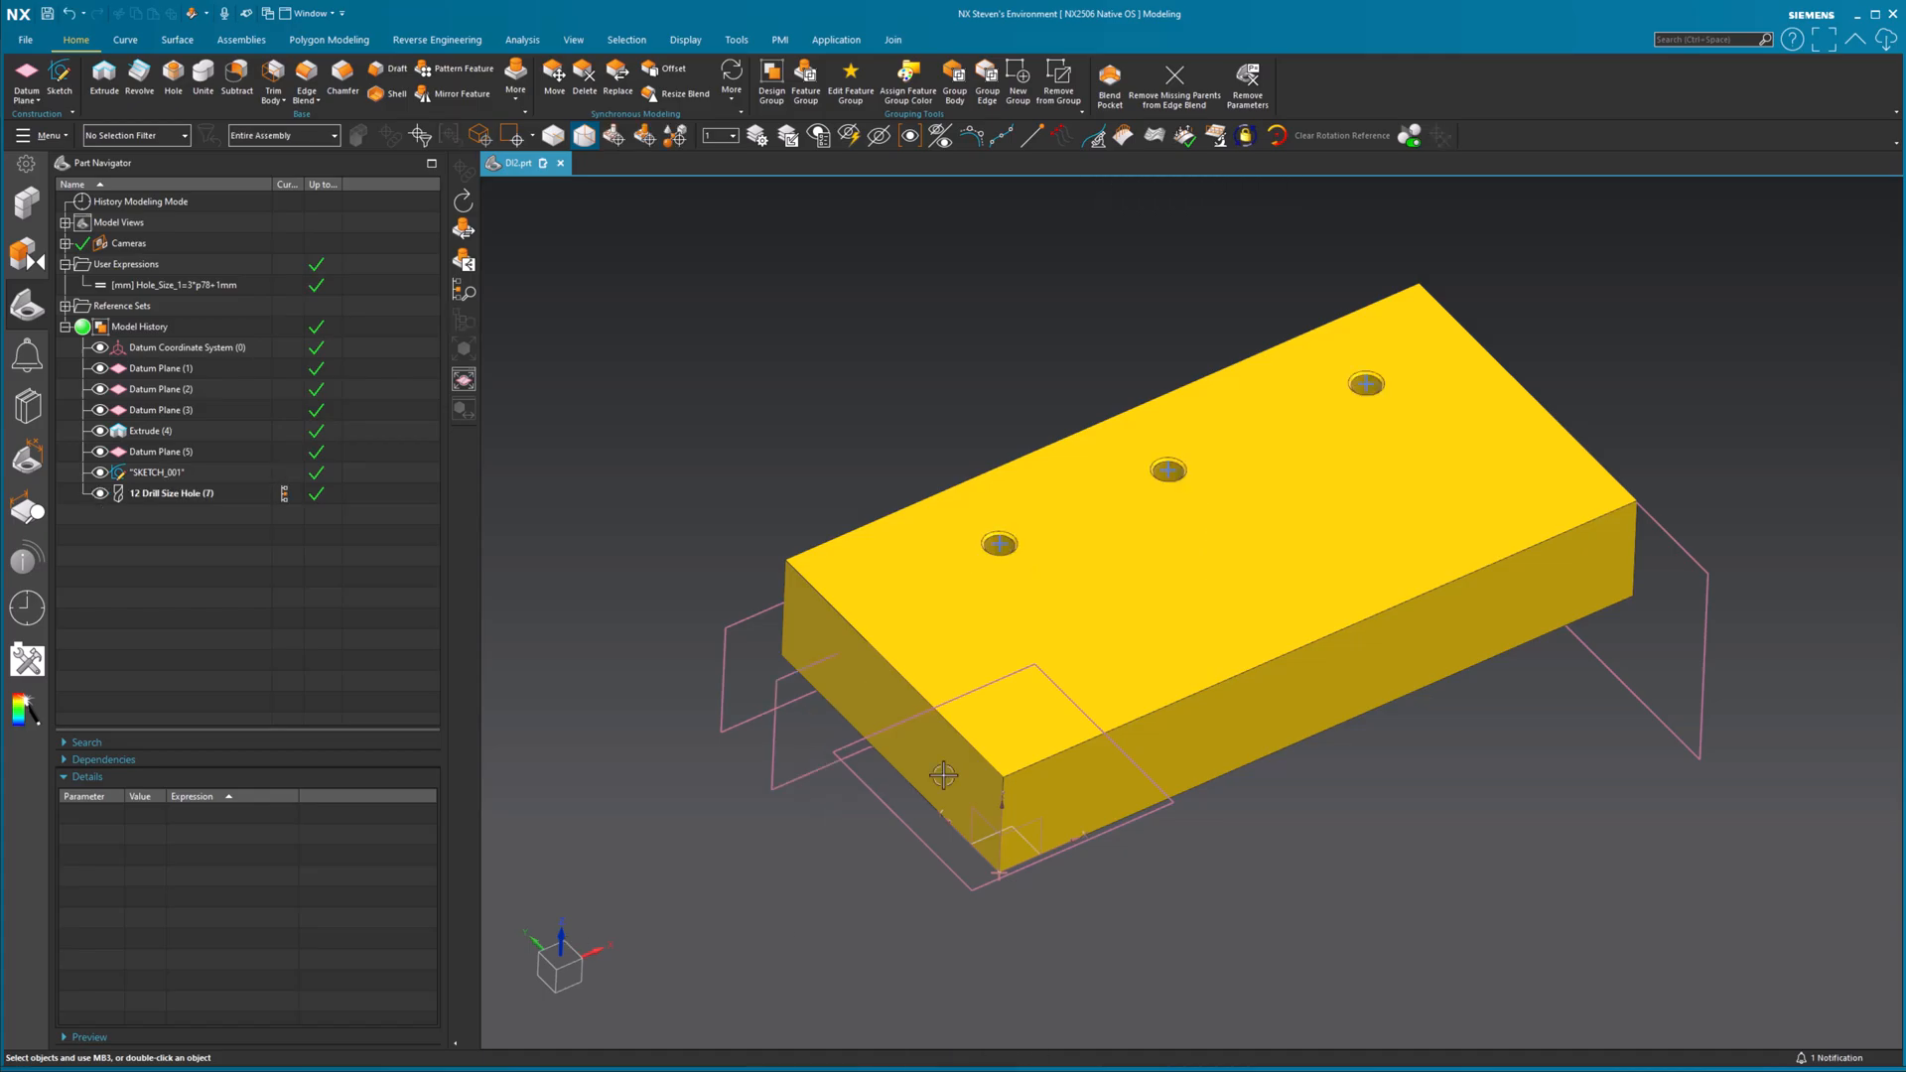
{"action": "mouse_move", "coordinate": [1389, 895]}
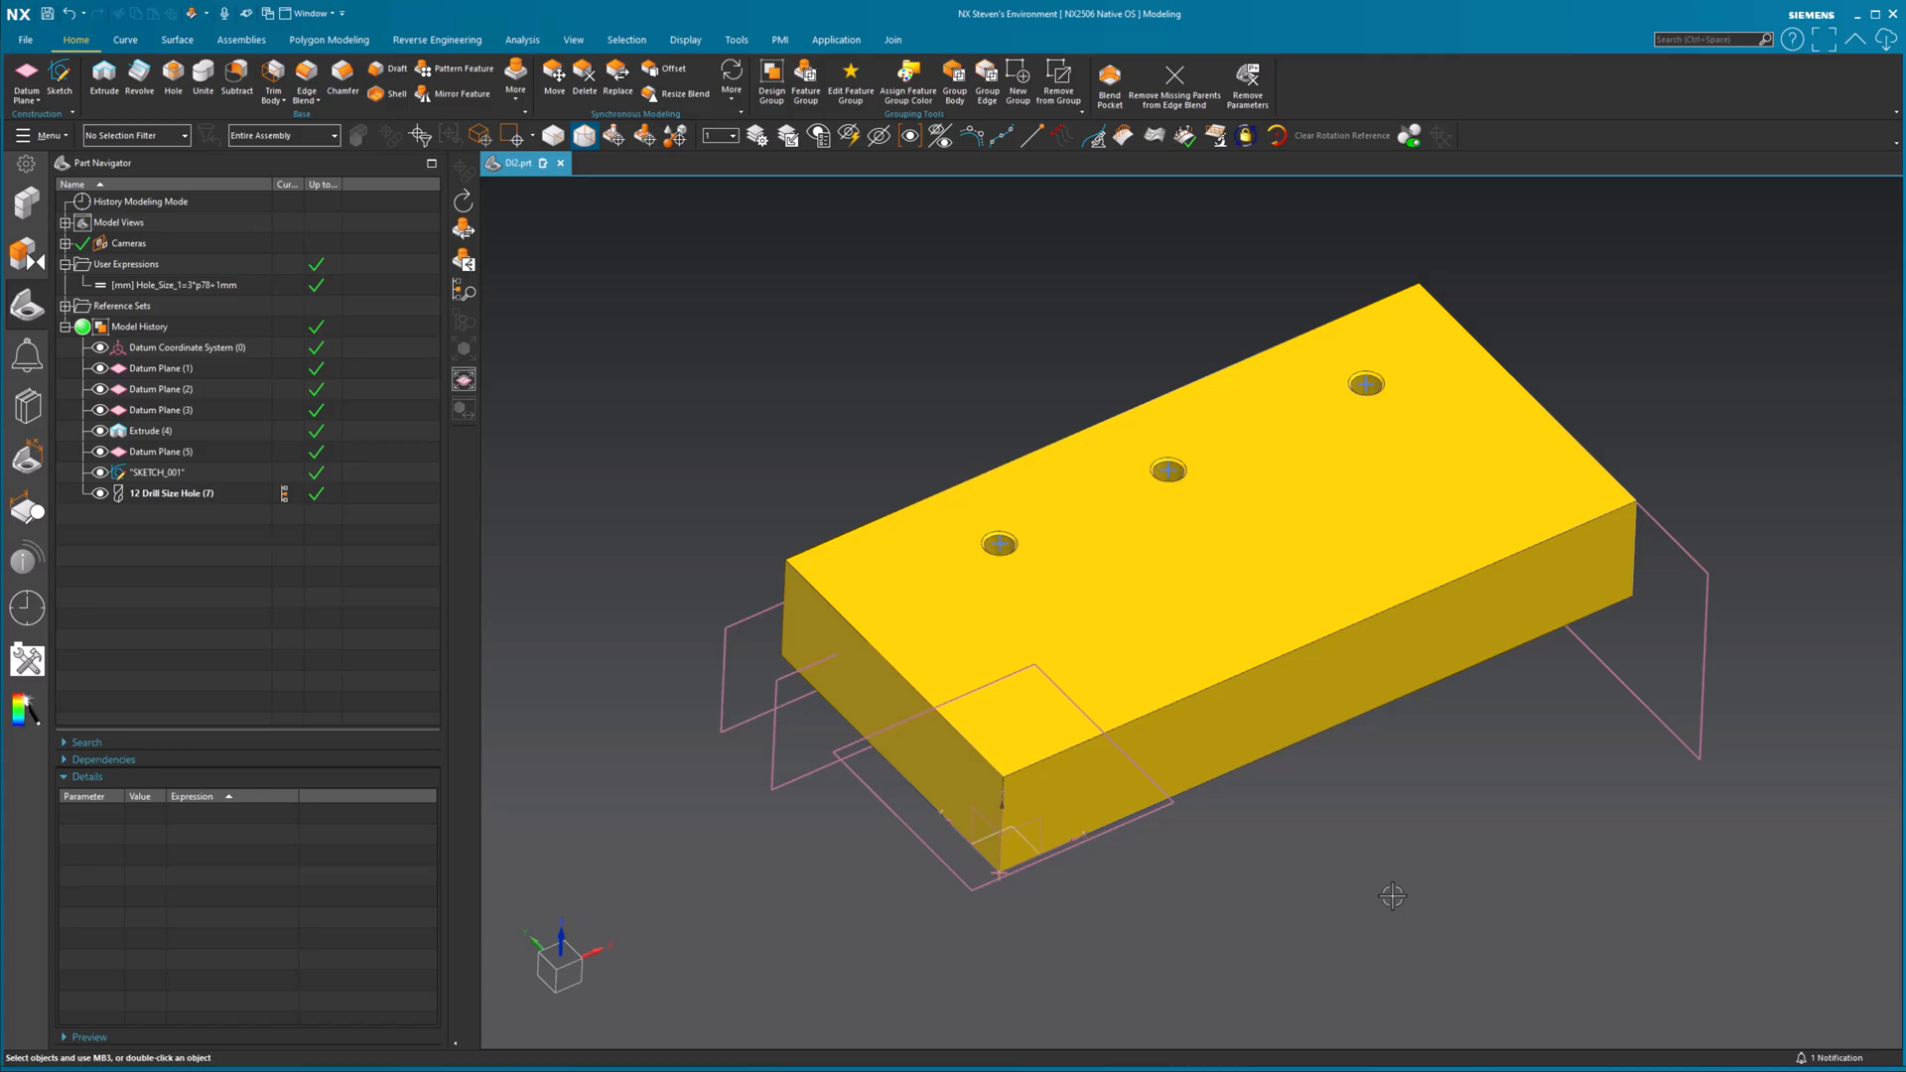
{"action": "mouse_move", "coordinate": [1145, 725]}
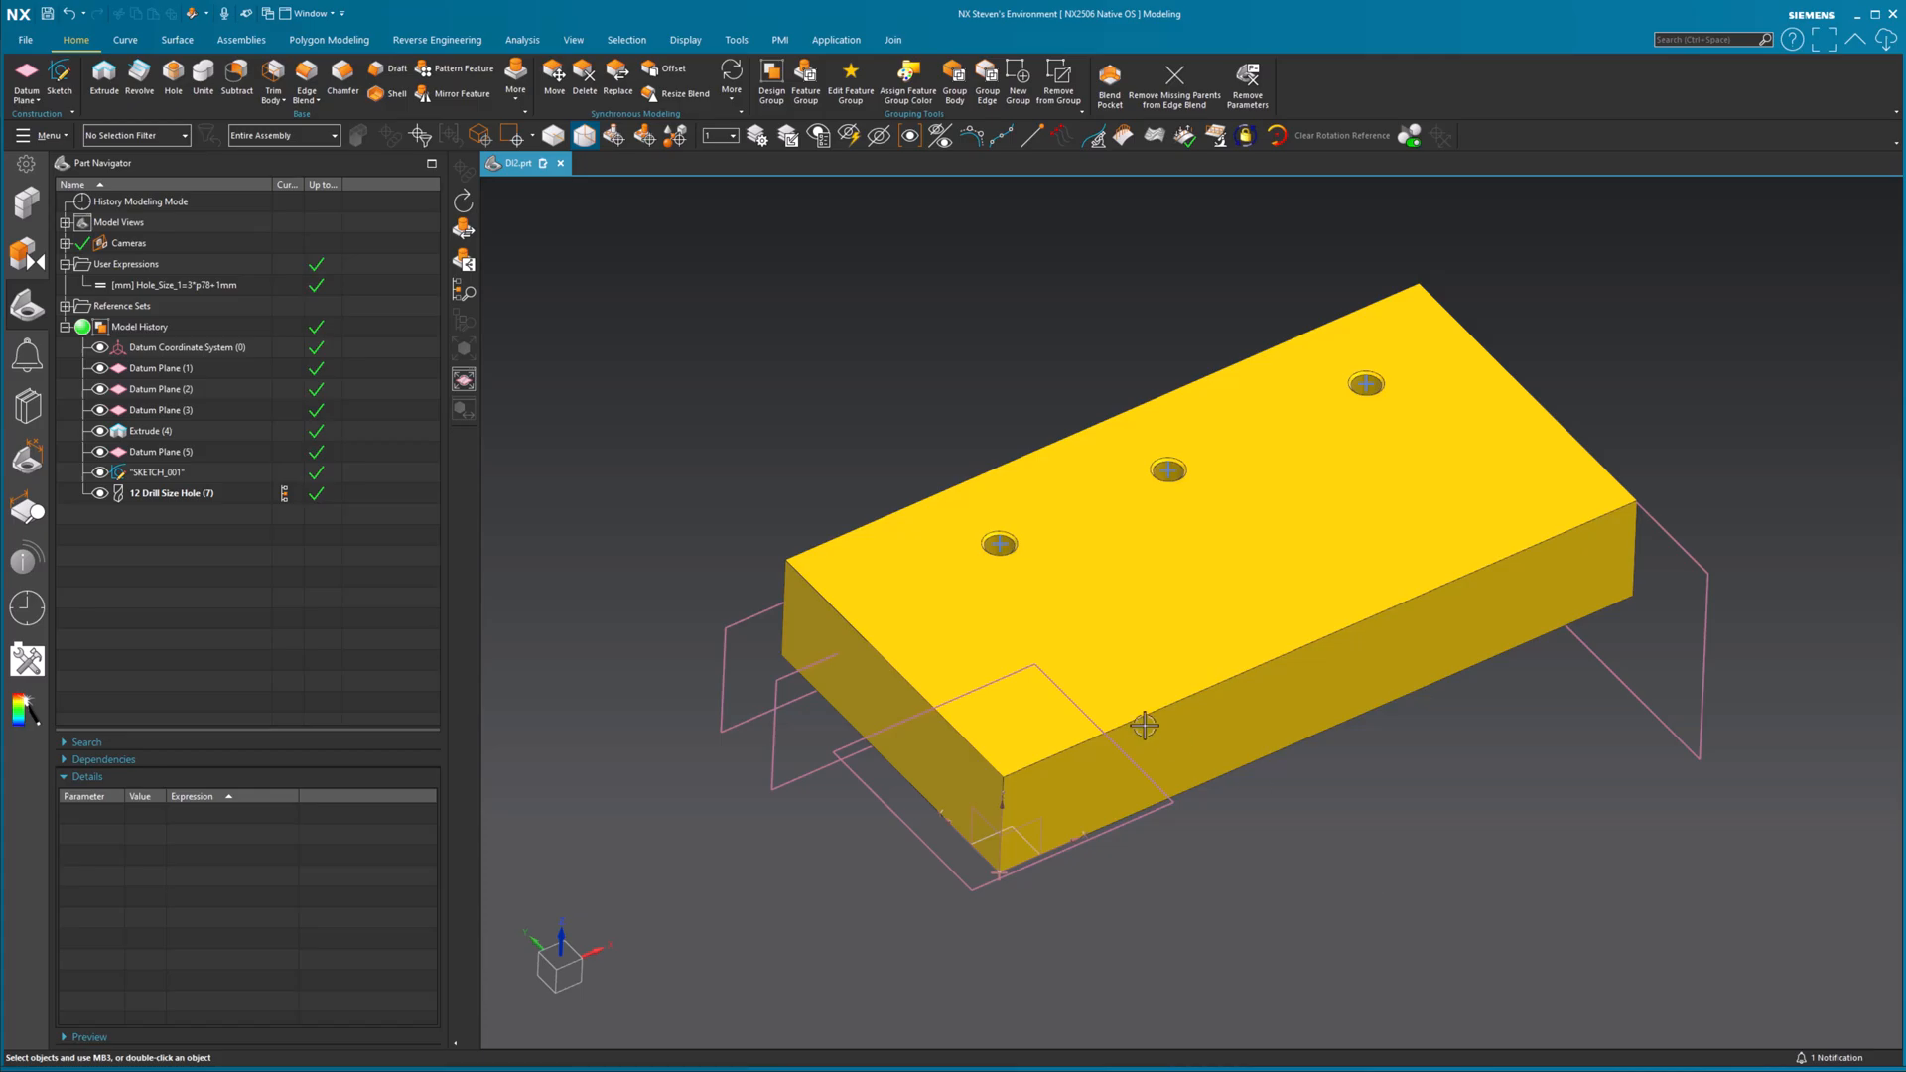
- Reorient the view to review the block with its three 12 drill size holes
{"action": "left_click", "coordinate": [169, 494]}
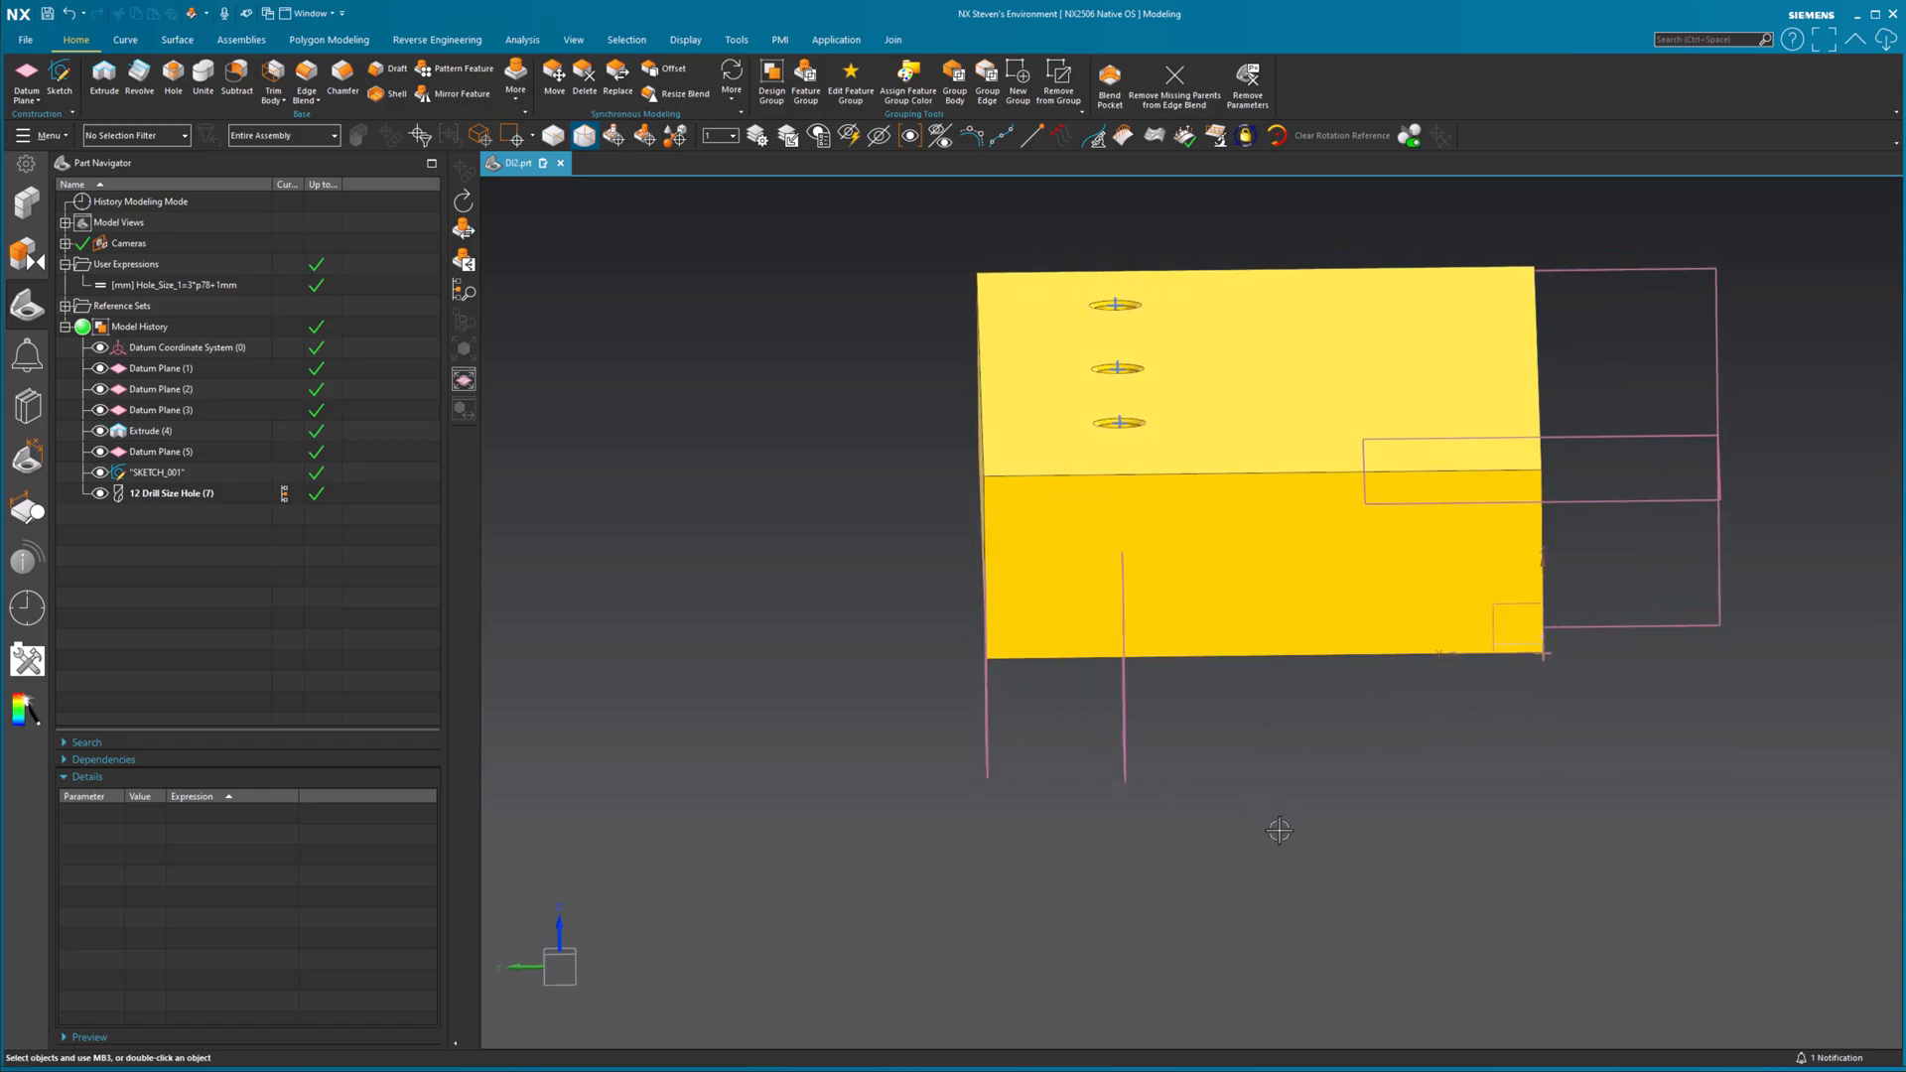
{"action": "mouse_move", "coordinate": [895, 635]}
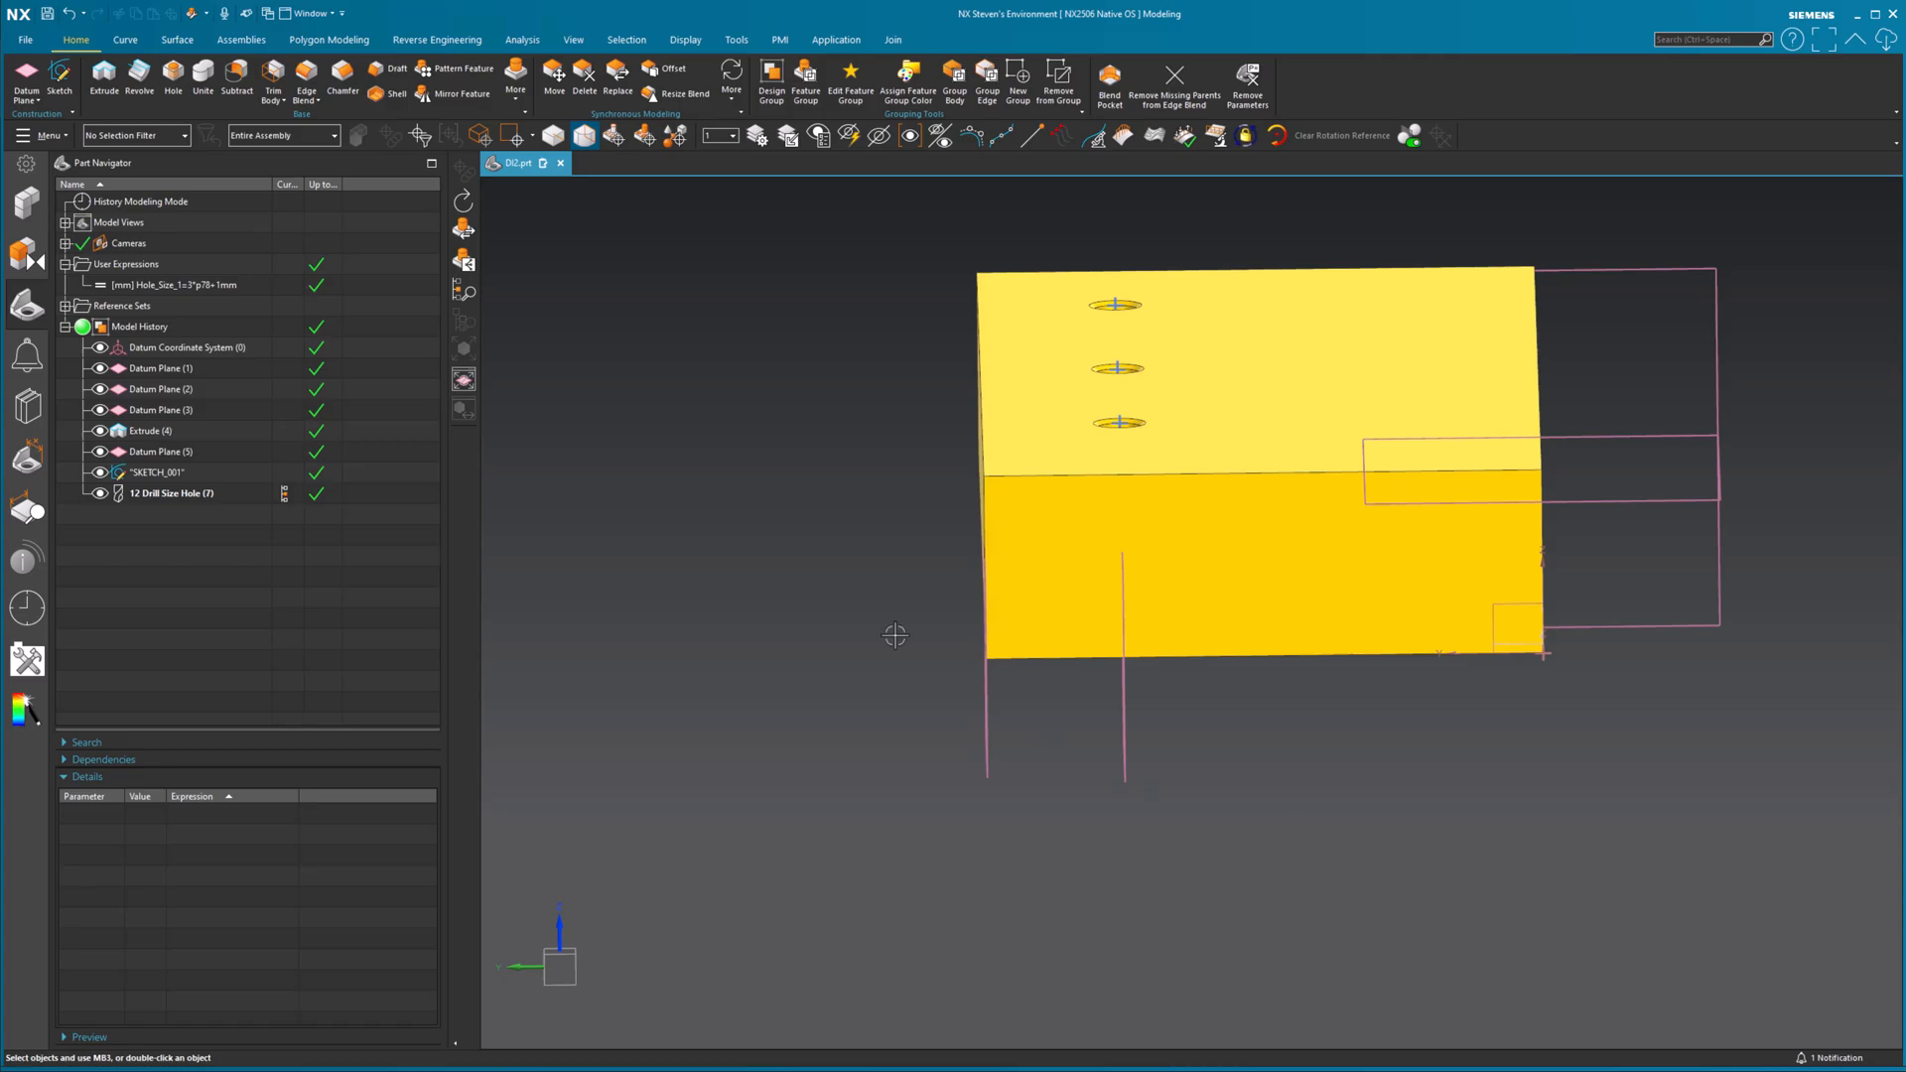
- Mirror the reference geometry across Datum Plane (5) with Mirror Geometry
{"action": "left_click", "coordinate": [514, 82]}
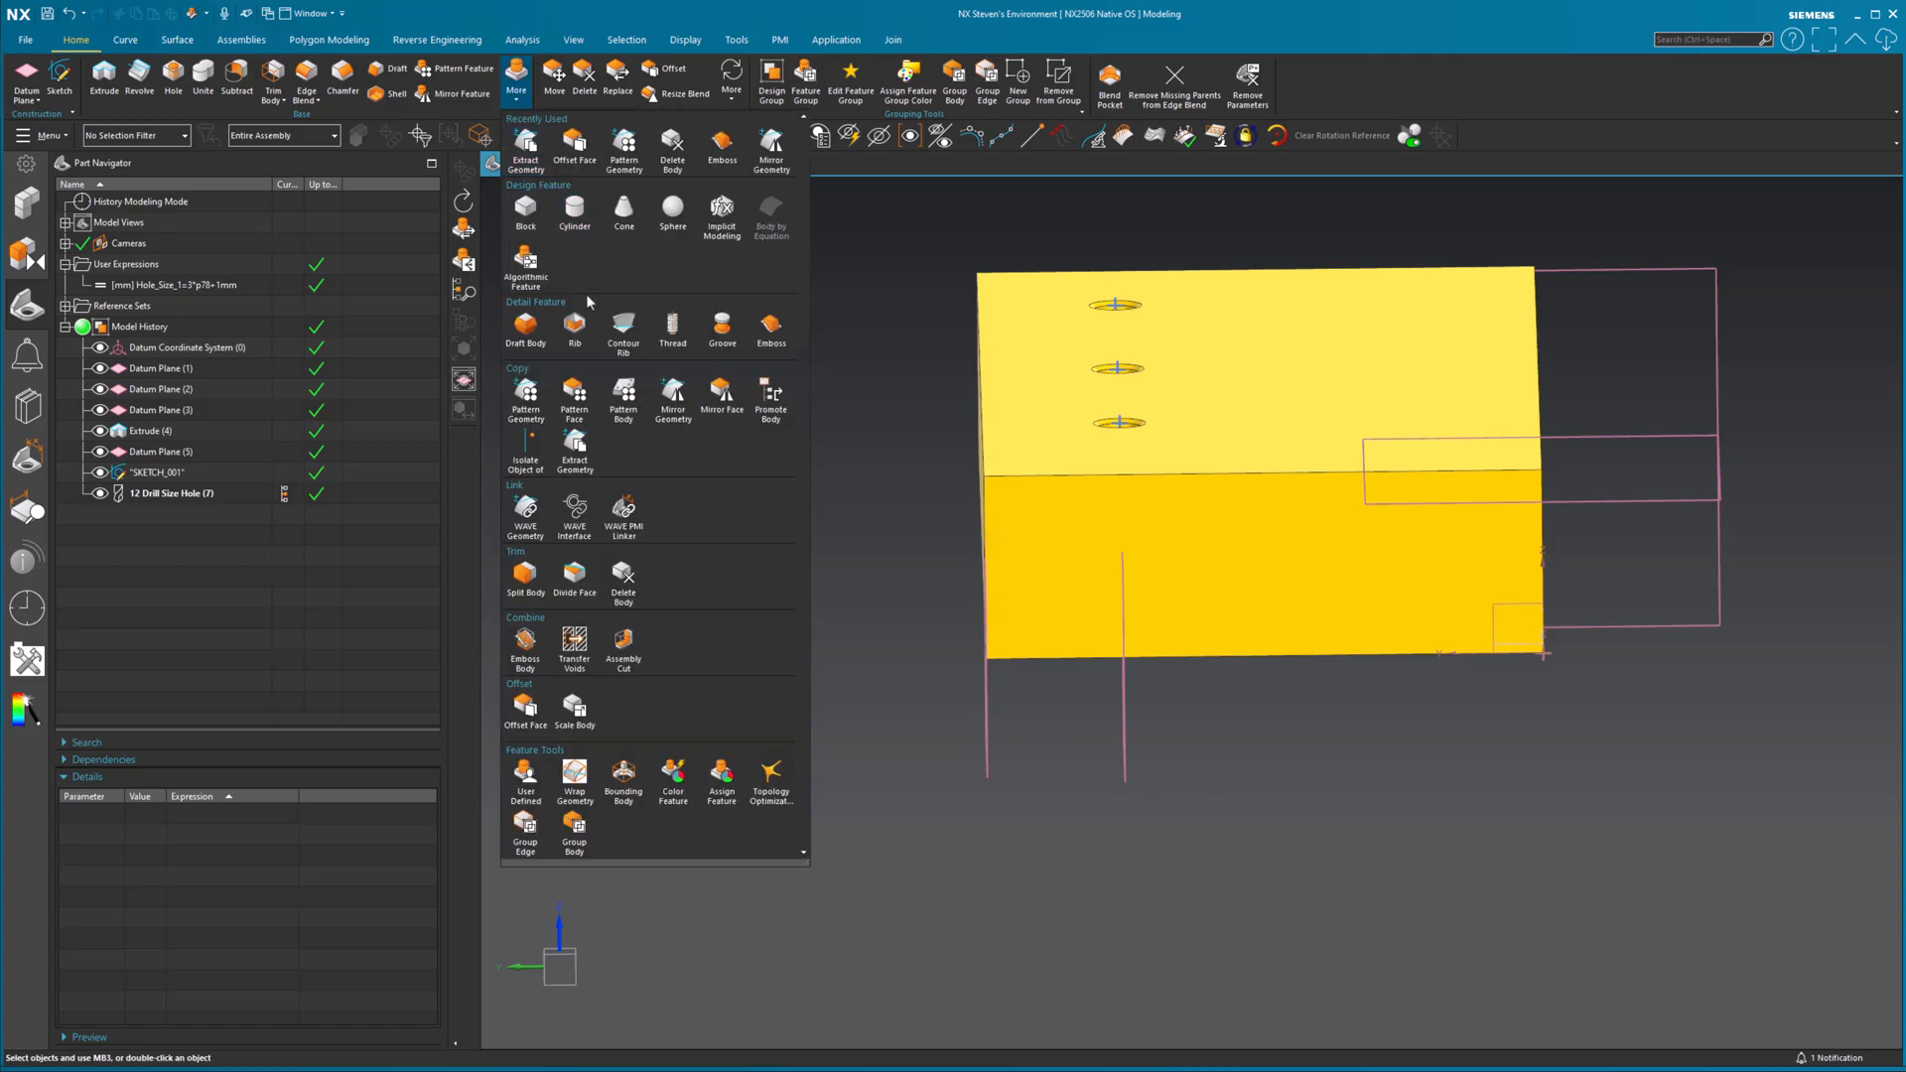
{"action": "mouse_move", "coordinate": [681, 438]}
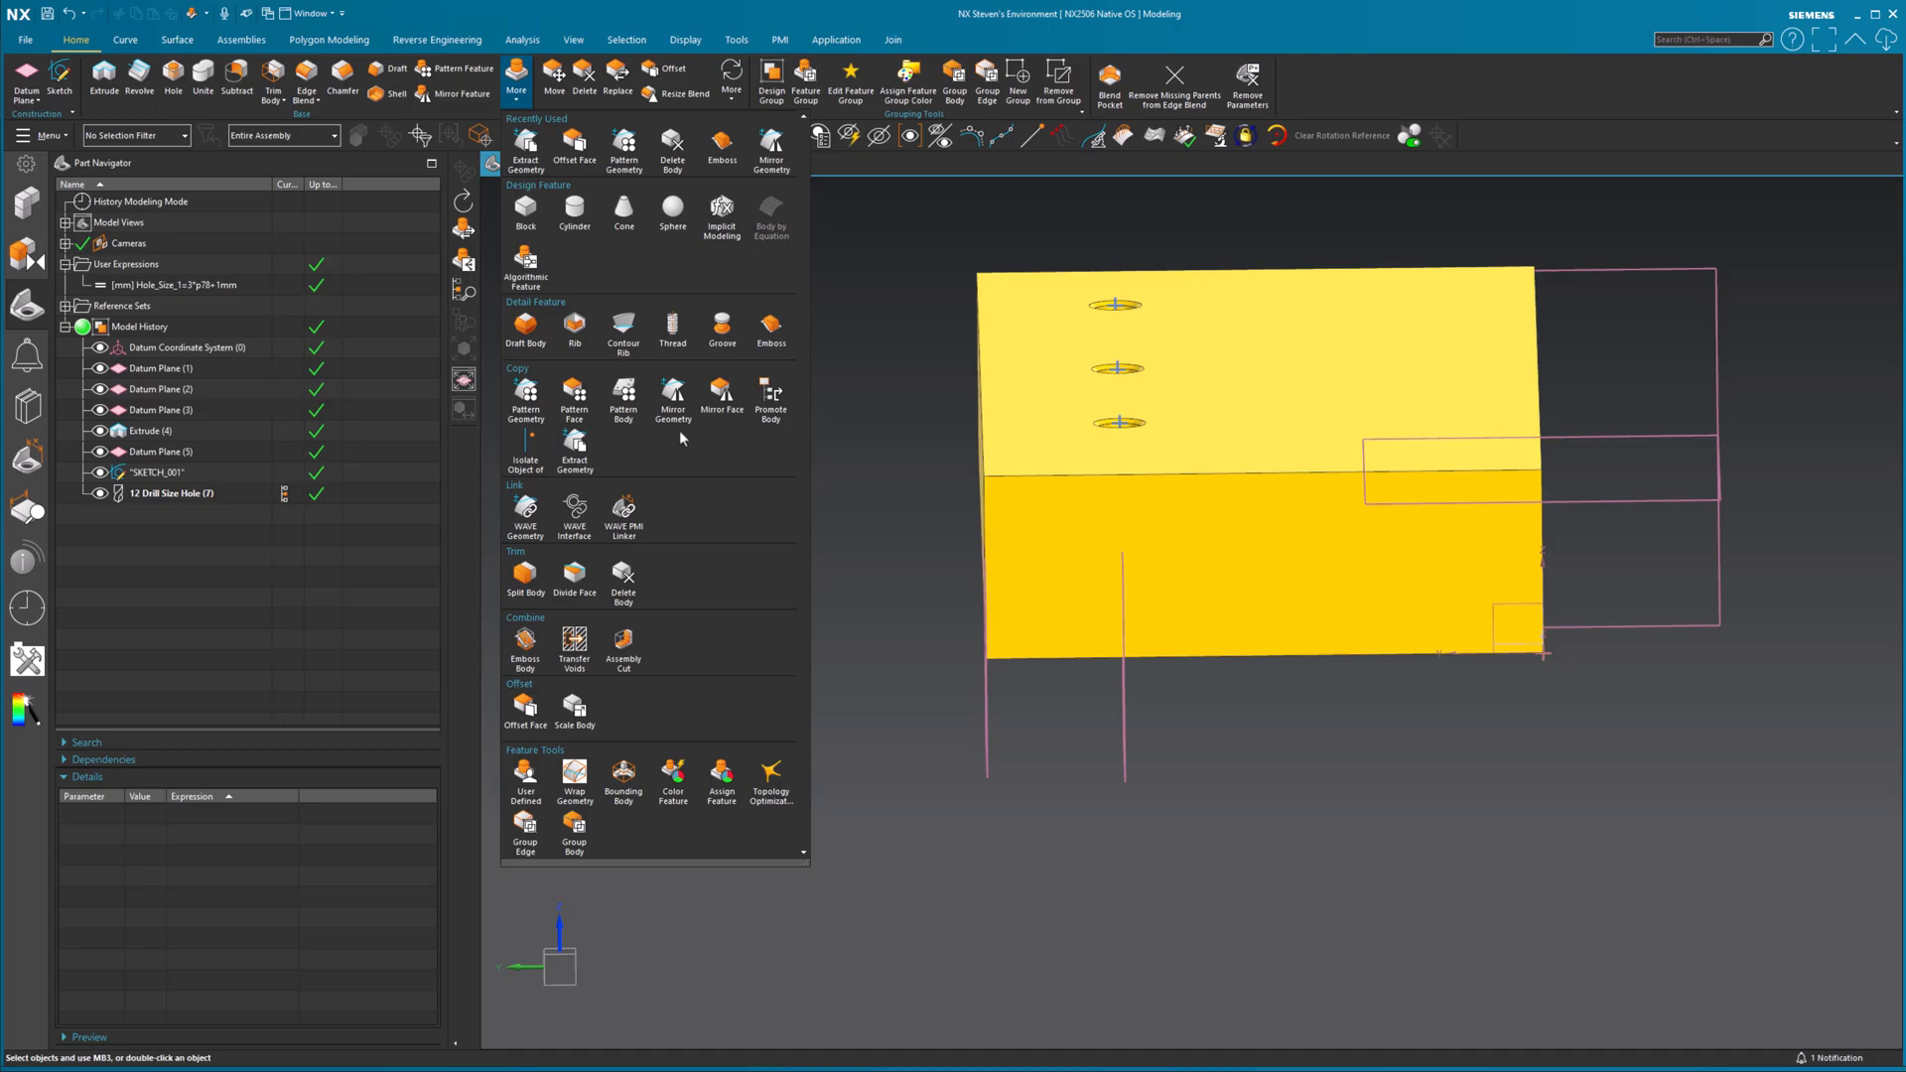
{"action": "mouse_move", "coordinate": [681, 442]}
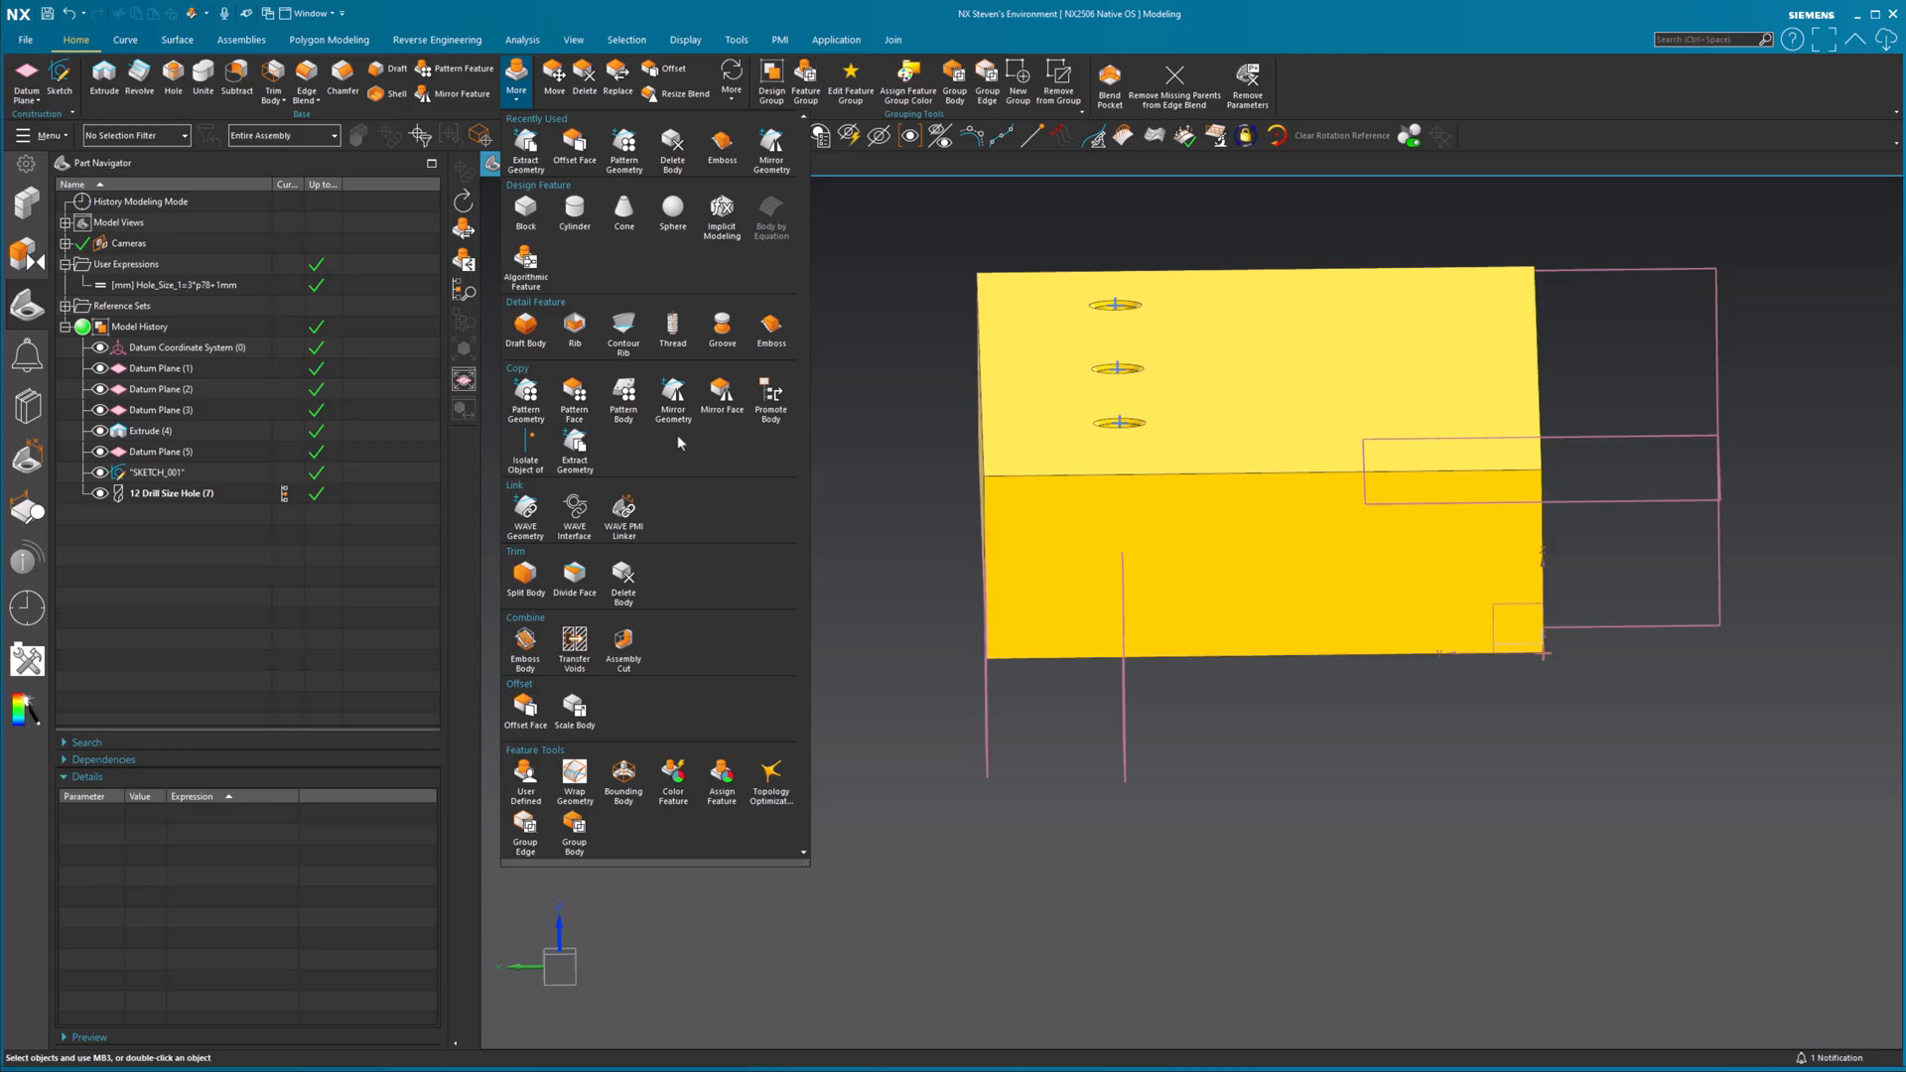
{"action": "mouse_move", "coordinate": [682, 494]}
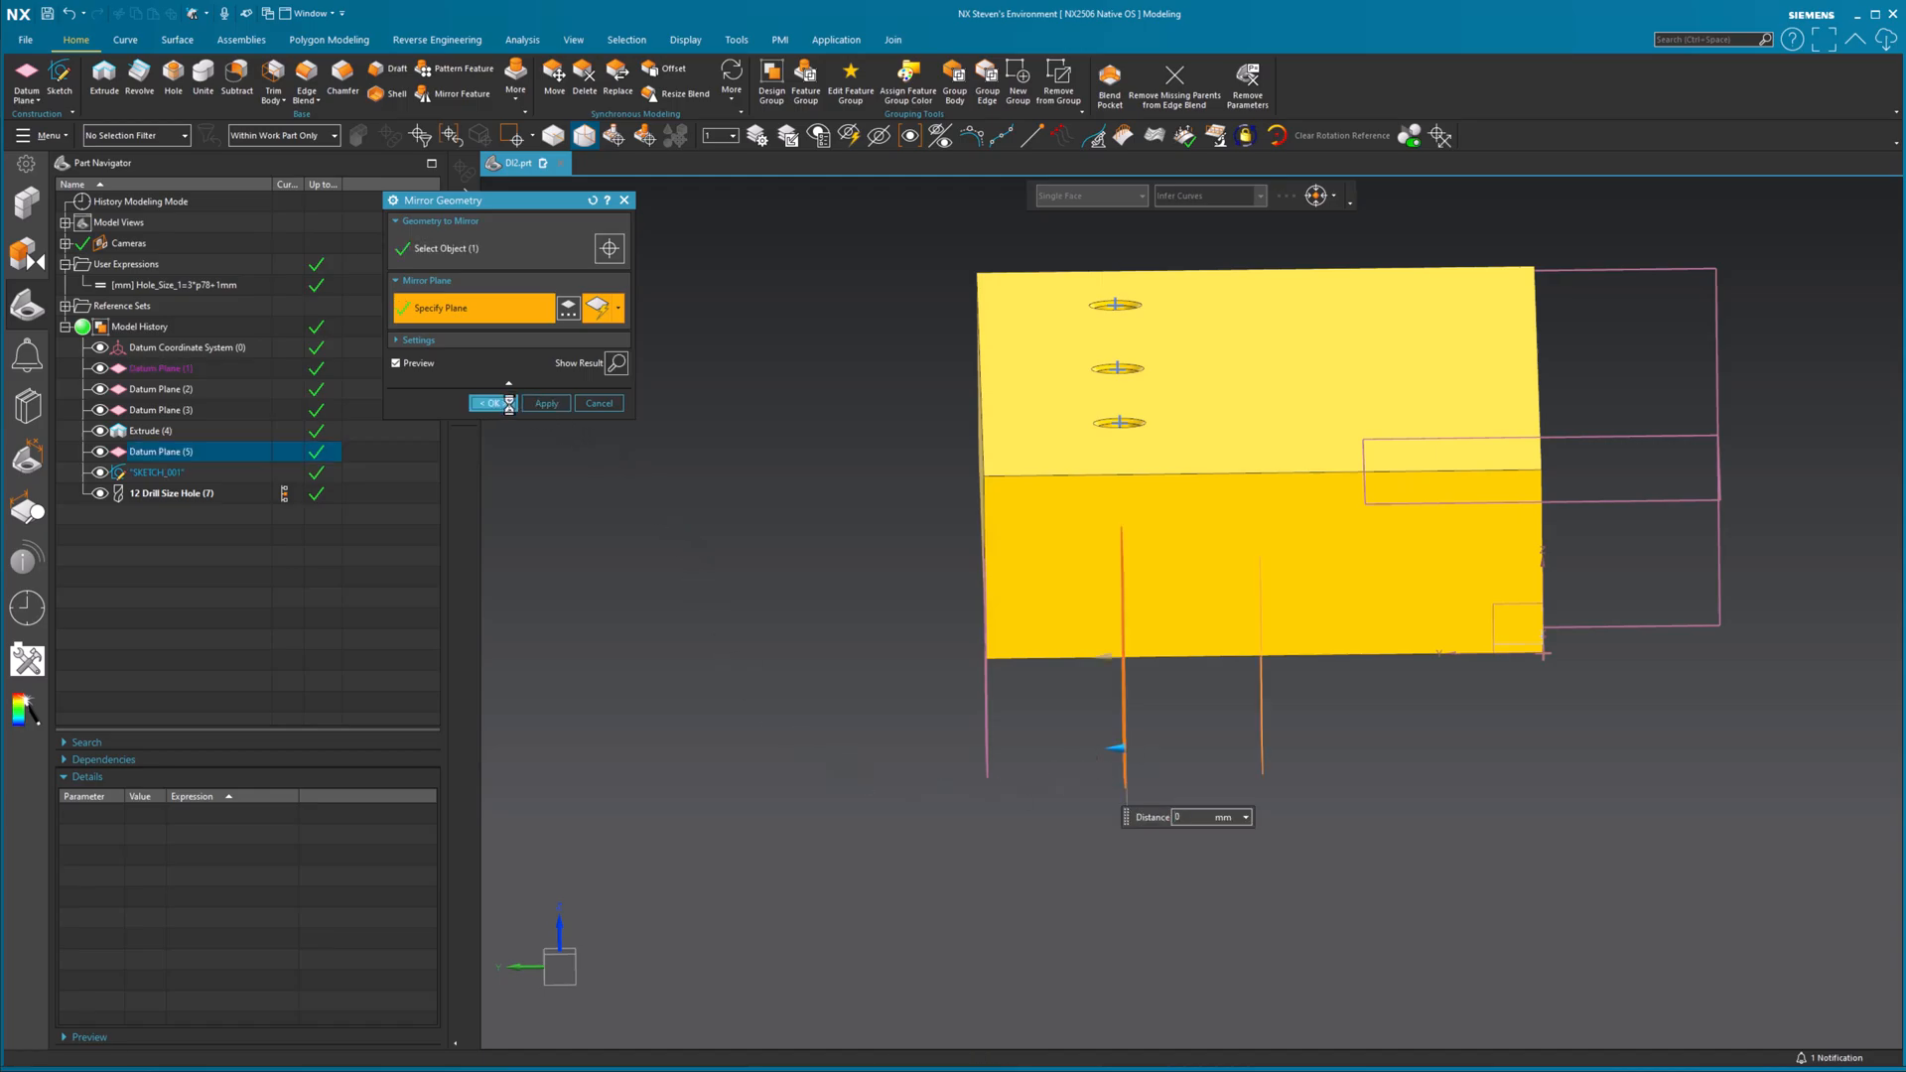
{"action": "left_click", "coordinate": [488, 403]}
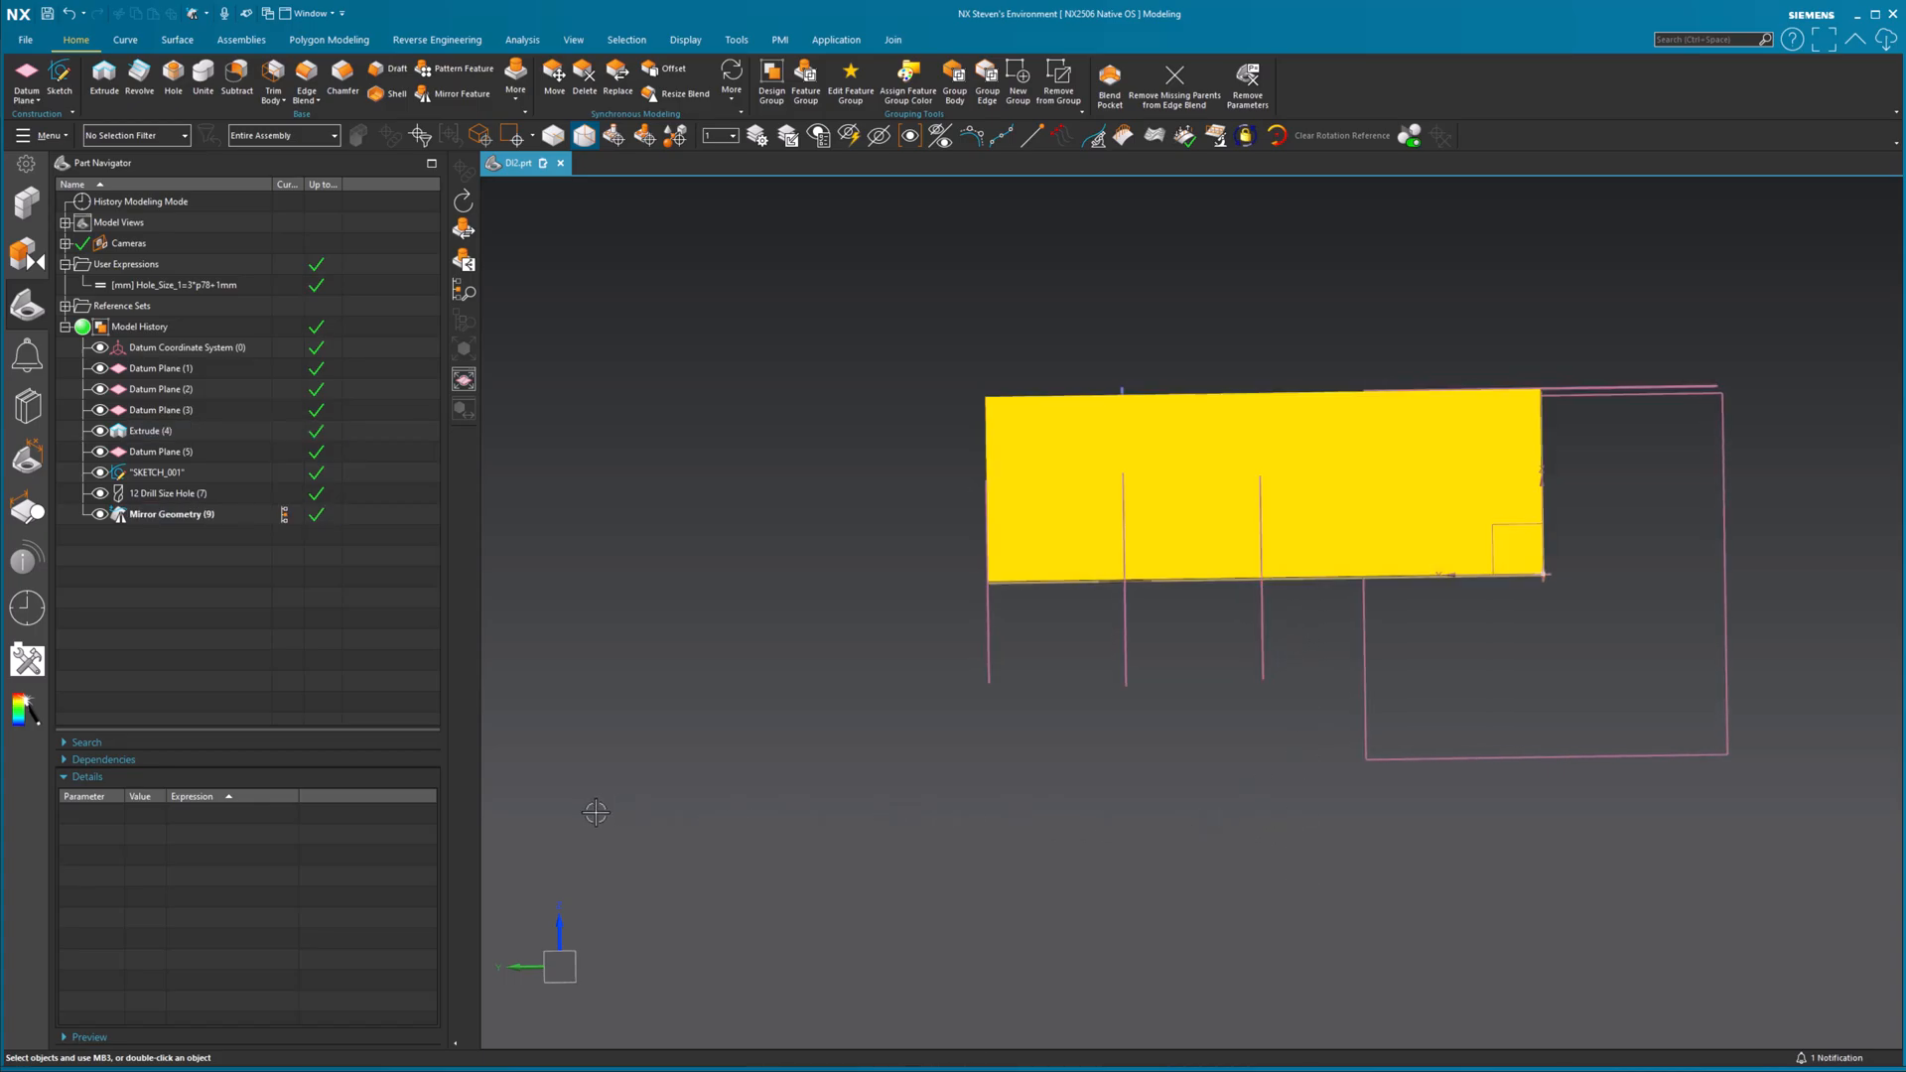
{"action": "mouse_move", "coordinate": [1150, 912]}
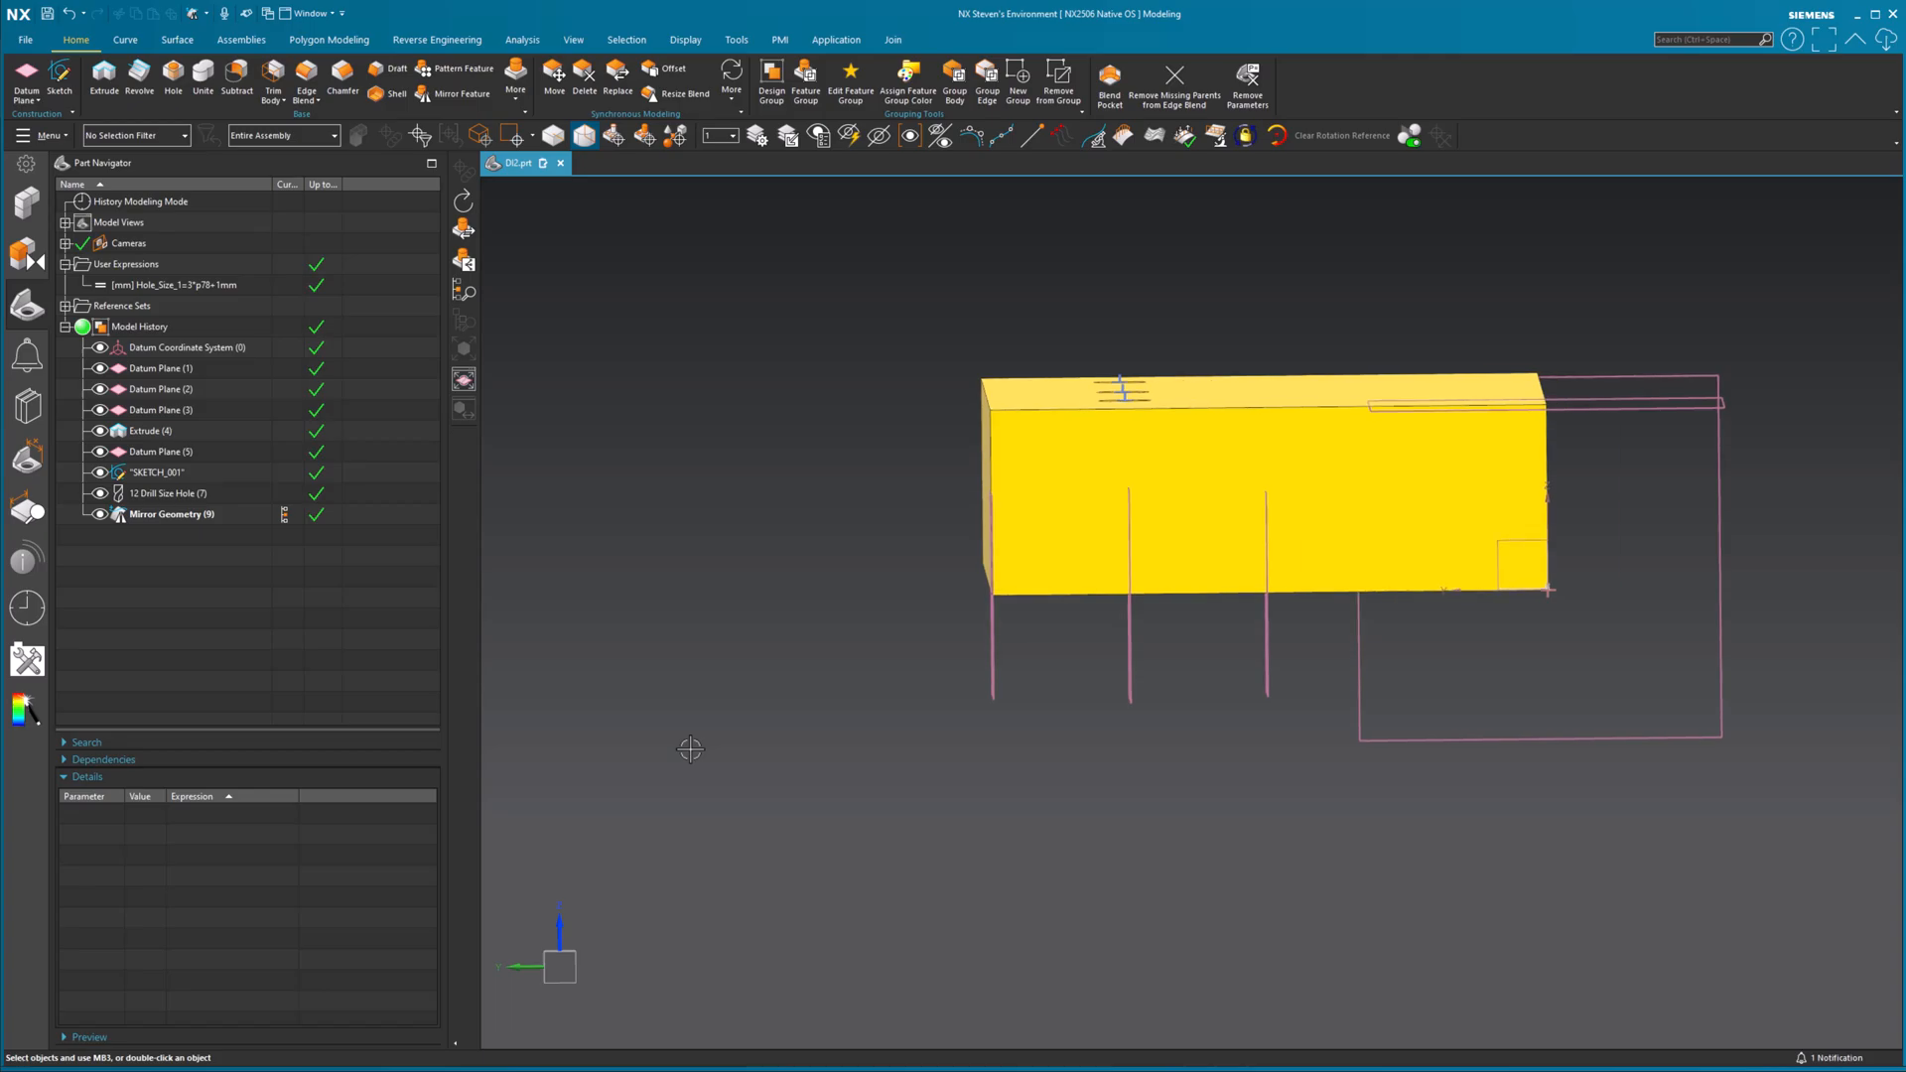
{"action": "left_click", "coordinate": [168, 492]}
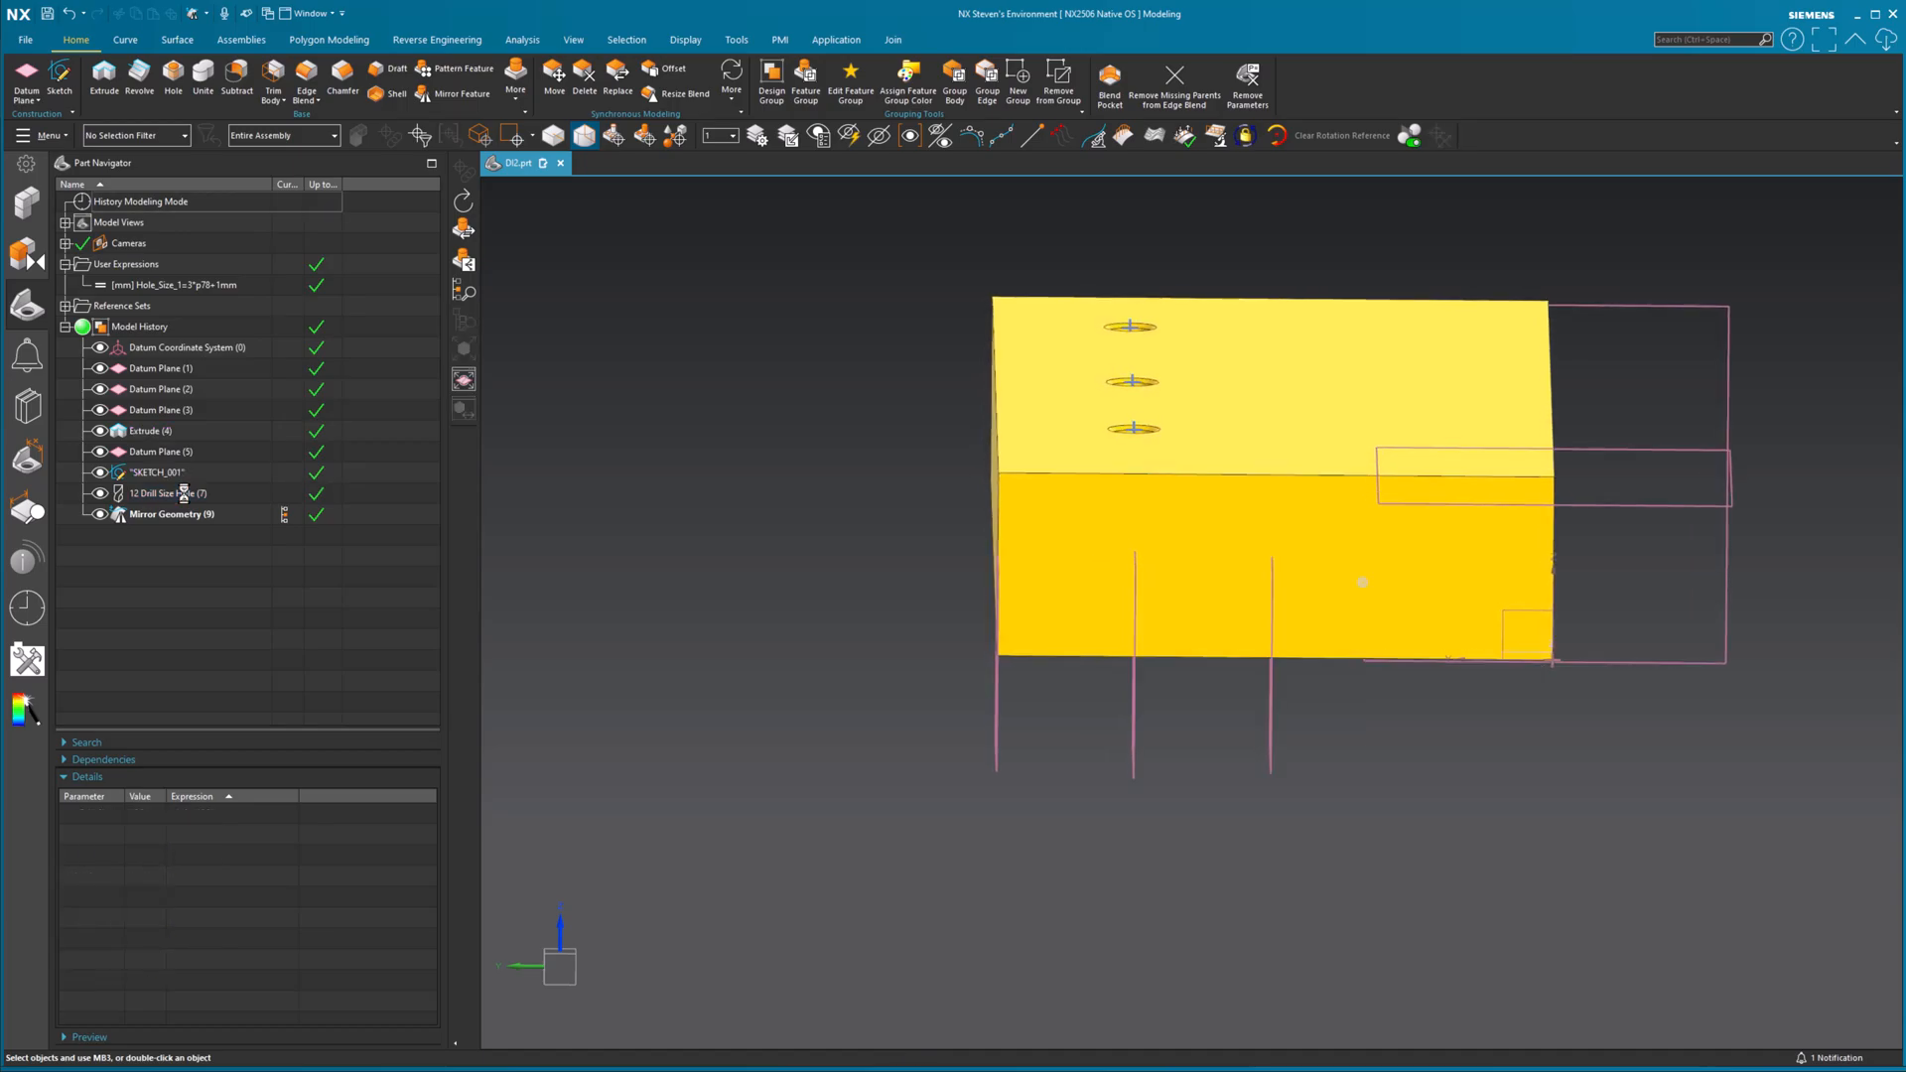
{"action": "left_click", "coordinate": [160, 367]}
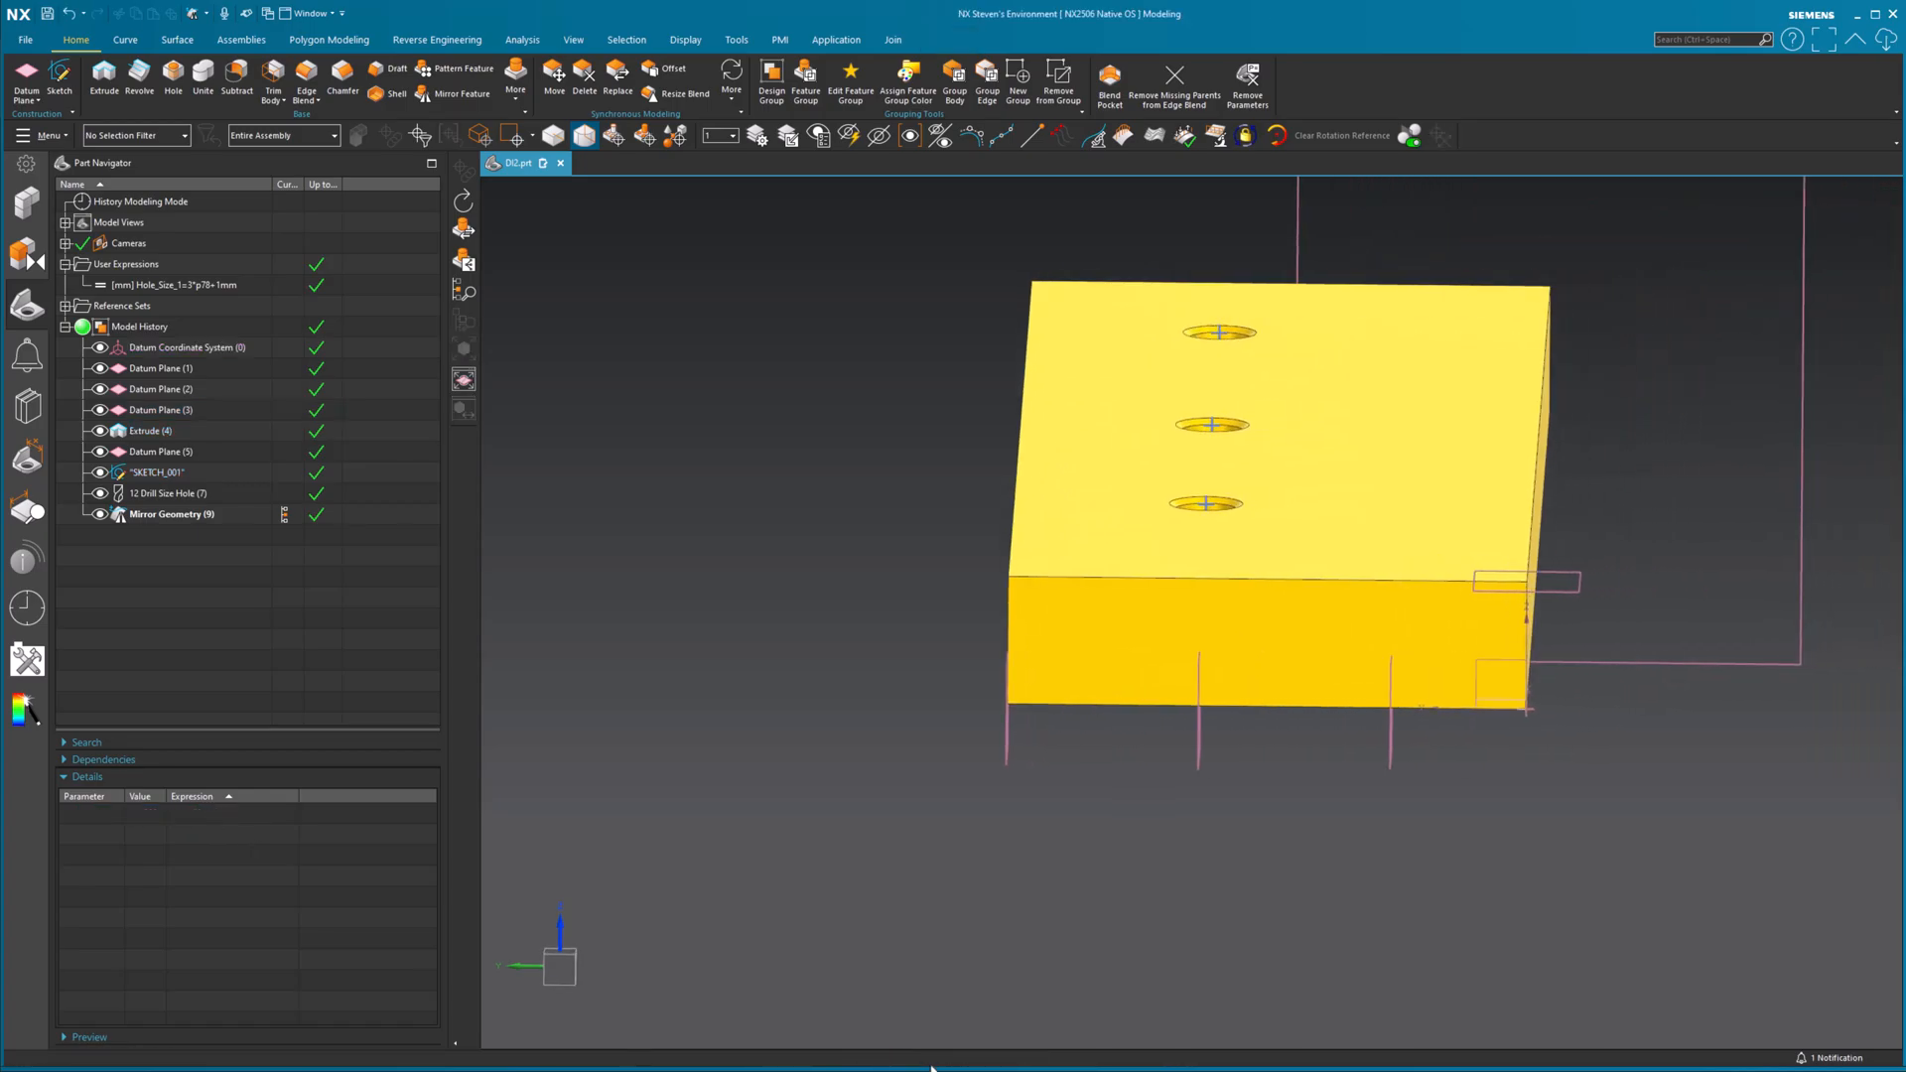
{"action": "mouse_move", "coordinate": [199, 514]}
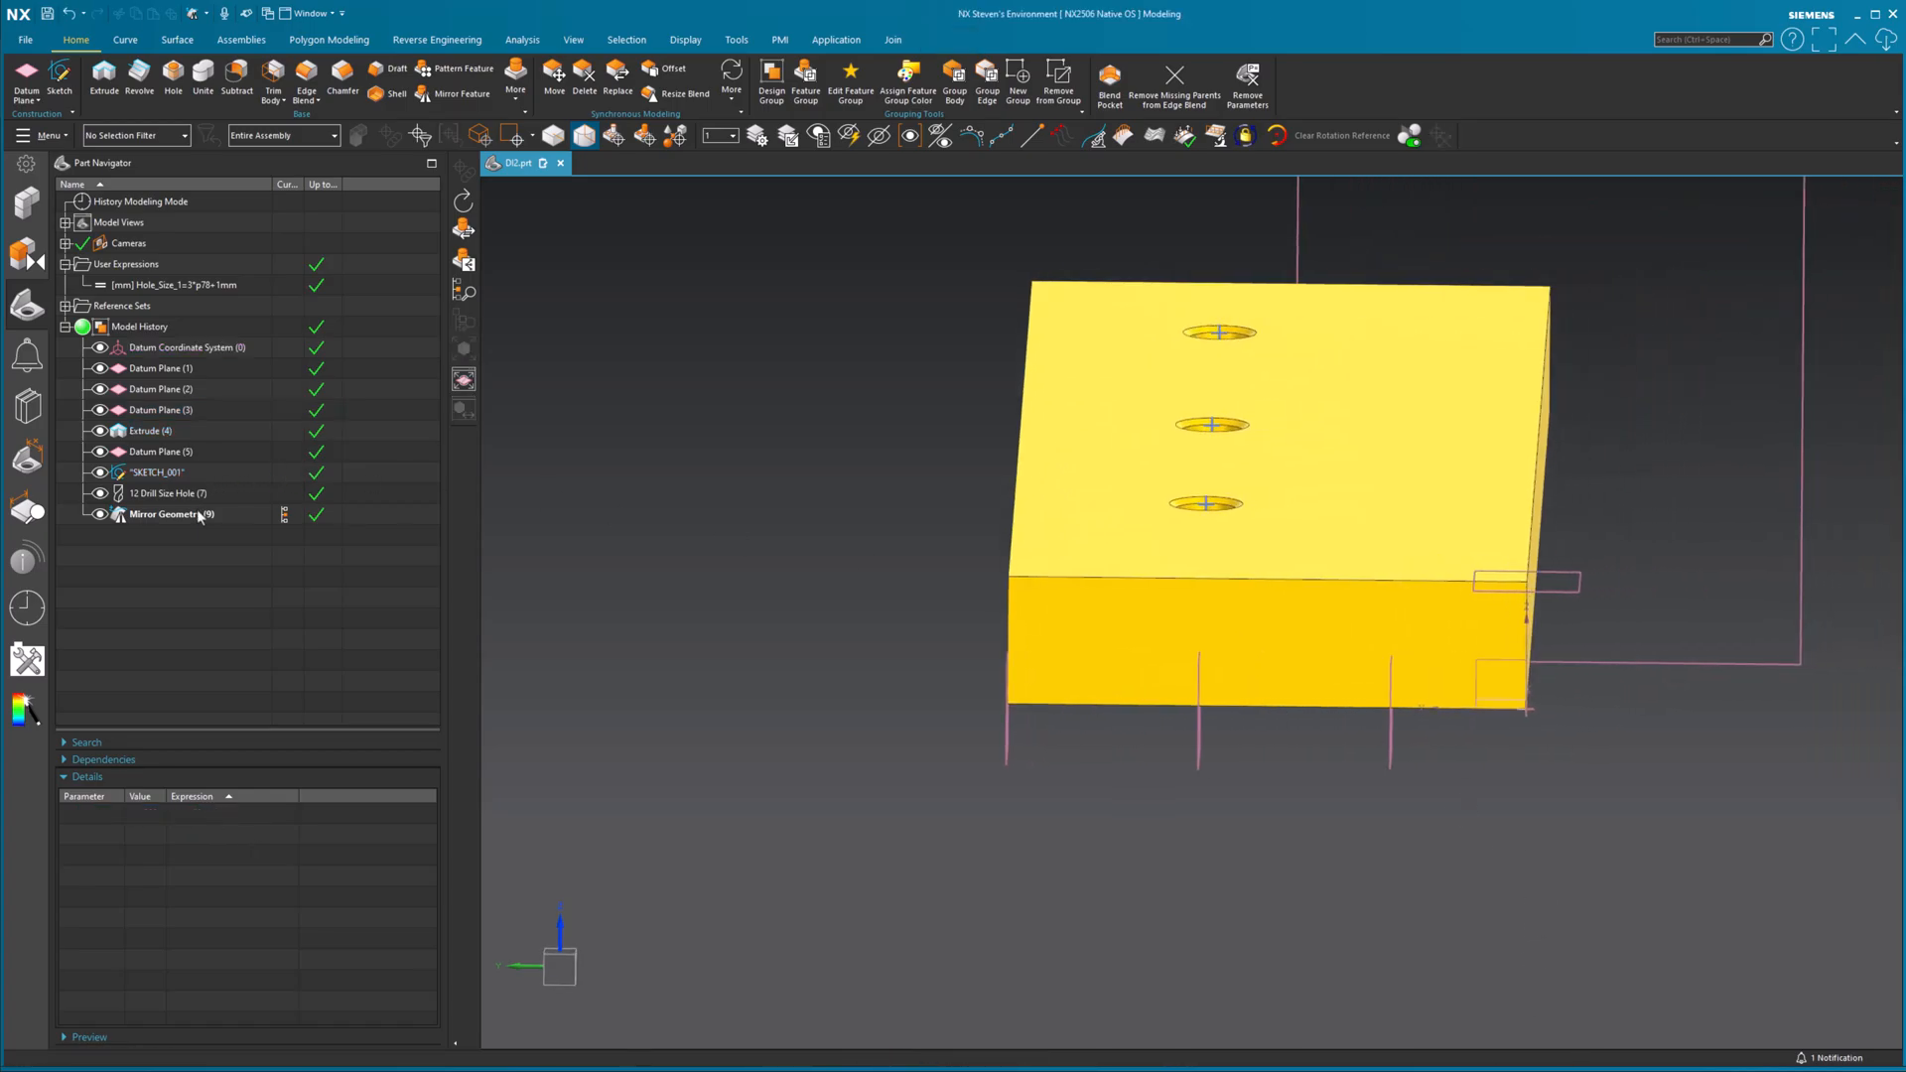
- Change the drill hole feature's size from 12 to 10
{"action": "left_click", "coordinate": [174, 493]}
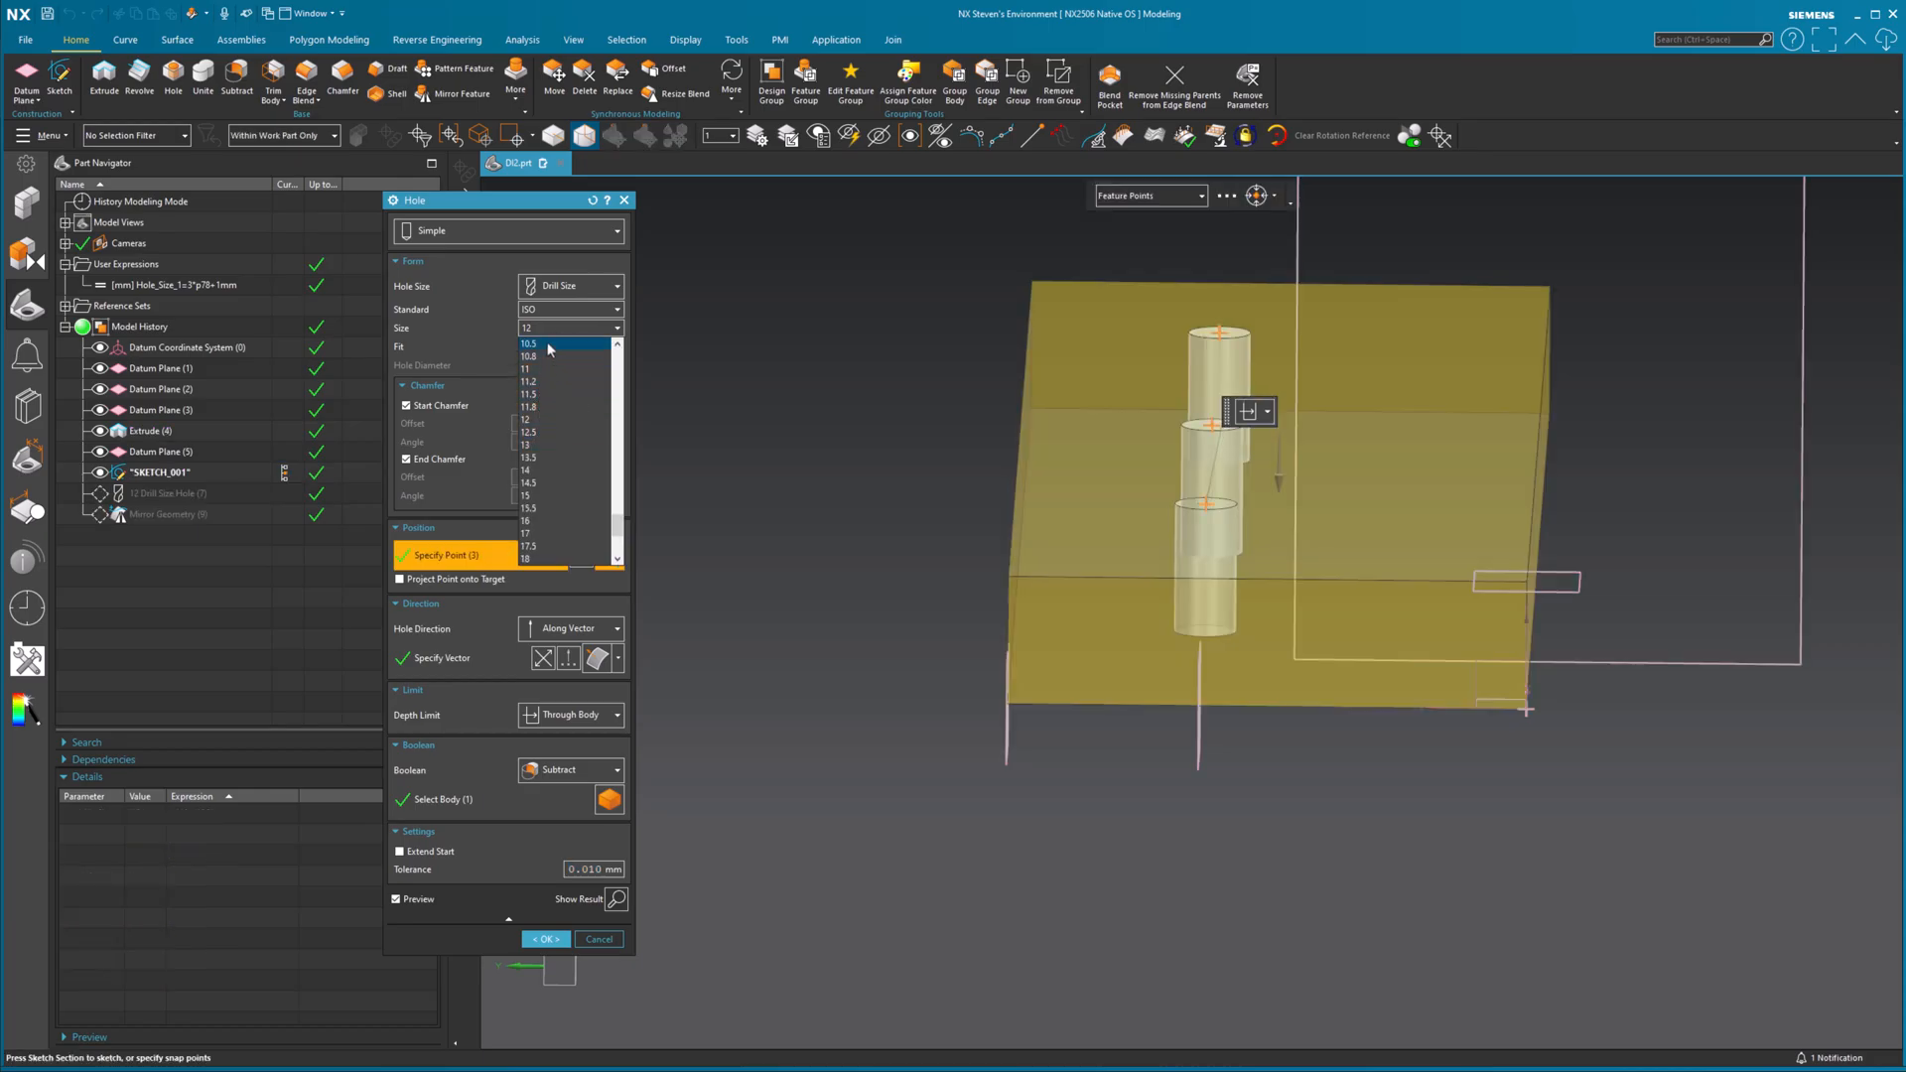
{"action": "left_click", "coordinate": [528, 344]}
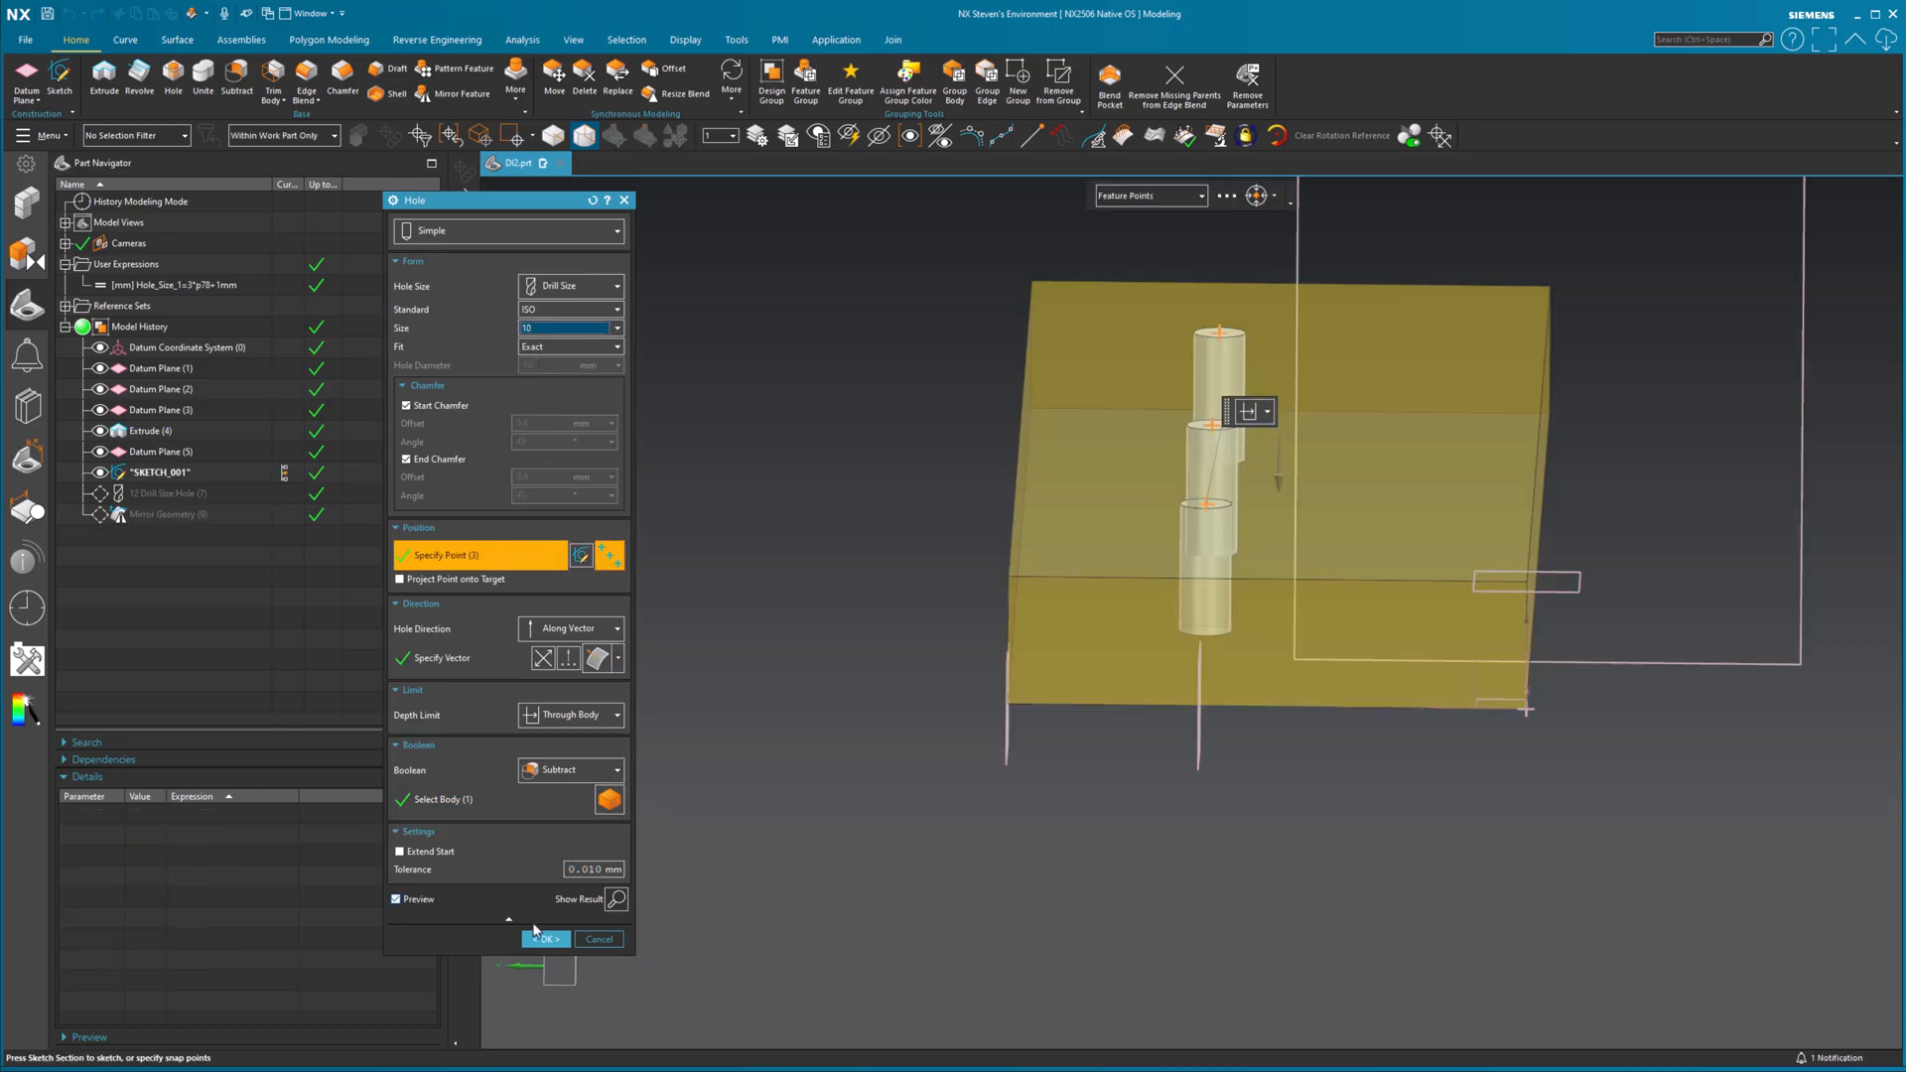
{"action": "left_click", "coordinate": [546, 939]}
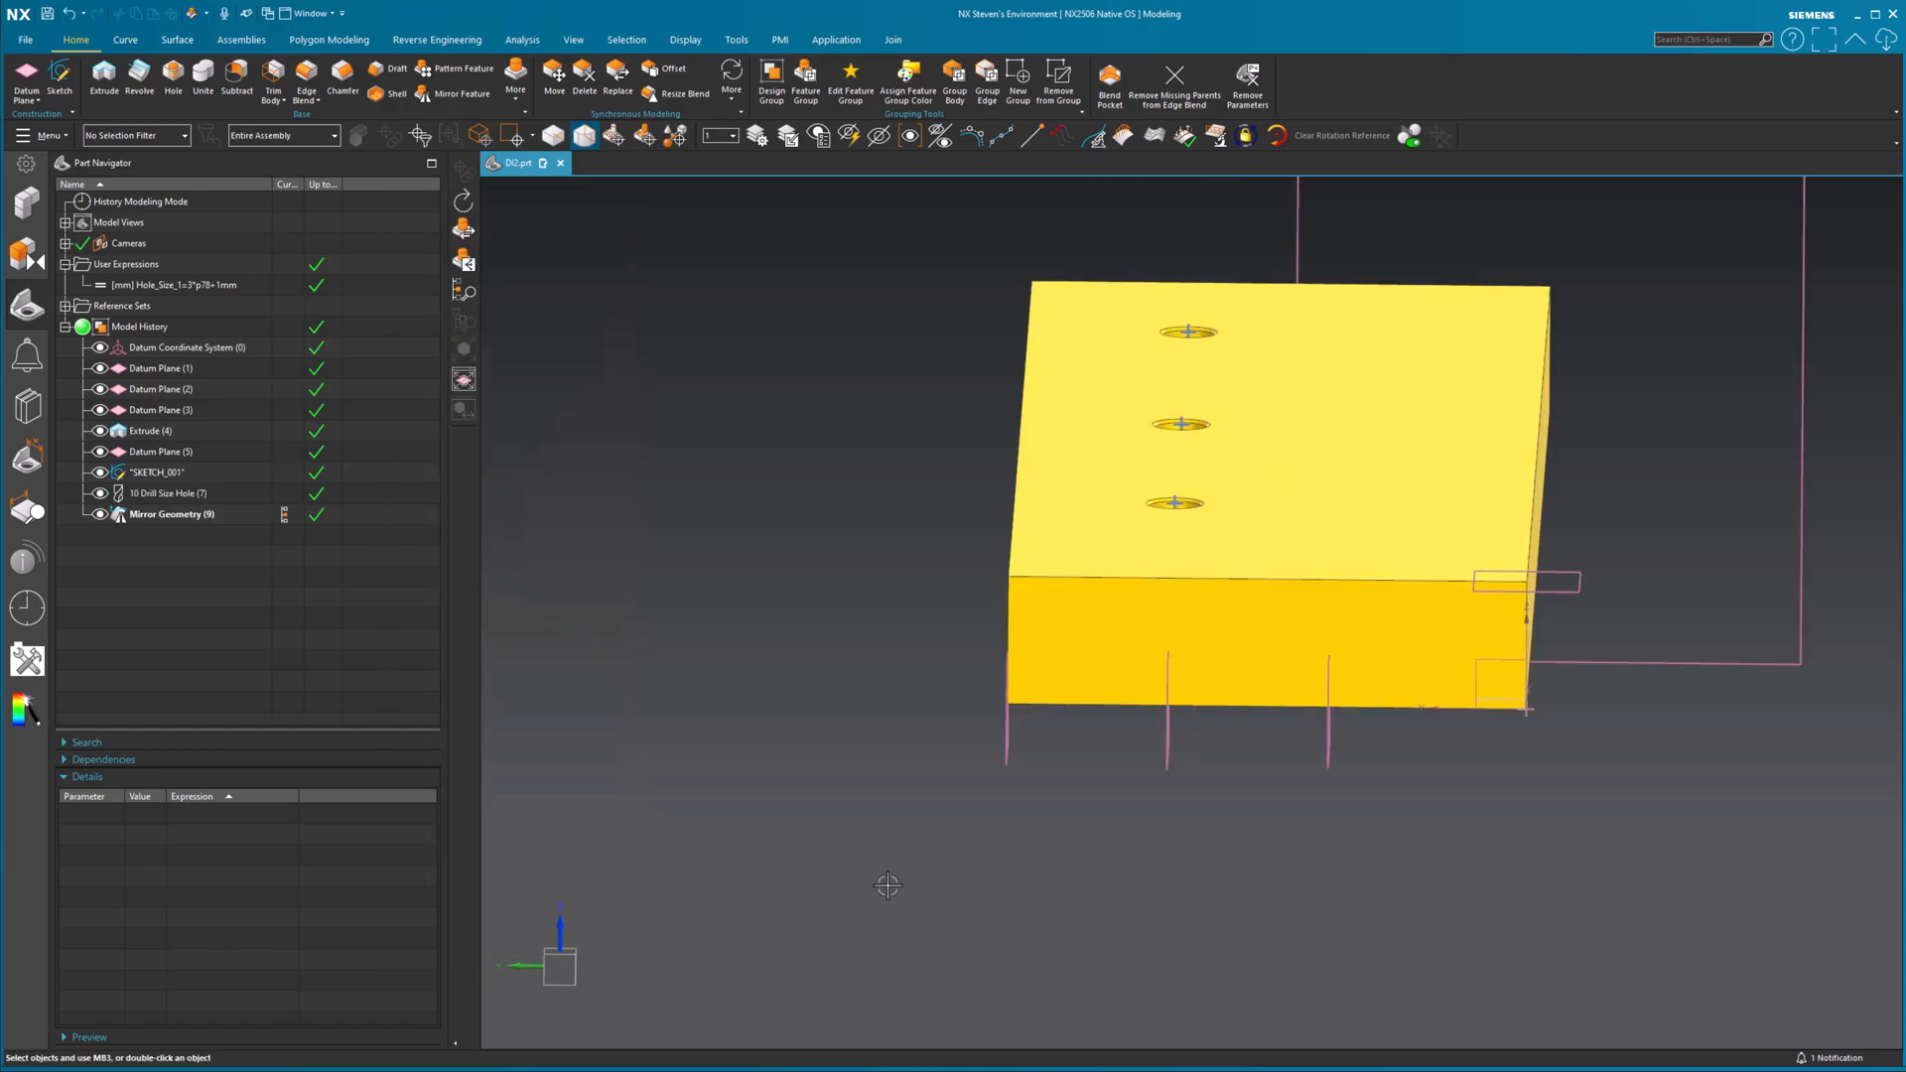
{"action": "mouse_move", "coordinate": [762, 718]}
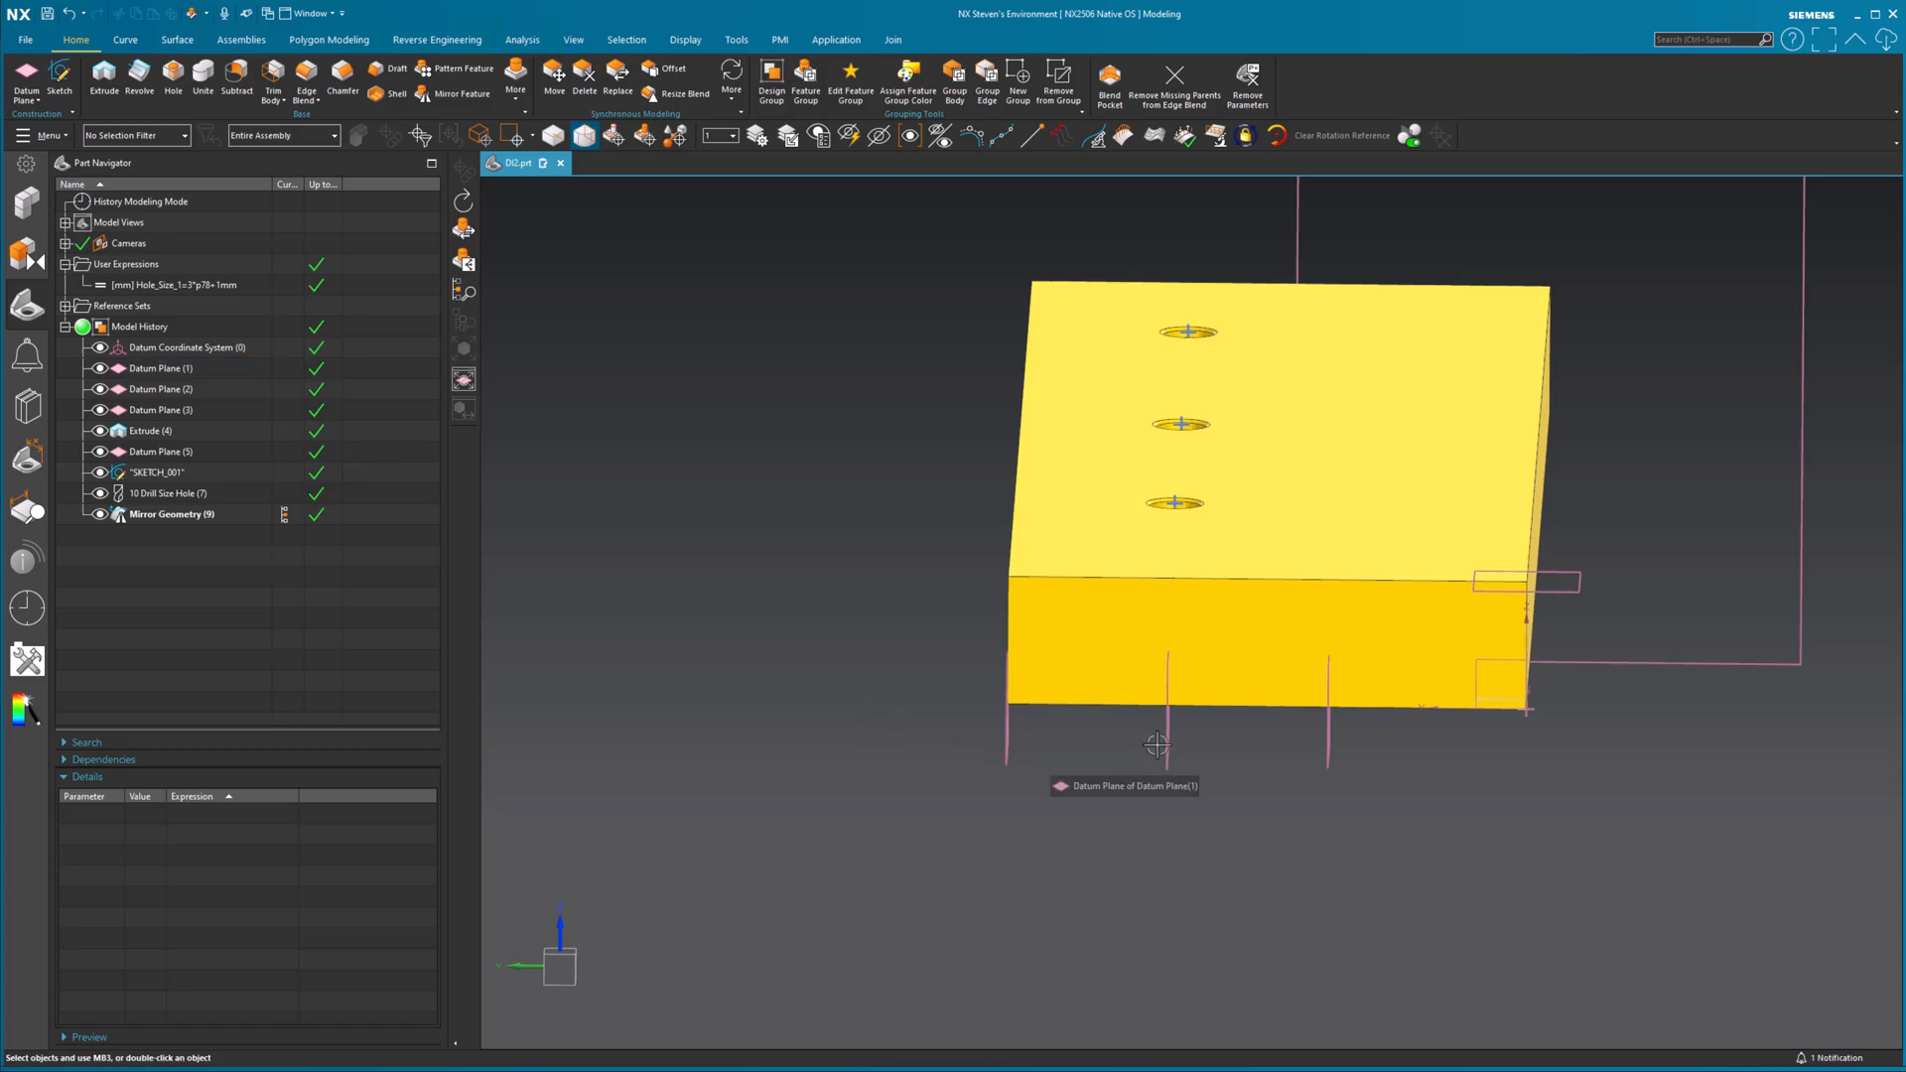
{"action": "left_click", "coordinate": [150, 430]}
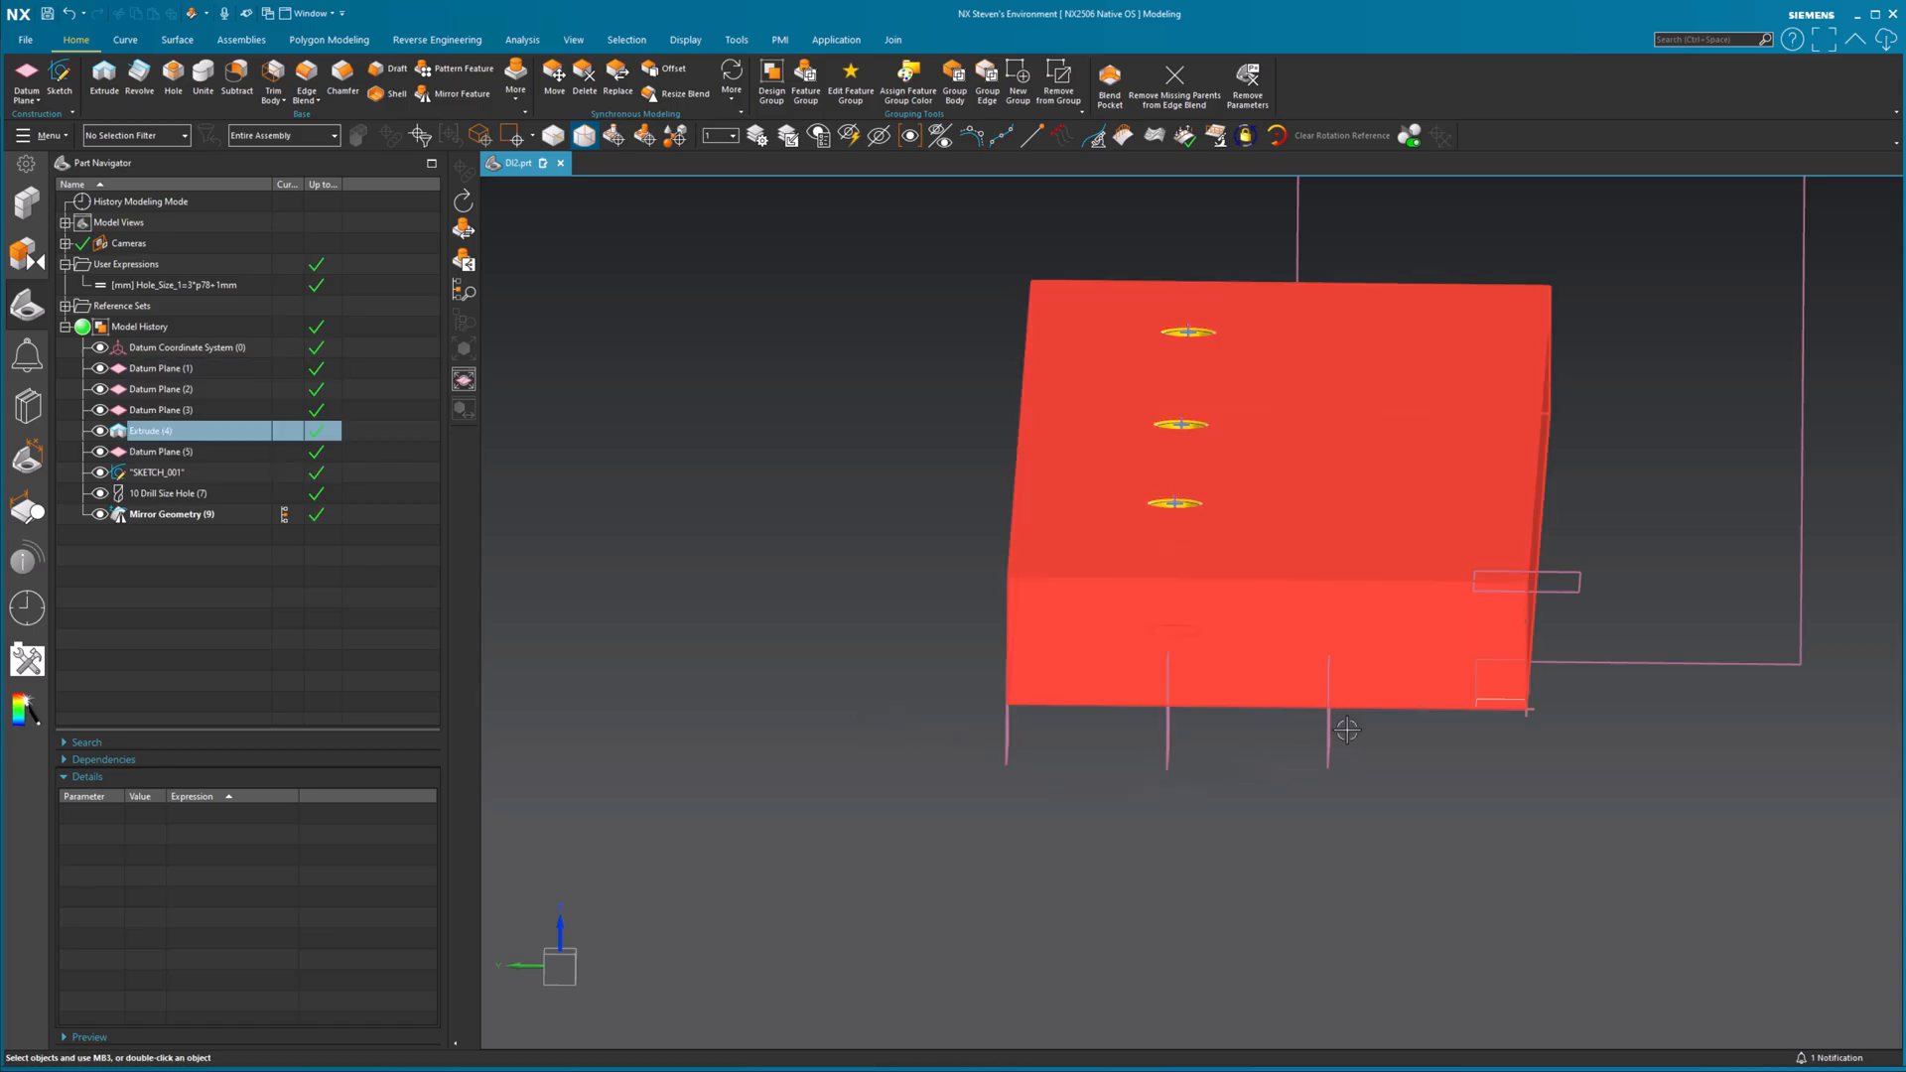
{"action": "left_click", "coordinate": [171, 513]}
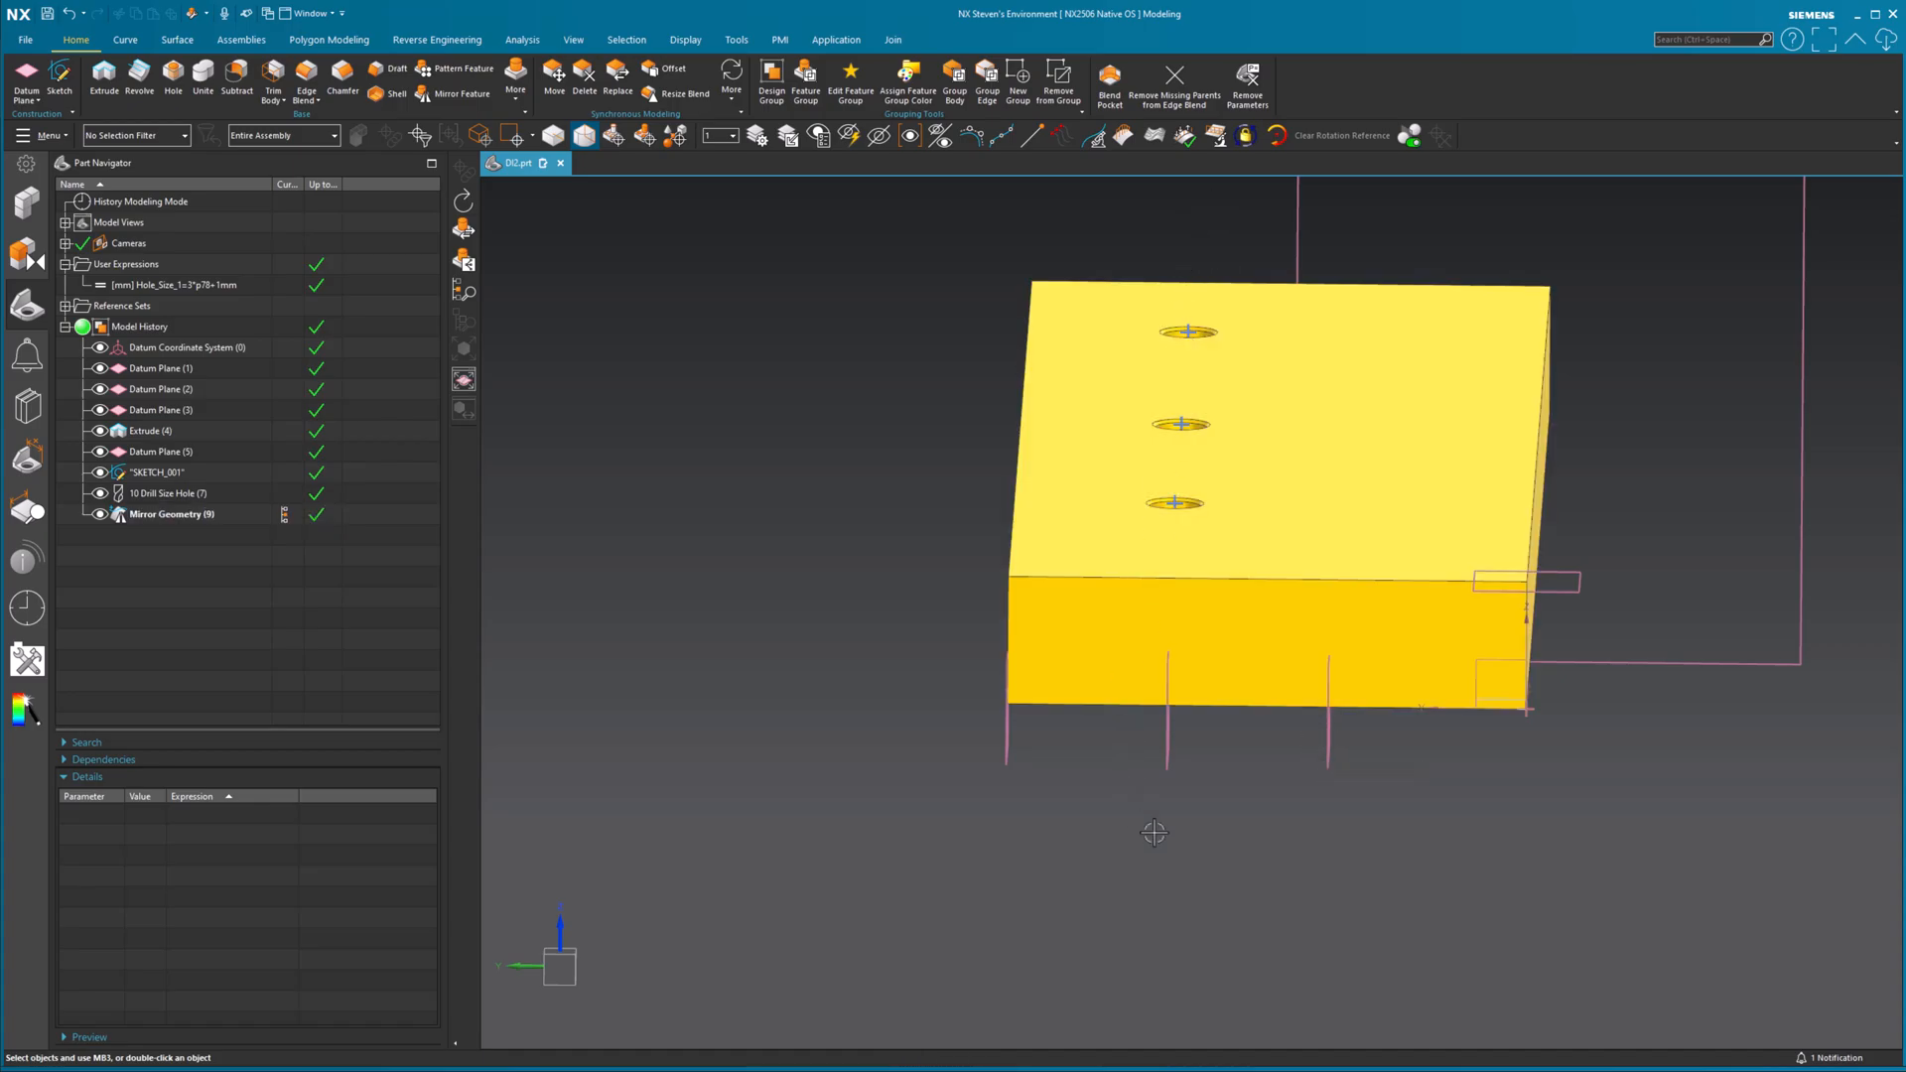
{"action": "mouse_move", "coordinate": [1327, 850]}
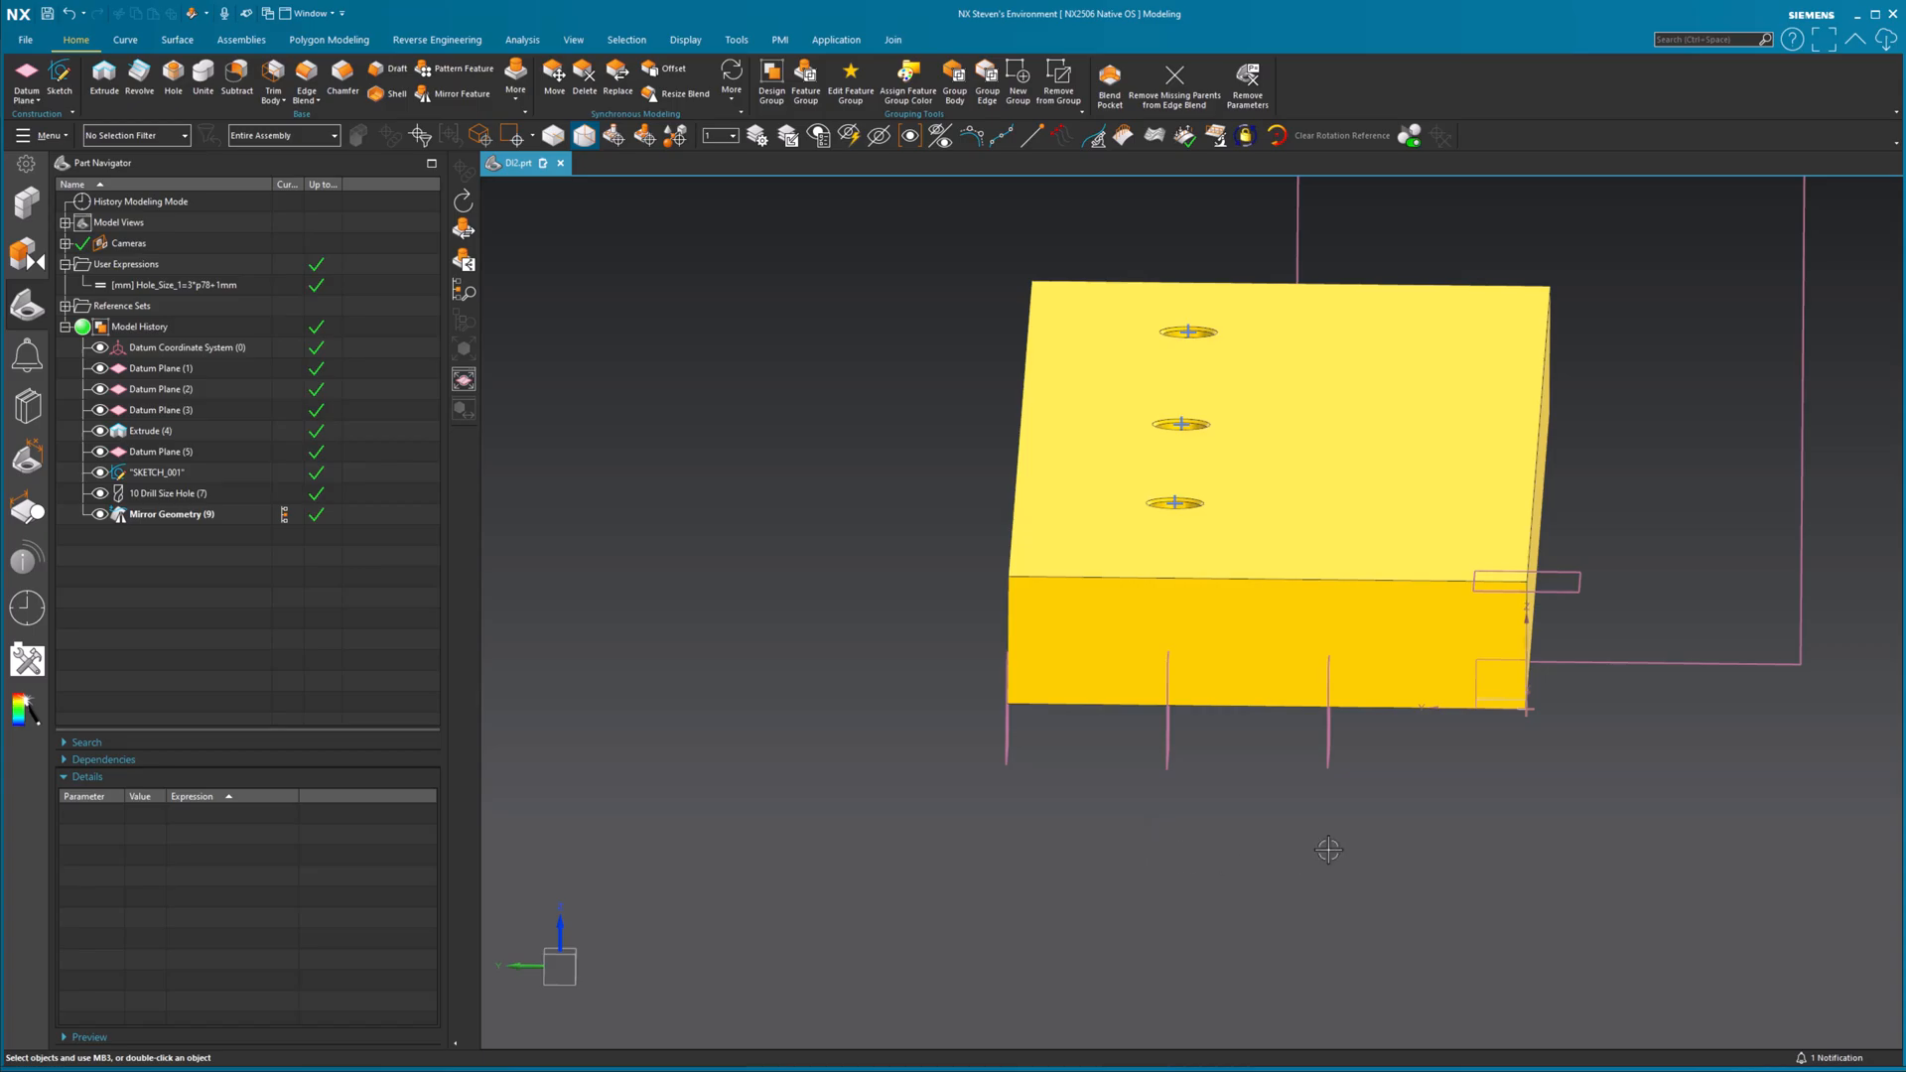
{"action": "mouse_move", "coordinate": [1341, 803]}
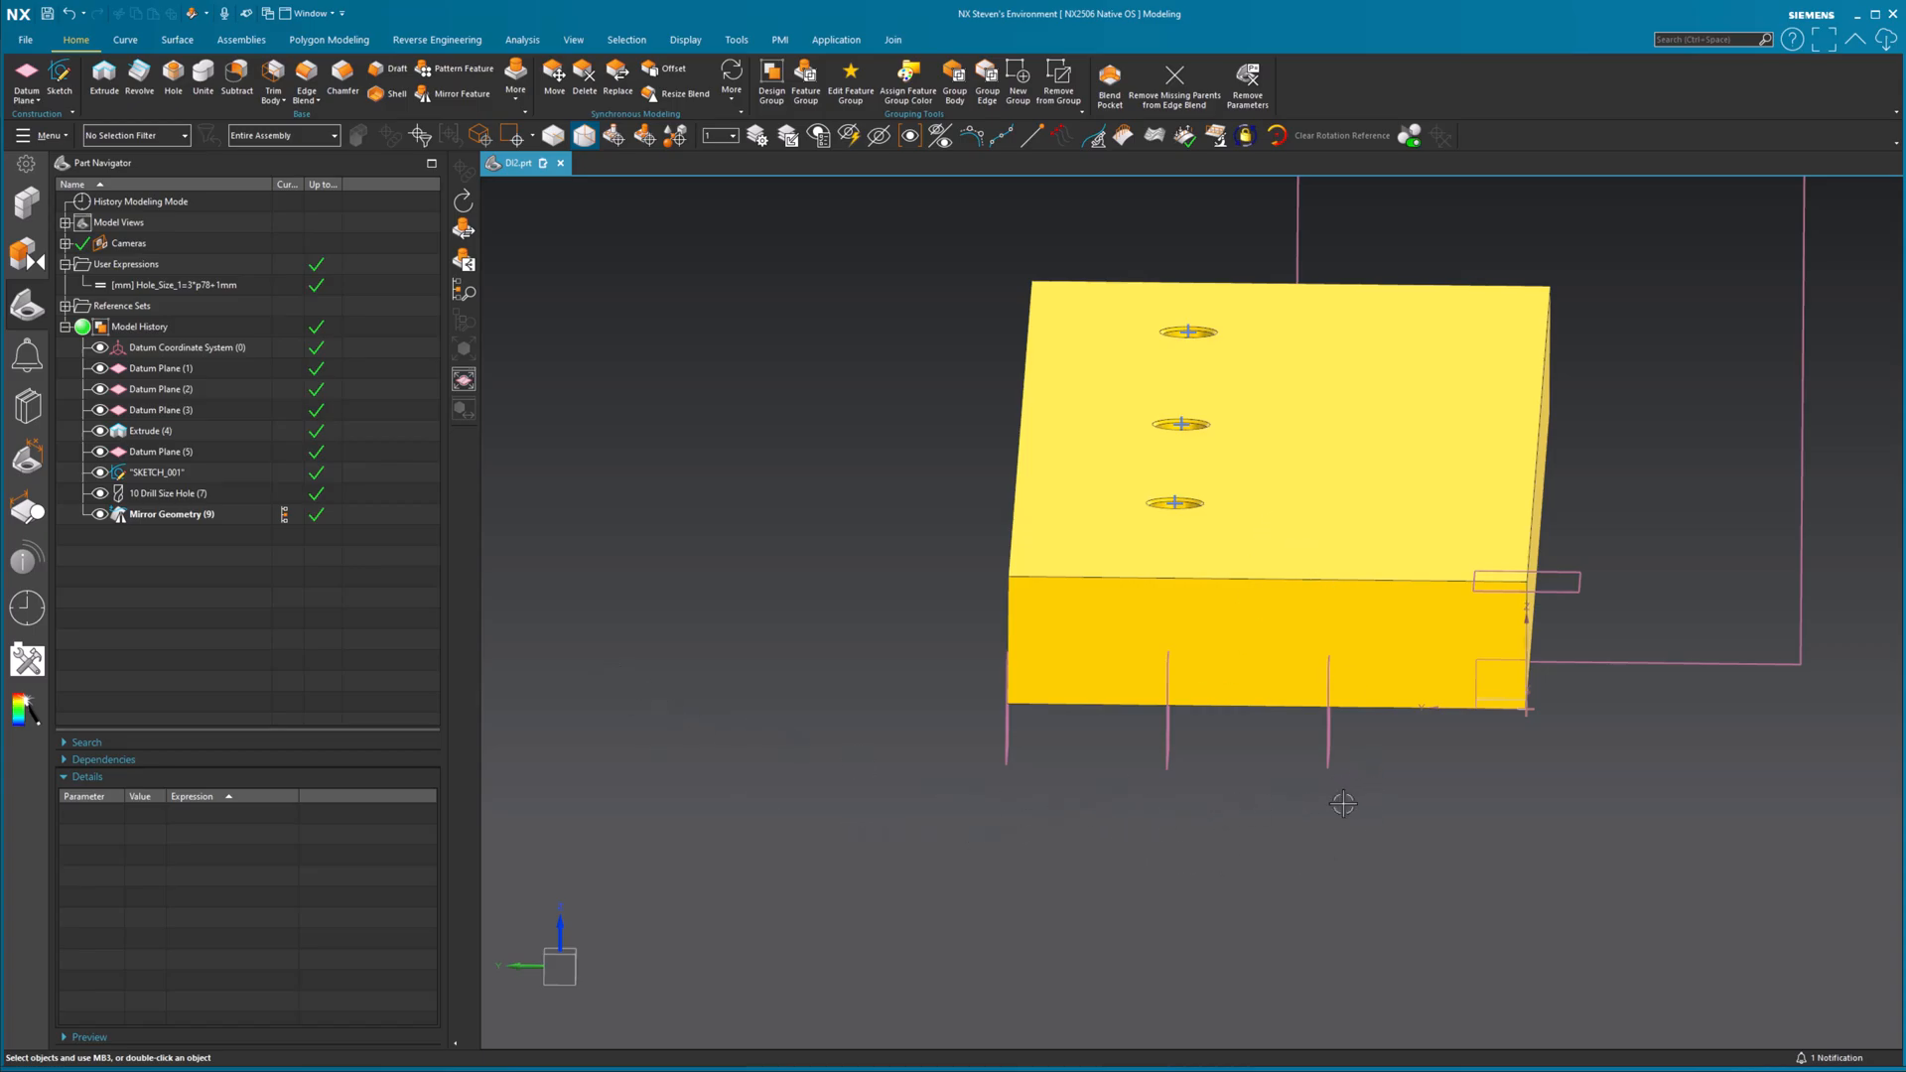
{"action": "left_click", "coordinate": [149, 431]}
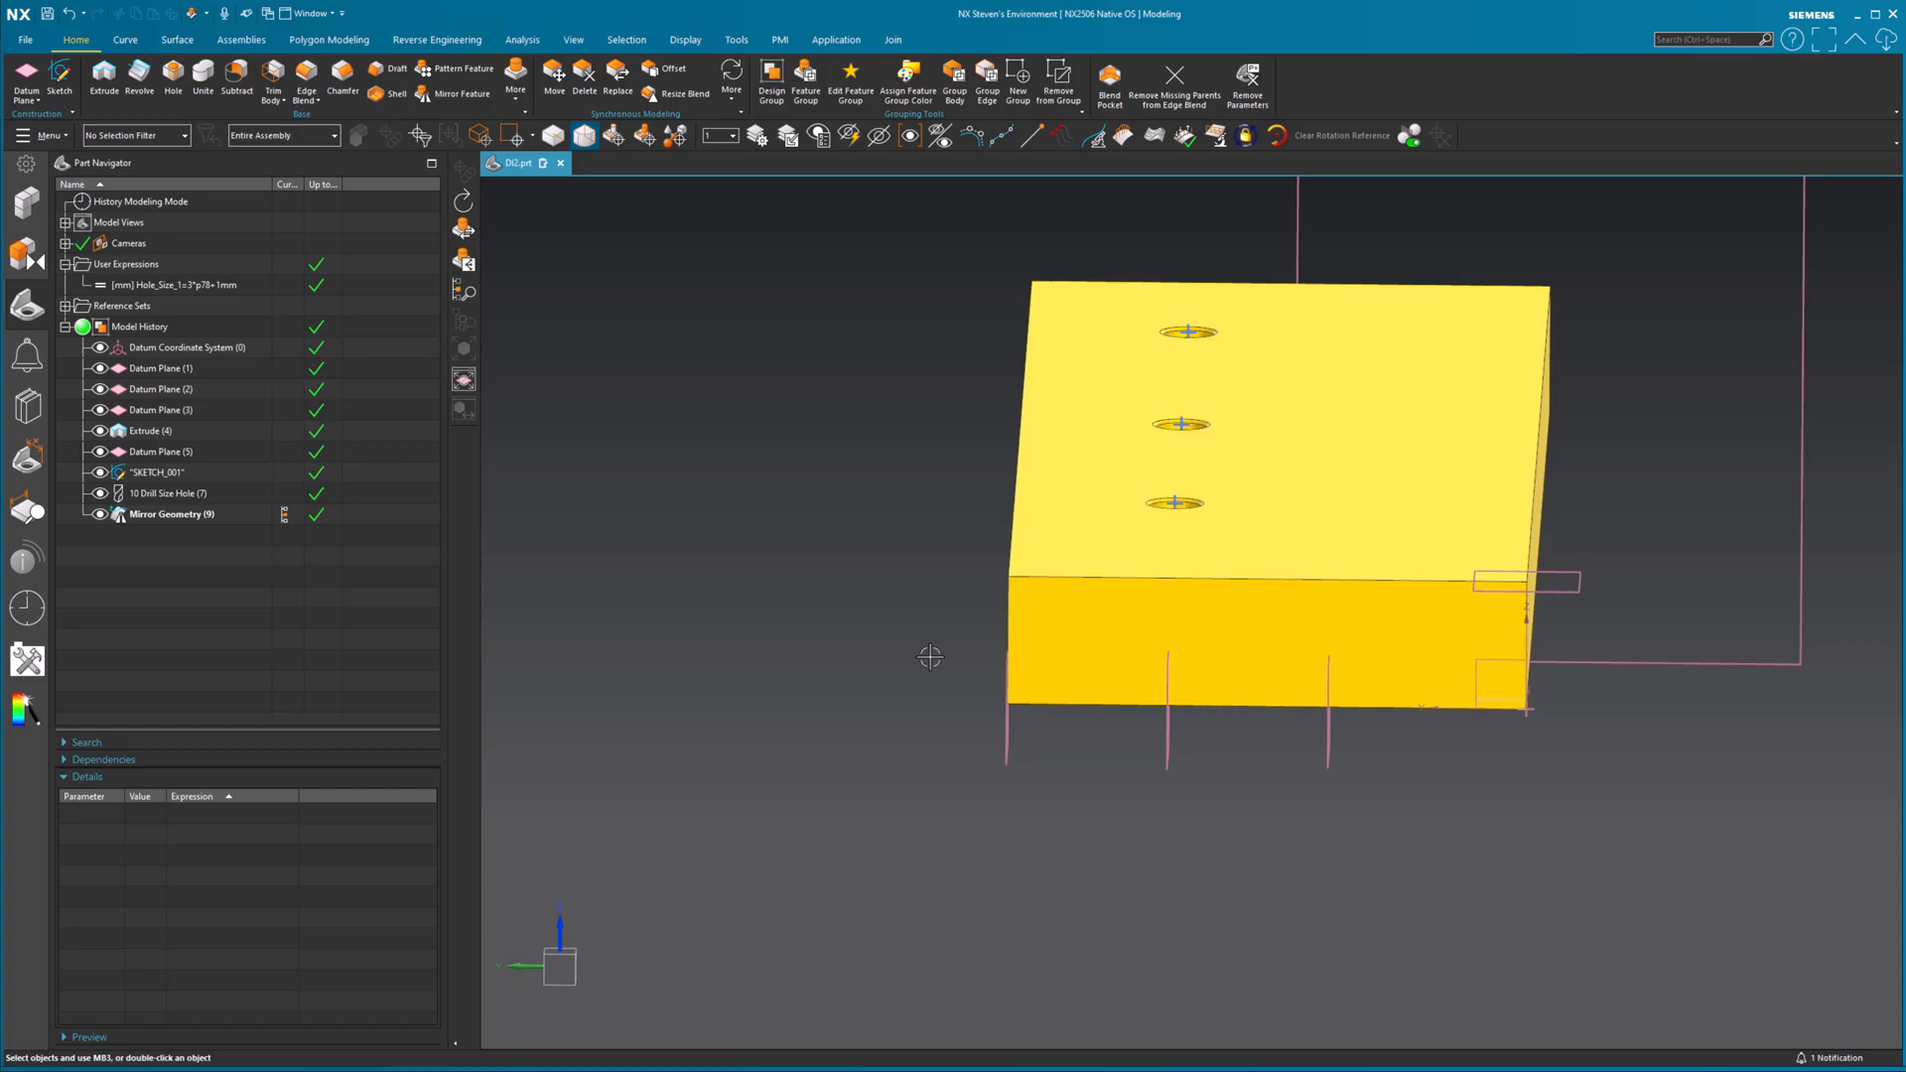
{"action": "mouse_move", "coordinate": [1311, 726]}
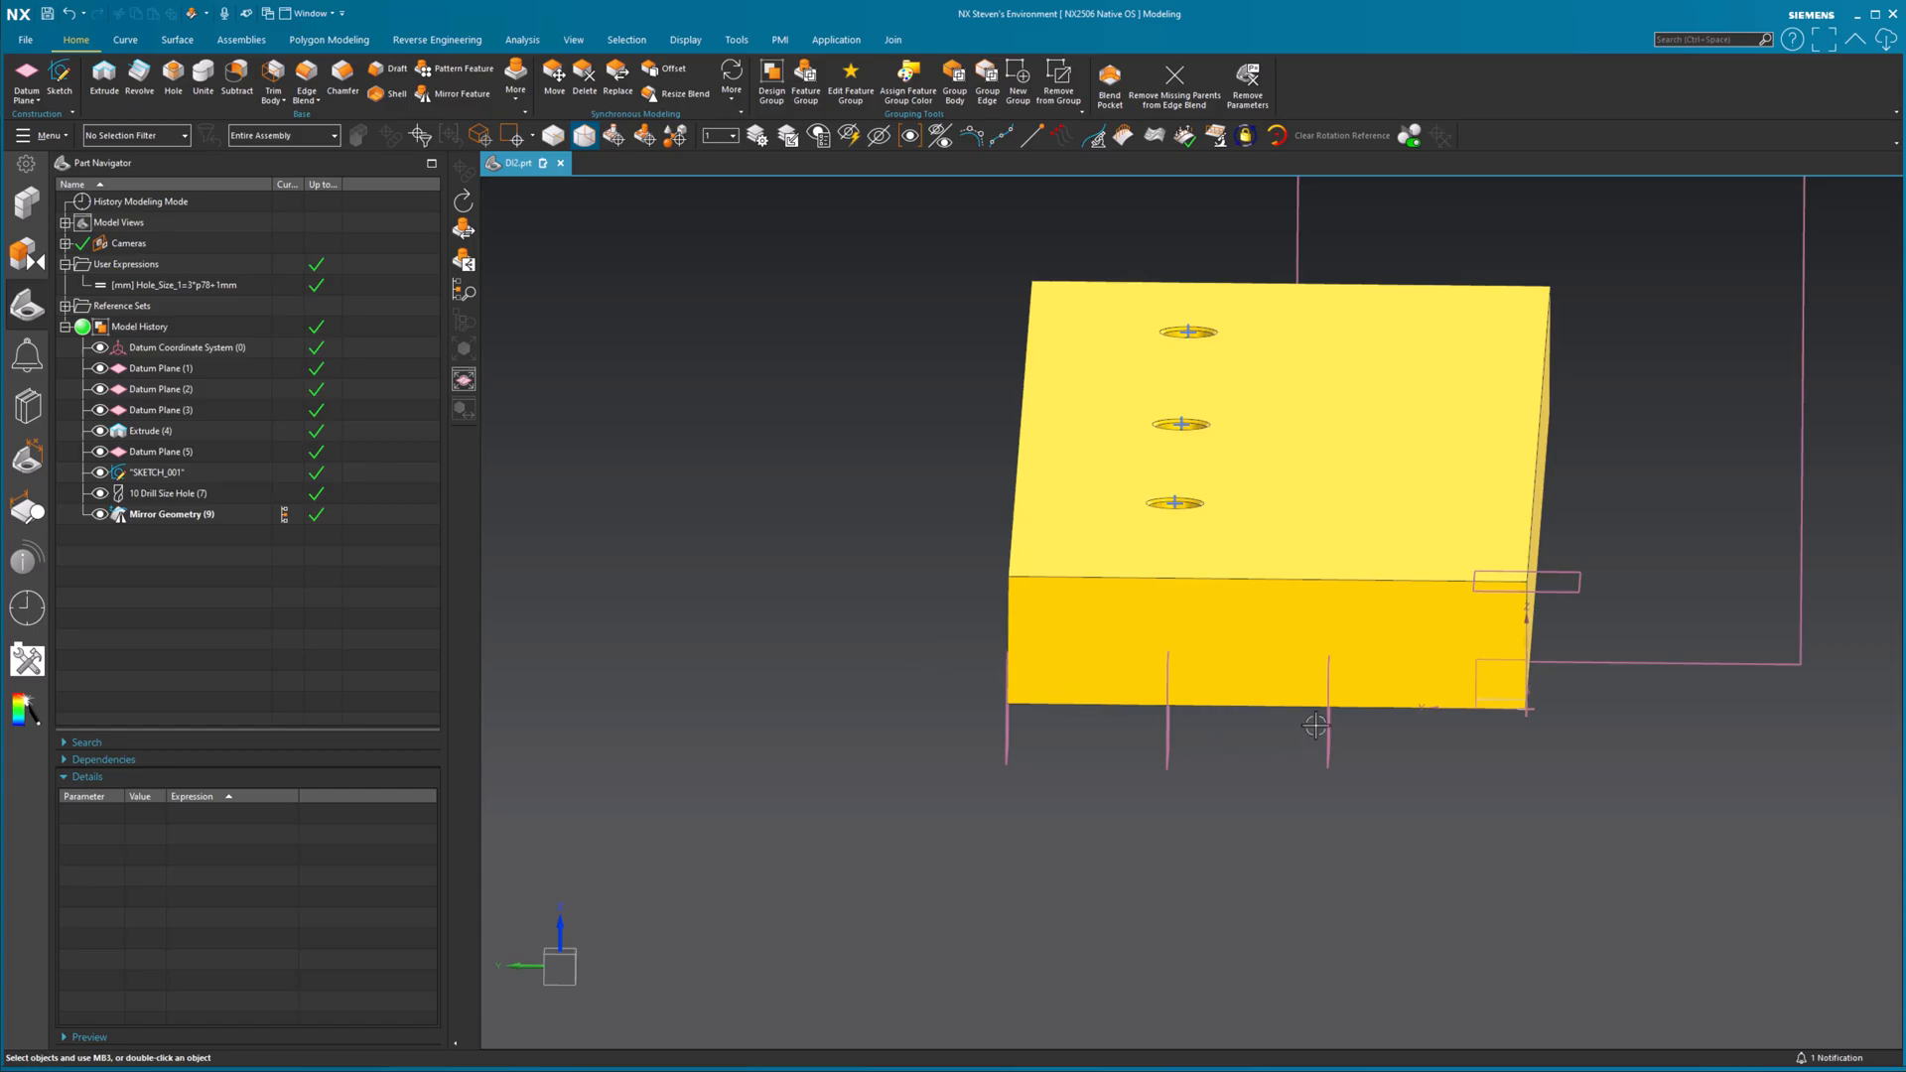
{"action": "left_click", "coordinate": [170, 513]}
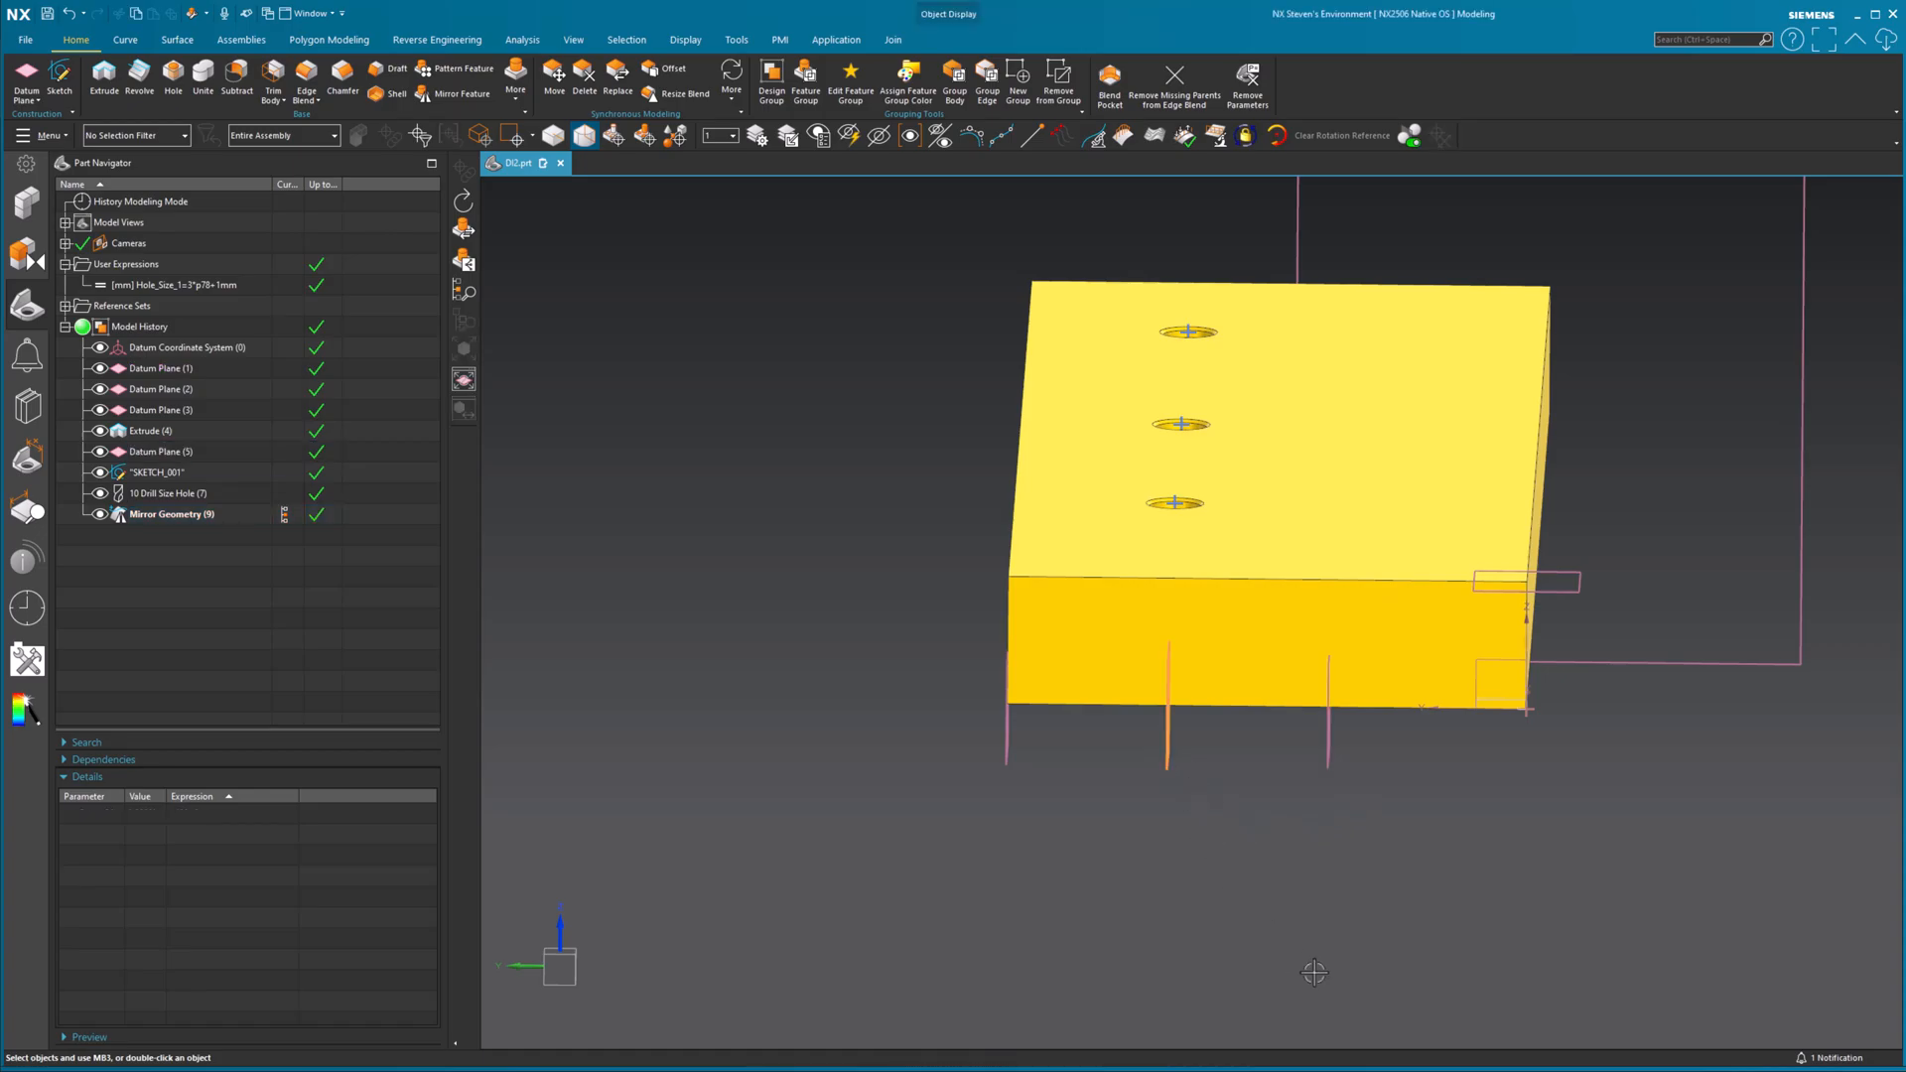
- Inspect Datum Plane (5), then the 10 Drill Size Hole's parameters in Details
{"action": "left_click", "coordinate": [159, 451]}
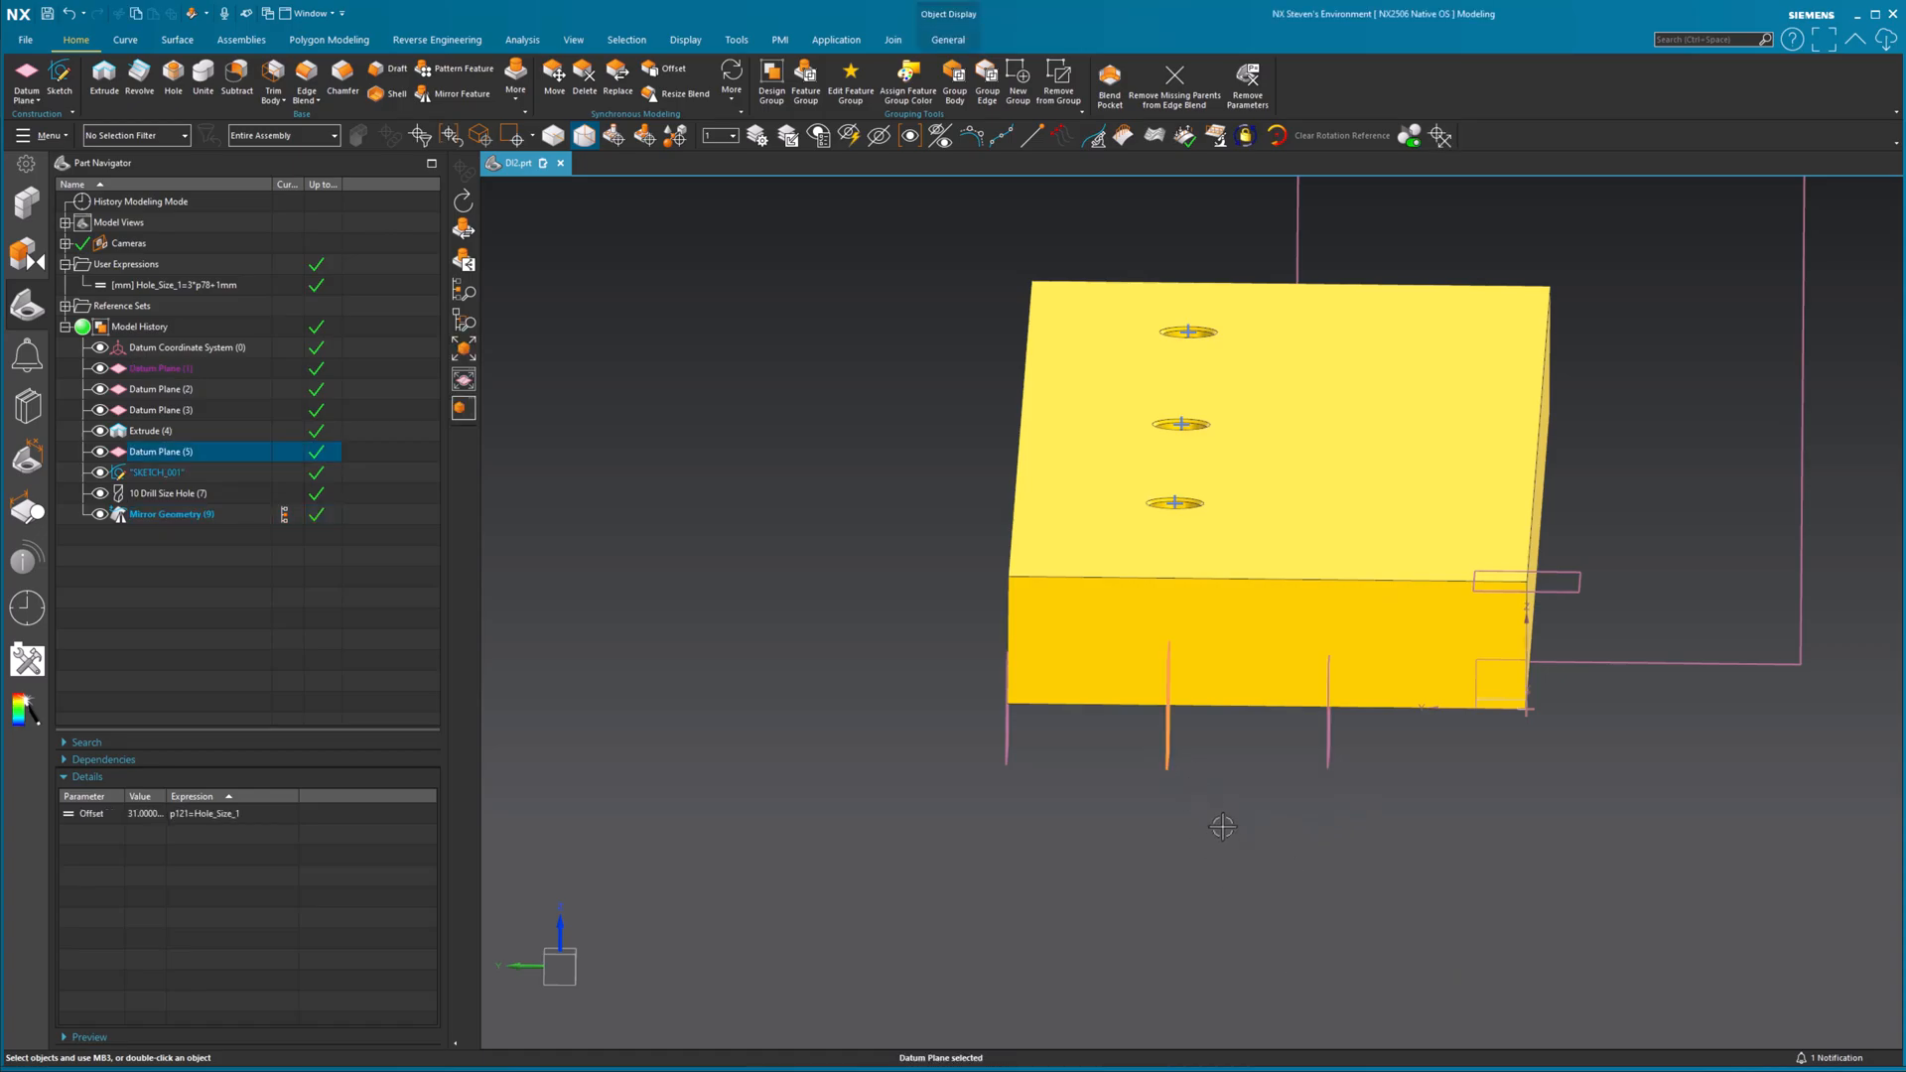
{"action": "mouse_move", "coordinate": [1215, 815]}
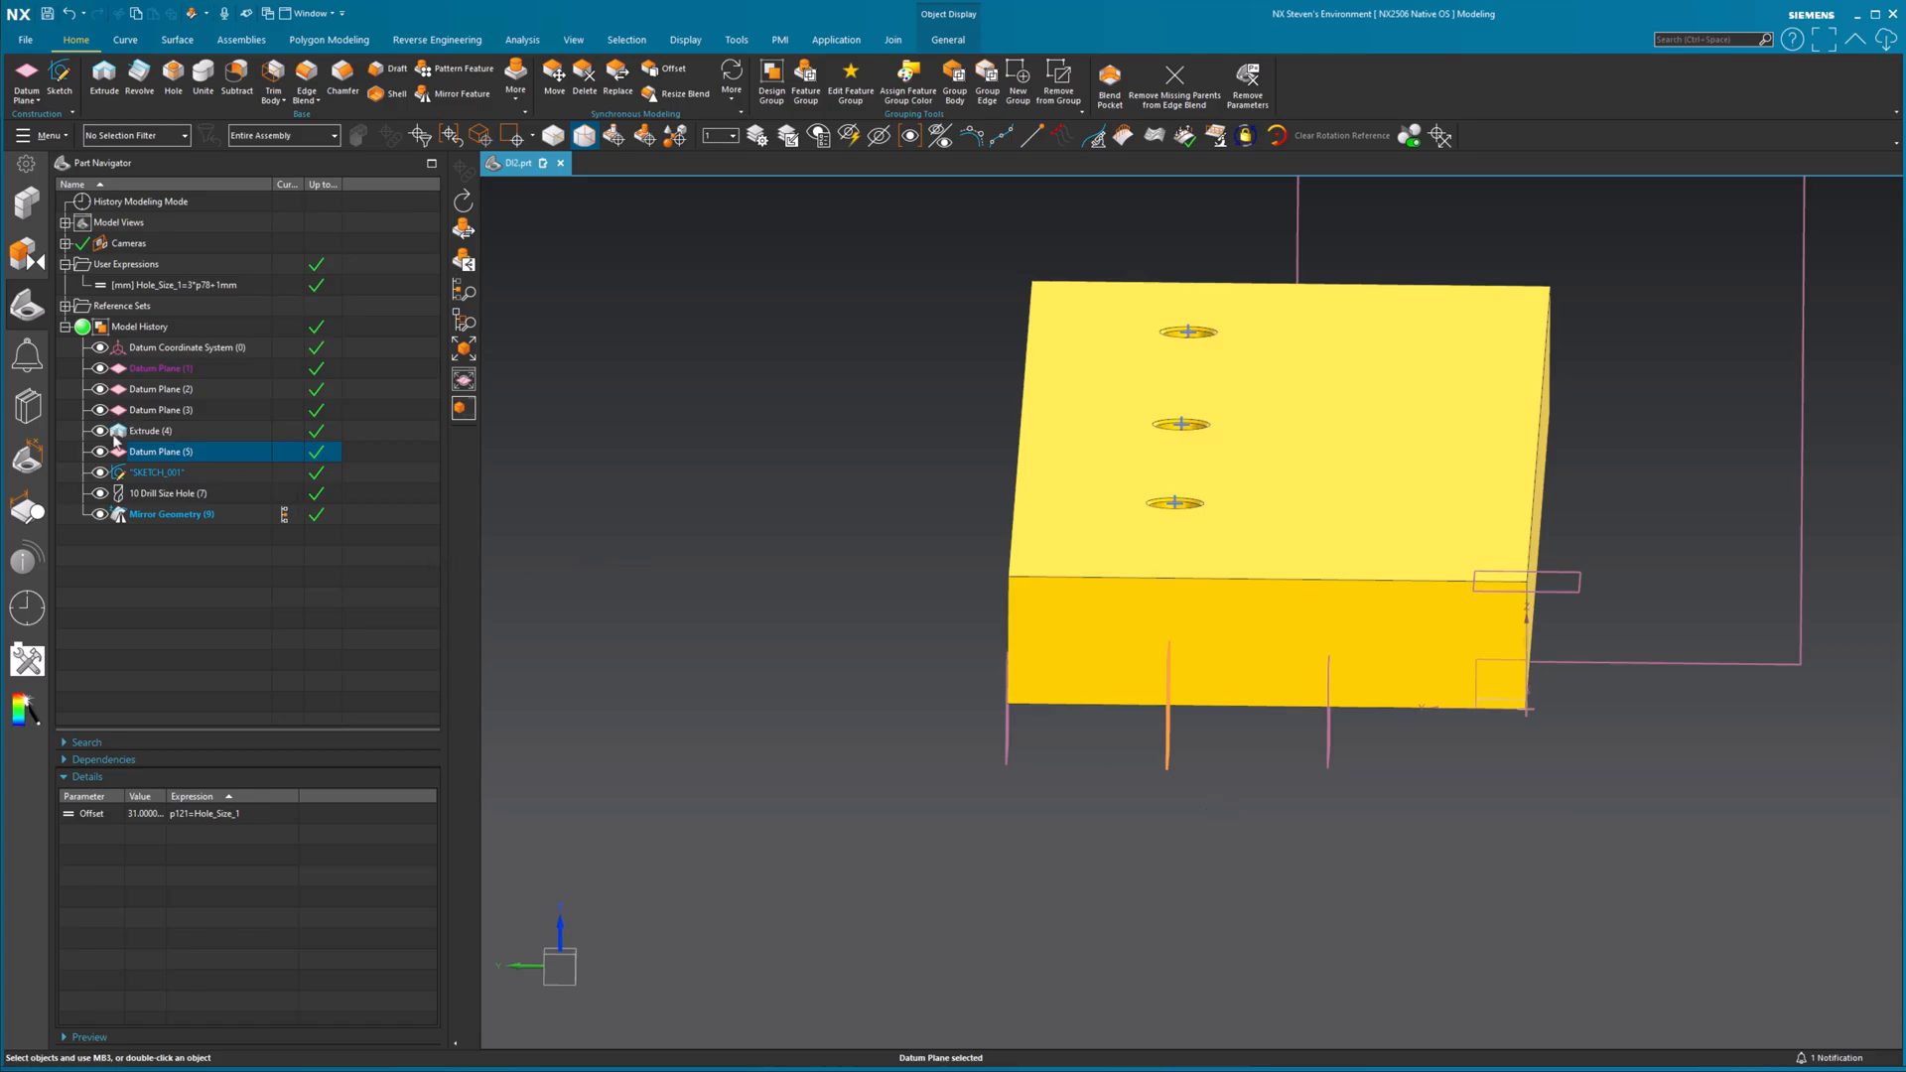
{"action": "left_click", "coordinate": [164, 492]}
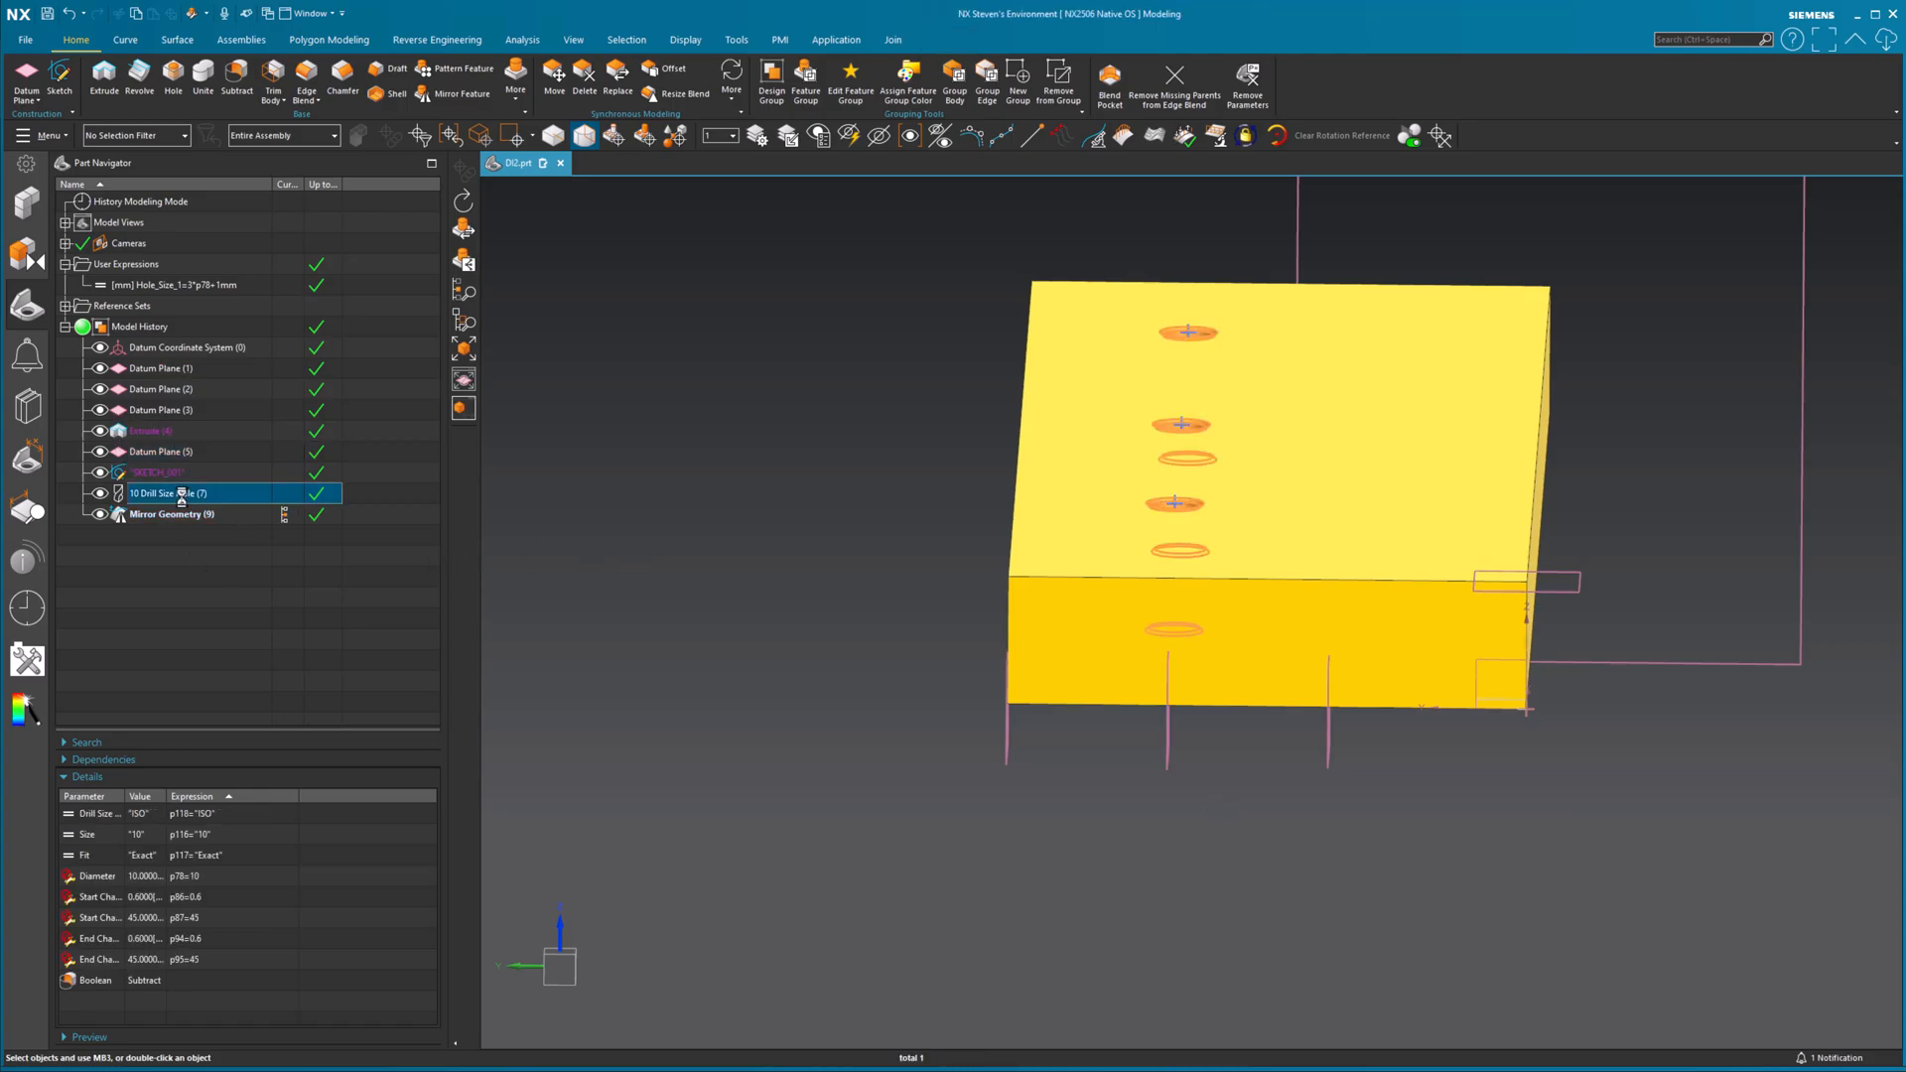